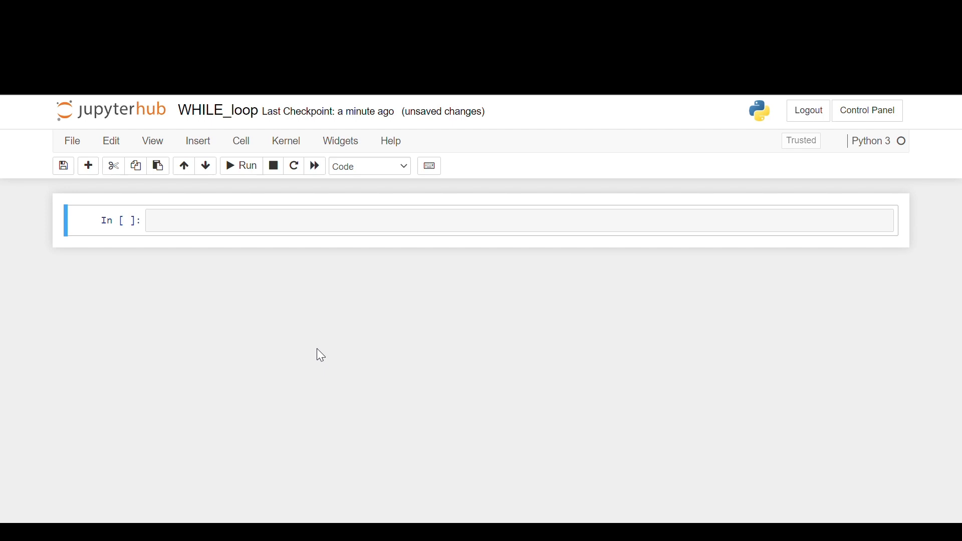
mouse_move(552, 223)
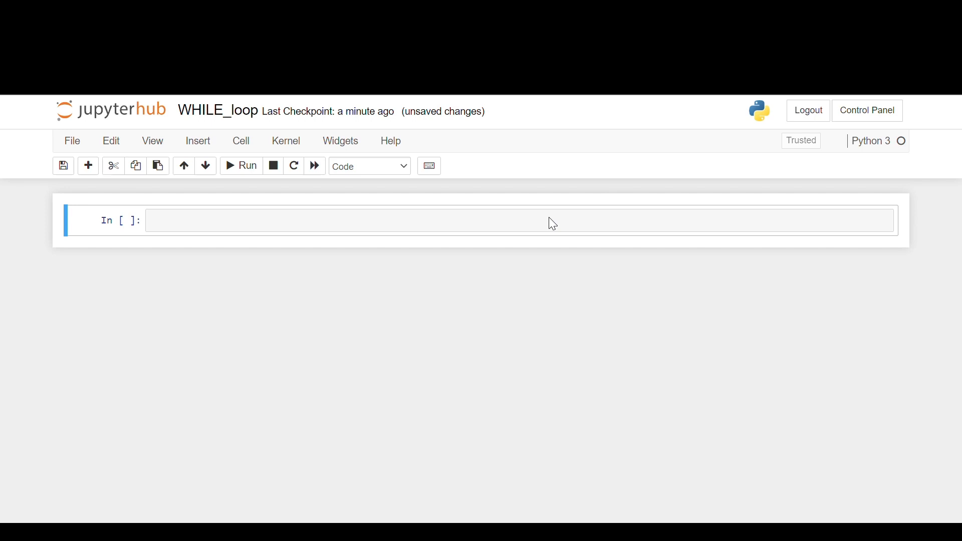
mouse_move(478, 303)
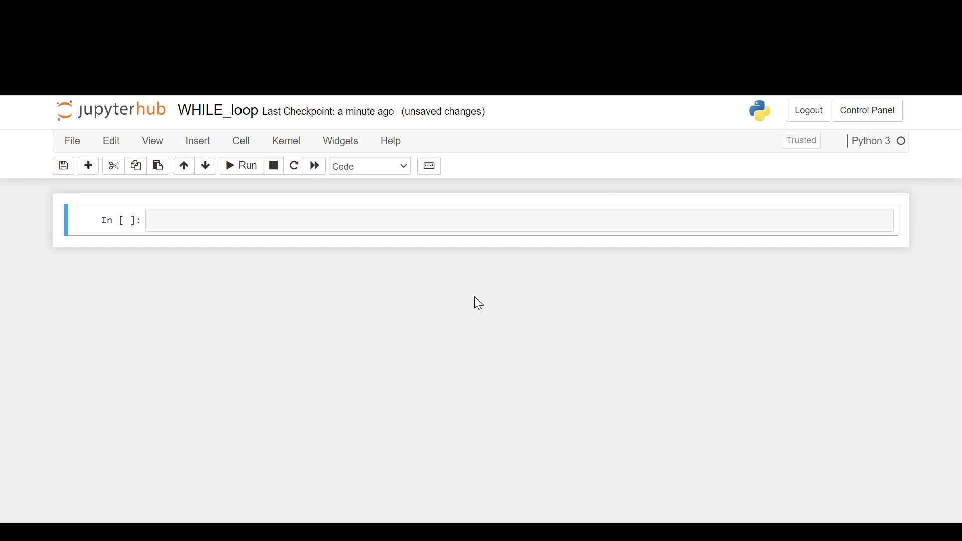
mouse_move(418, 325)
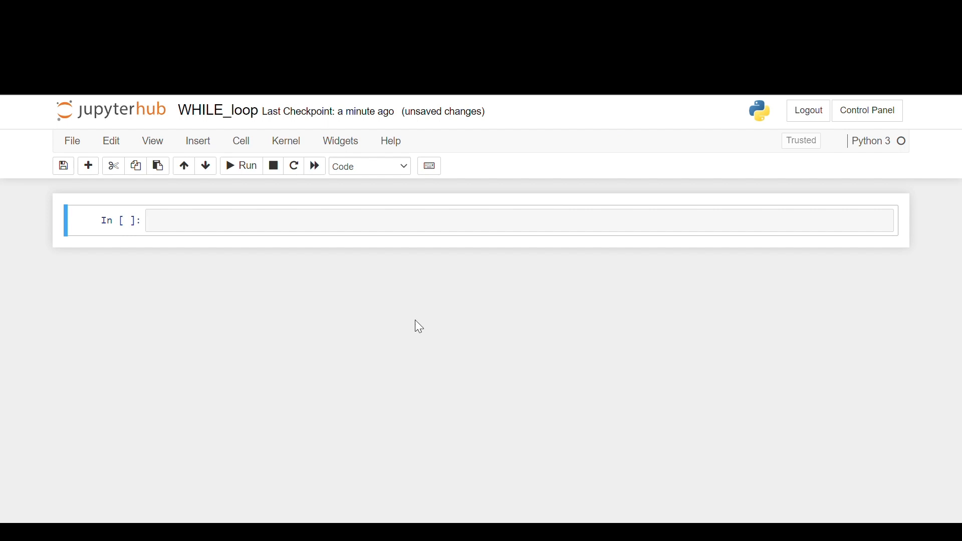
mouse_move(409, 338)
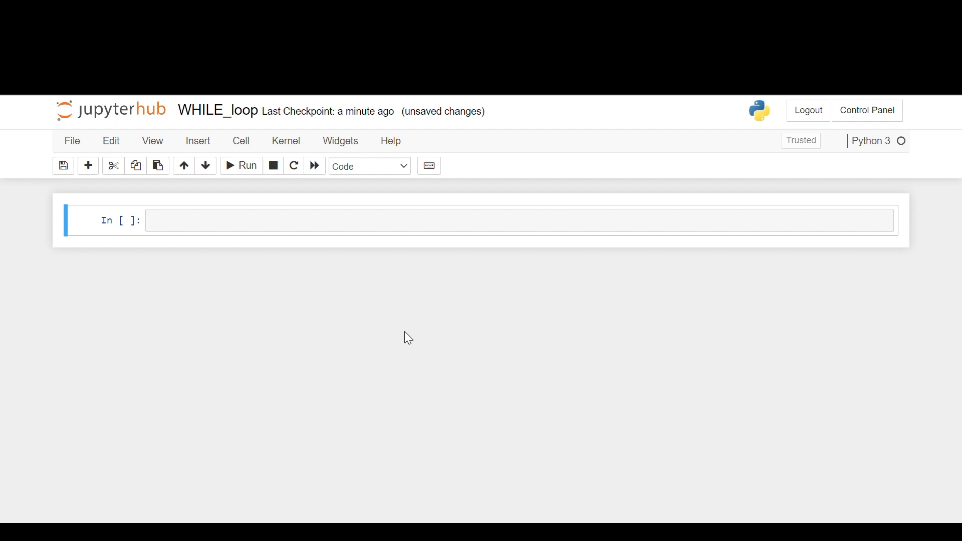
mouse_move(225, 257)
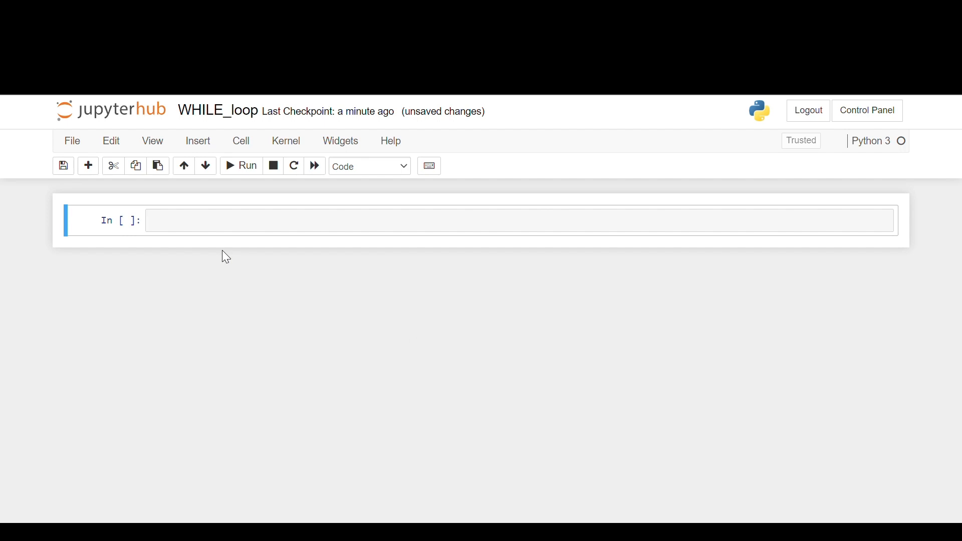
Write the Markdown heading '# 1. Simplest while loop' and render it.
text(#)
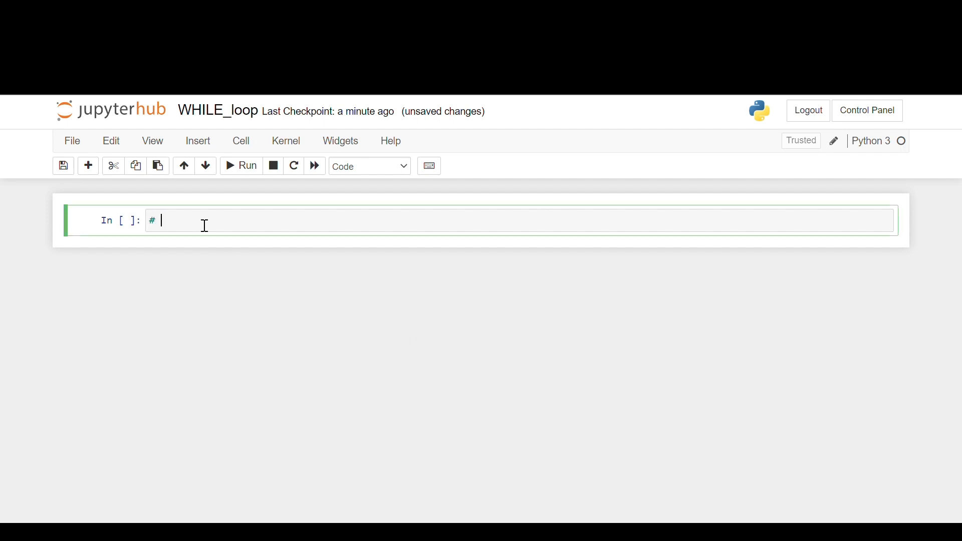
text(1.)
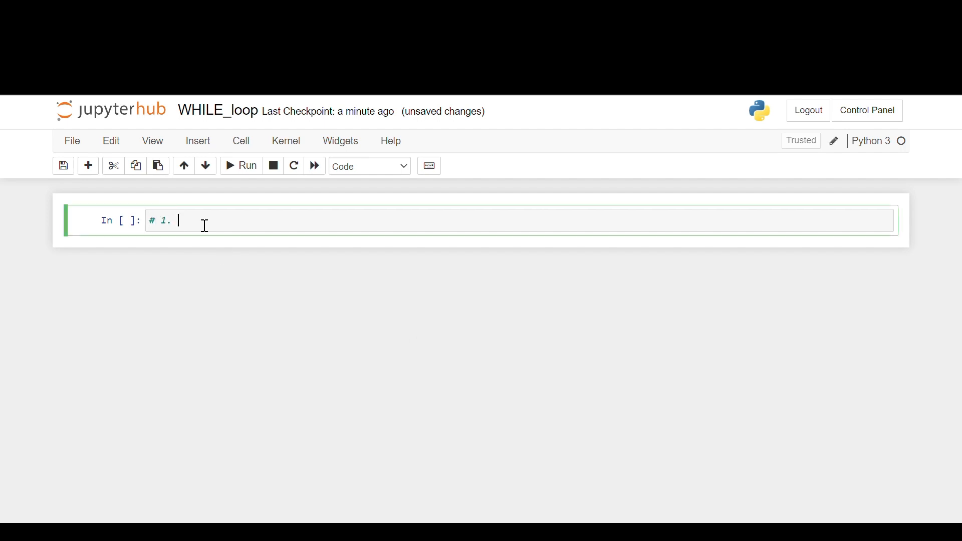
text(Simplest)
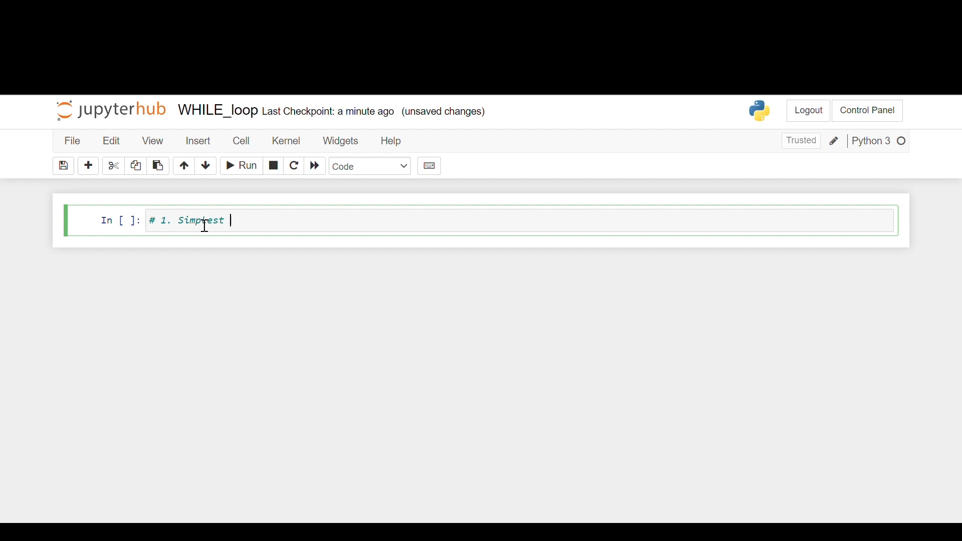
text(while Loop)
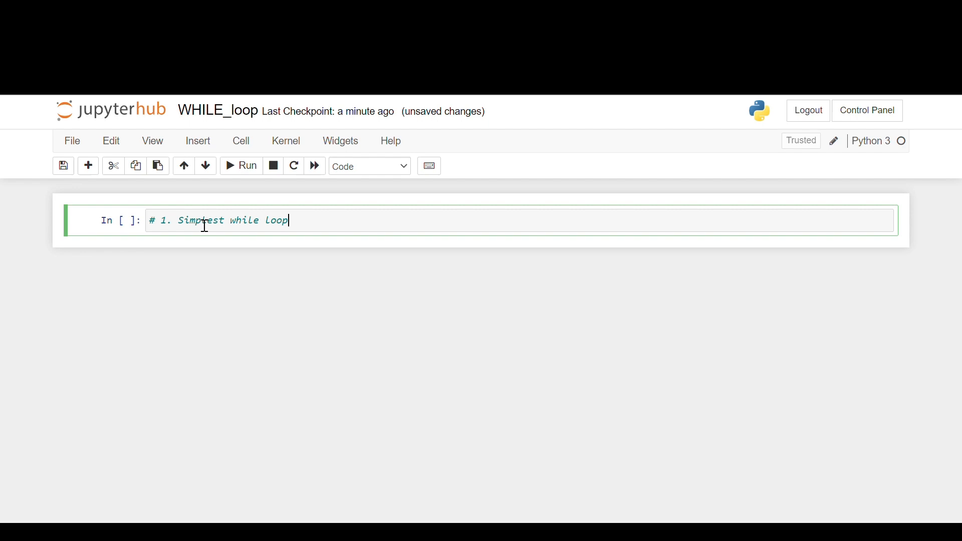
click(240, 165)
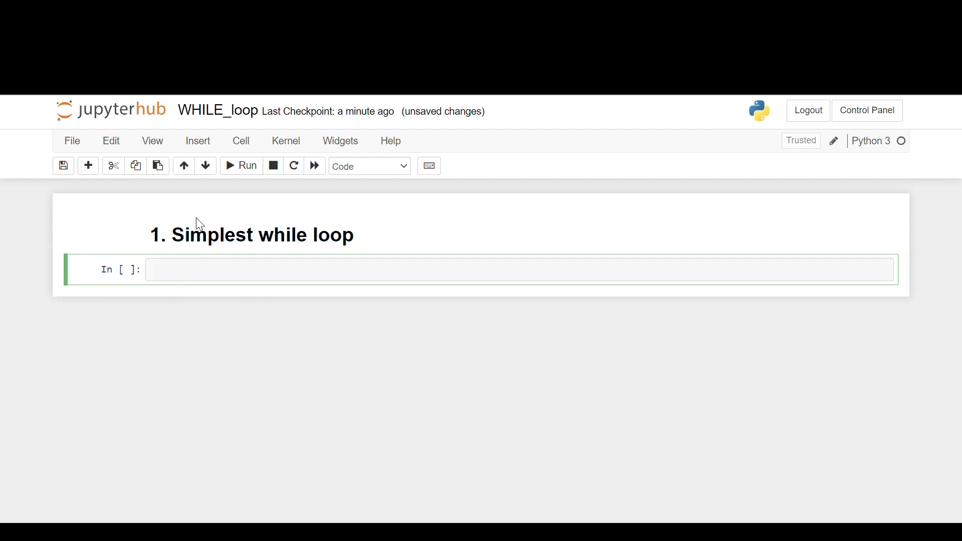
Write 'digit = 0' and 'while digit < 10: # condition' to start the loop.
text(digit)
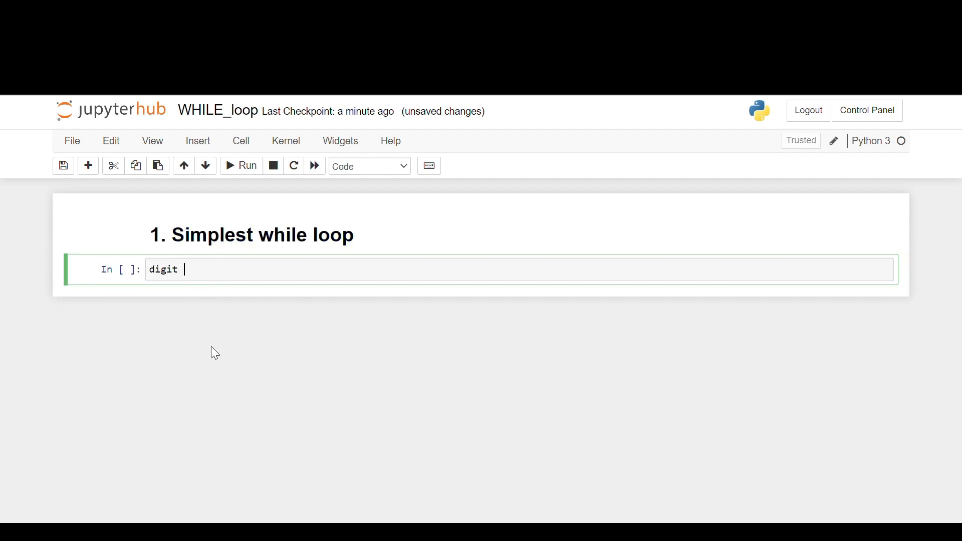
text(= 0)
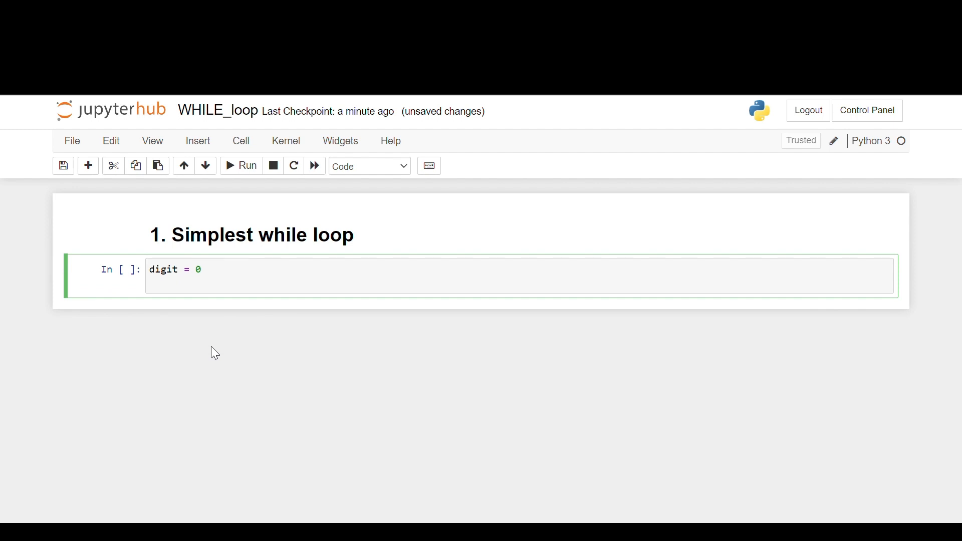
text(while)
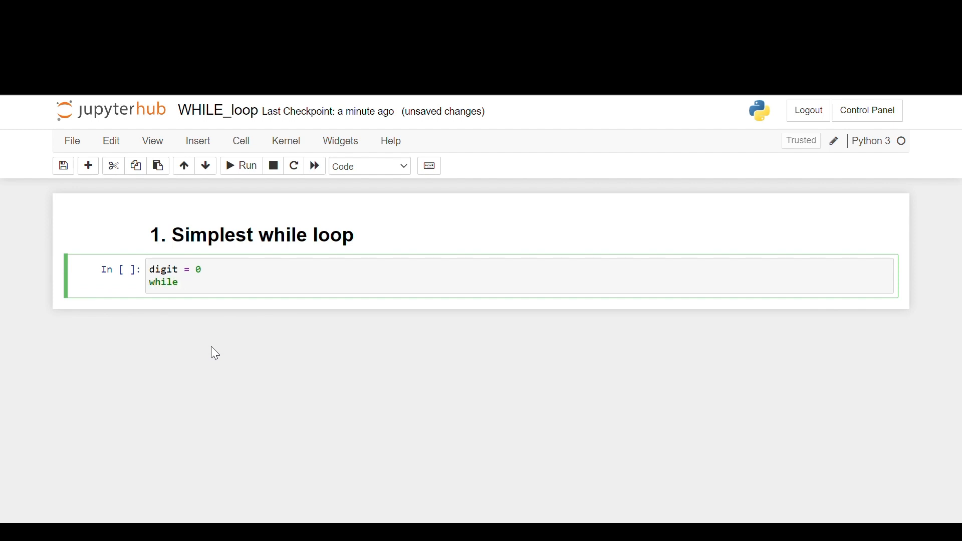
text(digit)
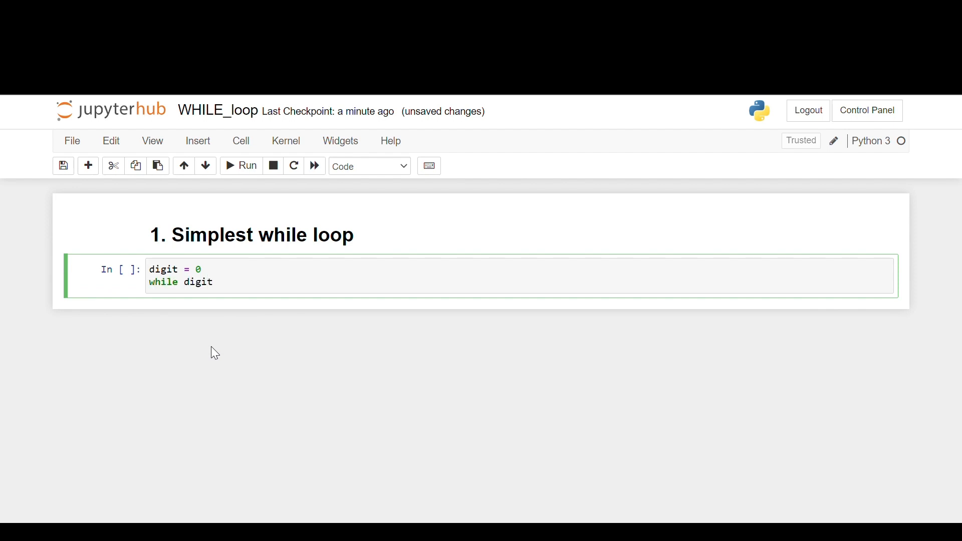
text(< 10)
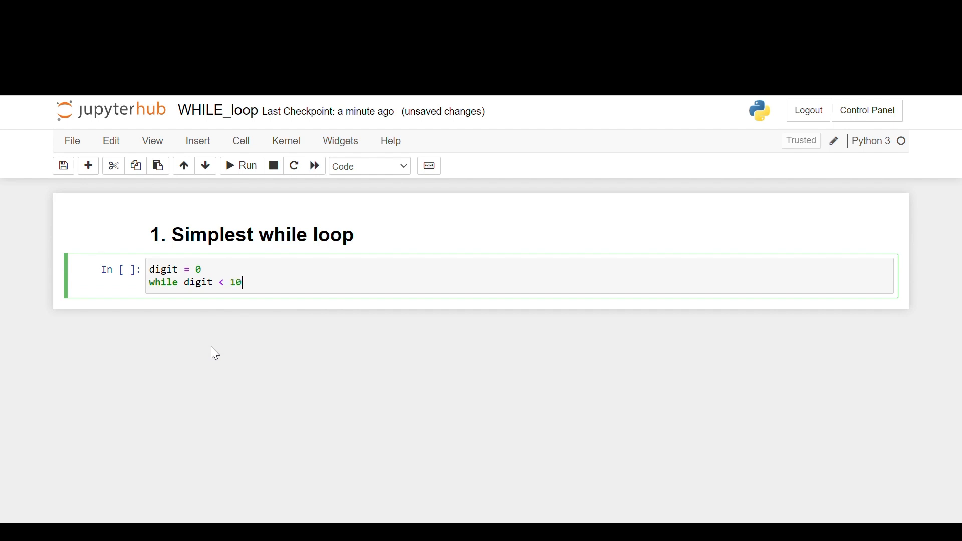
text(: #)
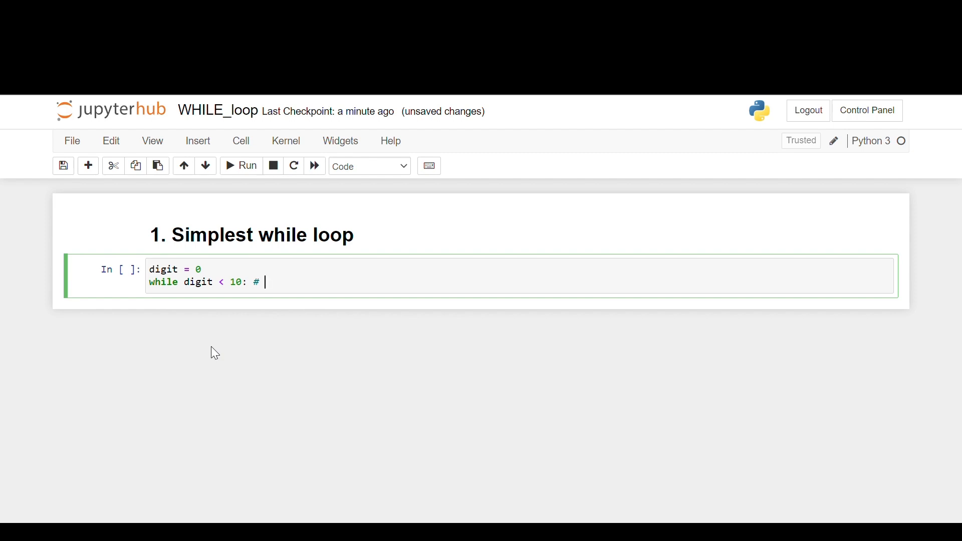
text(condition)
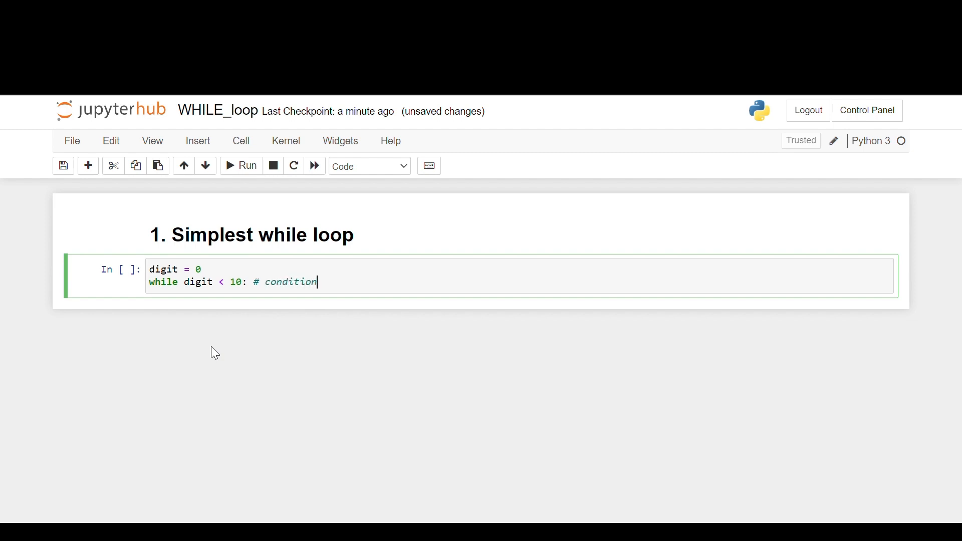
key(enter)
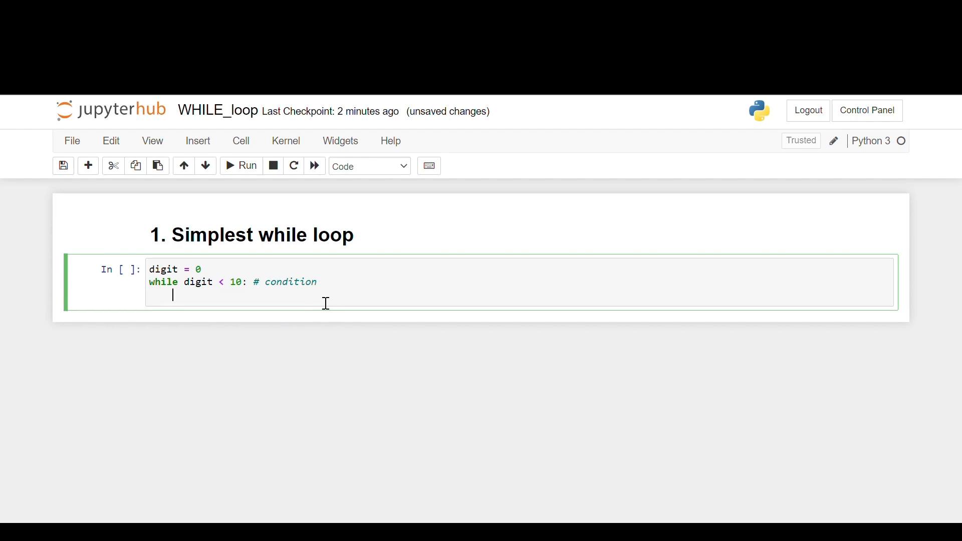
mouse_move(246, 286)
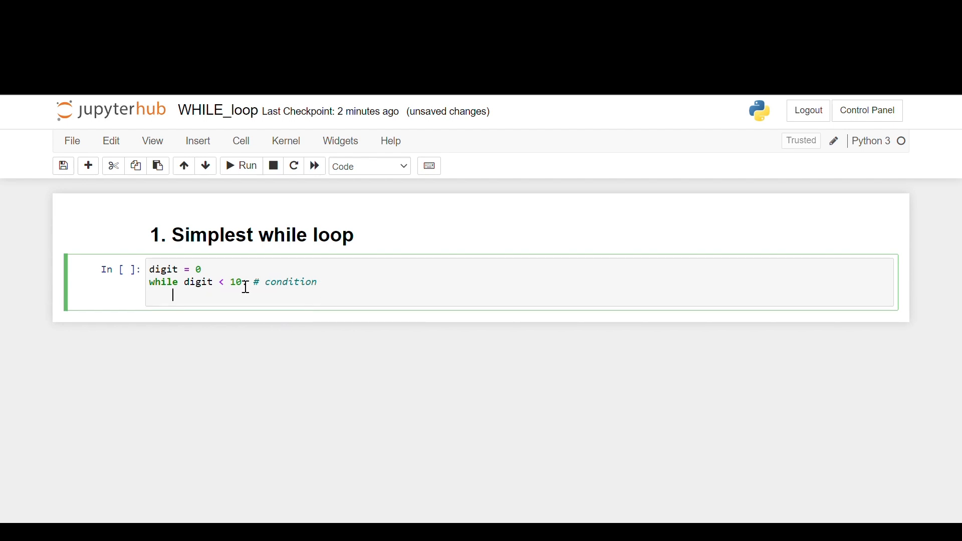
Add the body 'print(digit)' and 'digit = digit + 1', then run it to print 0–9.
text(:)
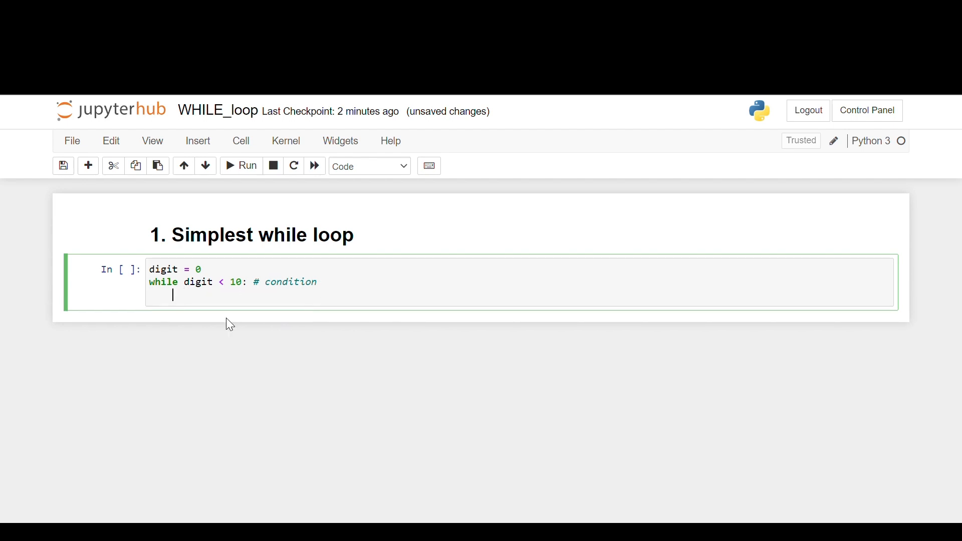
text(print(d)
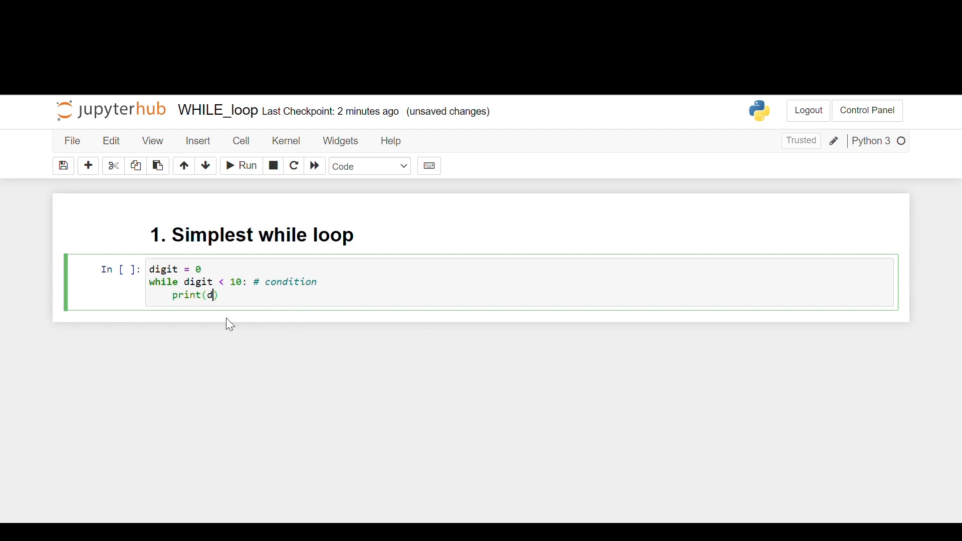
text(igit)
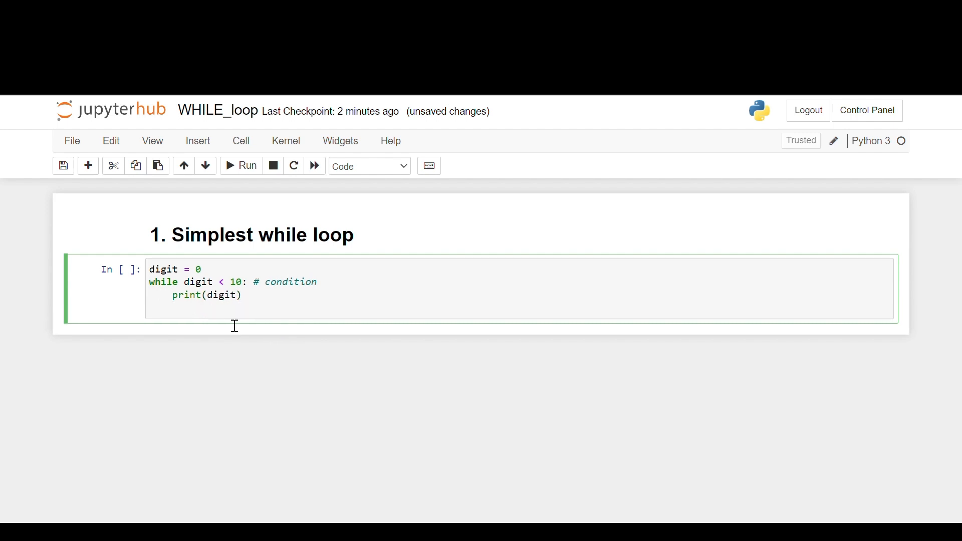
text(di)
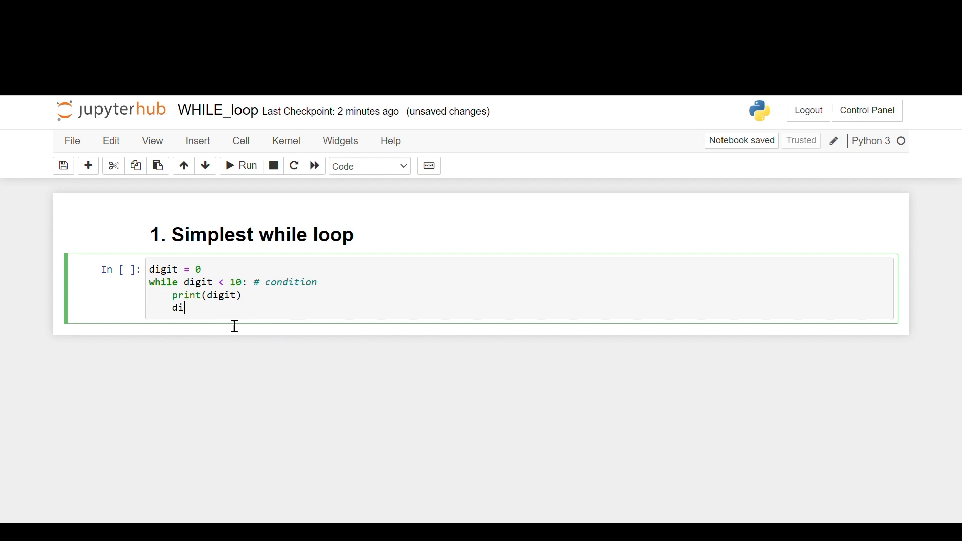
text(git =)
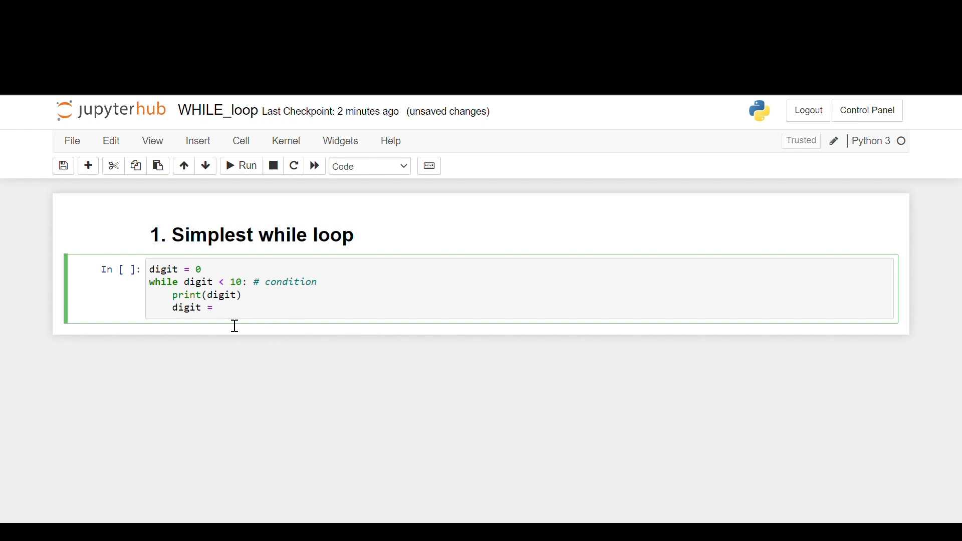
text(digit +)
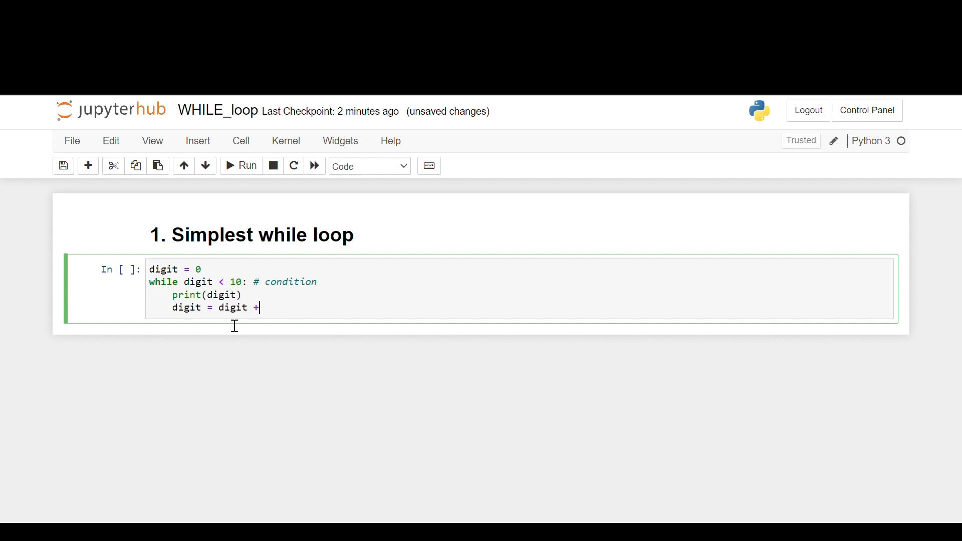
text(1)
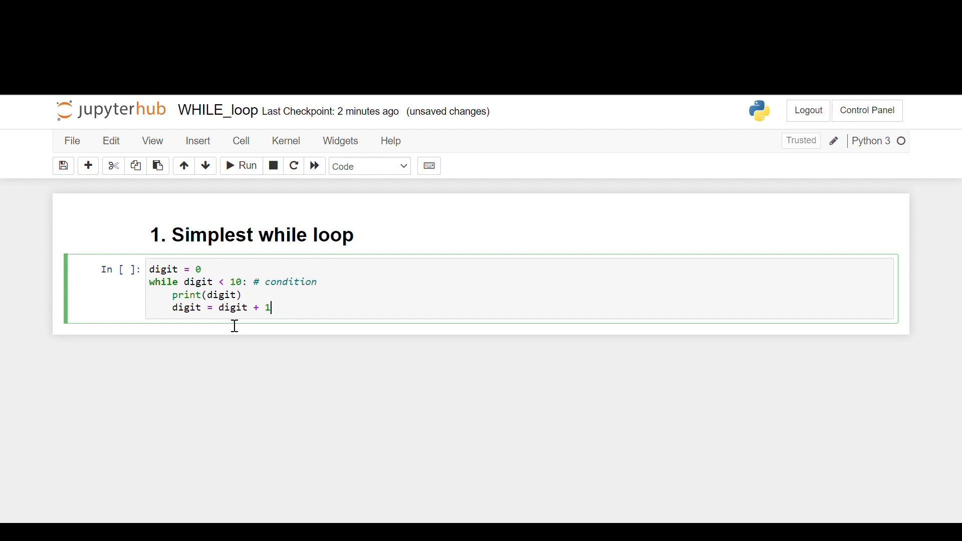
click(241, 166)
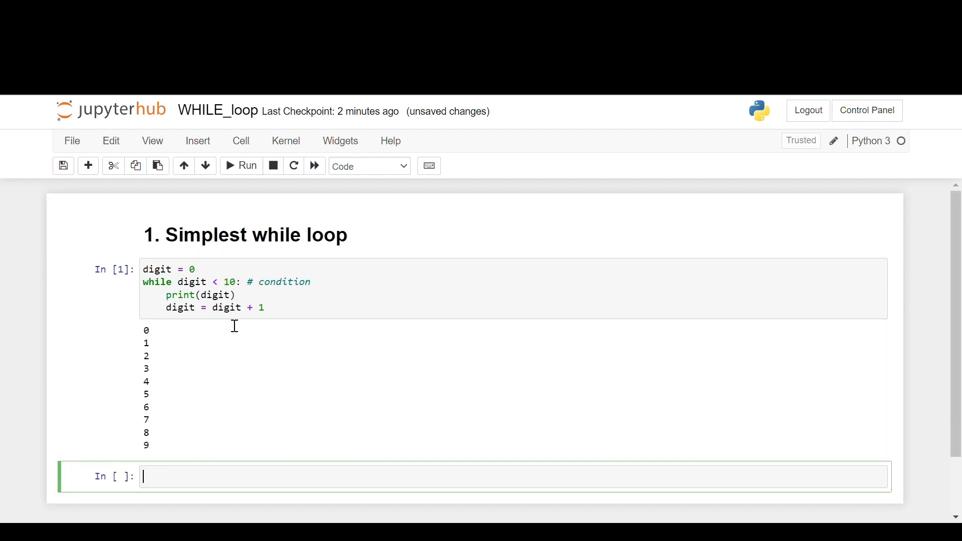
Comment the print line with 'print digits vertically'.
scroll(down, 3)
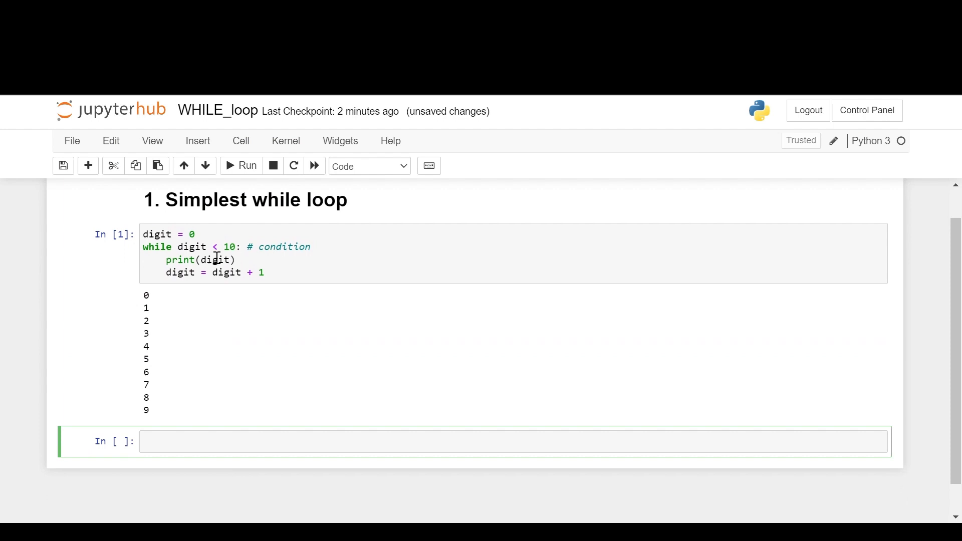
mouse_move(255, 234)
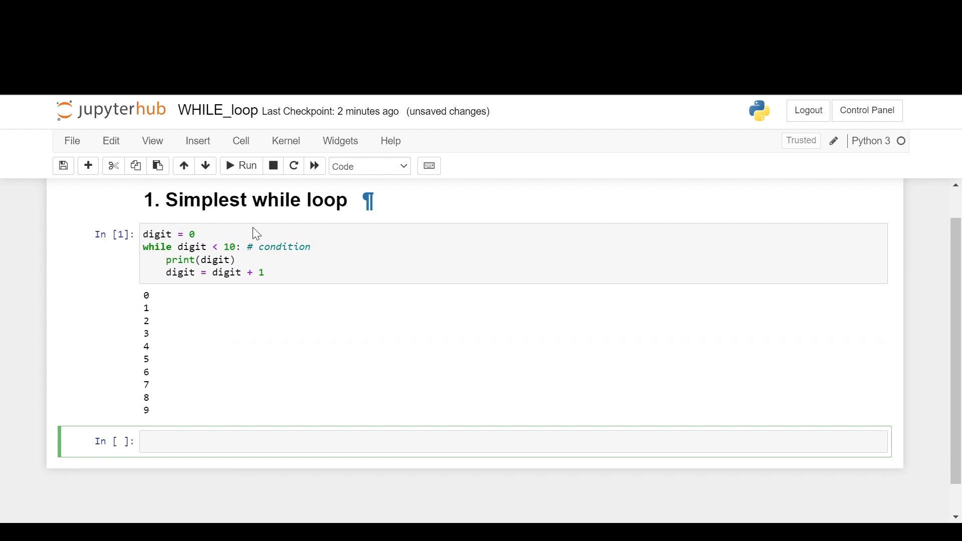
mouse_move(173, 394)
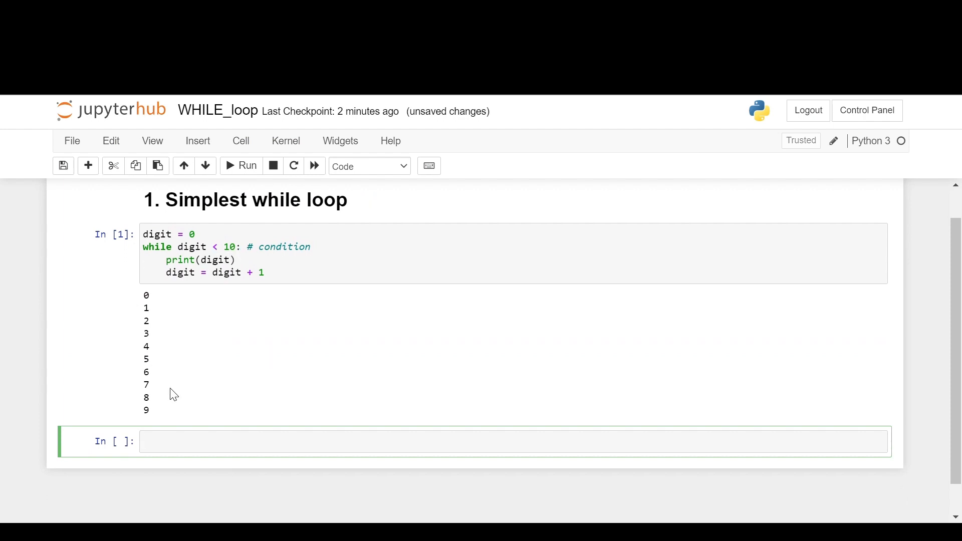
mouse_move(269, 261)
text( #)
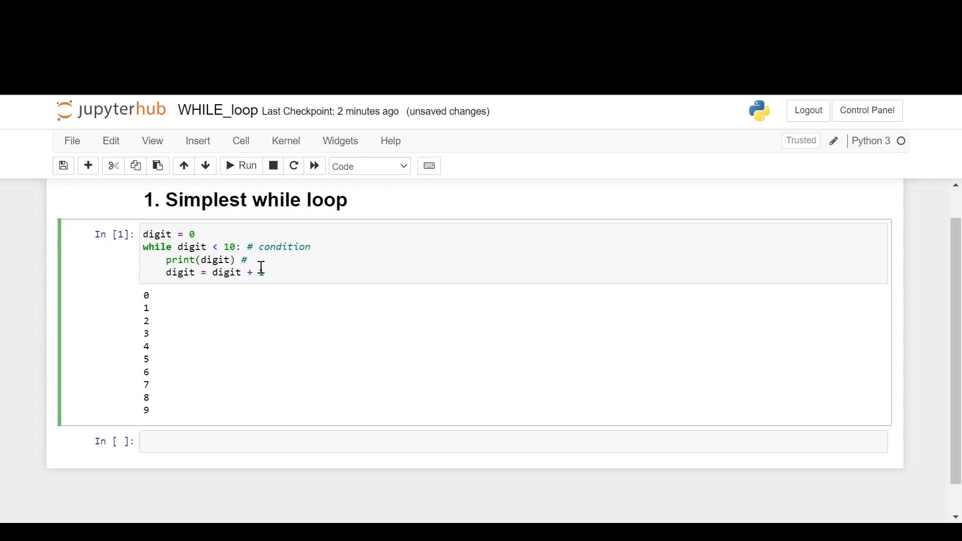
text(prnt)
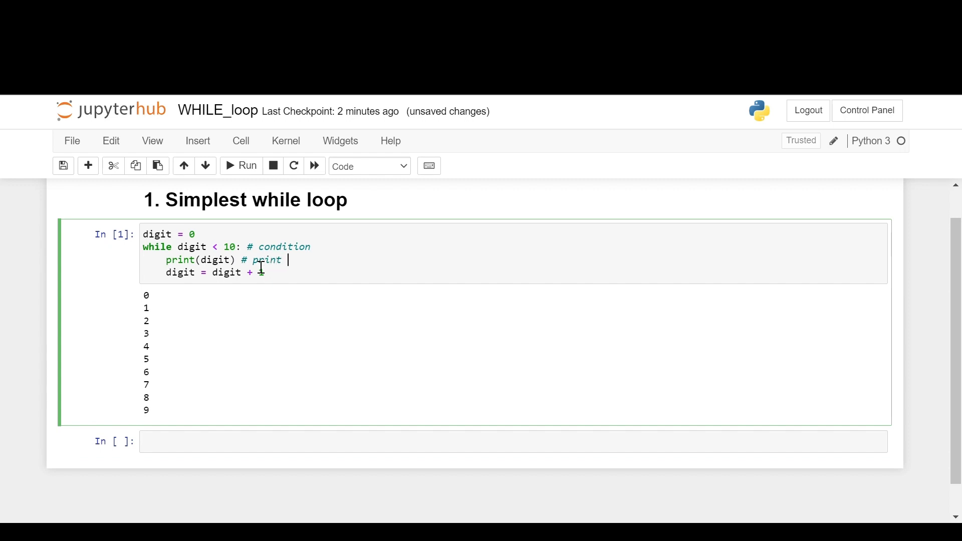
text(digits)
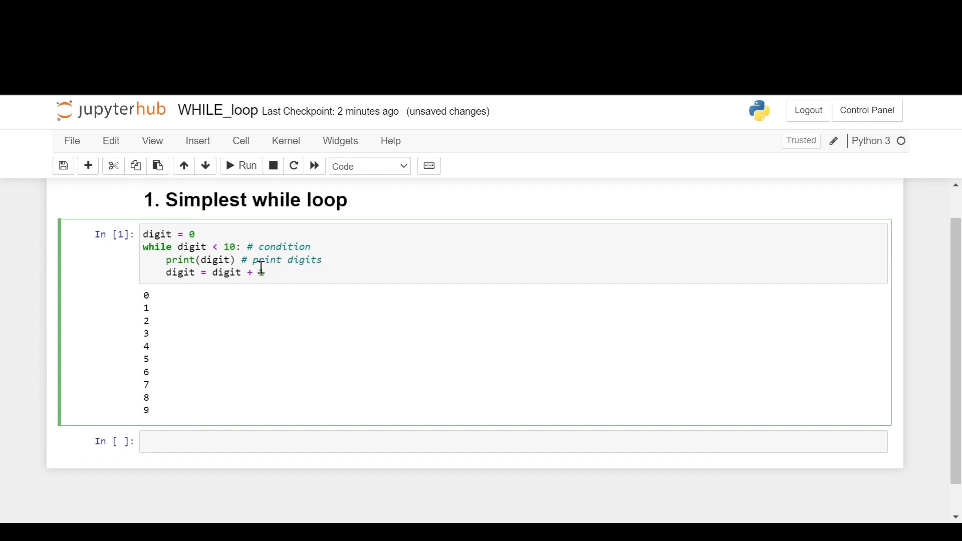
text(vertically)
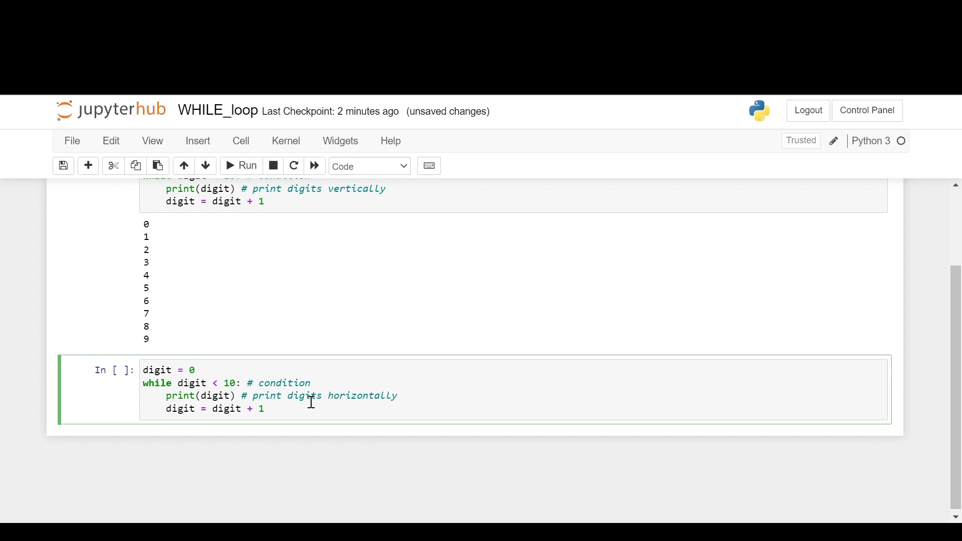
mouse_move(258, 420)
text(=)
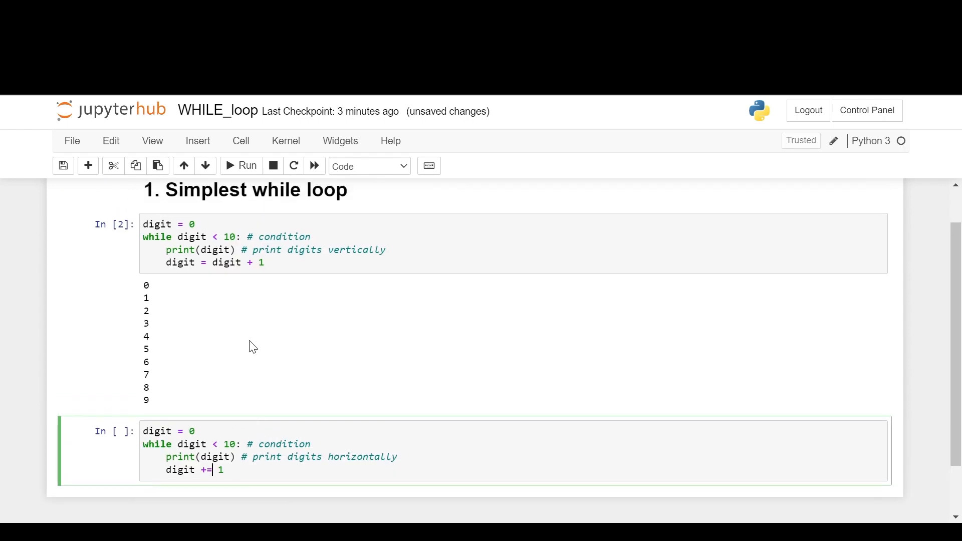
mouse_move(272, 384)
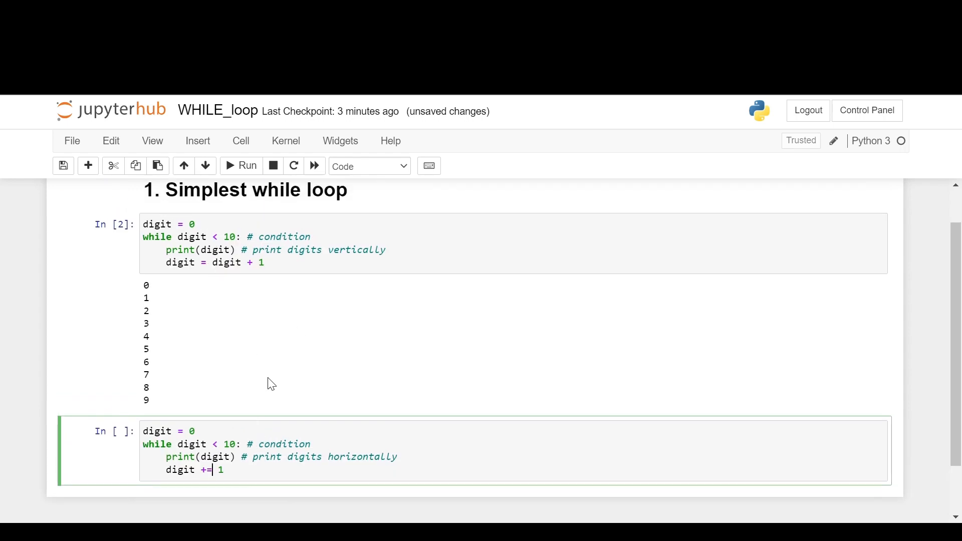
Add end=' ' to the horizontal loop's print so digits appear on one line.
scroll(down, 3)
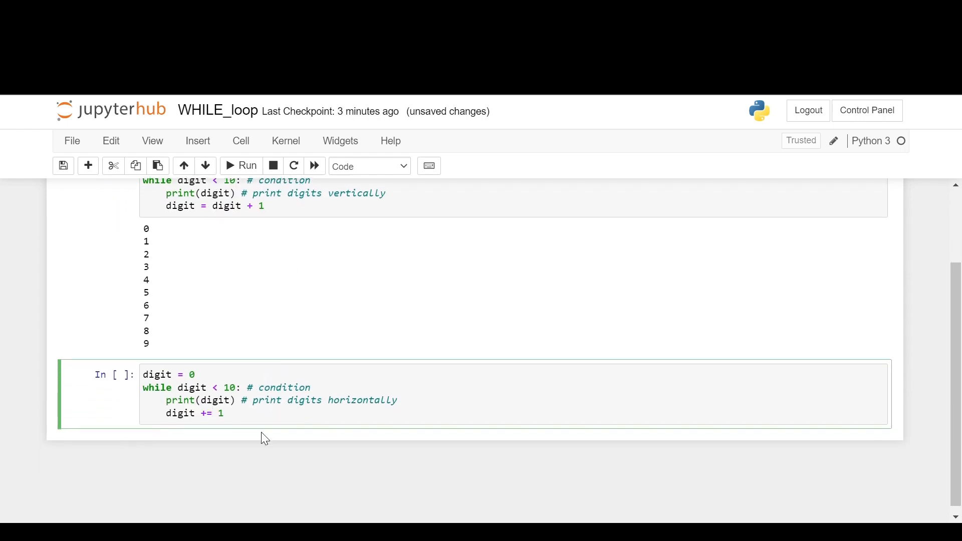
click(240, 166)
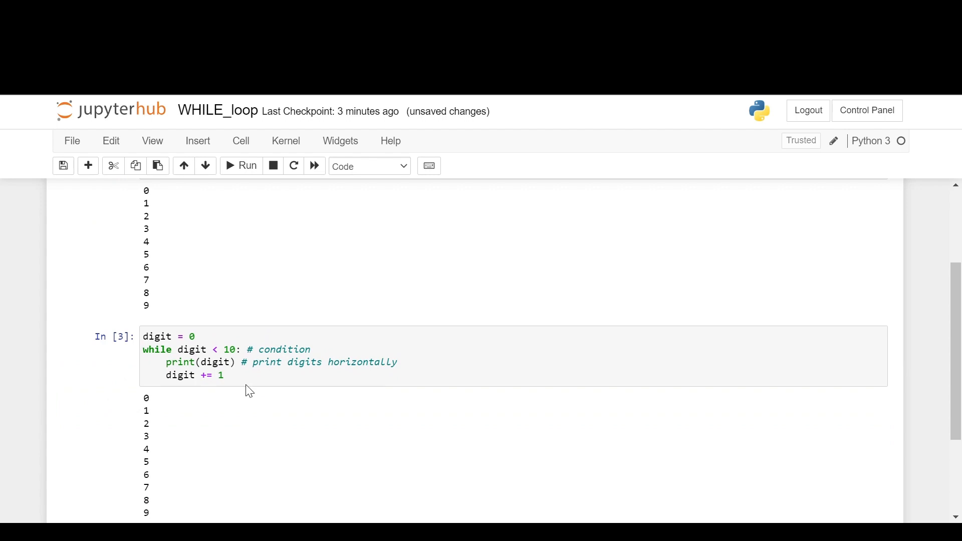
text(, end=')
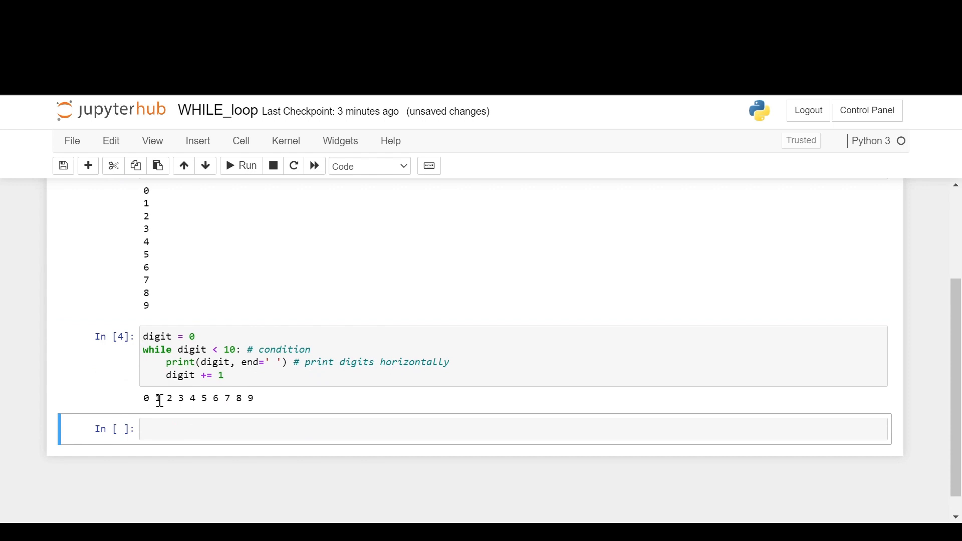
mouse_move(283, 412)
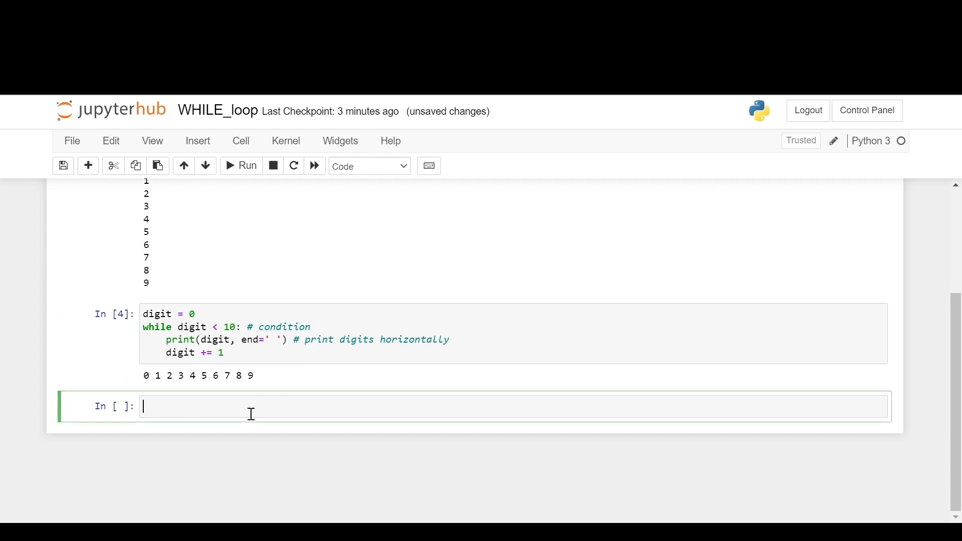
Write the Markdown heading '# 2. Print a message till condition remains True'.
text(#)
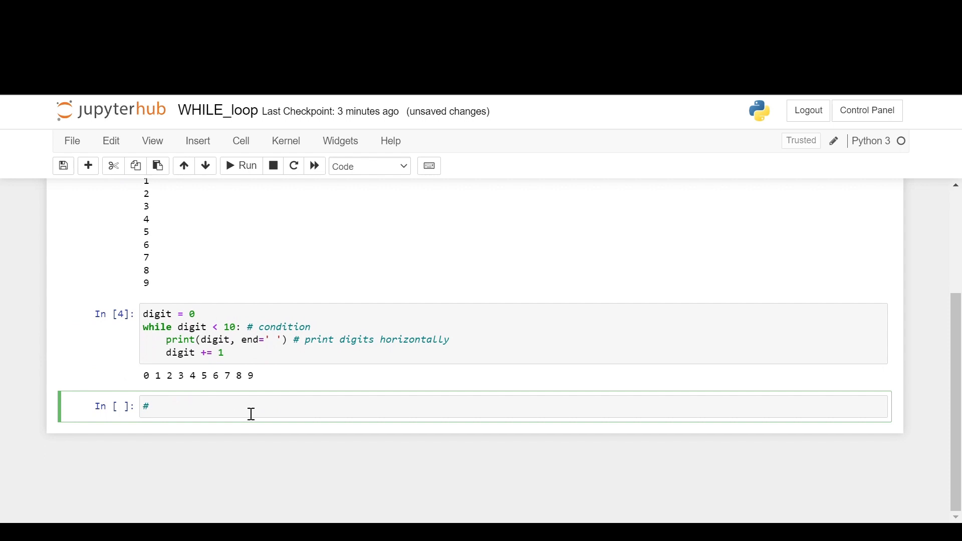
text(Print a me)
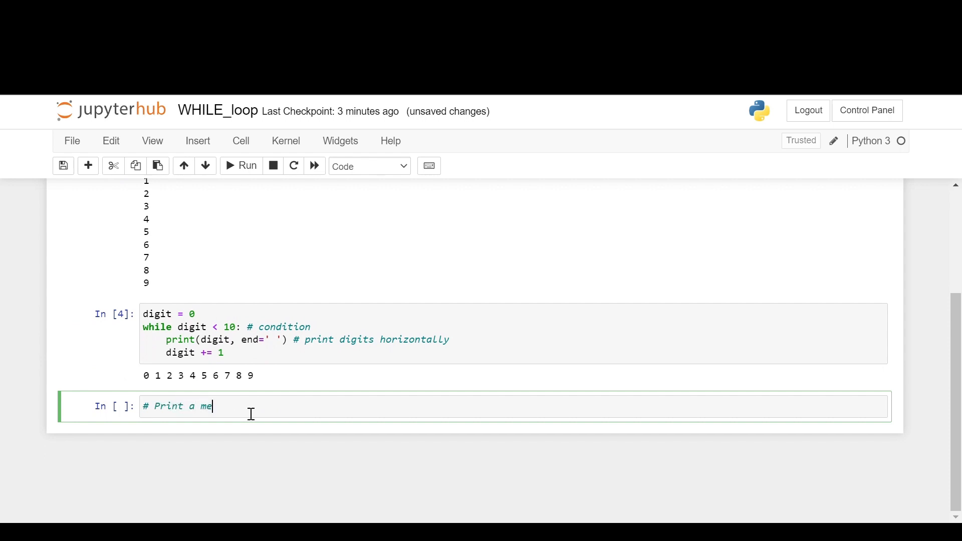
text(sage)
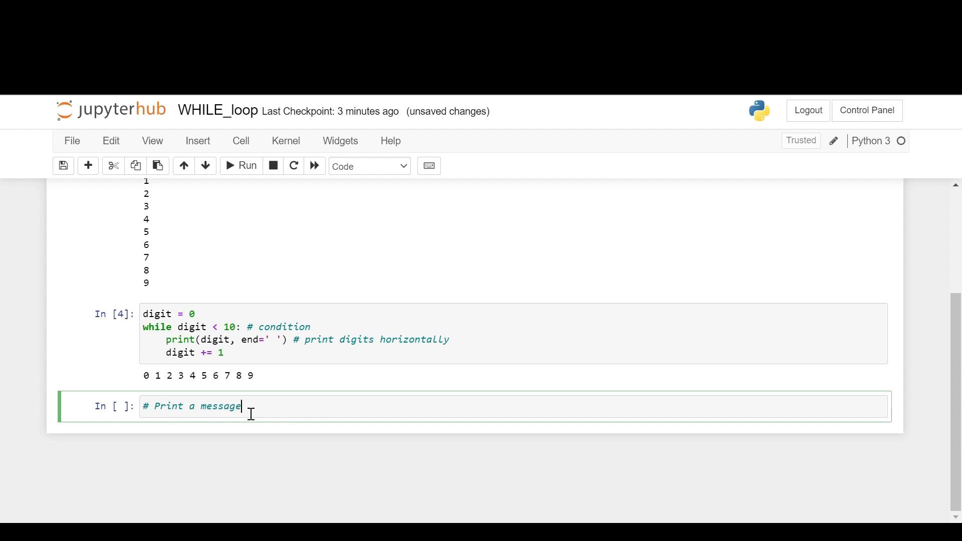
text(till)
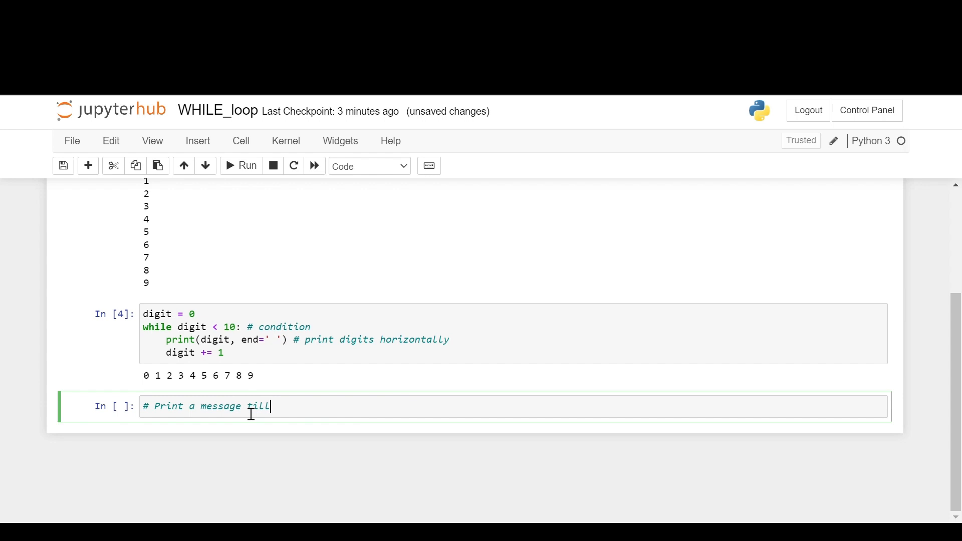
text(condition)
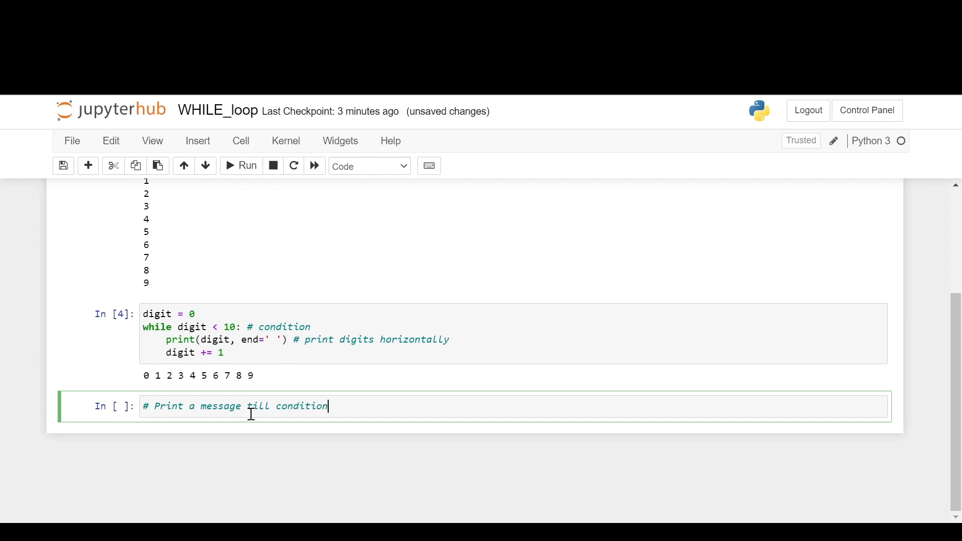
text(remains` True)
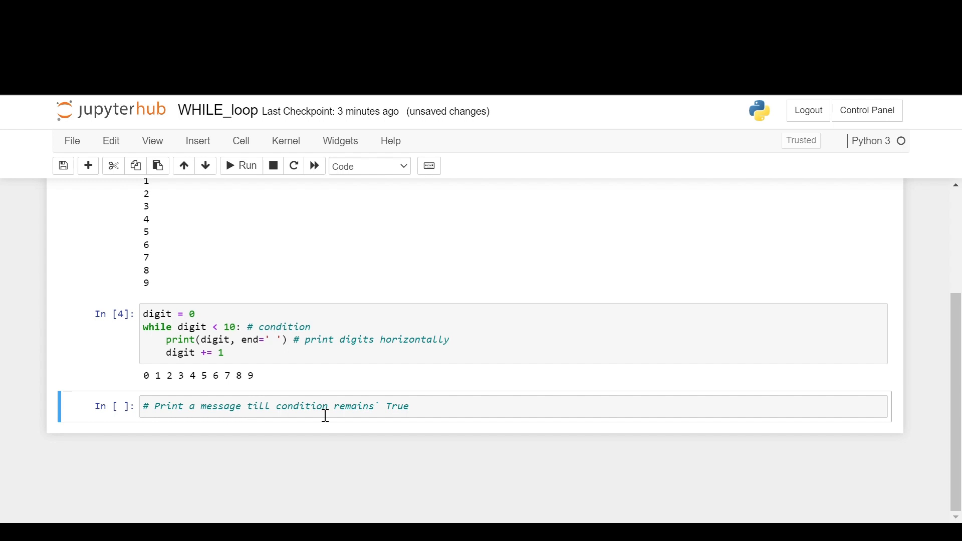
text(m)
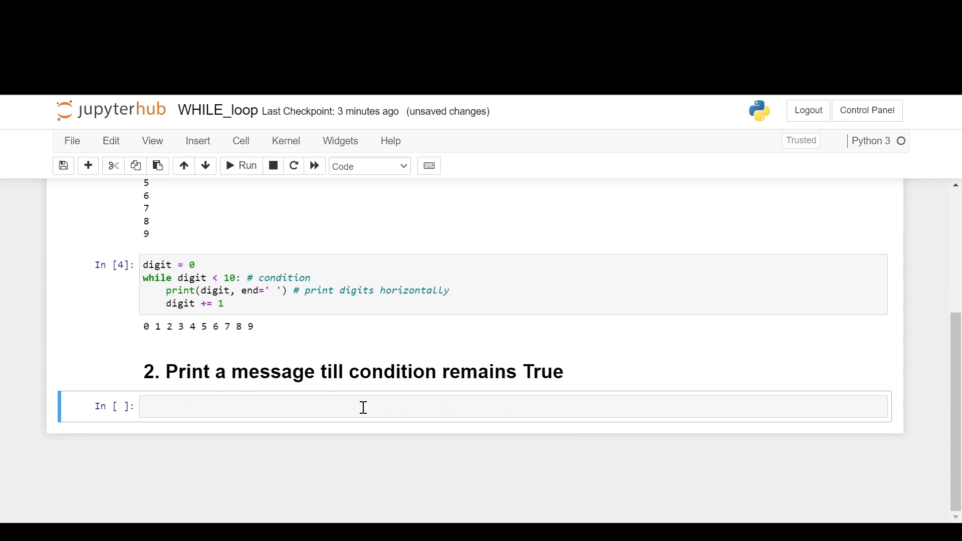
Write 'i = 0' and 'while i < 5:' to start the message loop.
text(i)
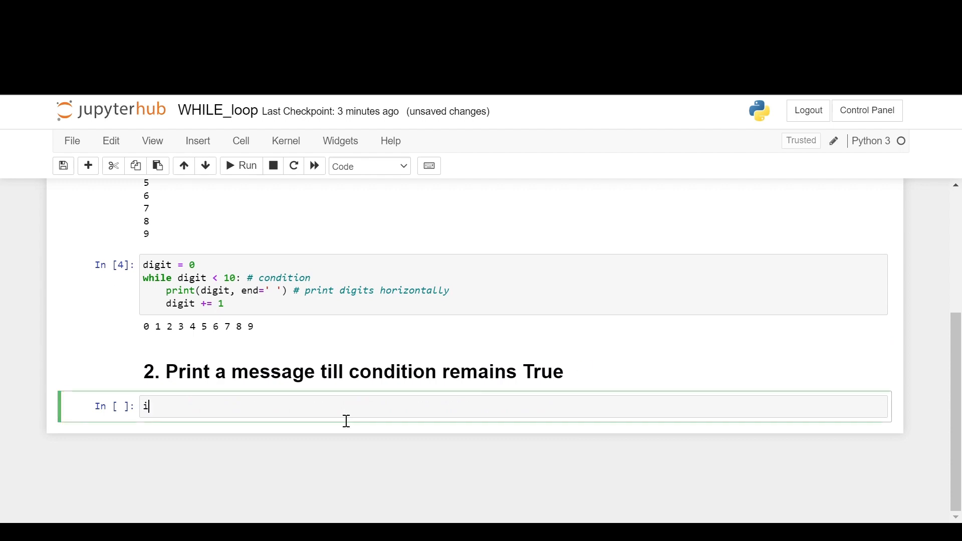
text(= 0)
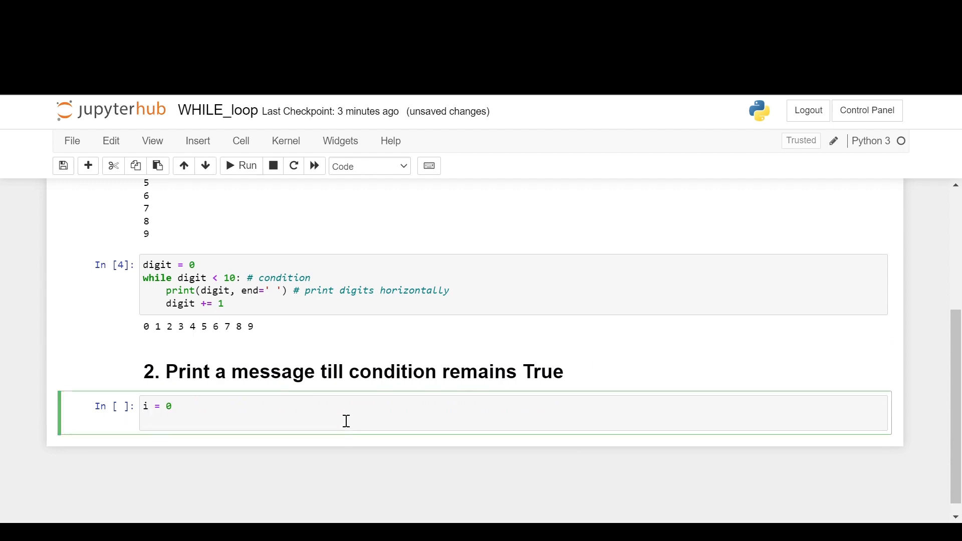
text(while i)
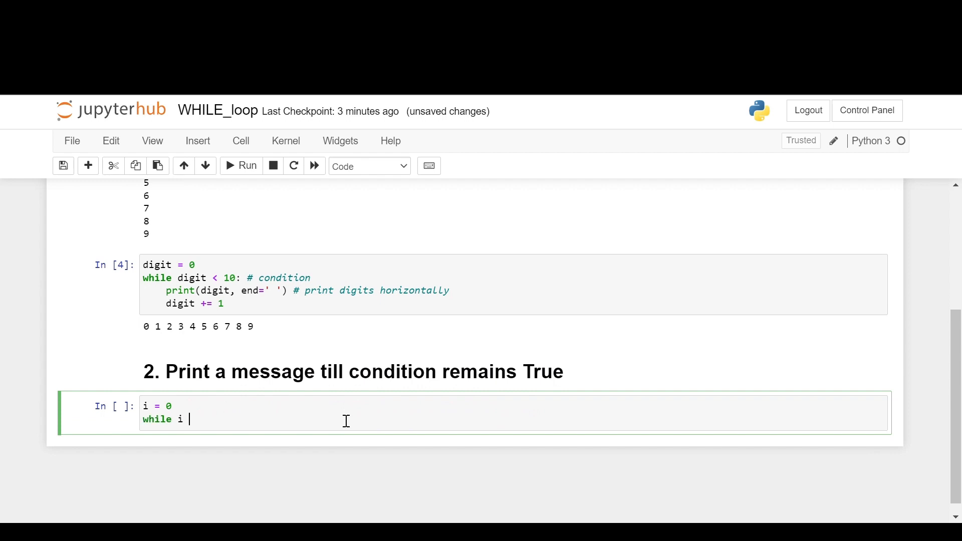
text(<)
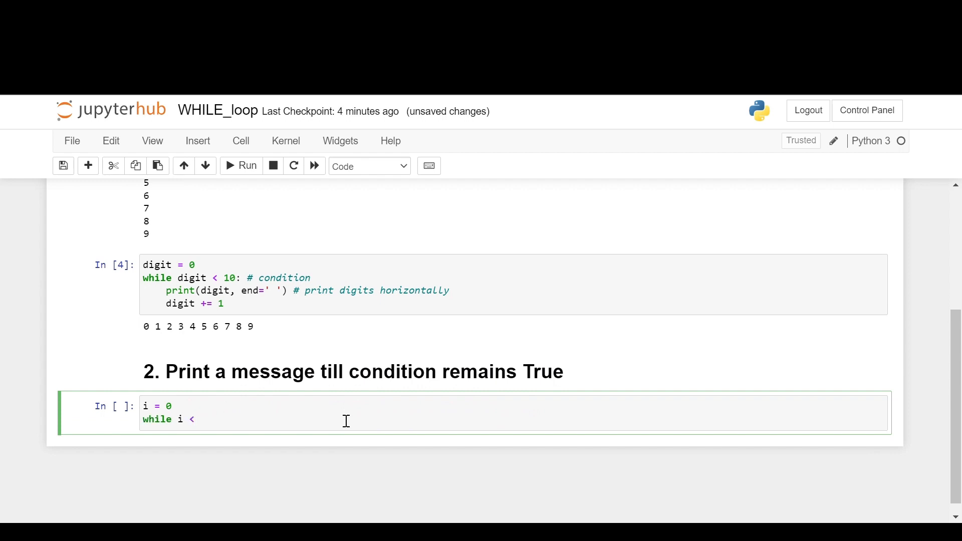
text(5:)
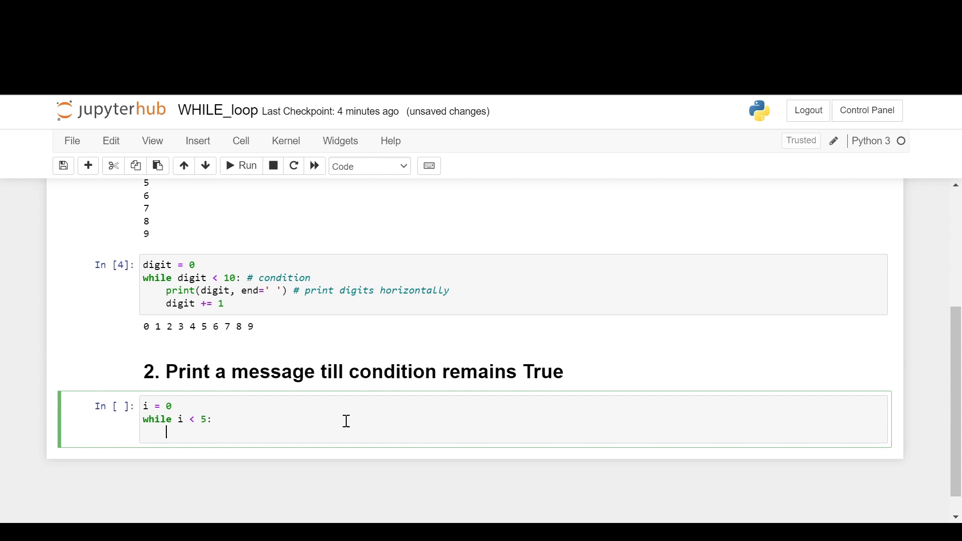
Add the body print('RUN!') and 'i += 1' so RUN! prints five times.
text(print)
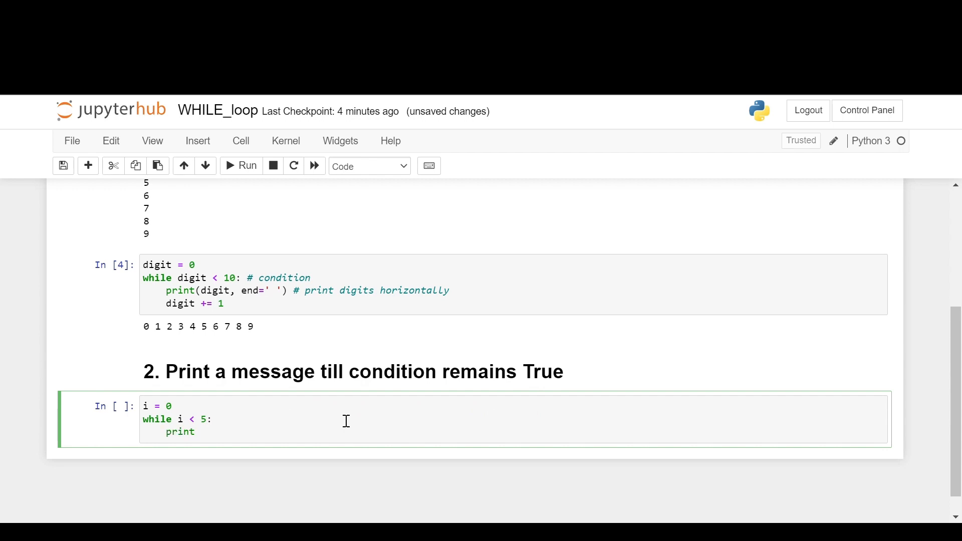
text((''))
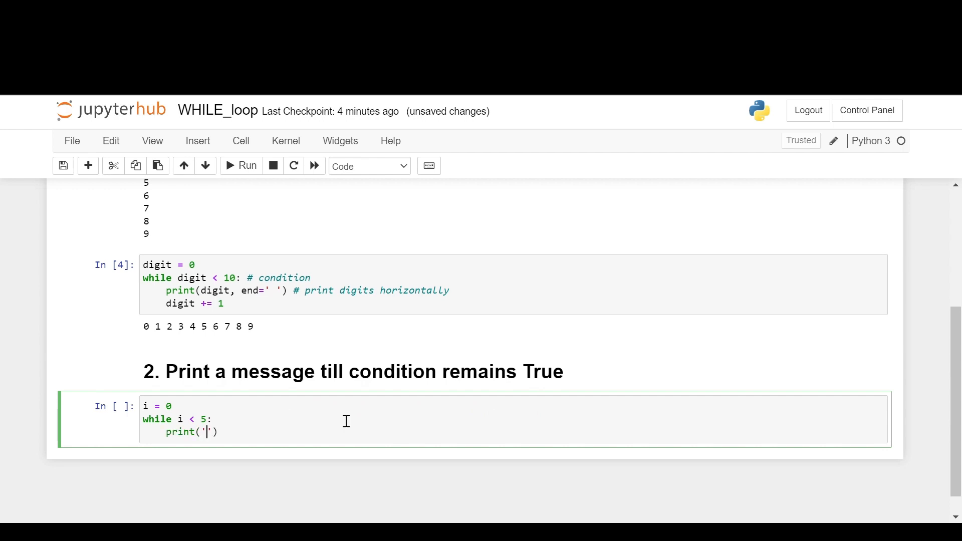
key(Backspace)
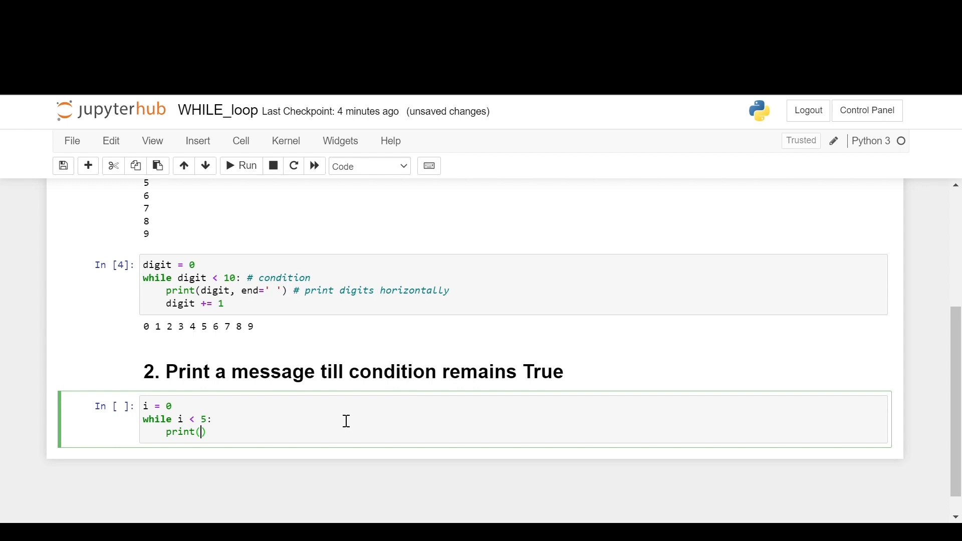
text('RUN')
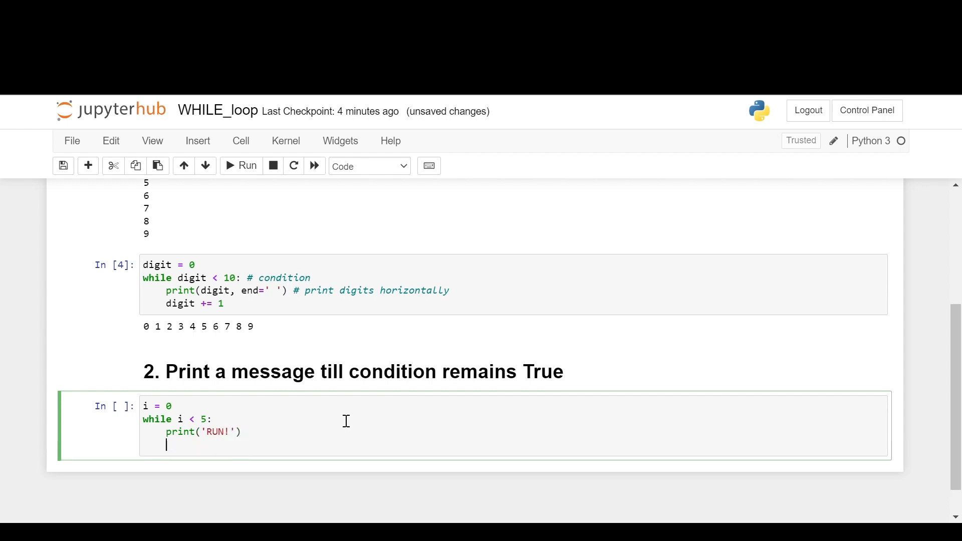
text(i)
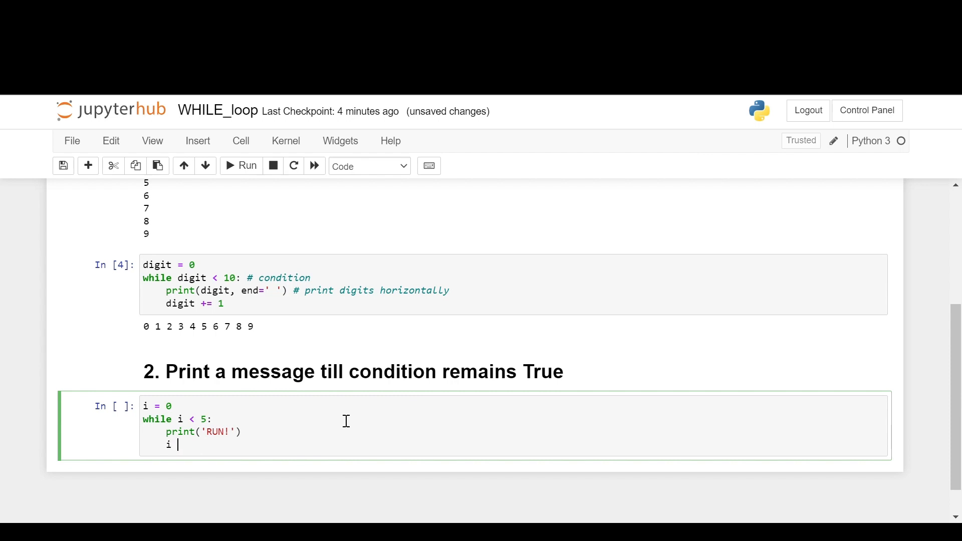
text(+= 1)
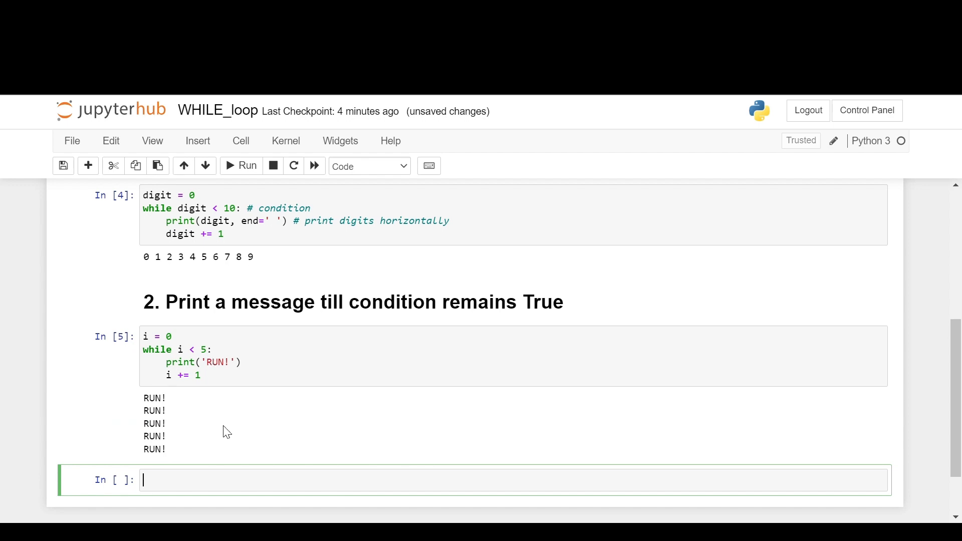
Write the heading '# 3. Continue and break statements within while loop' and begin 'digit = 0'.
scroll(down, 3)
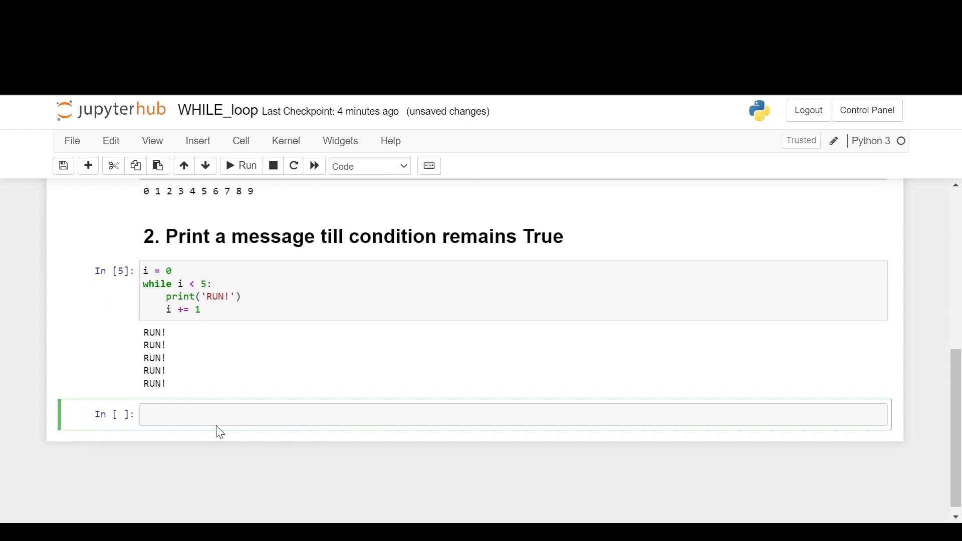
text(# 3)
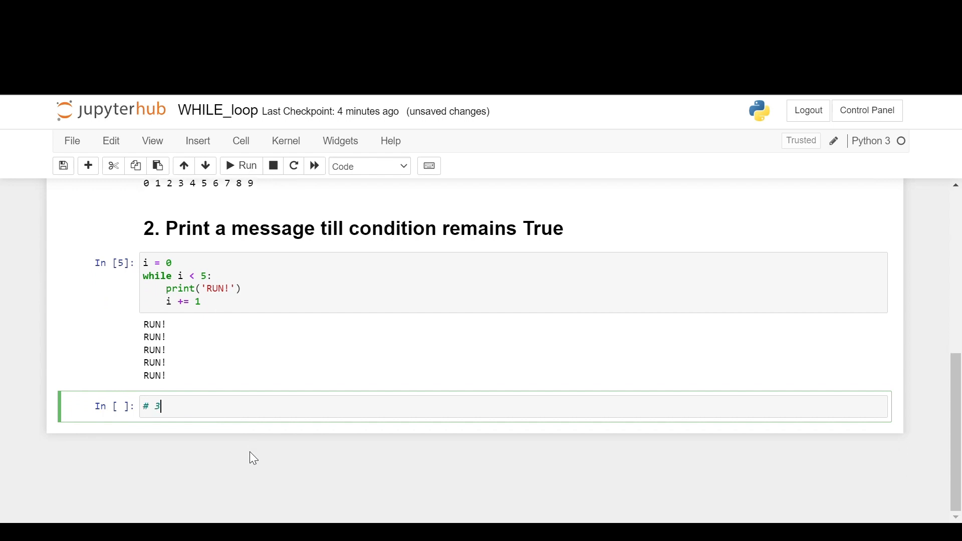
text(. Cont)
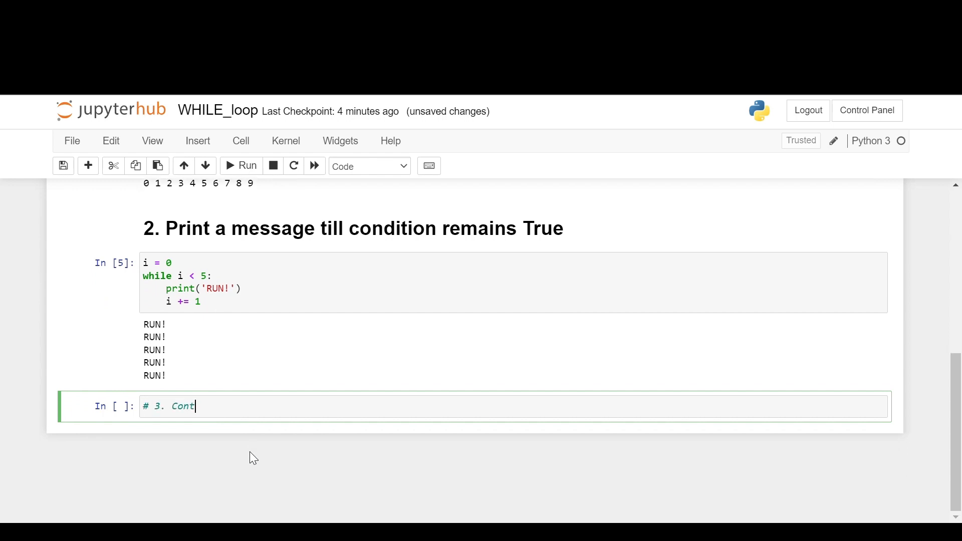
text(inue and)
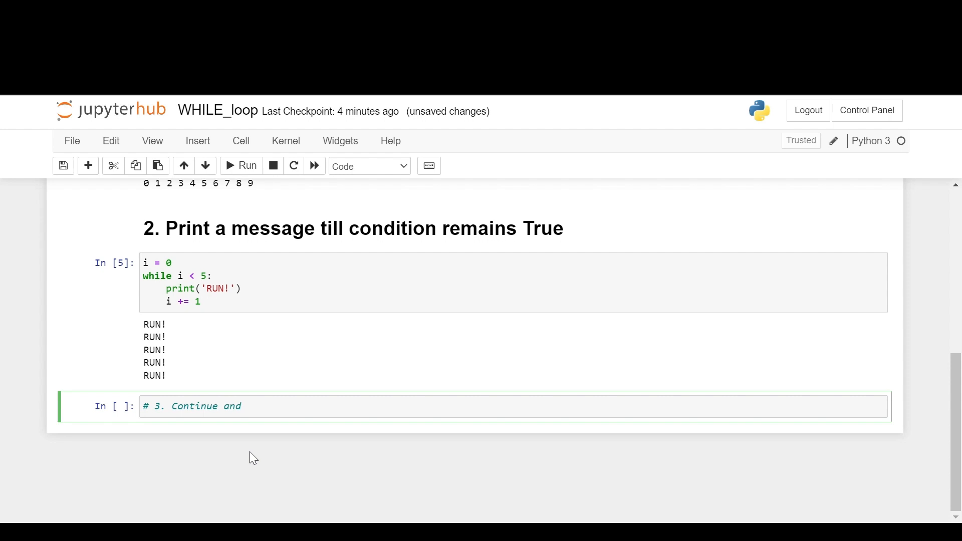
text(break statements)
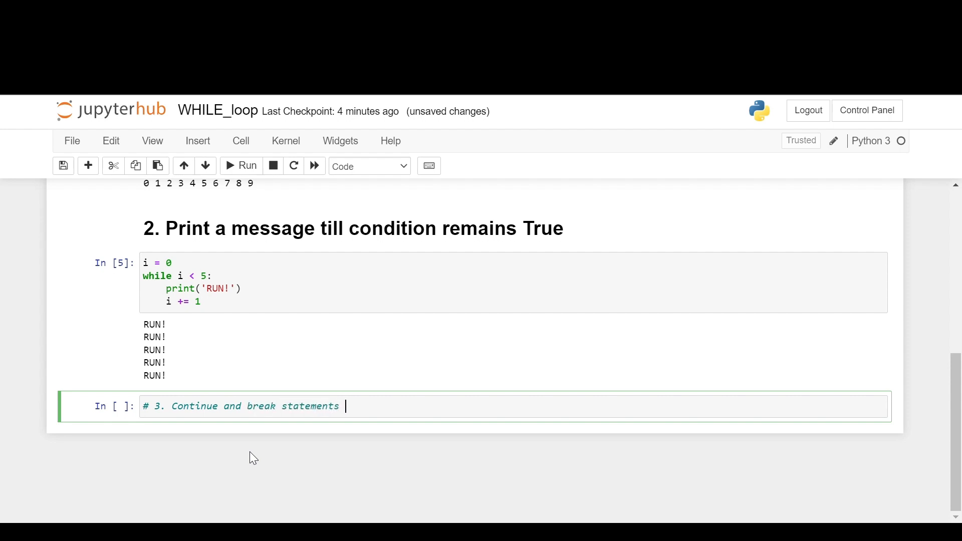
text(within)
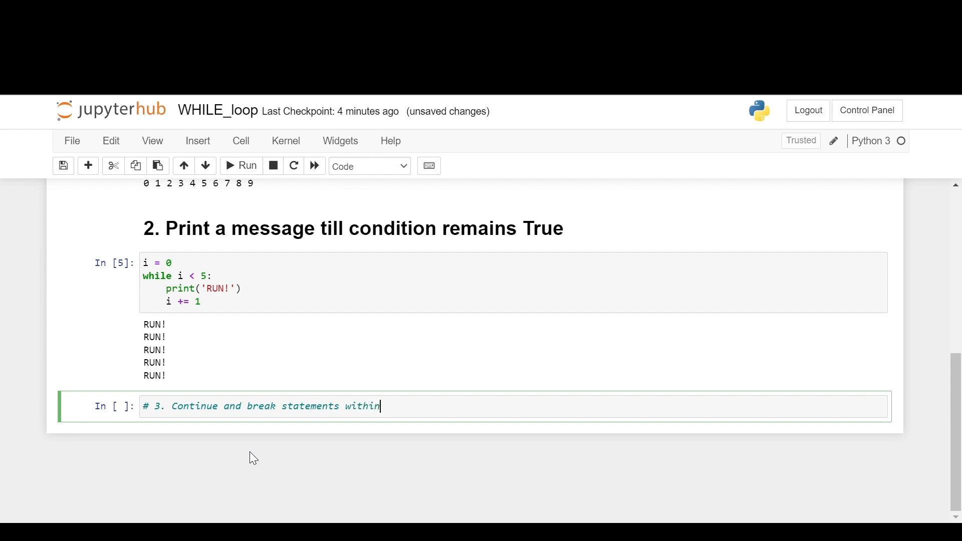
text(while loop)
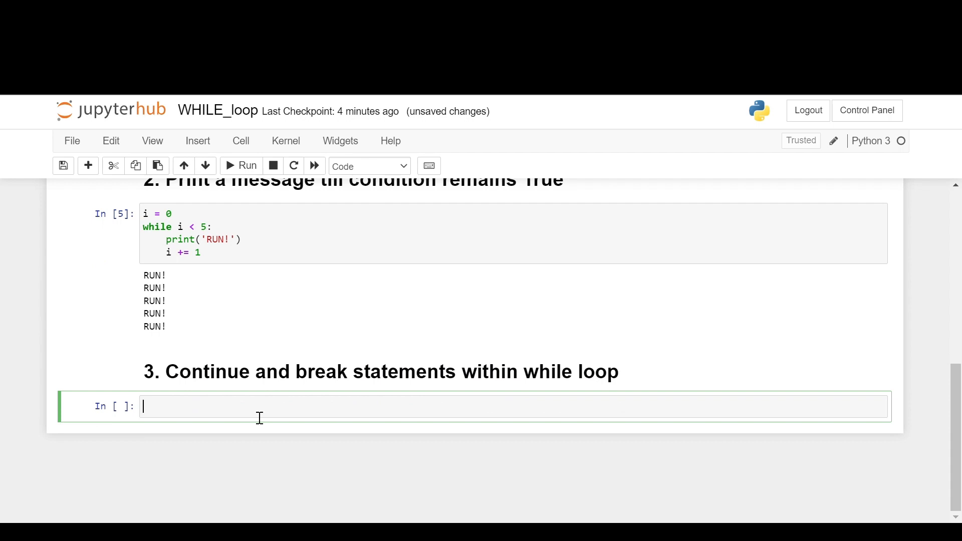
text(digit = 0)
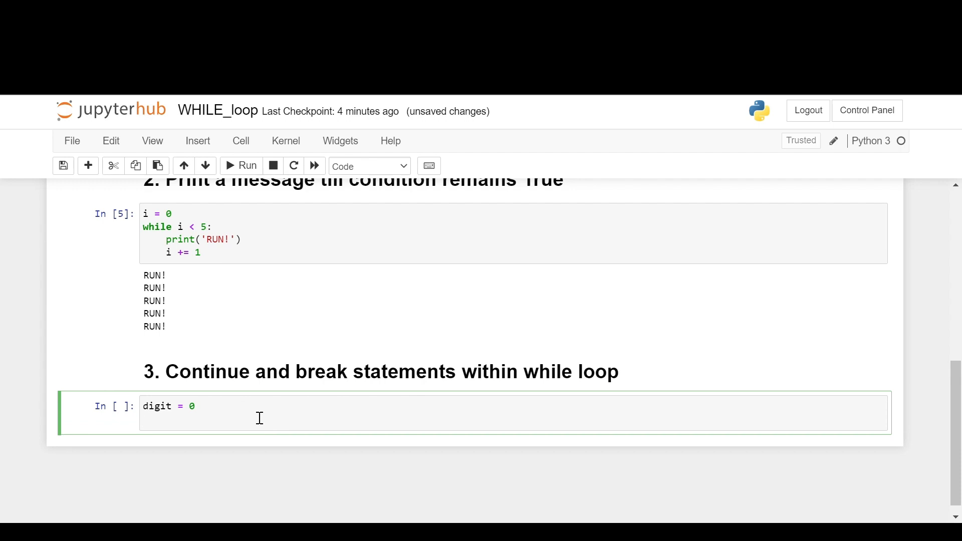
Write 'while digit <= 10:' with 'digit += 1' in its body.
text(while digit)
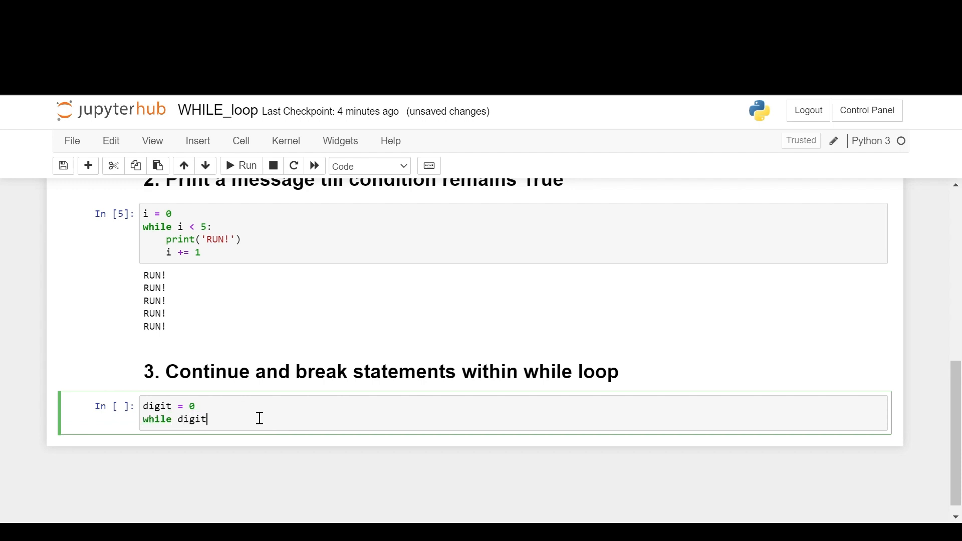
text(<=)
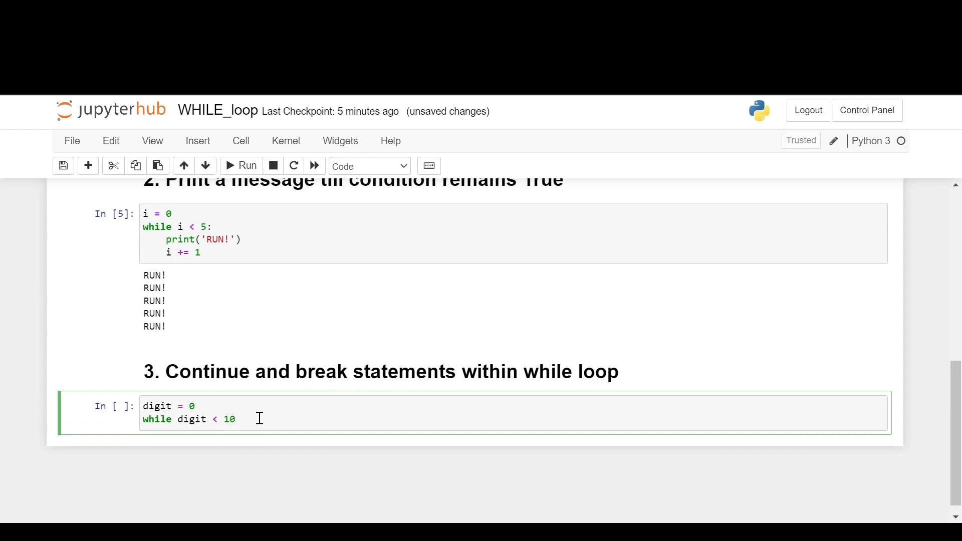
text(:)
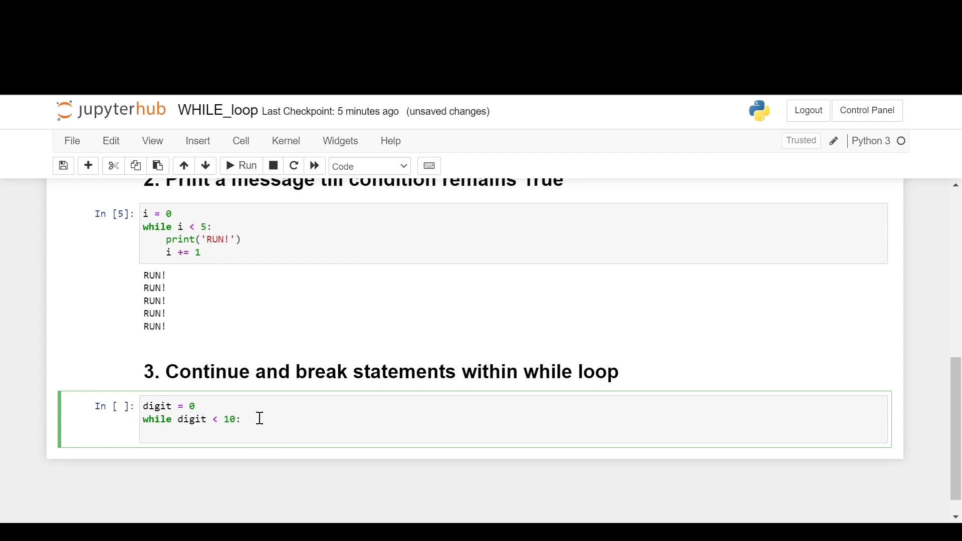
text(digit)
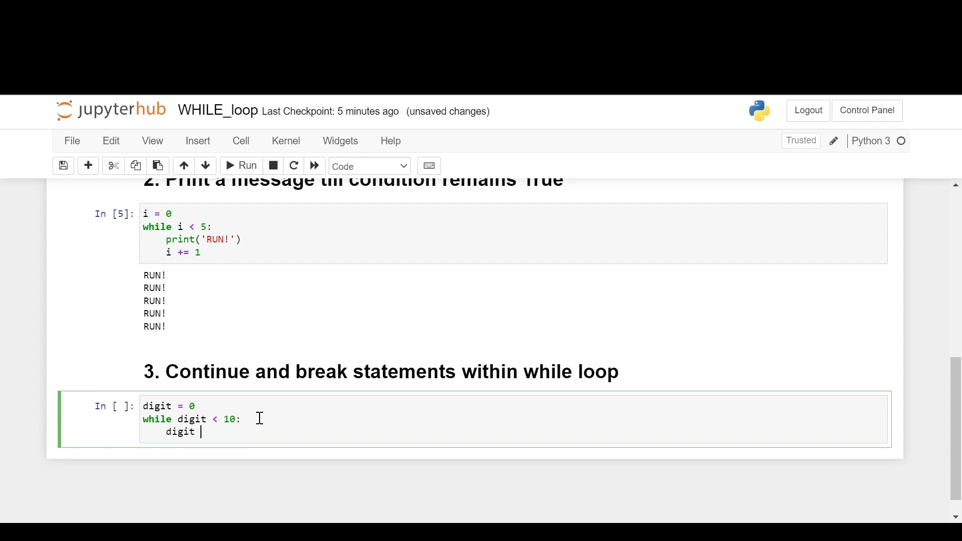
text(=)
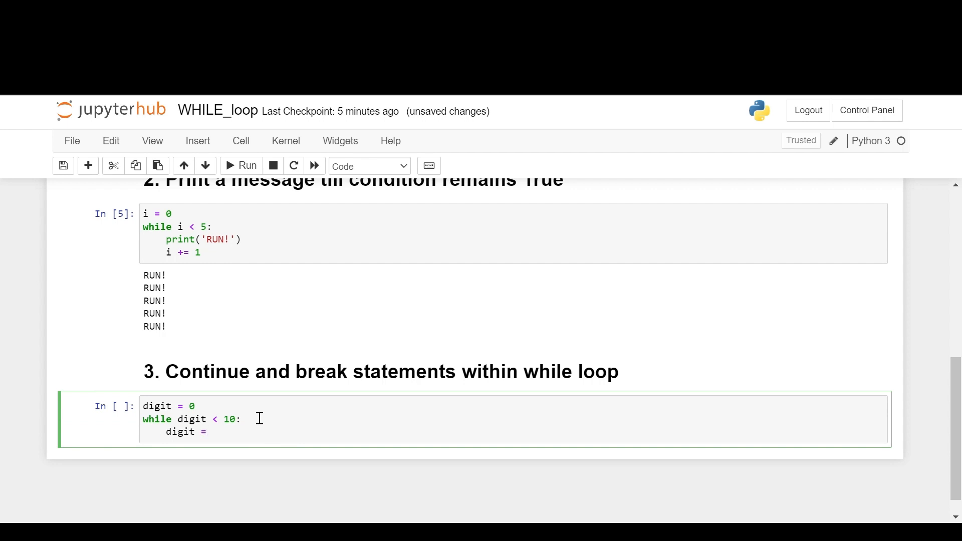
text(+= 1)
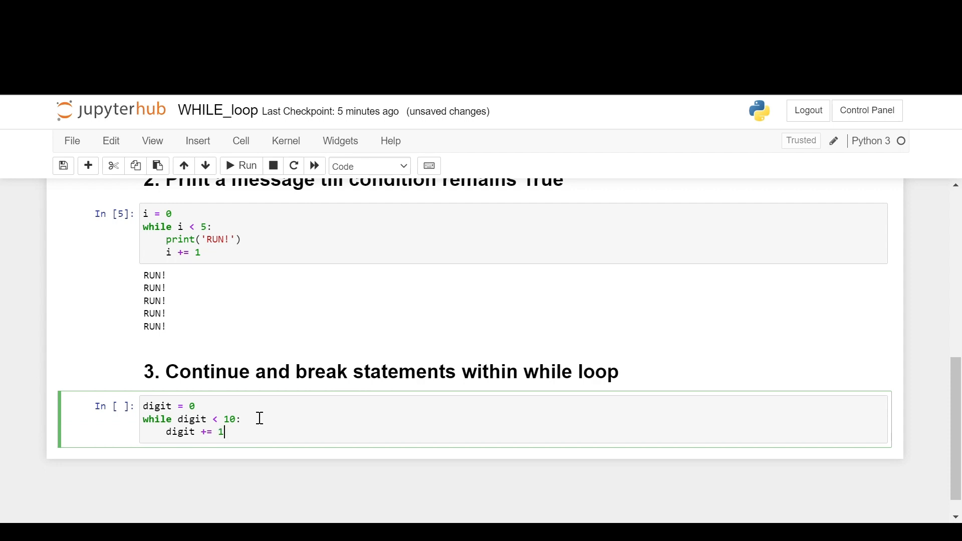
Add 'if digit == 3: continue # will not print 3' and the print(digit, ...) call.
text(if)
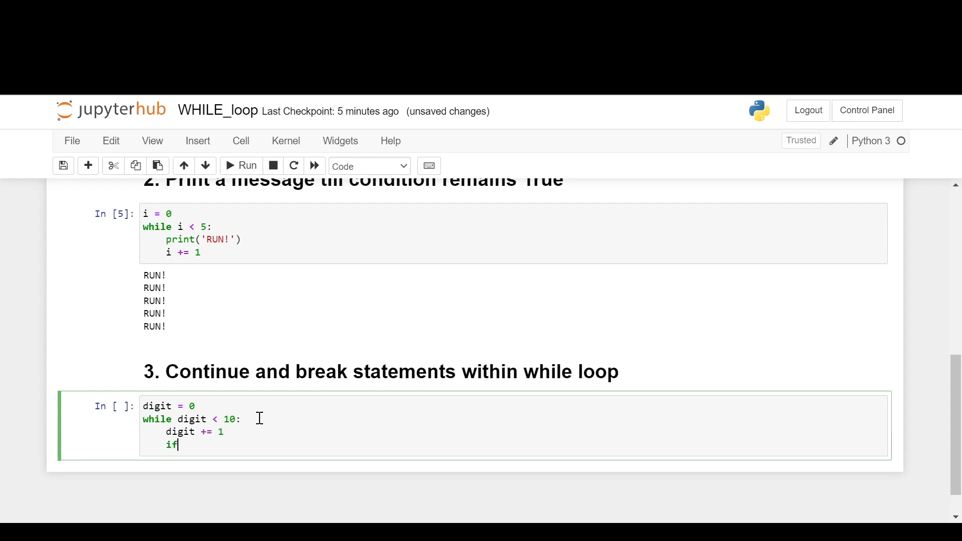
text(d)
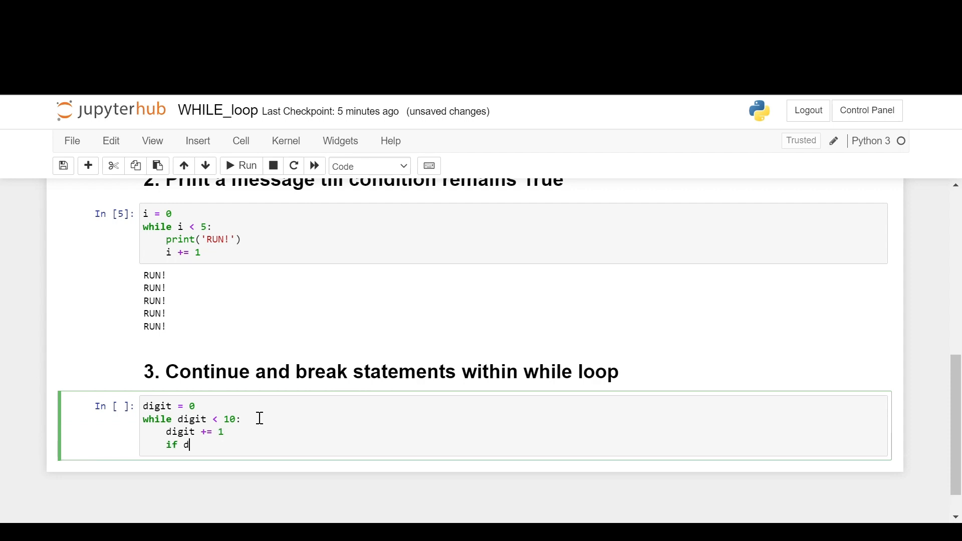
text(igit ==)
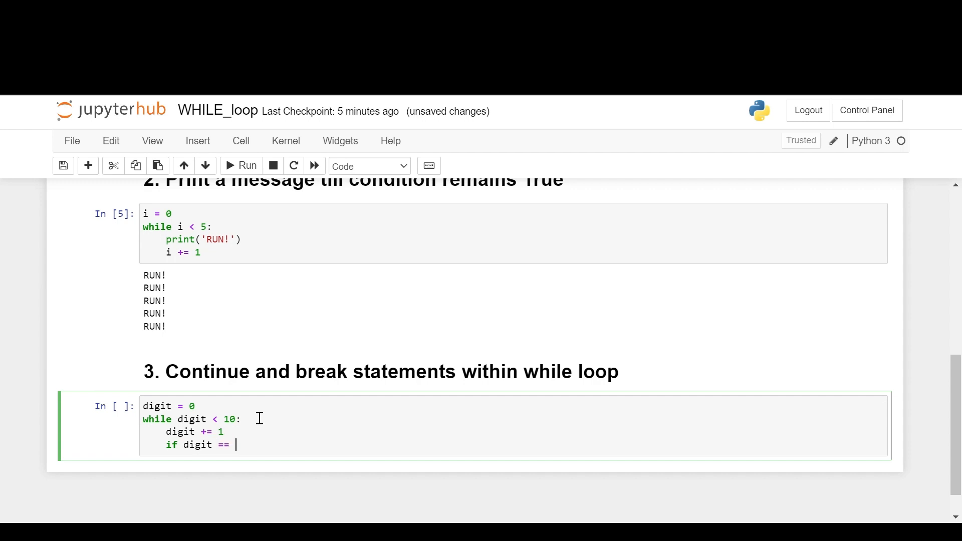
text(3: con)
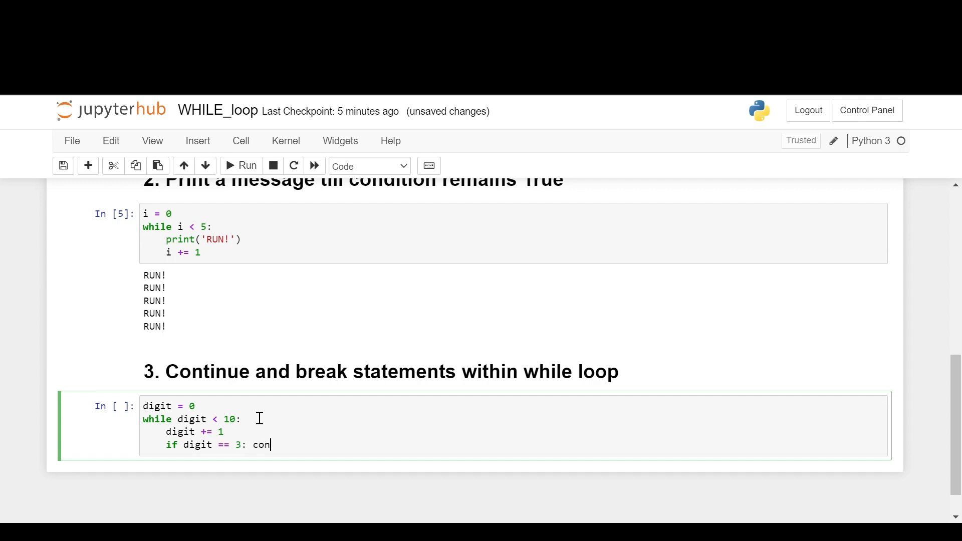
text(tinue)
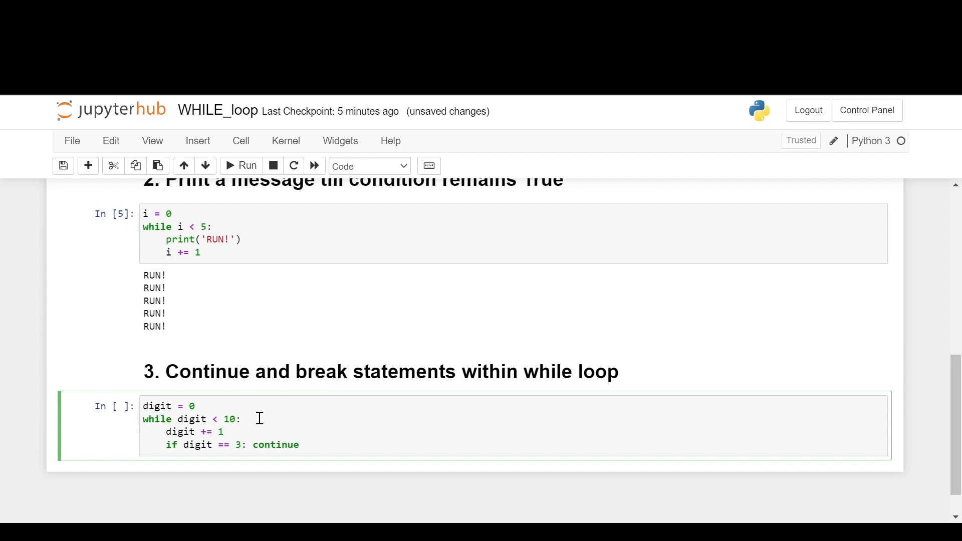
text(#)
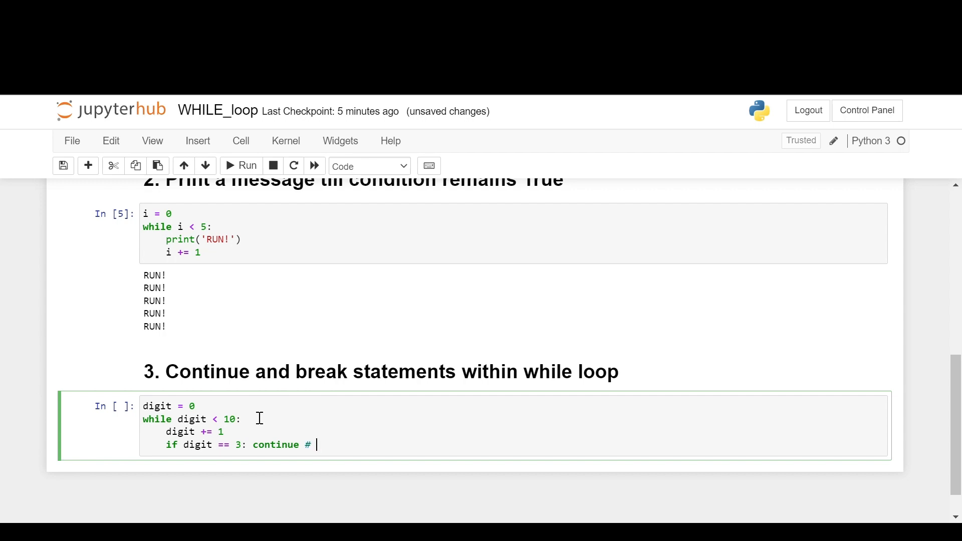
text(will not p)
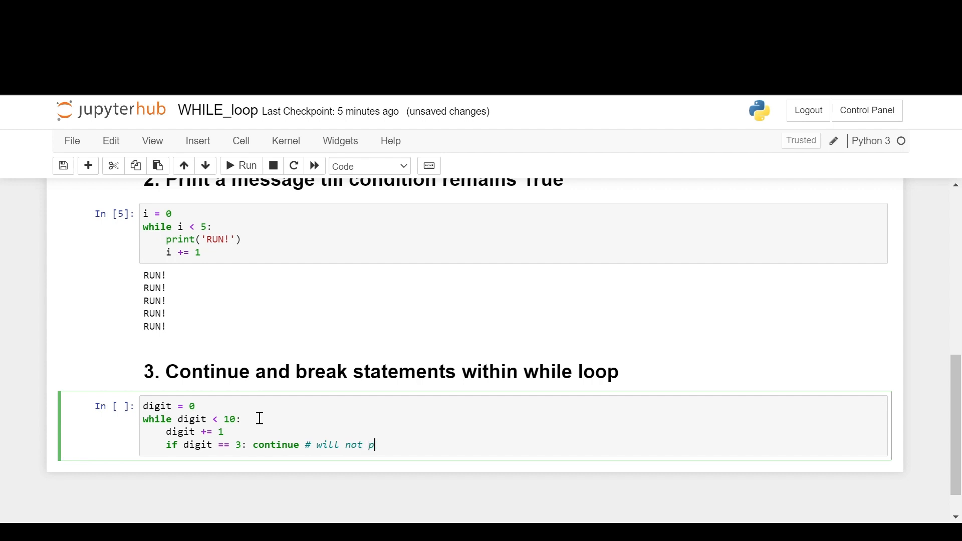
text(rint 3)
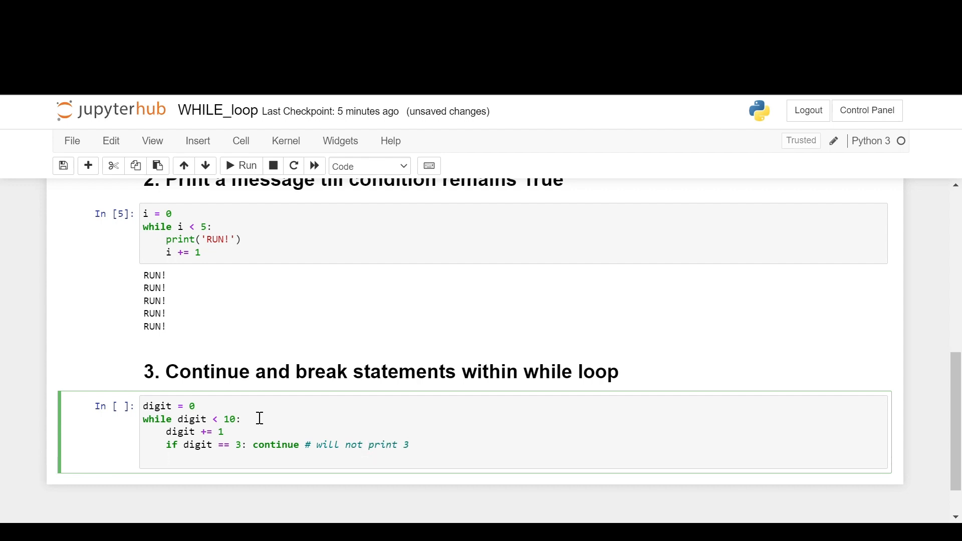
text(print()
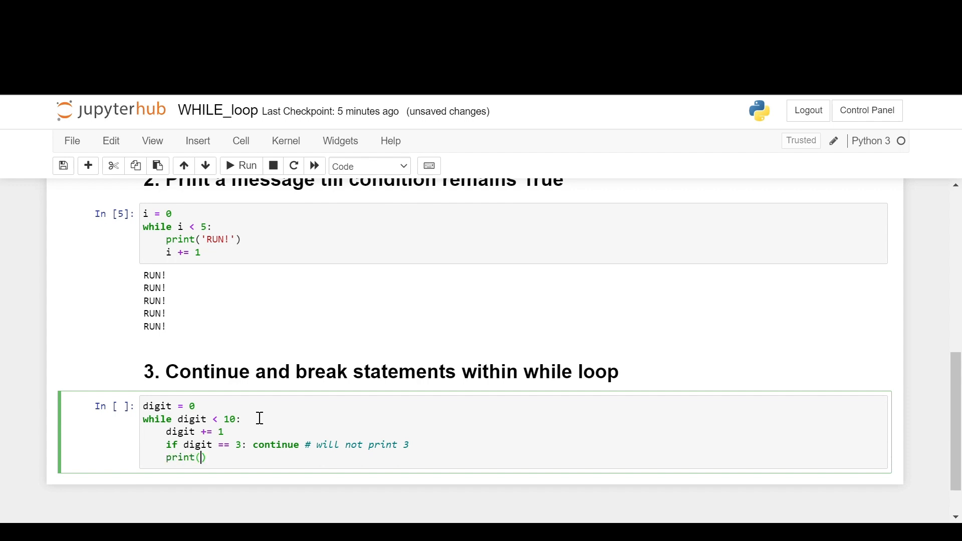
text(digit, end=')
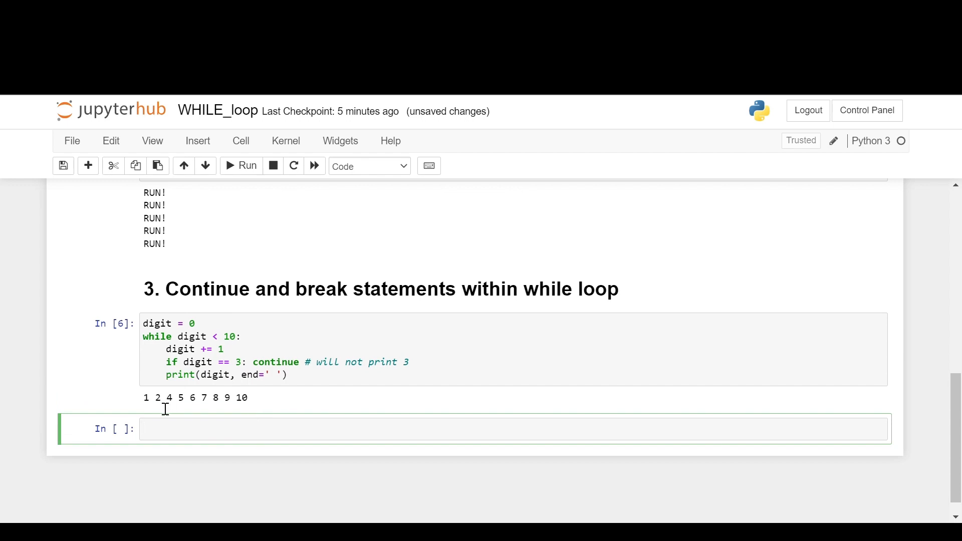
mouse_move(261, 370)
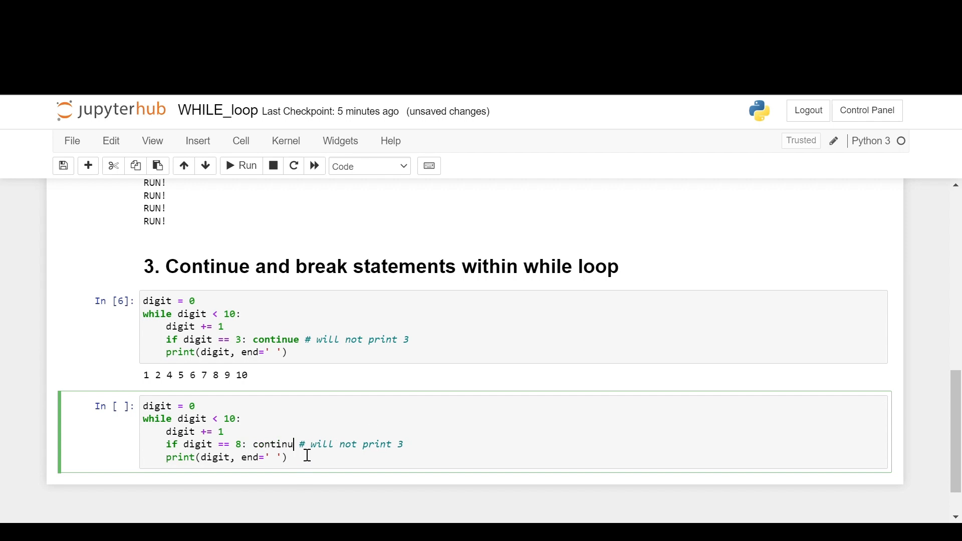
Change the copy to break at 8, comment 'will not print 8 (Loop gets terminated)', and run it.
text(bre)
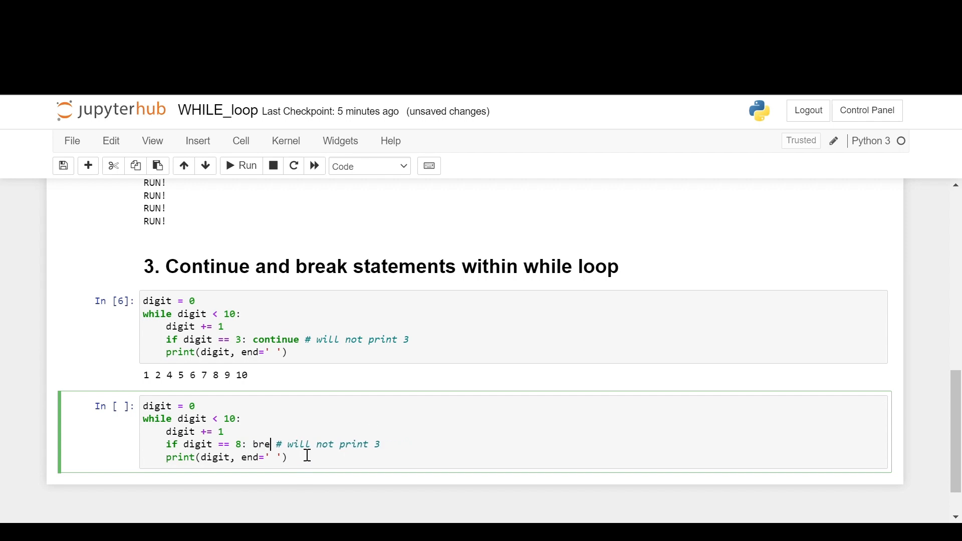
text(ak)
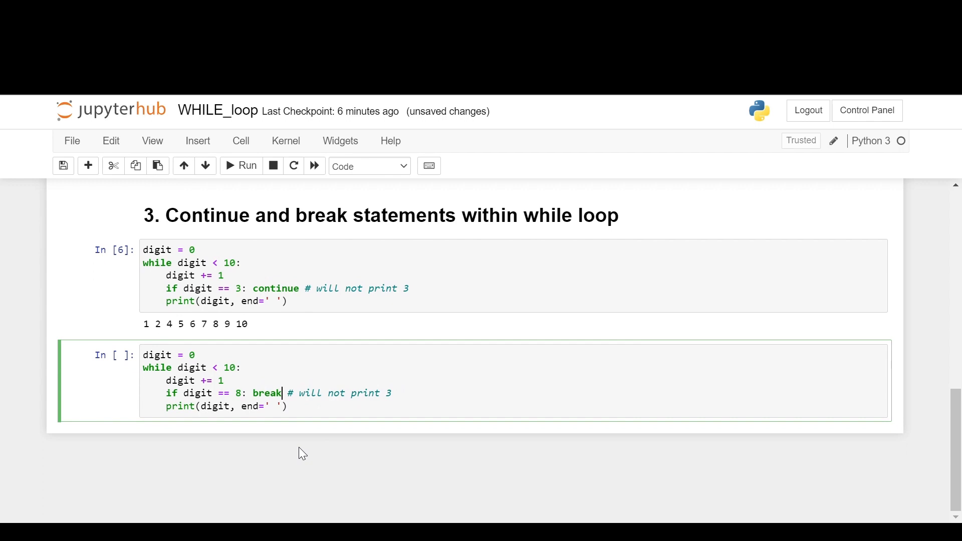
text(8)
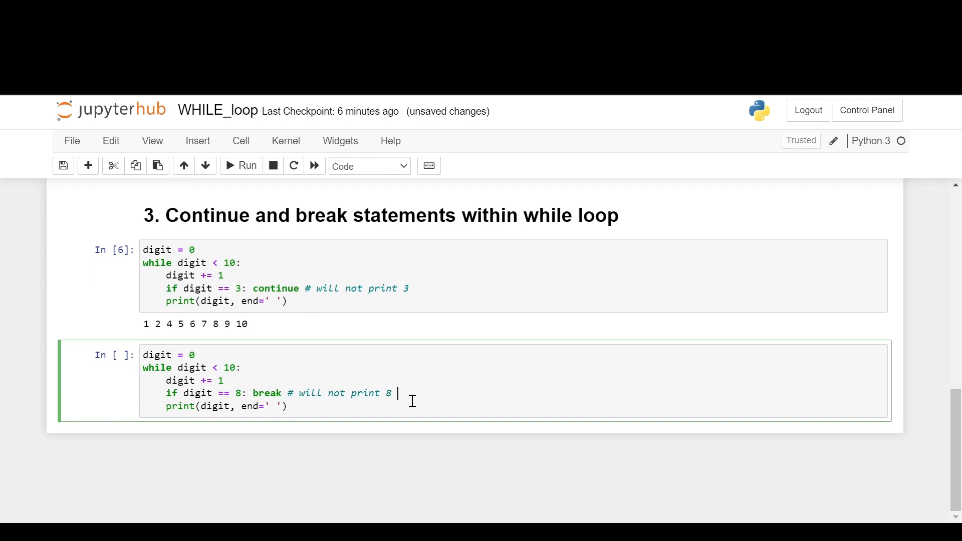
text((L)
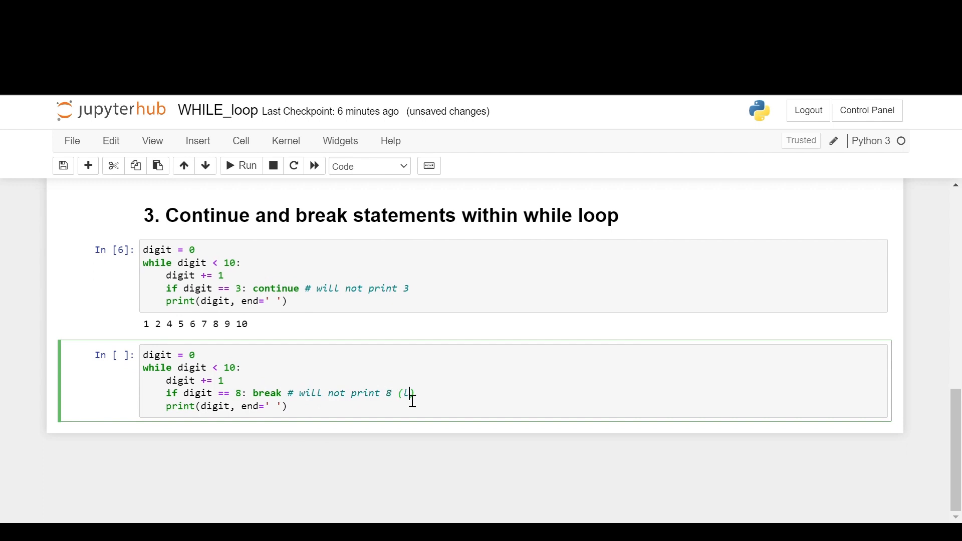
text(oop gets t)
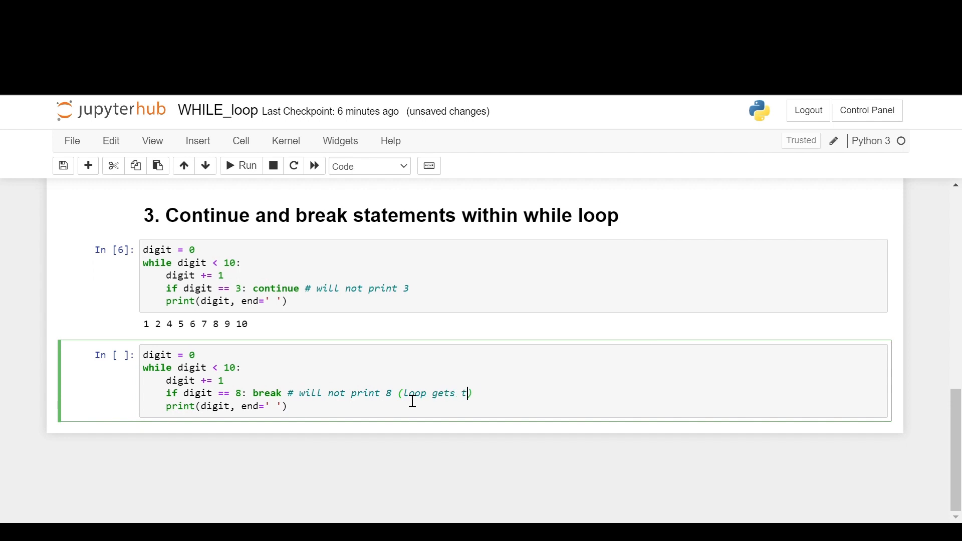
text(erminated)
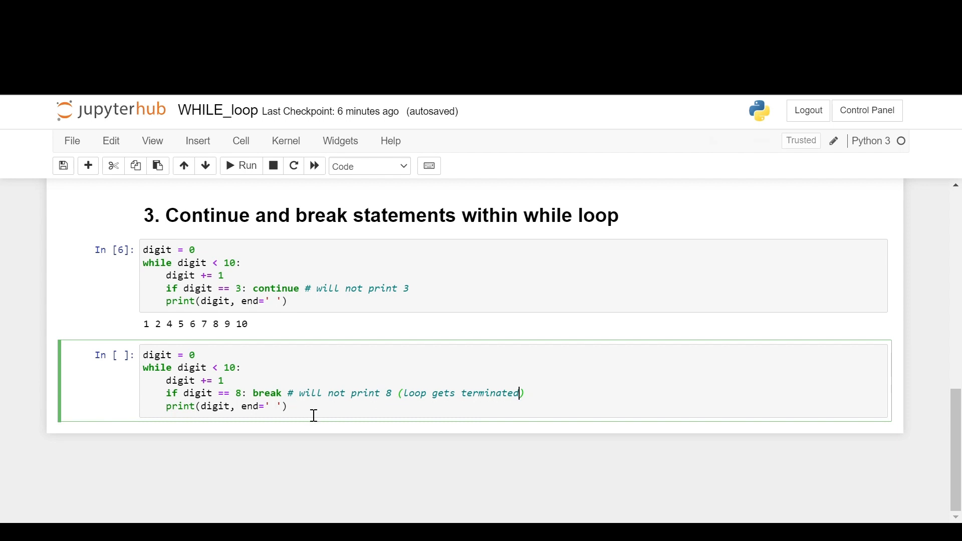
click(240, 165)
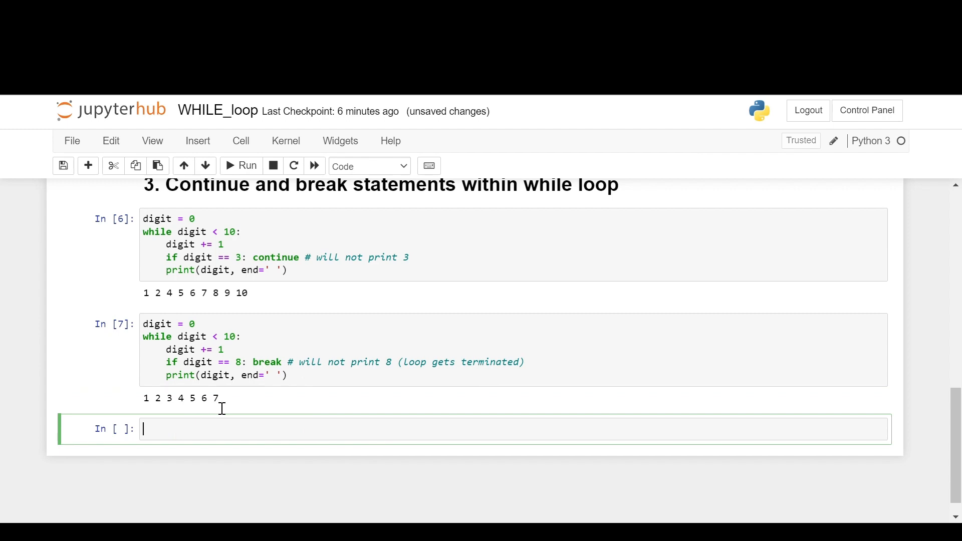
mouse_move(185, 368)
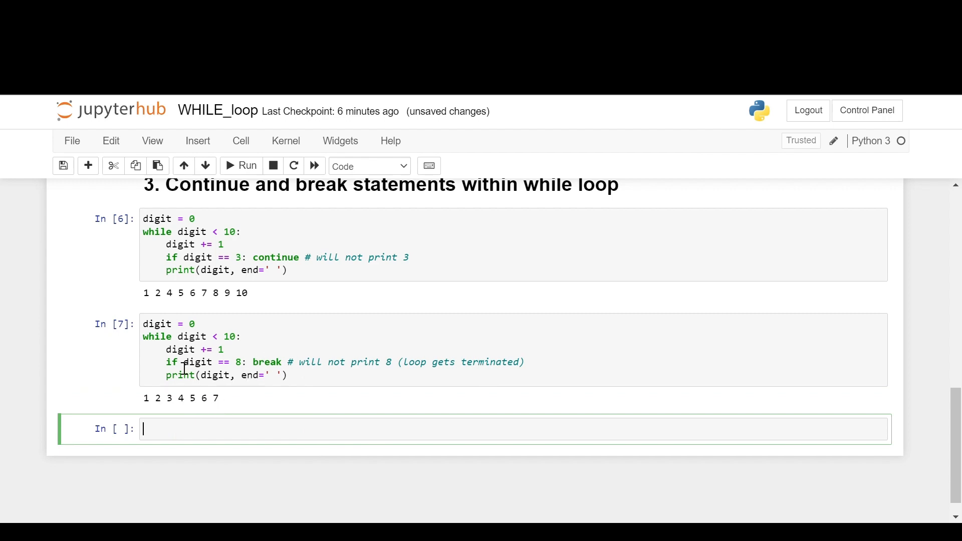
Scroll down to the new cell below the break example.
scroll(down, 3)
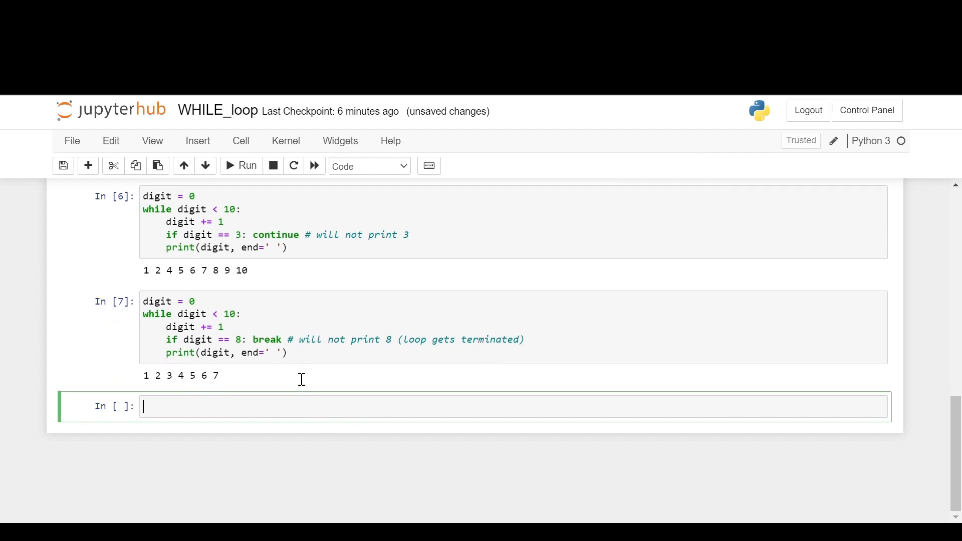
mouse_move(297, 378)
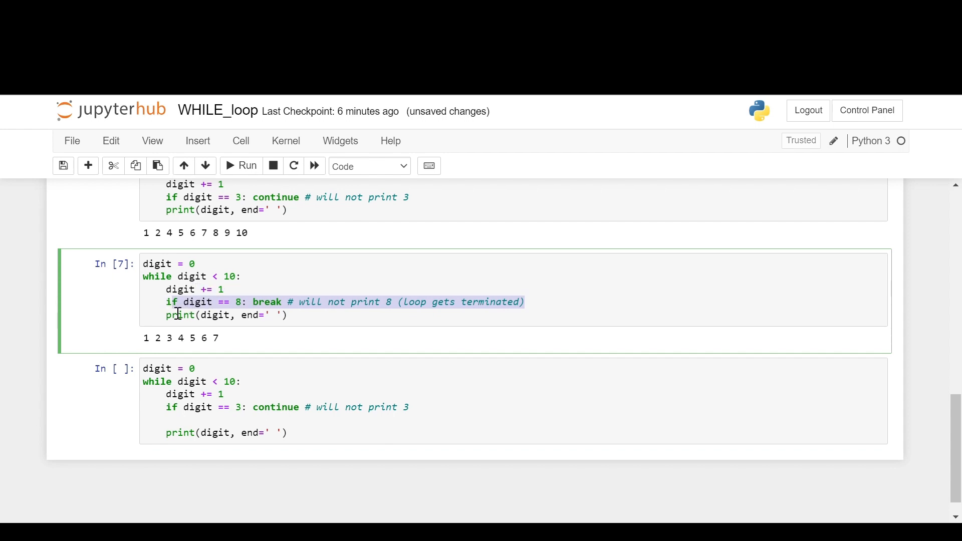
mouse_move(236, 329)
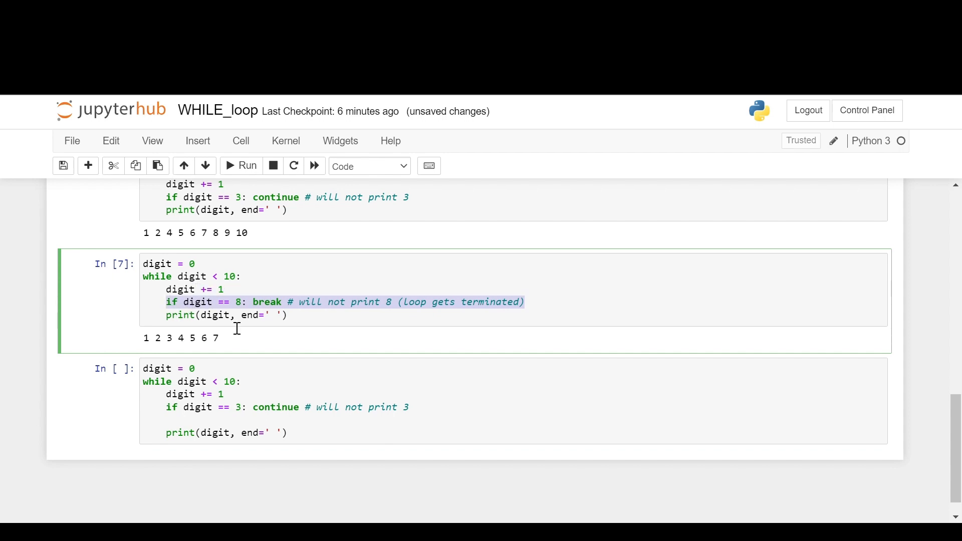
click(211, 426)
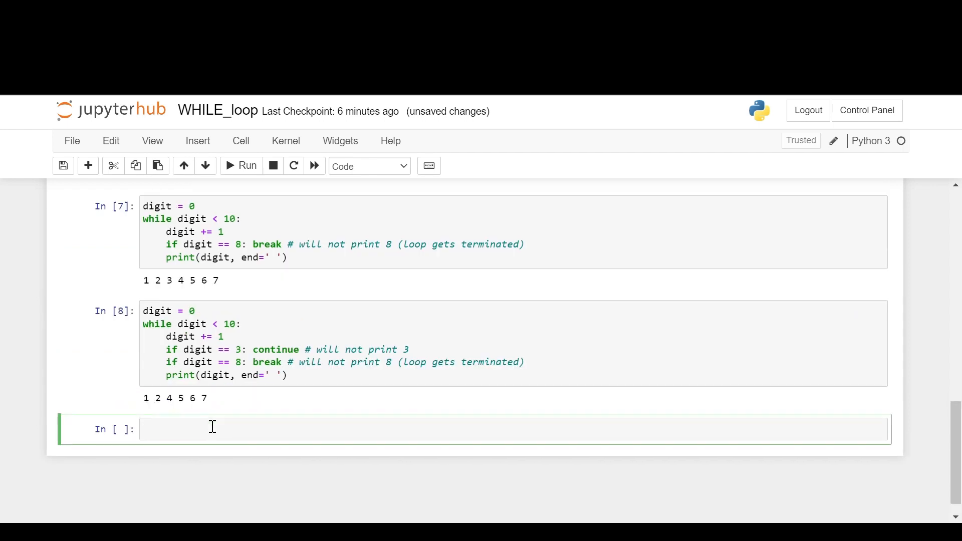
scroll(down, 3)
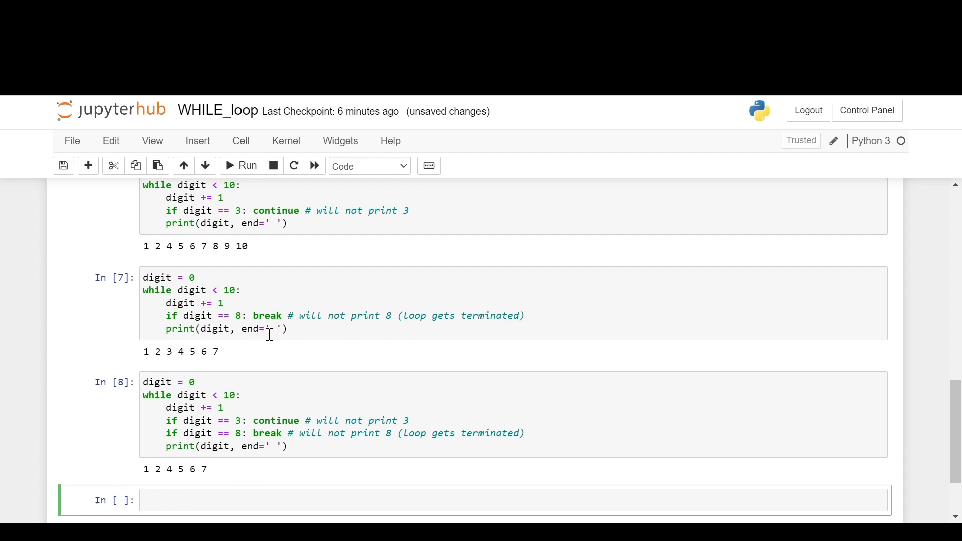
mouse_move(208, 367)
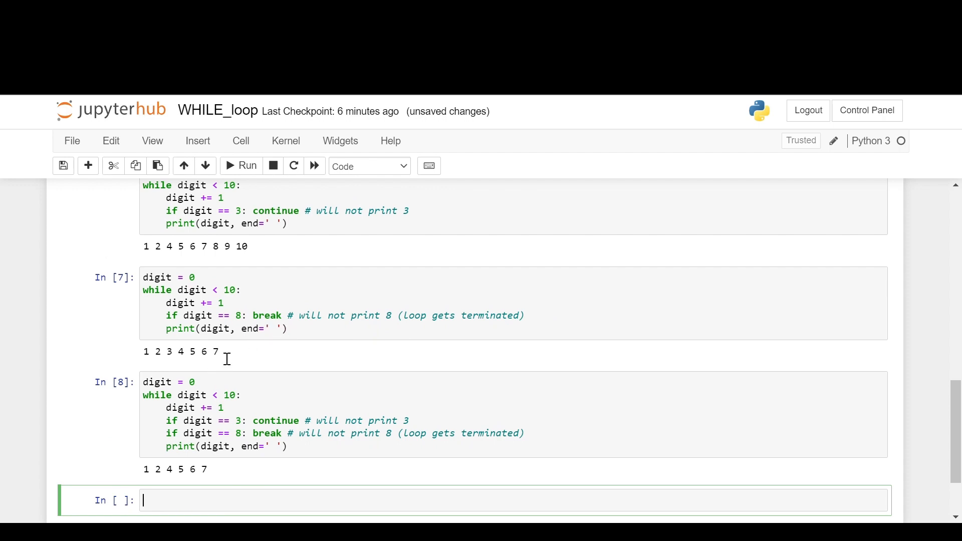
scroll(down, 3)
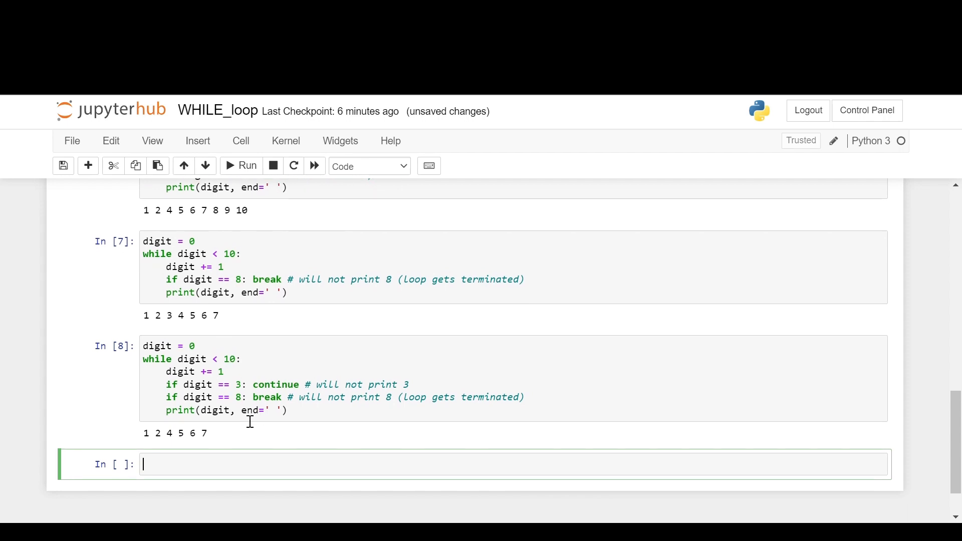
mouse_move(200, 439)
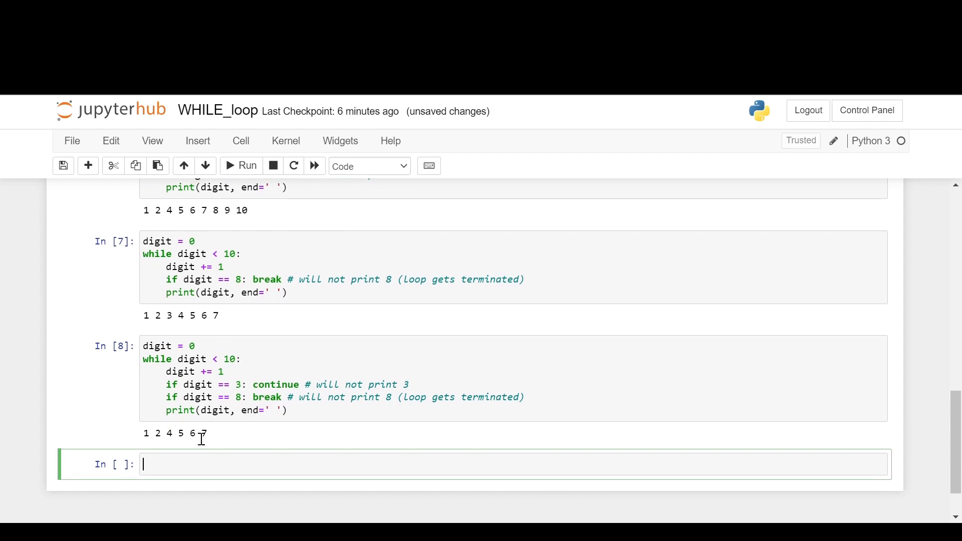
scroll(down, 3)
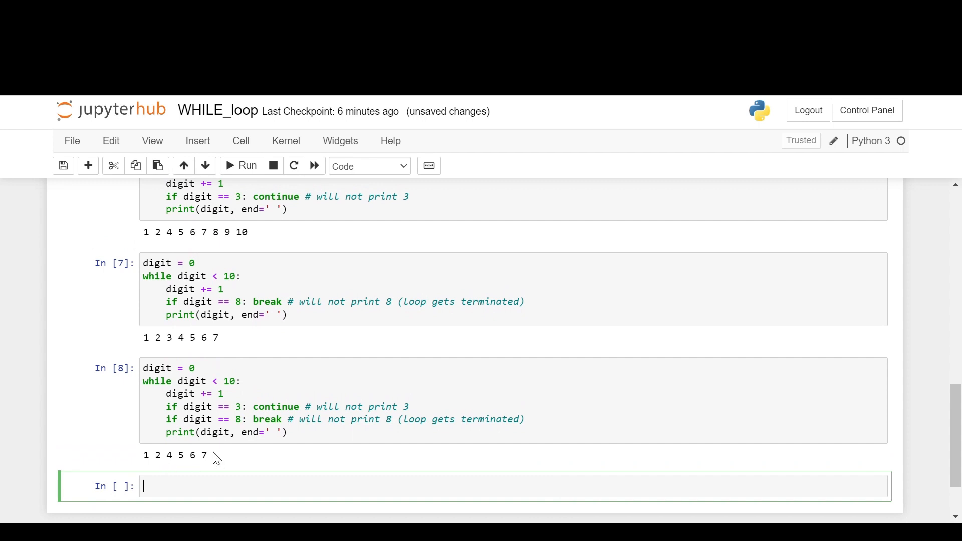
mouse_move(247, 455)
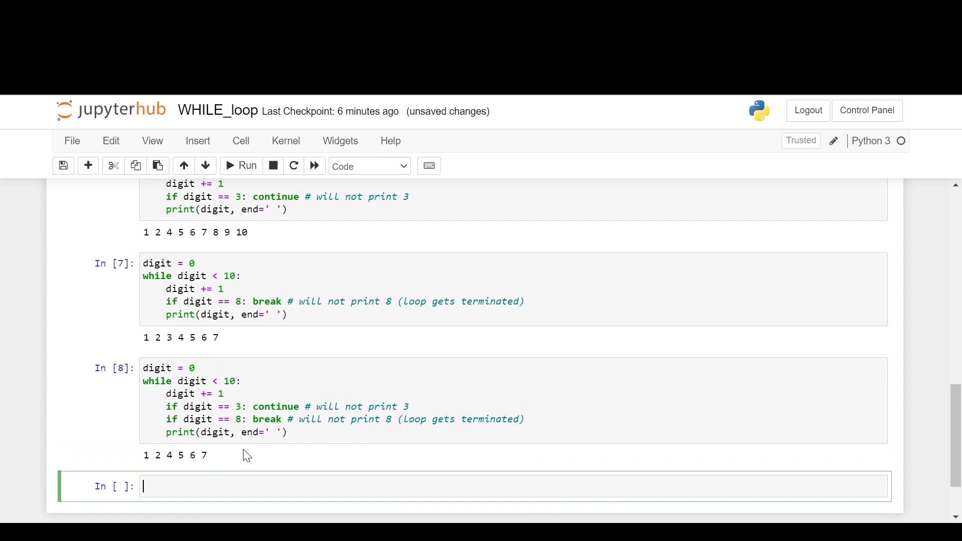
scroll(down, 3)
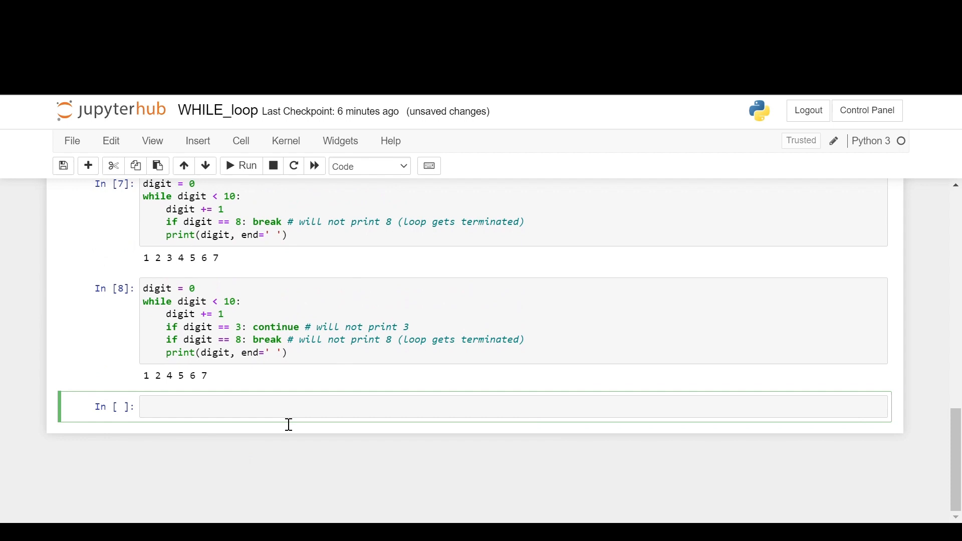
Write the heading text '# 4. Else statement within while loop' in the new cell.
text(# 4.)
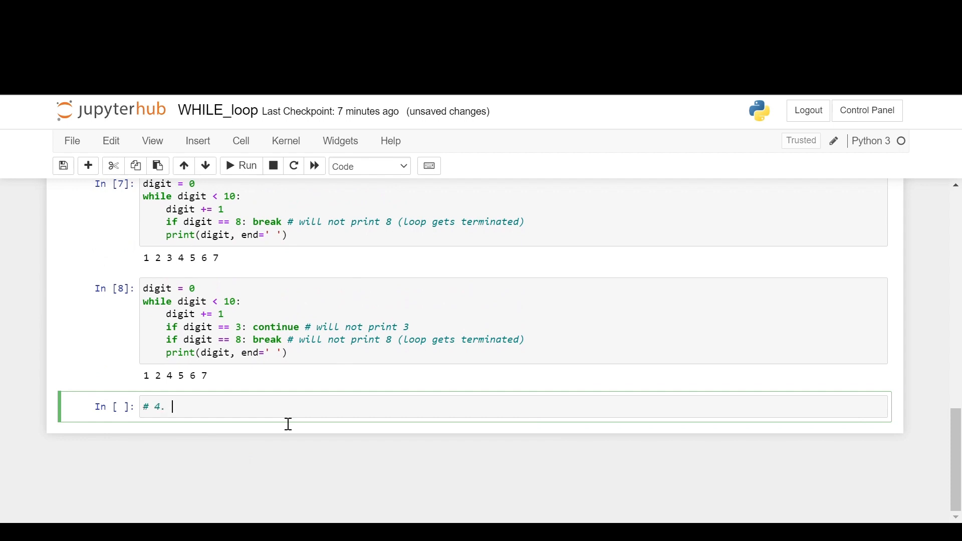
text(Else statem)
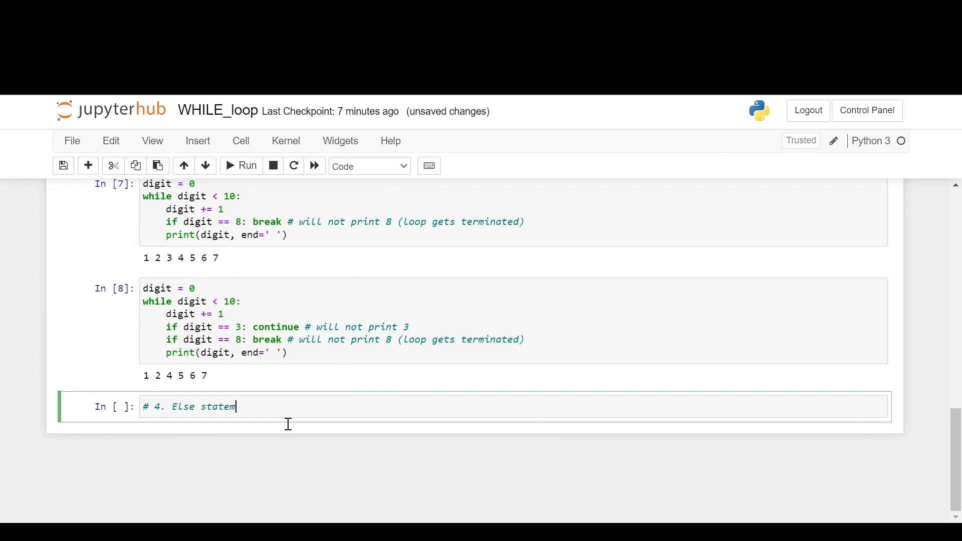
text(ent)
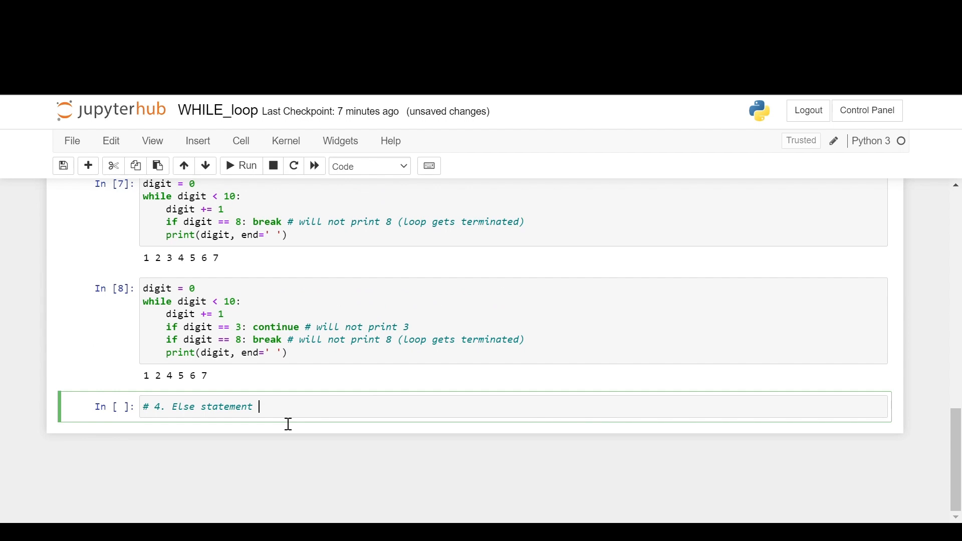
text(within)
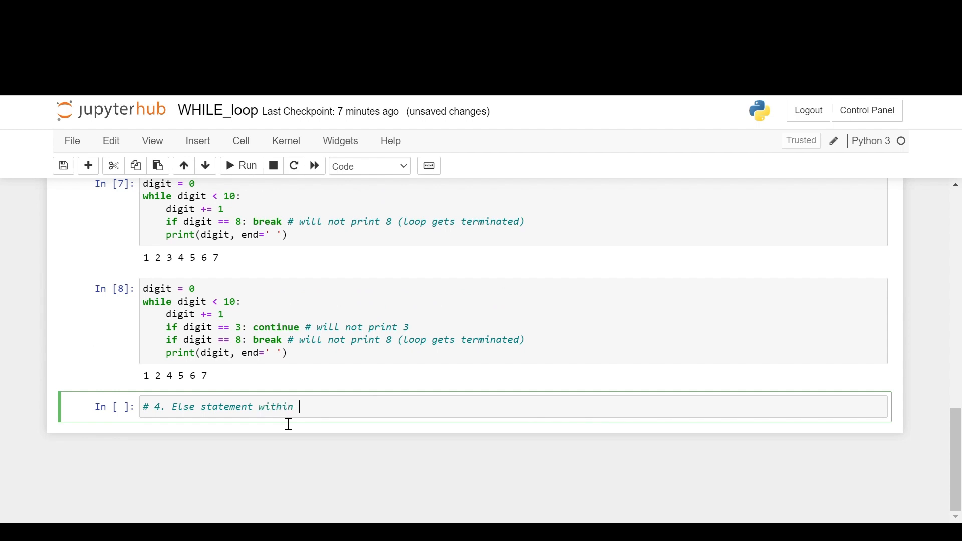
text(while Lo)
text(d)
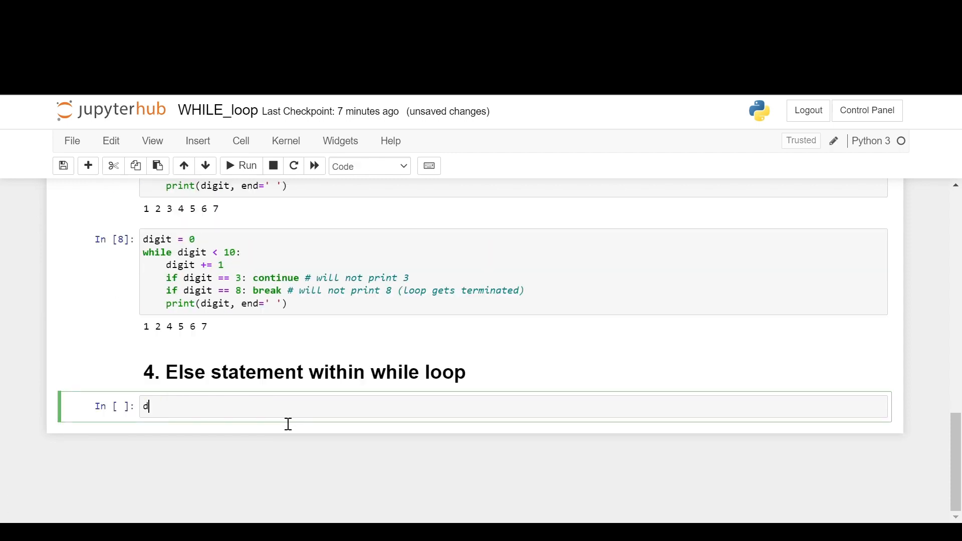
Write digit = 0 and a while loop to 10 that prints digit and increments it by 1.
text(igit = 0)
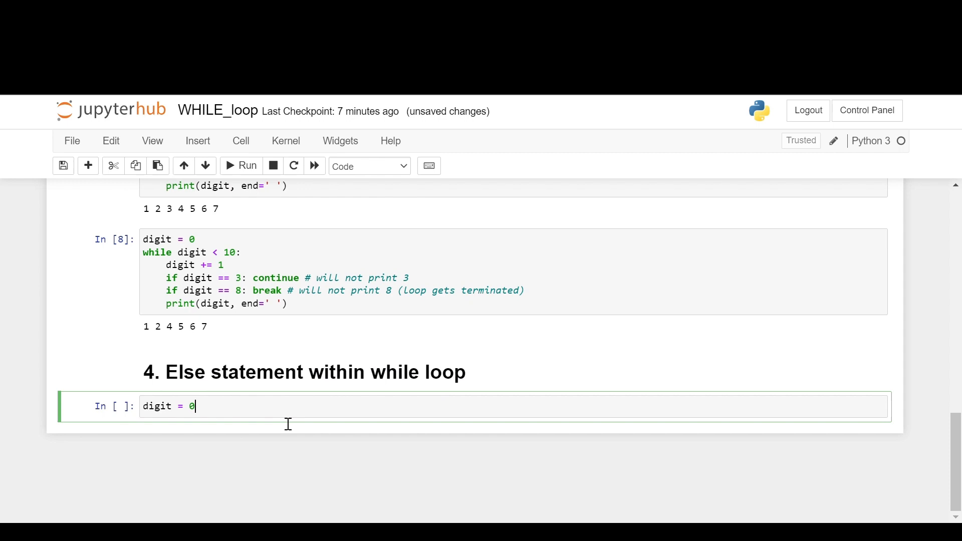
text(while)
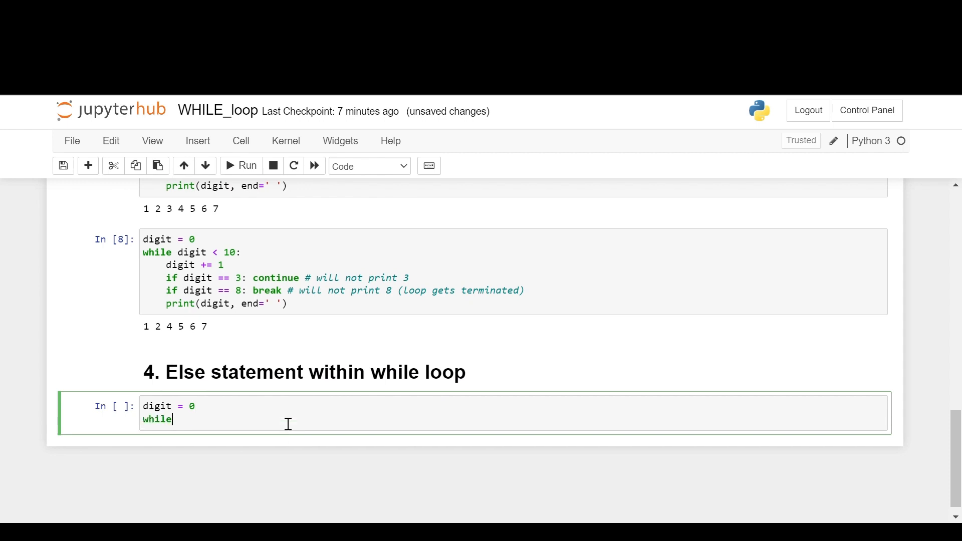
text(digit <= 1)
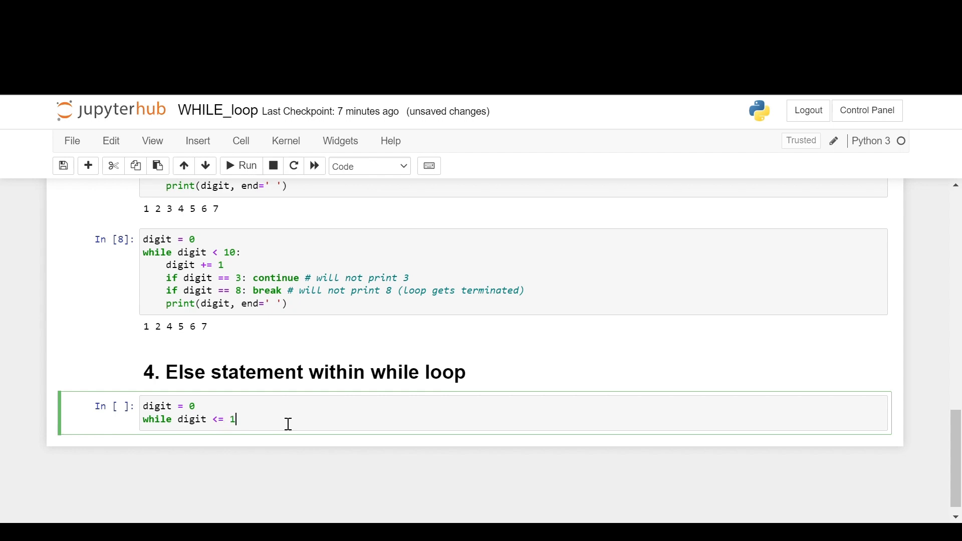
text(0:)
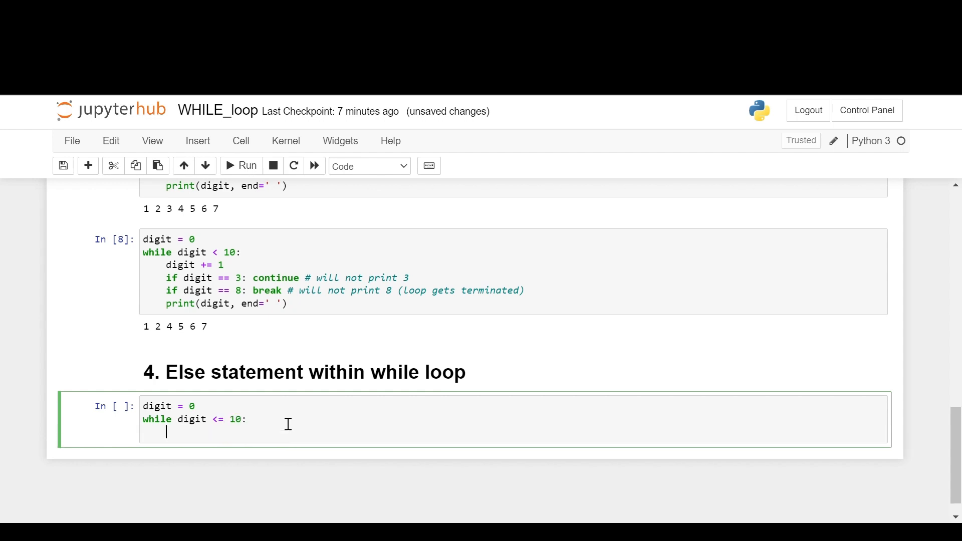
text(prit)
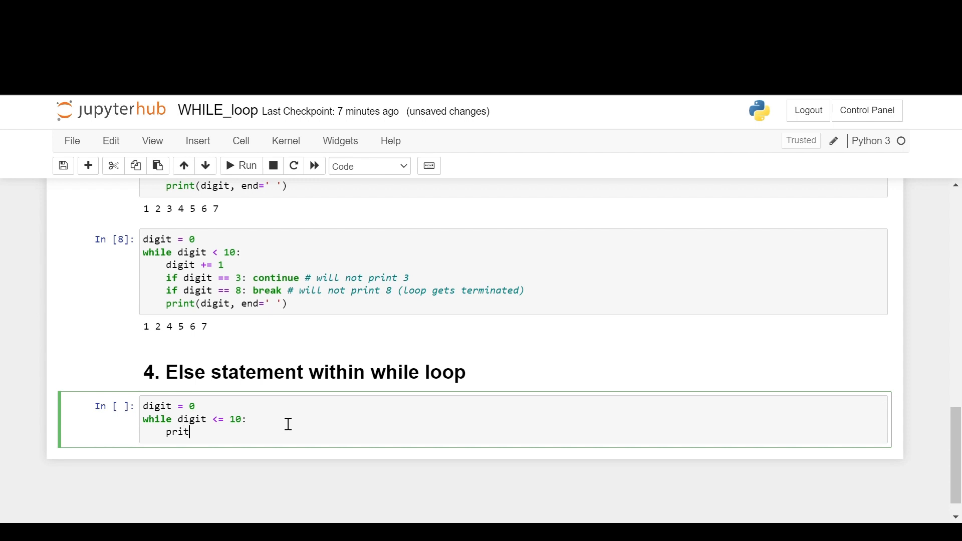
text(nt(d)
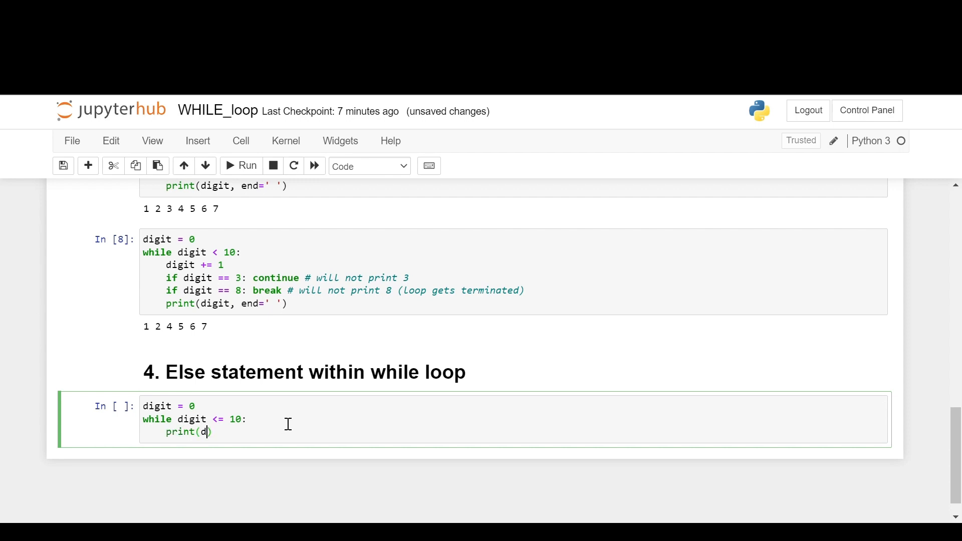
text(igit)
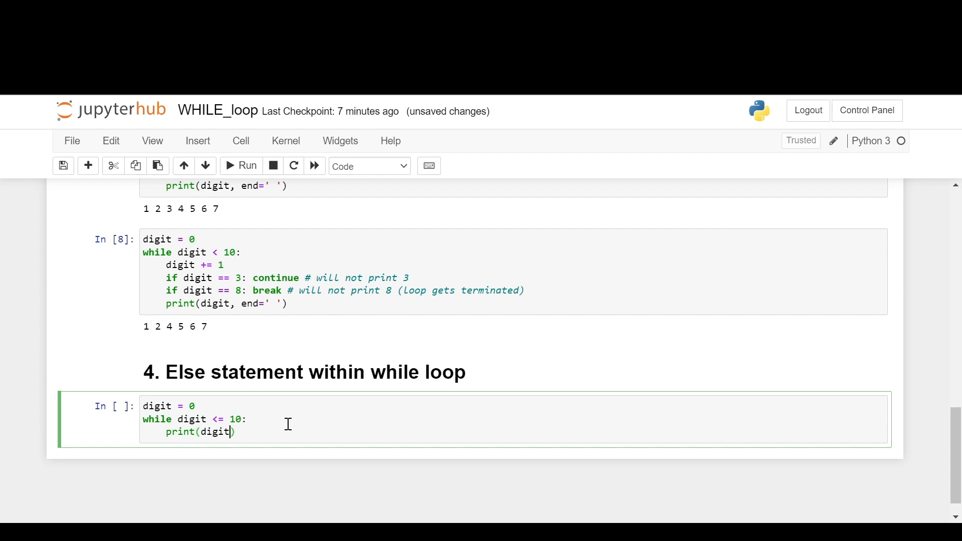
text(digit)
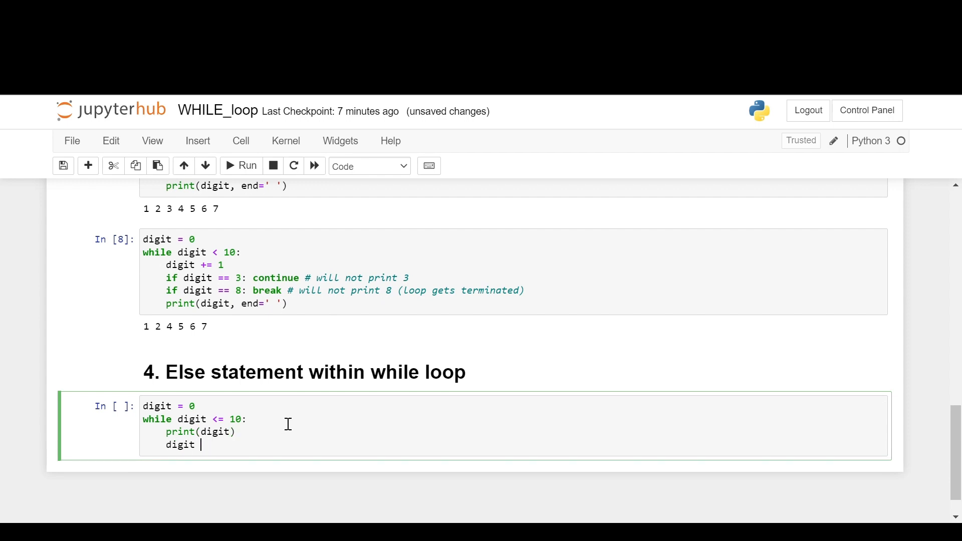
text(+= 1)
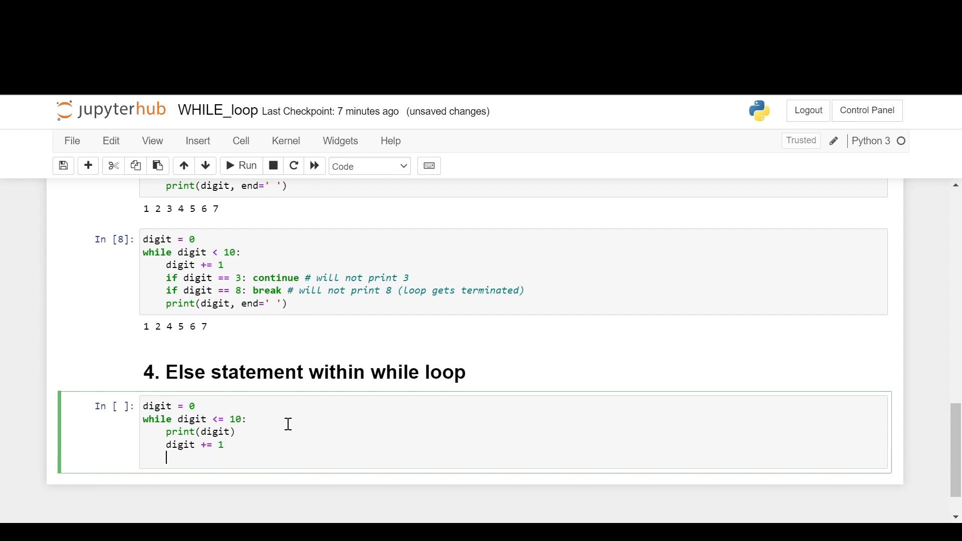
Add an else clause printing an f-string comparing {digit} with {digit - 1}.
text(else)
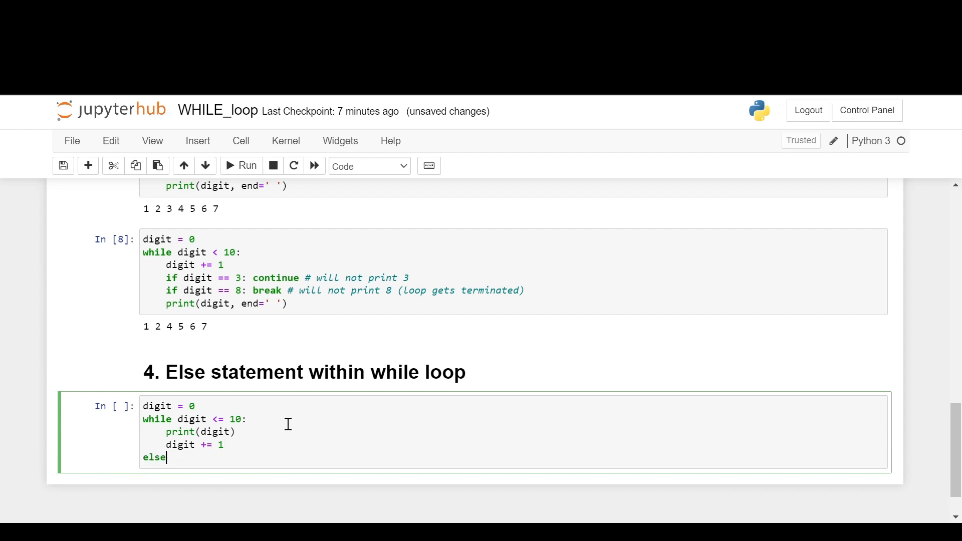
text(: prin)
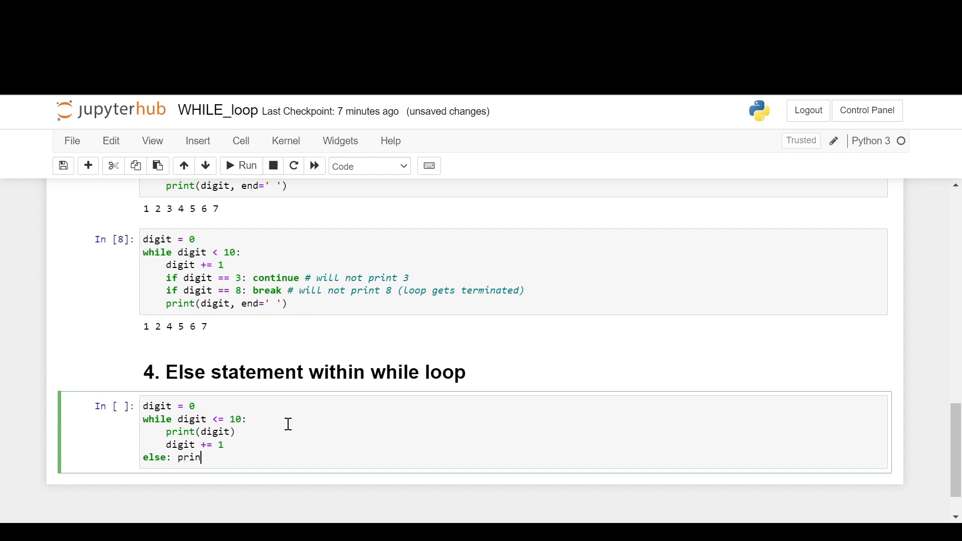
text(t())
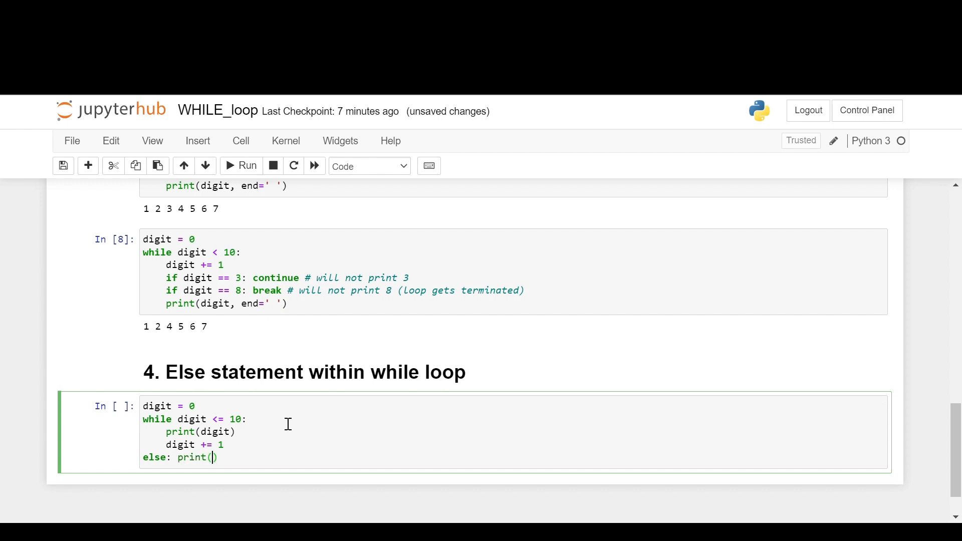
text(f'')
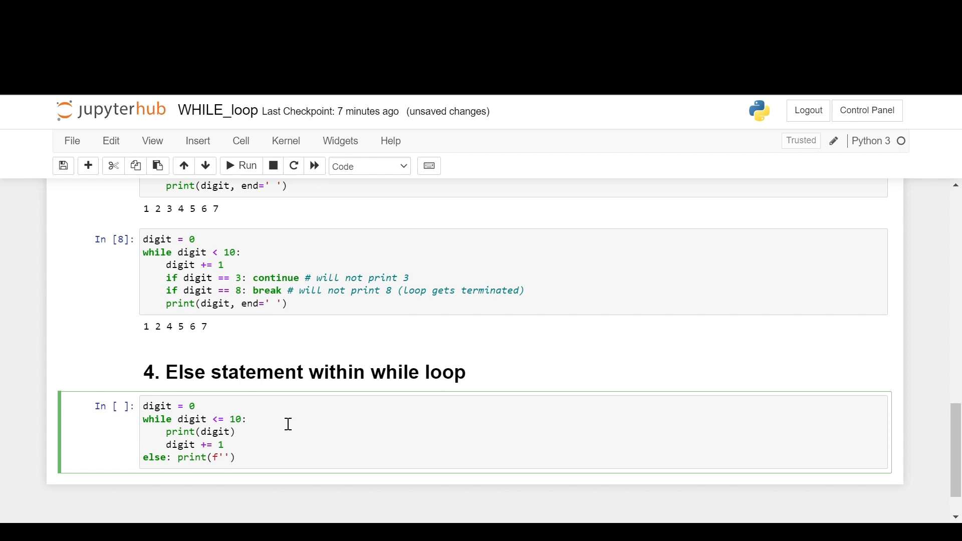
text({digit})
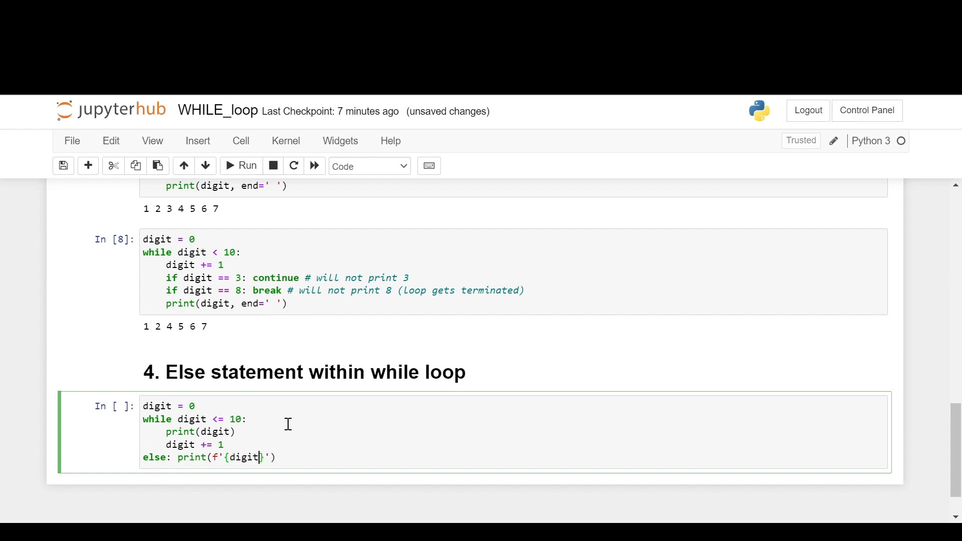
text(is greater th)
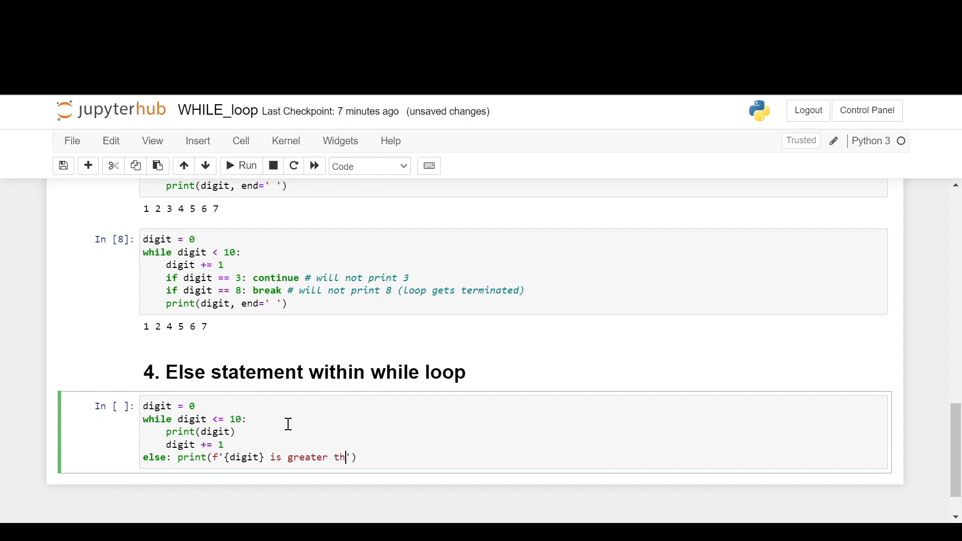
text(an {di)
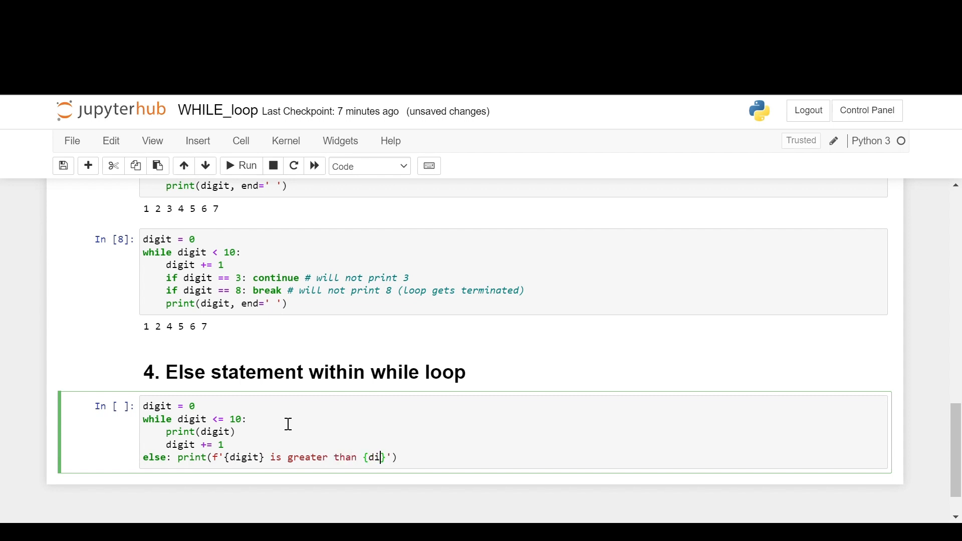
text(git - 1)
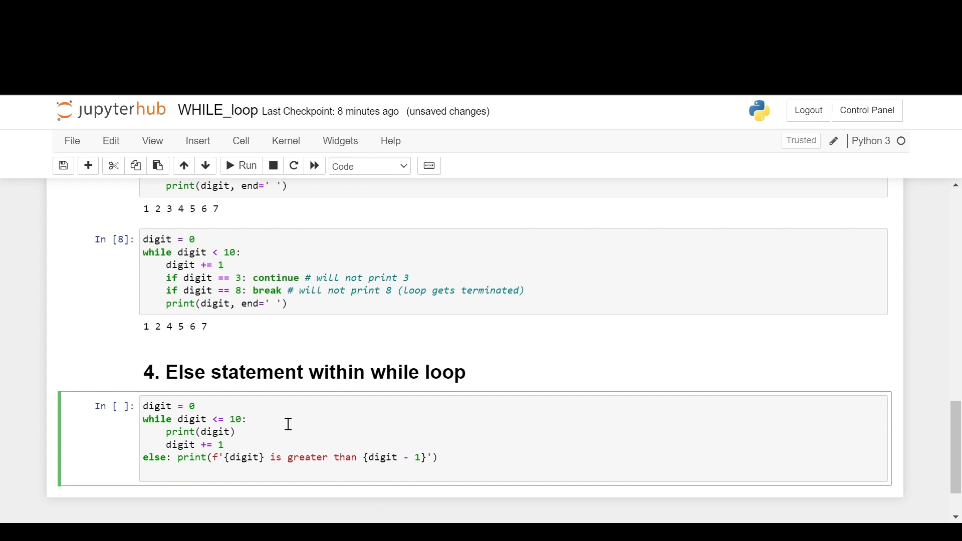
Add the comment '# else statement is executed when condition becomes False' below the else line.
text(# else)
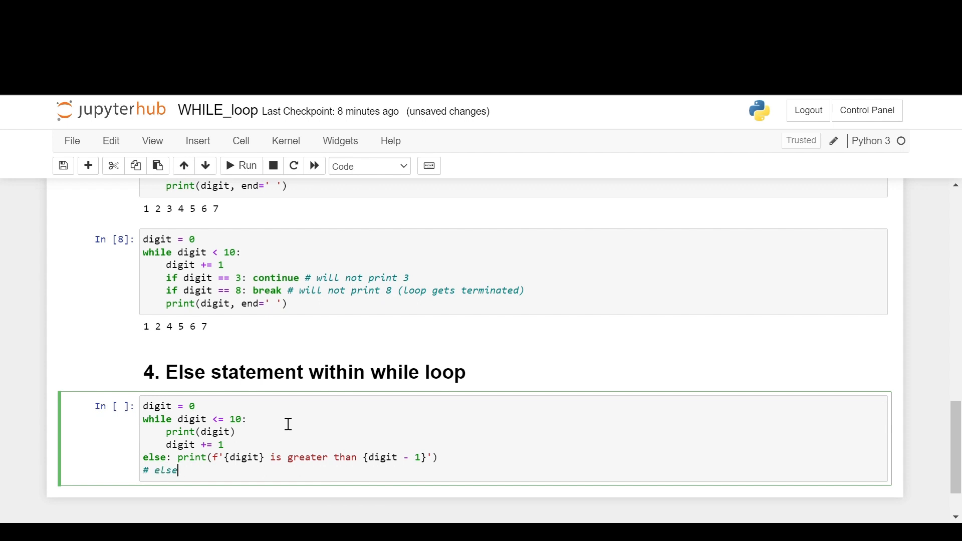
text(statemnt is)
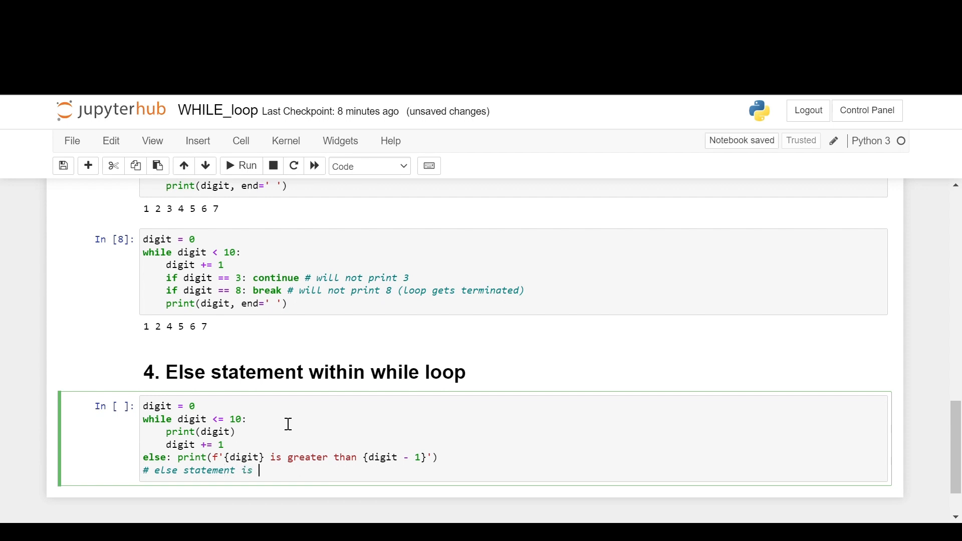
text(executed)
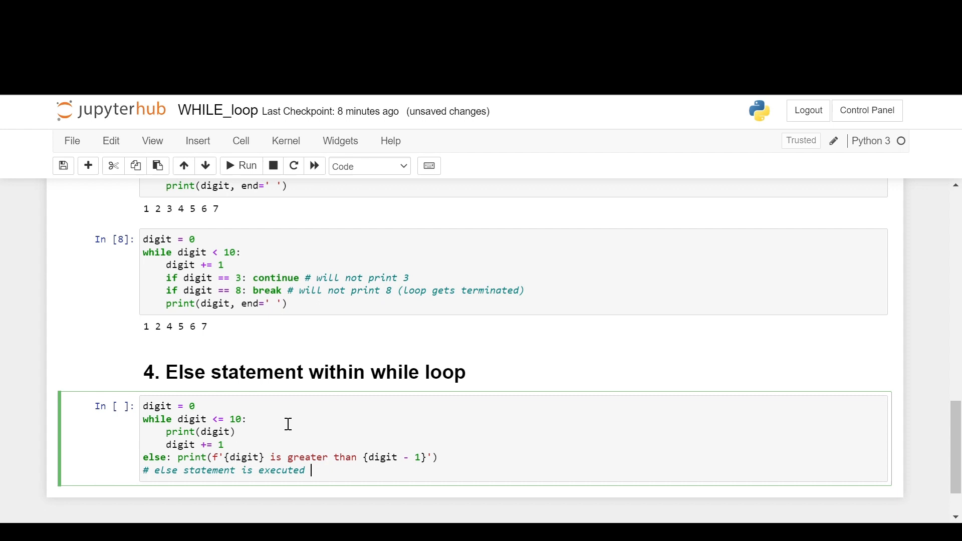
text(when condi)
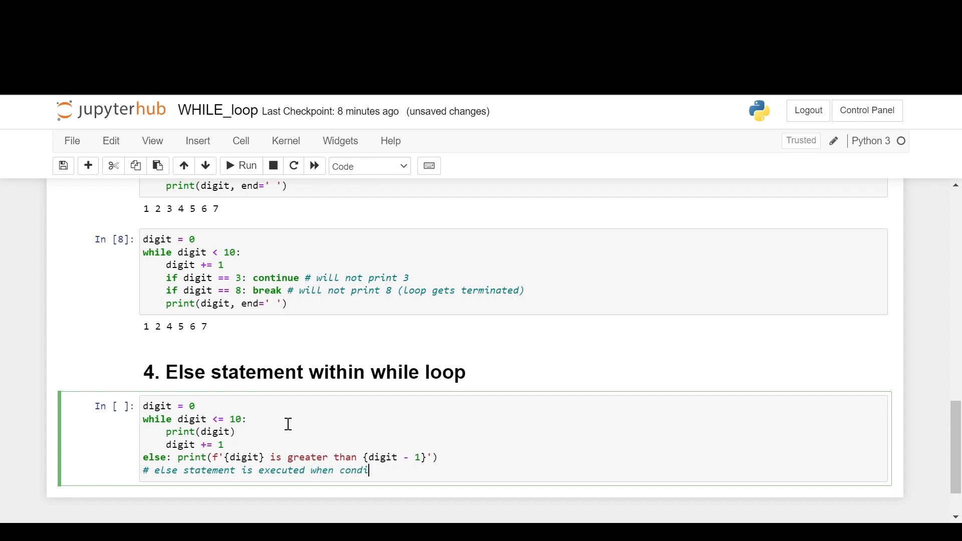
text(tion)
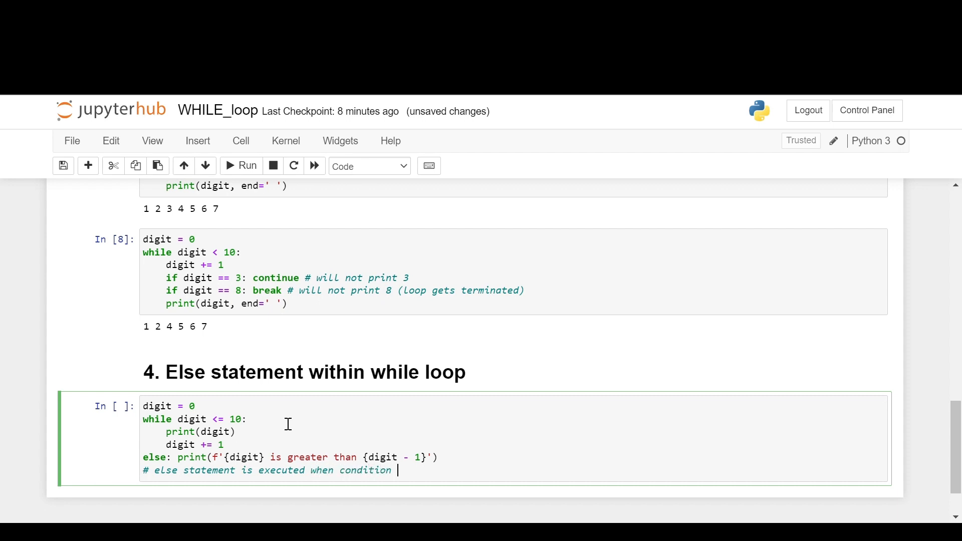
text(becom)
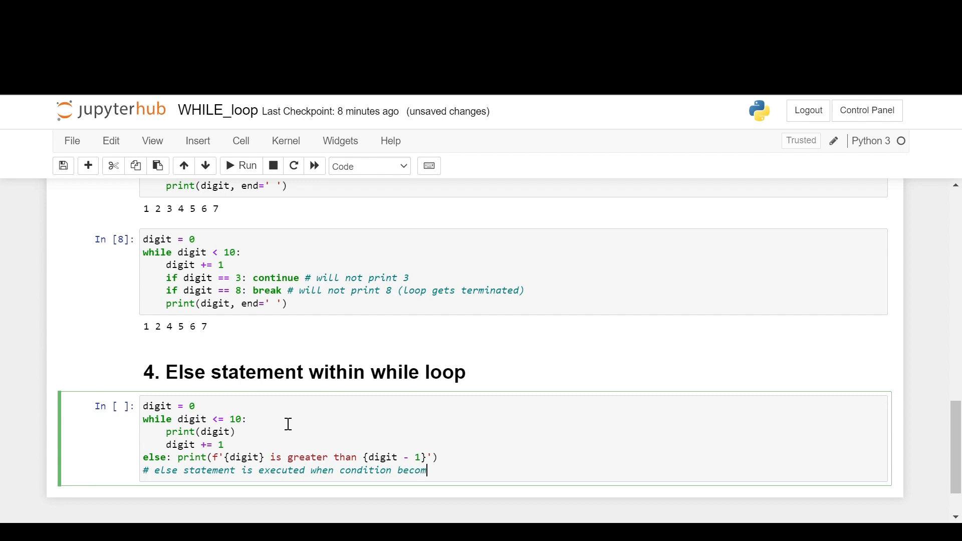
text(es False)
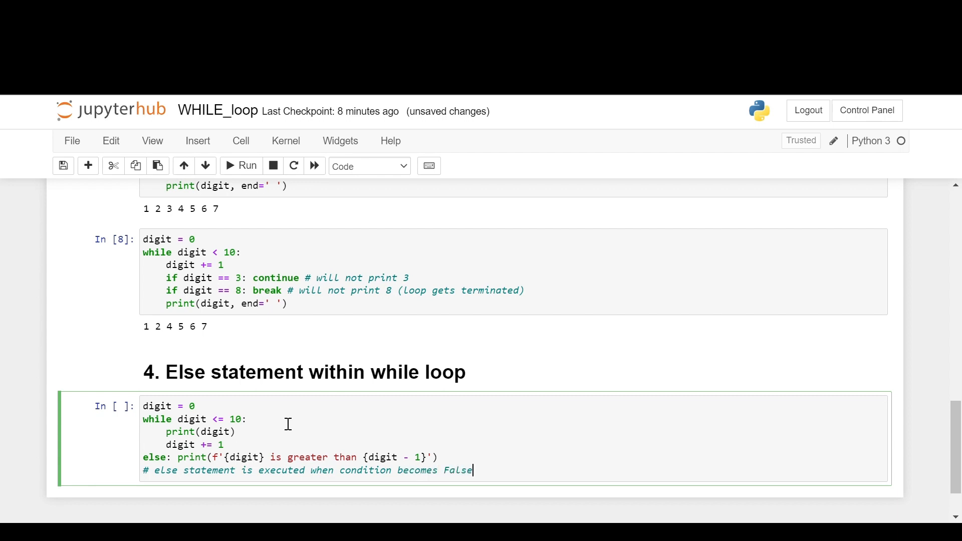
drag(178, 419, 248, 419)
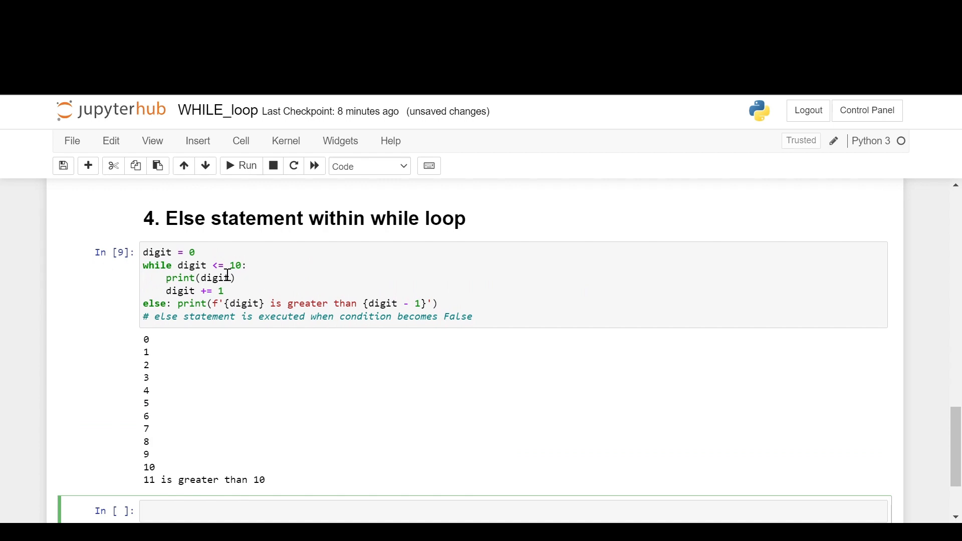
mouse_move(158, 357)
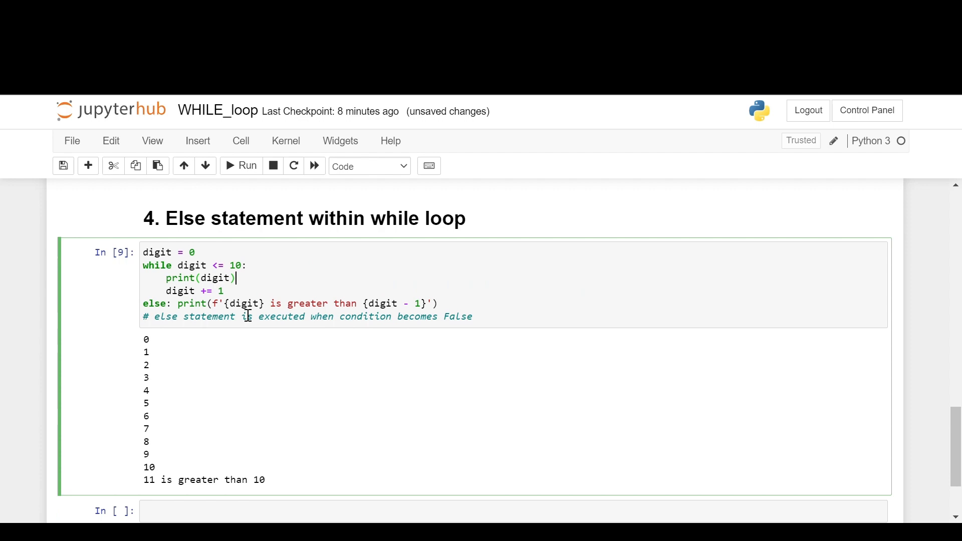
Move below the else-loop output and begin a '#' comment in the new cell.
scroll(down, 3)
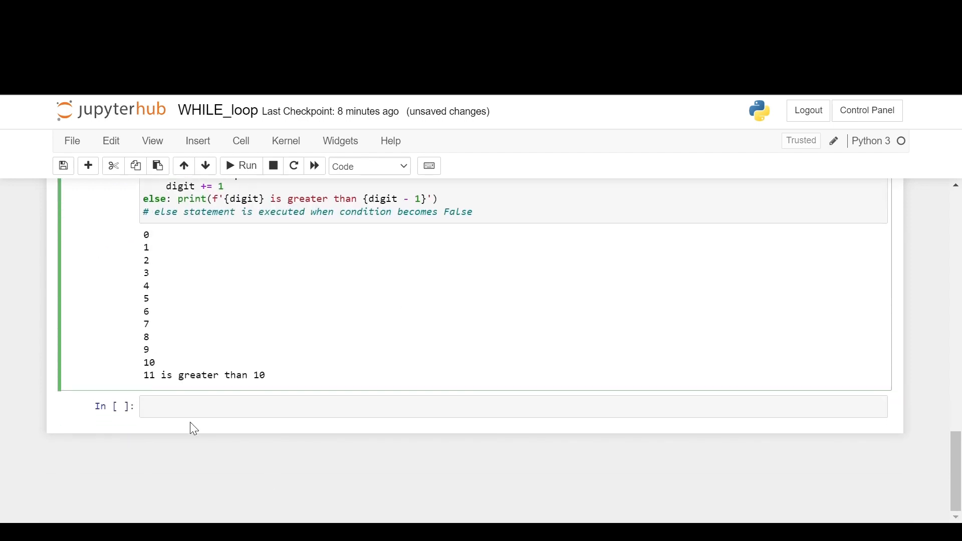
text(#)
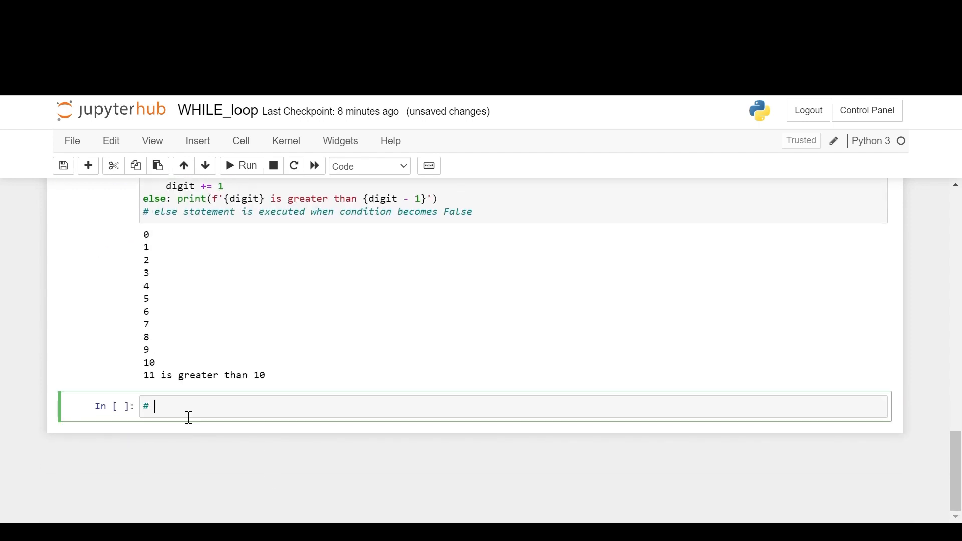
Write '# 5. While loop and list' and render it as a Markdown heading.
text(5.)
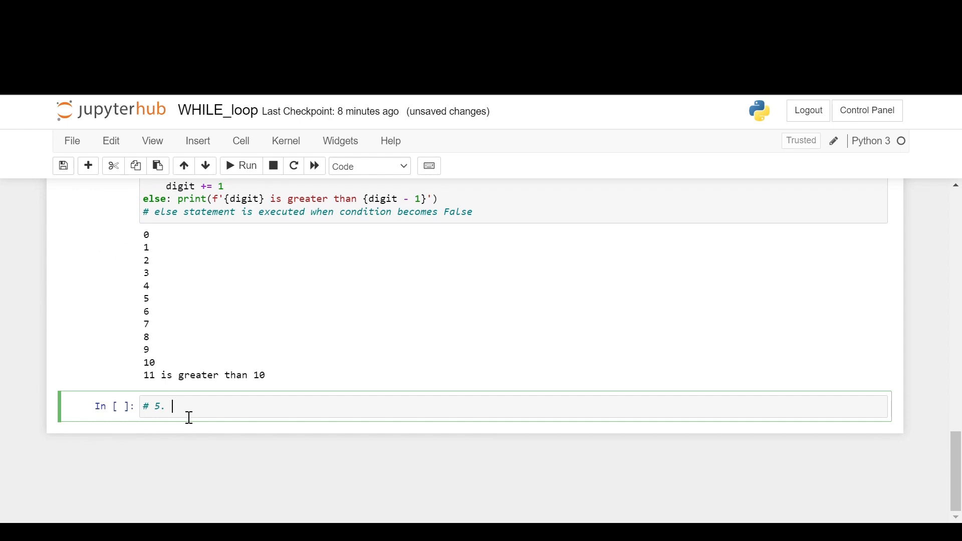
text(While loop and list)
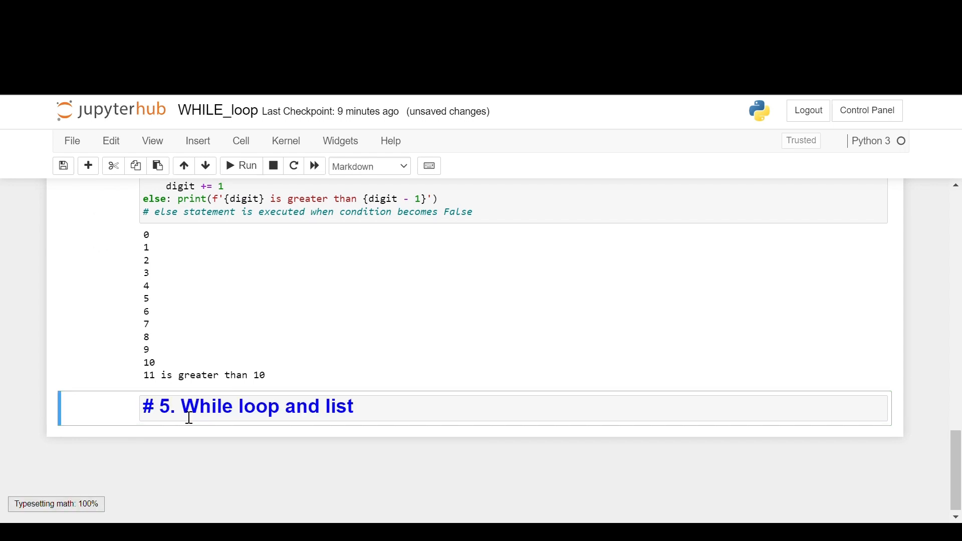
key(Shift+Enter)
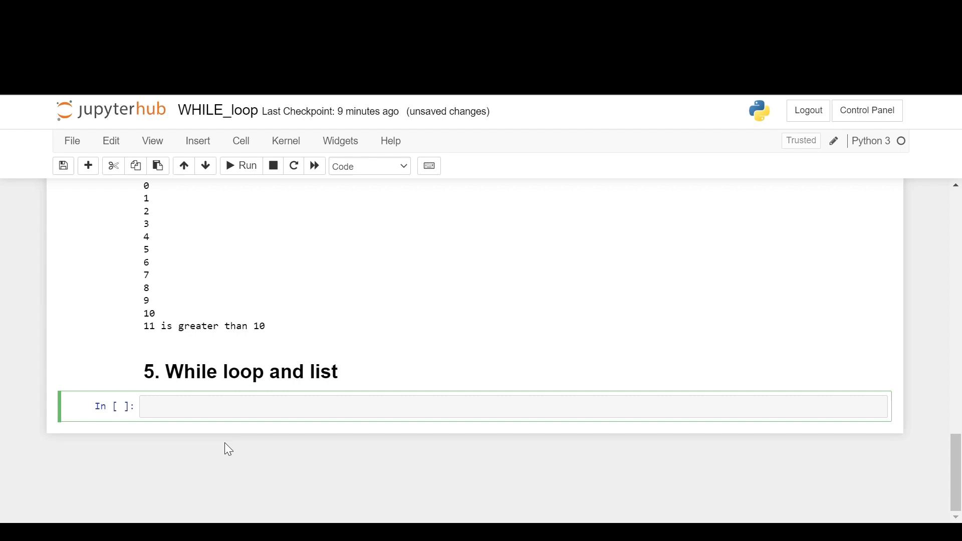
Define the fruits list (apple, orange, banana, ..., cherry) and set j = 0.
text(fruits =)
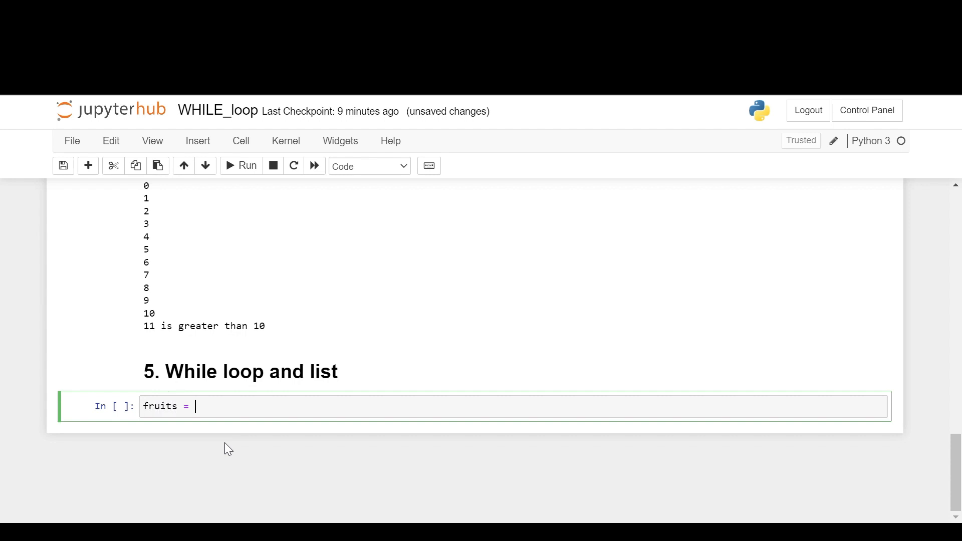
text(['app'])
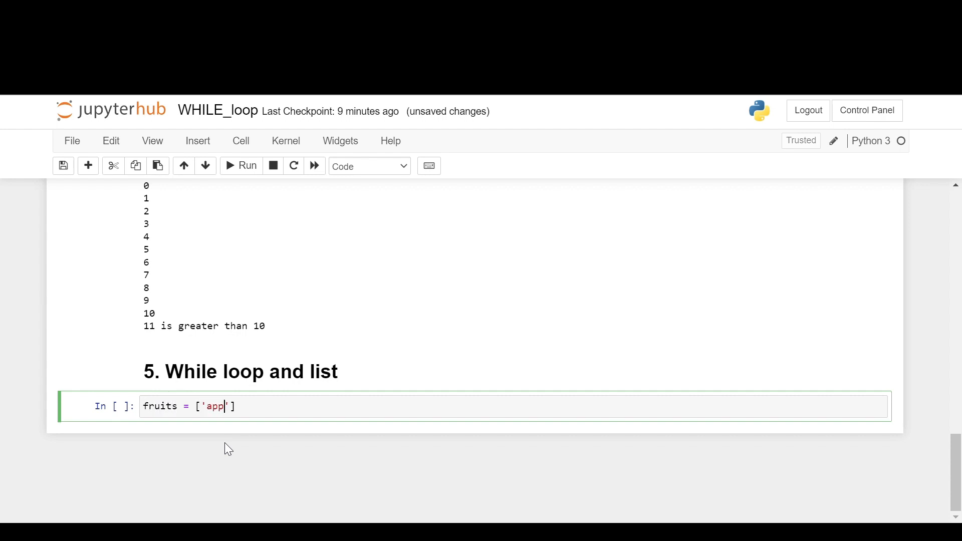
text(le', ')
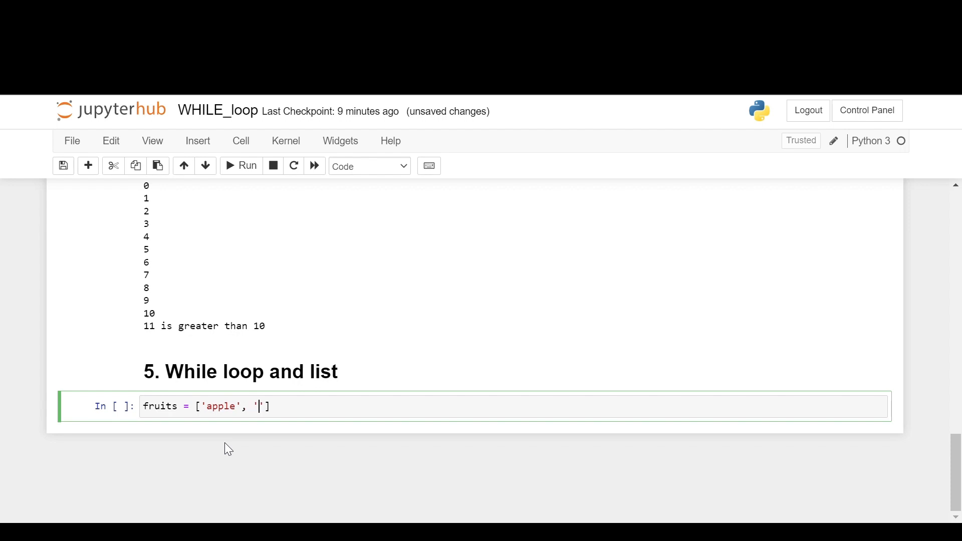
text(orange)
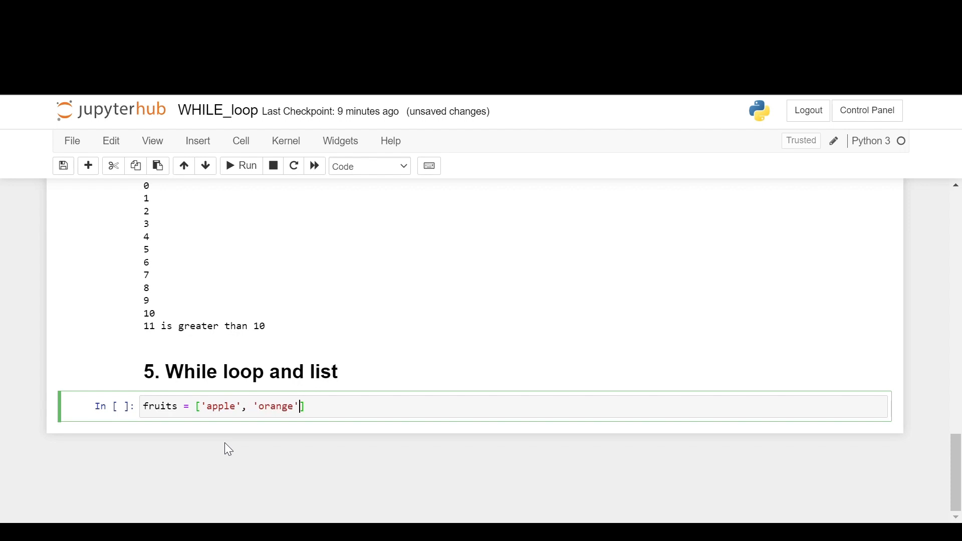
text(, 'banana', 'watermelon)
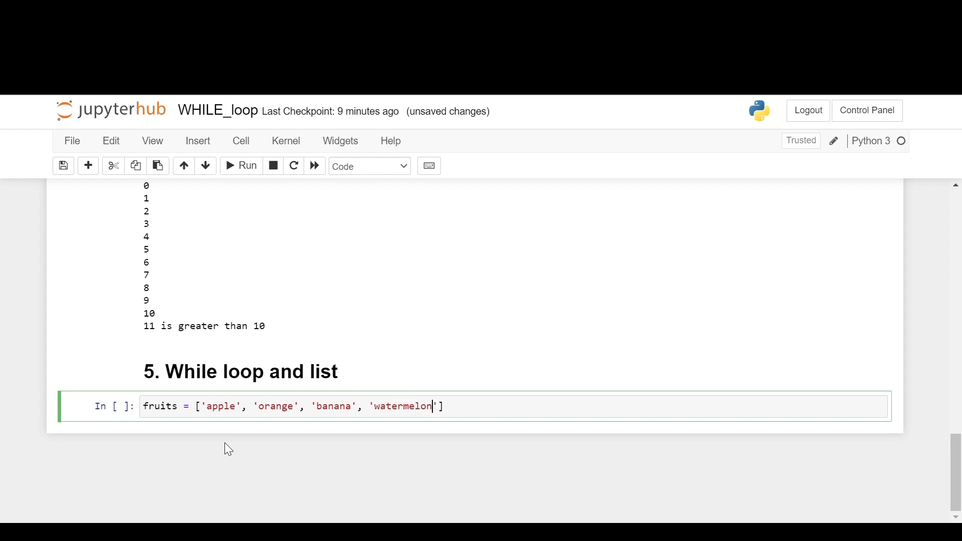
text(, ')
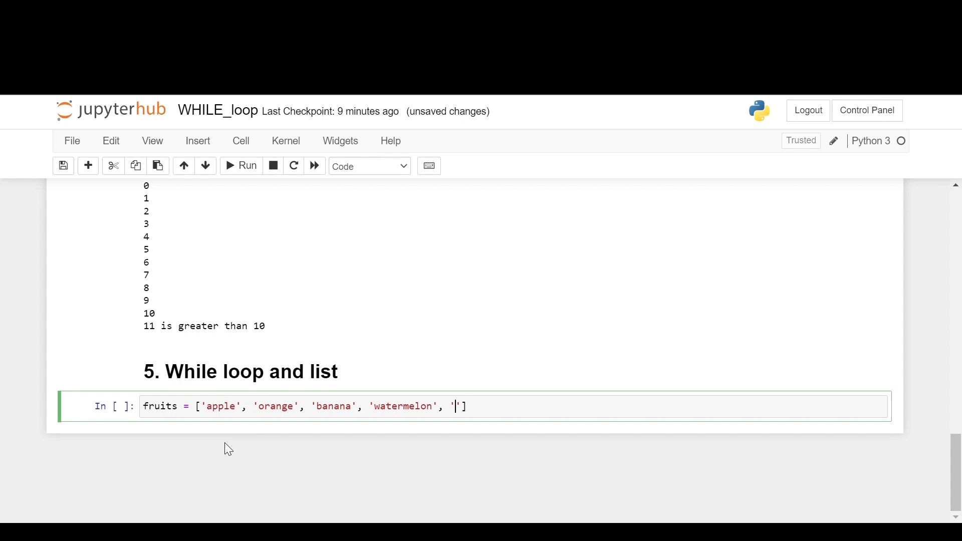
text(cherry)
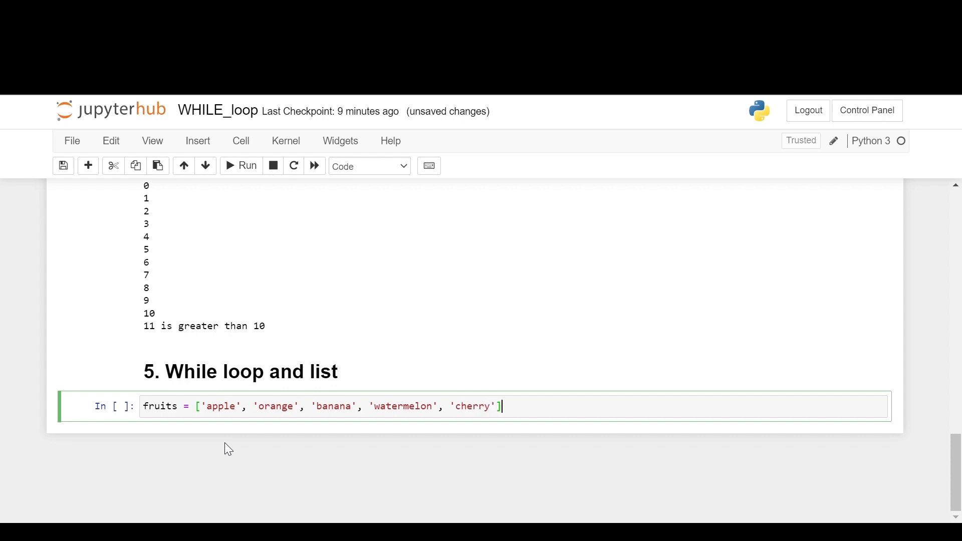
text(j)
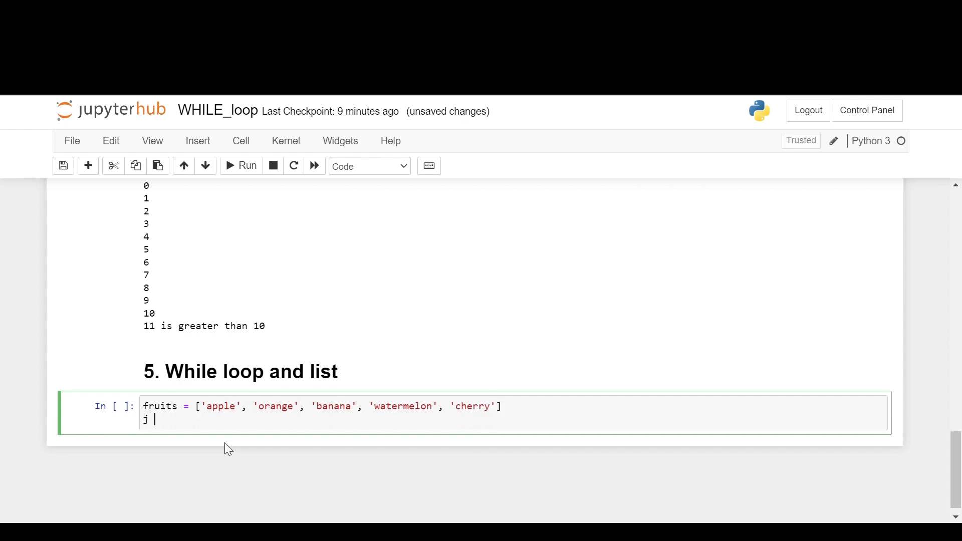
text(= 0)
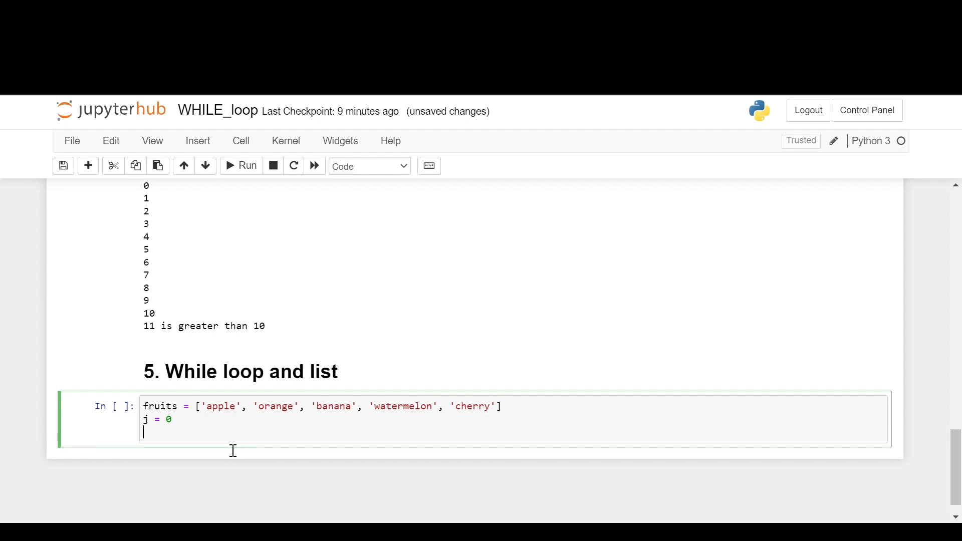
Write the while j < len(fruits) loop printing fruits[j], with a '# print list items' comment.
text(while)
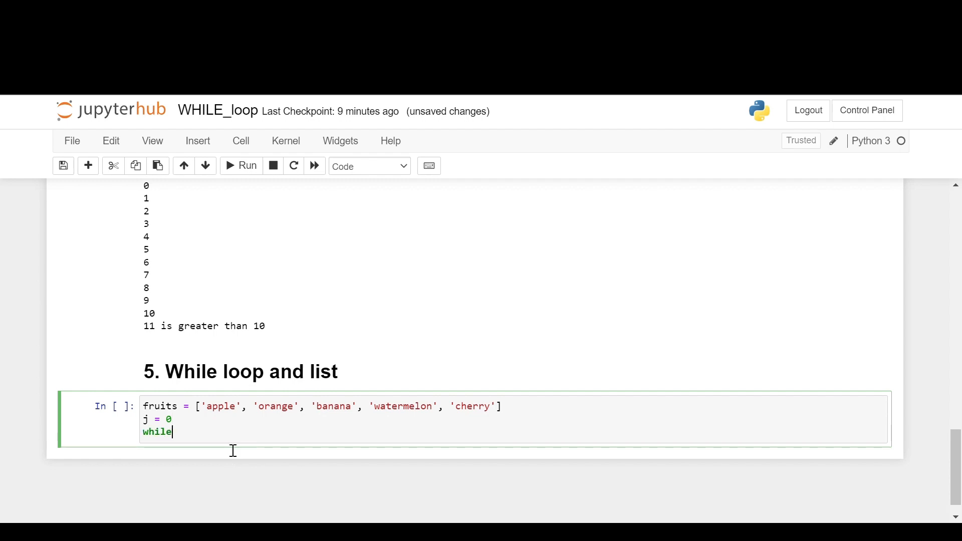
text(j)
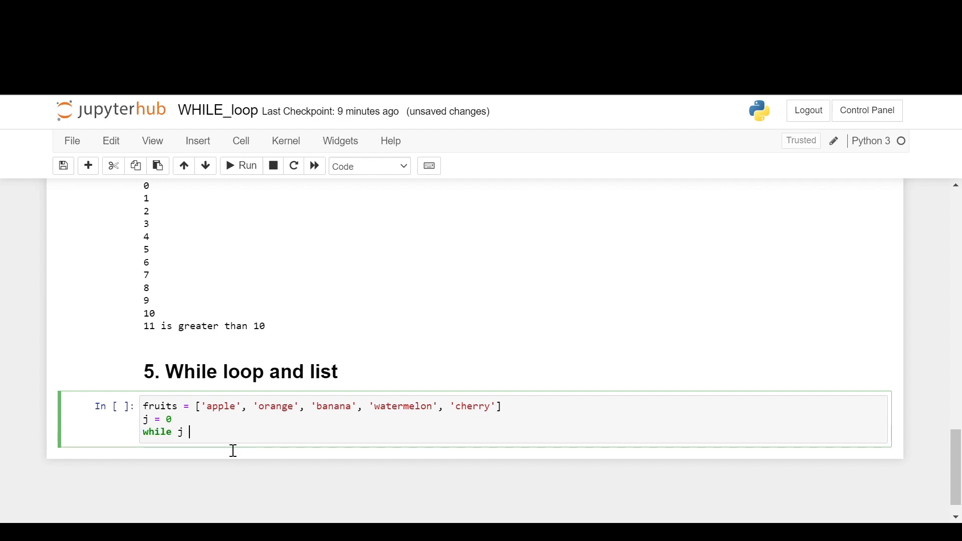
text(< len)
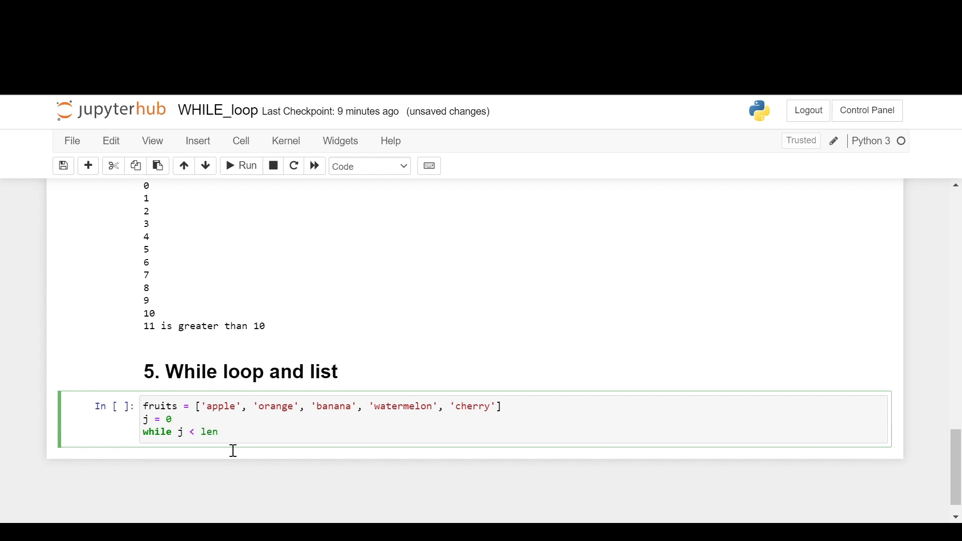
text((fruits))
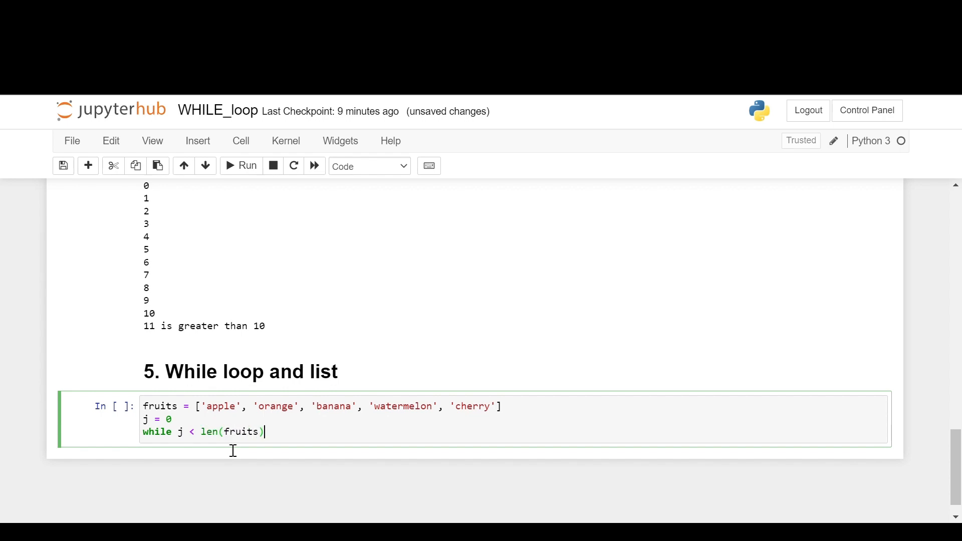
text(:)
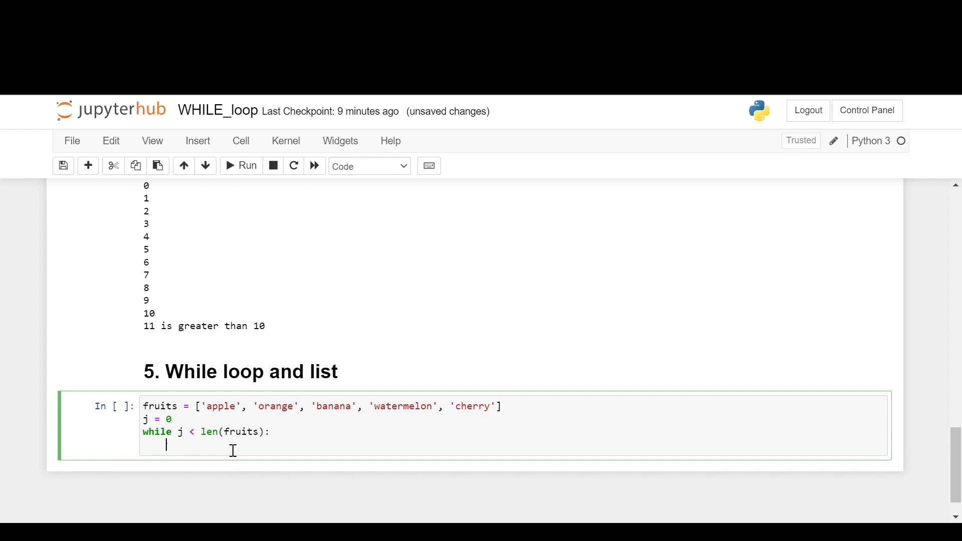
text(print()
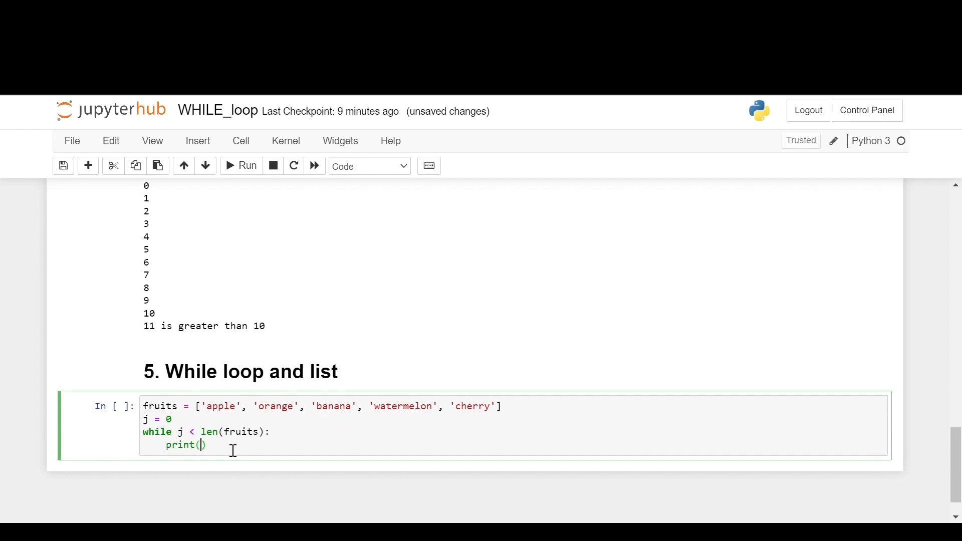
text(fruits[])
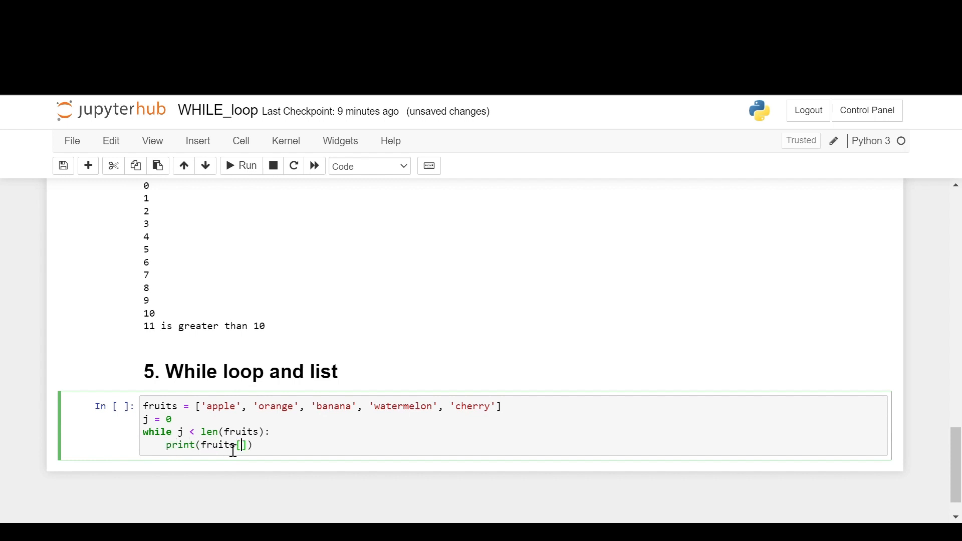
text(j)
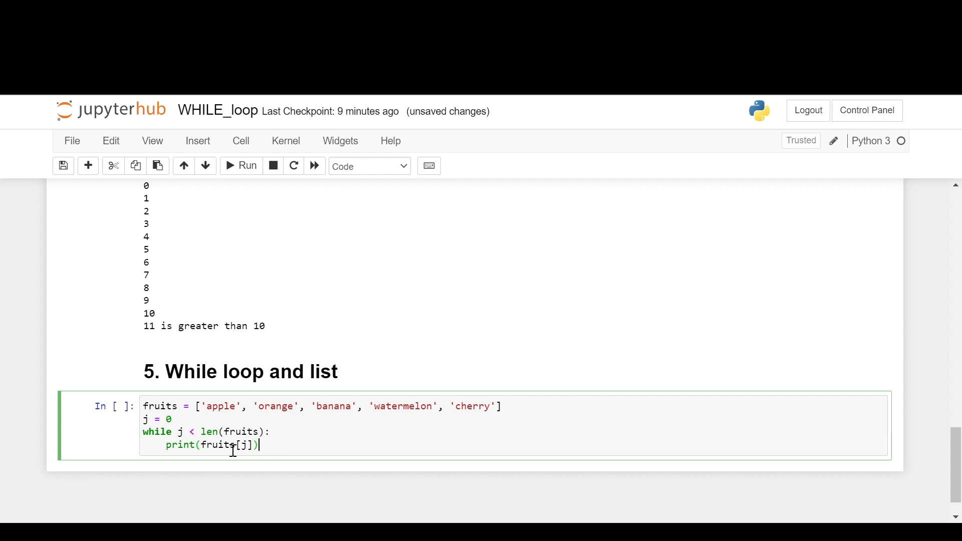
text(#)
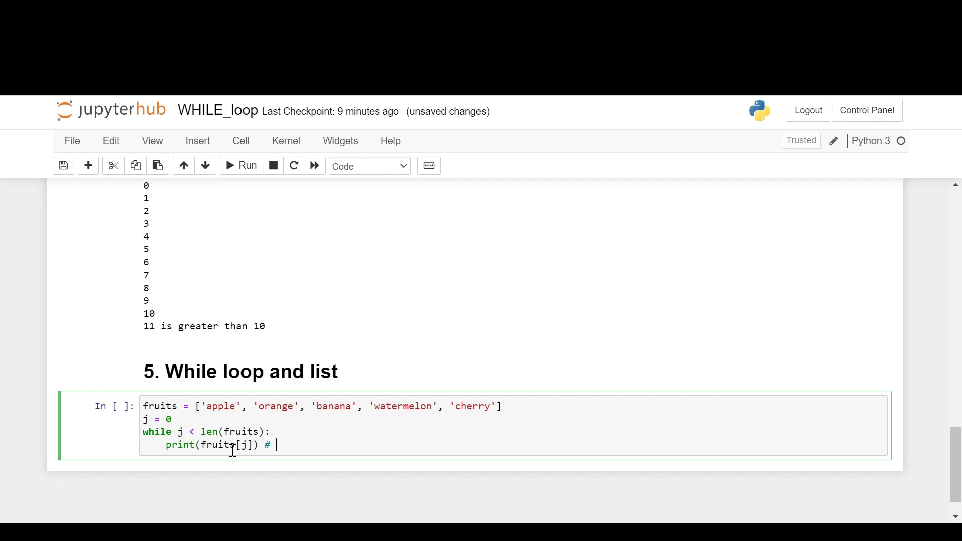
text(pr)
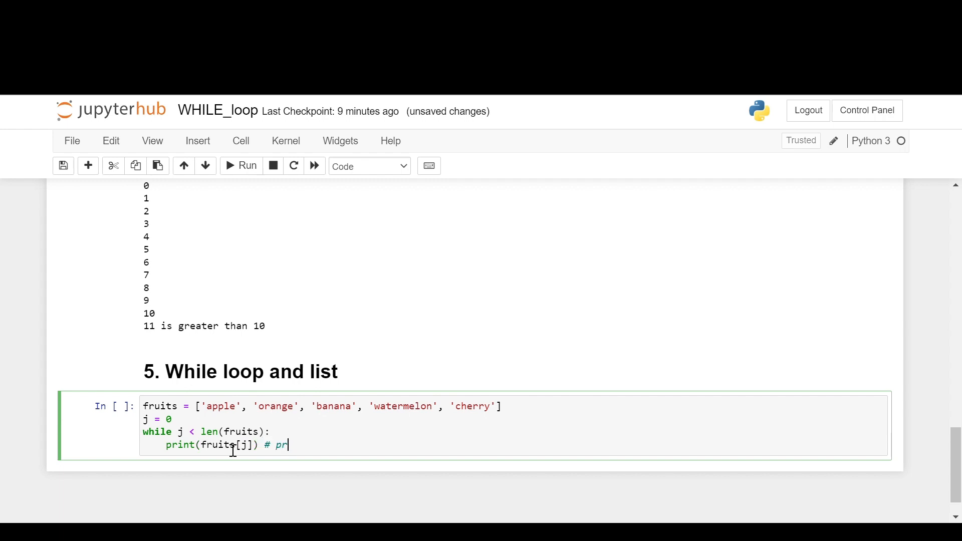
text(int list items)
text(j += 1)
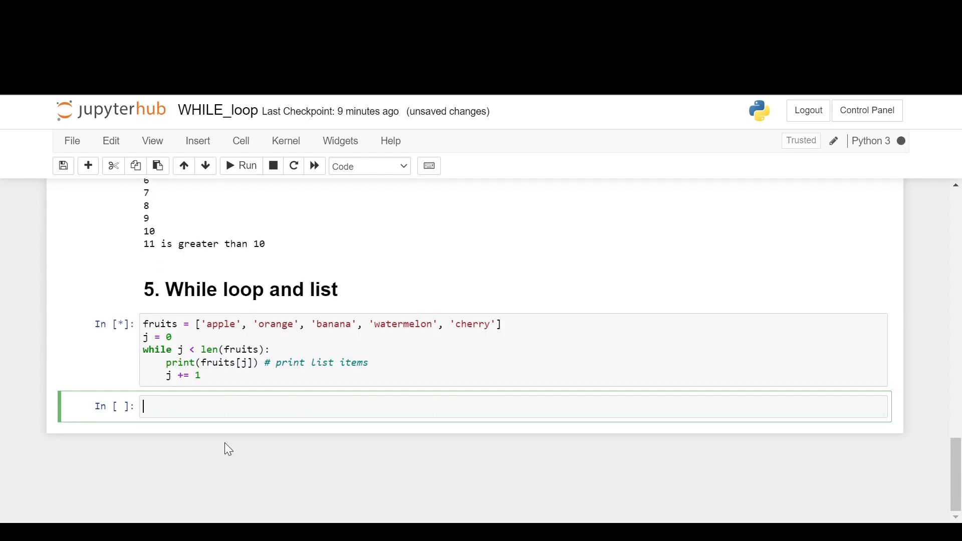
Run the fruits while-loop cell so it prints each fruit above a new empty cell.
click(241, 165)
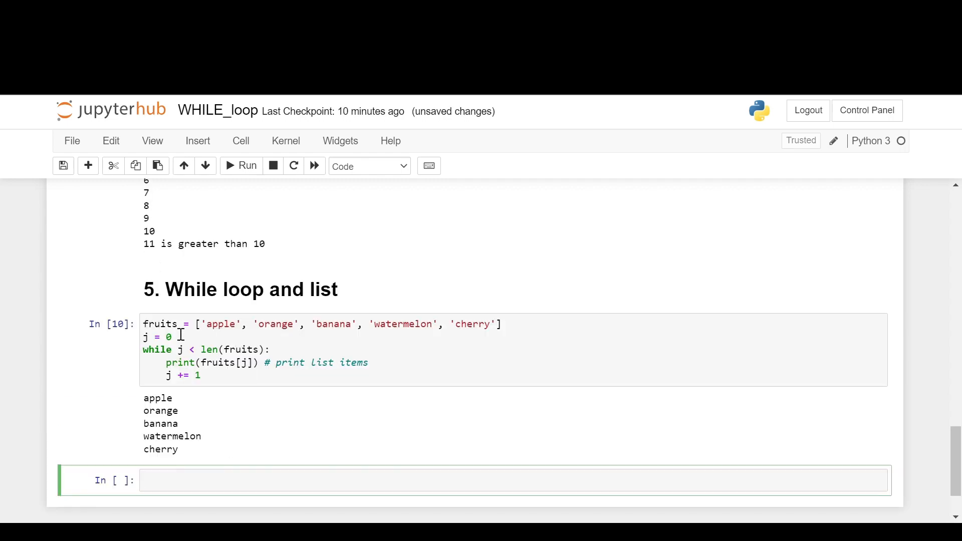
mouse_move(292, 340)
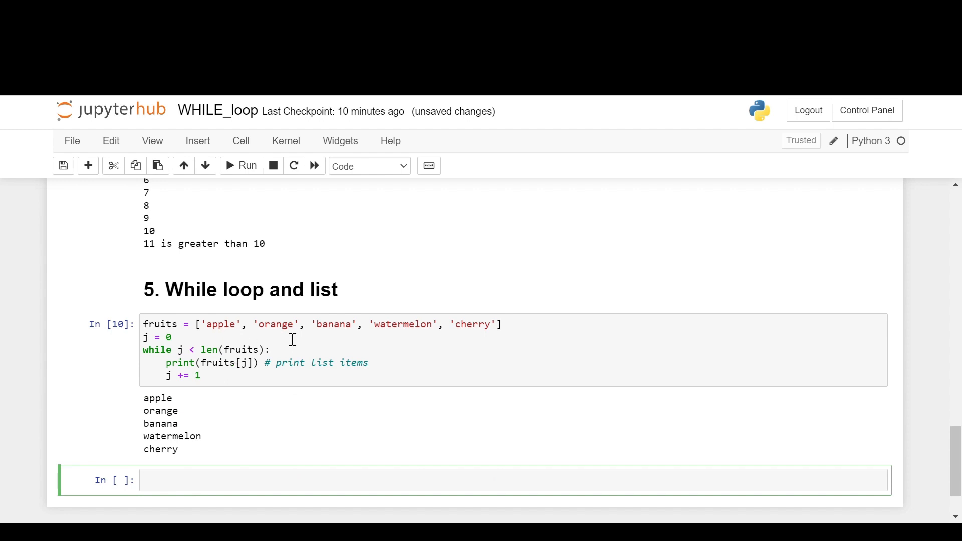
mouse_move(364, 340)
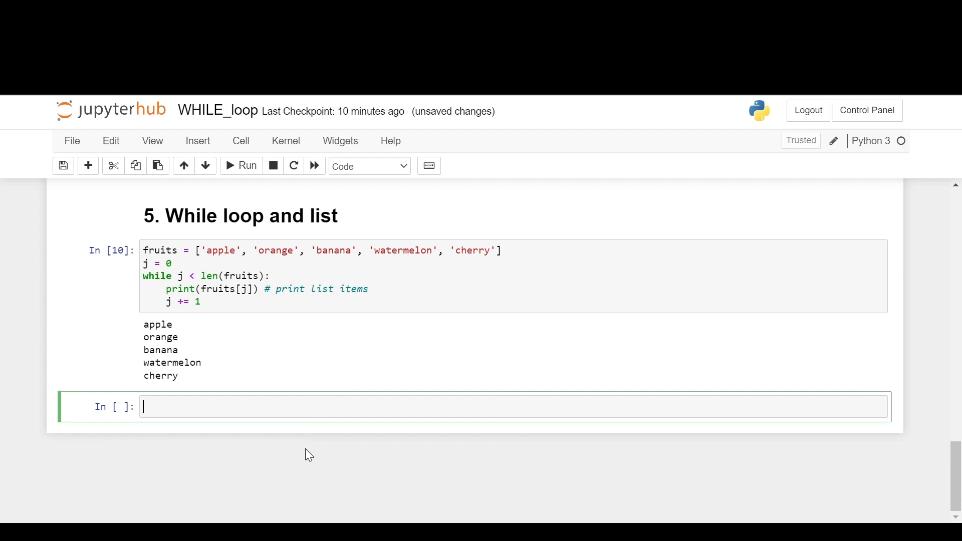
Write the heading text '# 6. While loop throgh a string' in the new cell.
text(# 6)
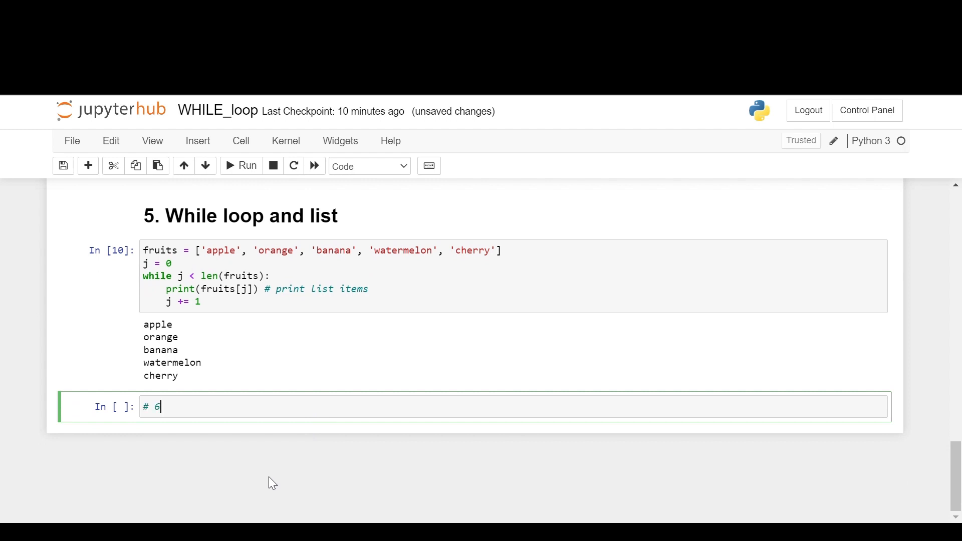
text(. Wh)
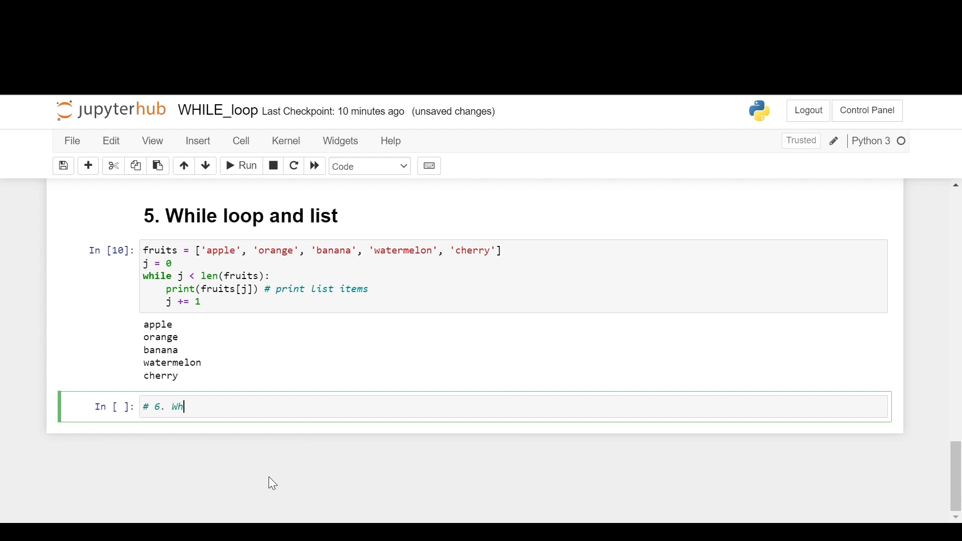
text(ile loop)
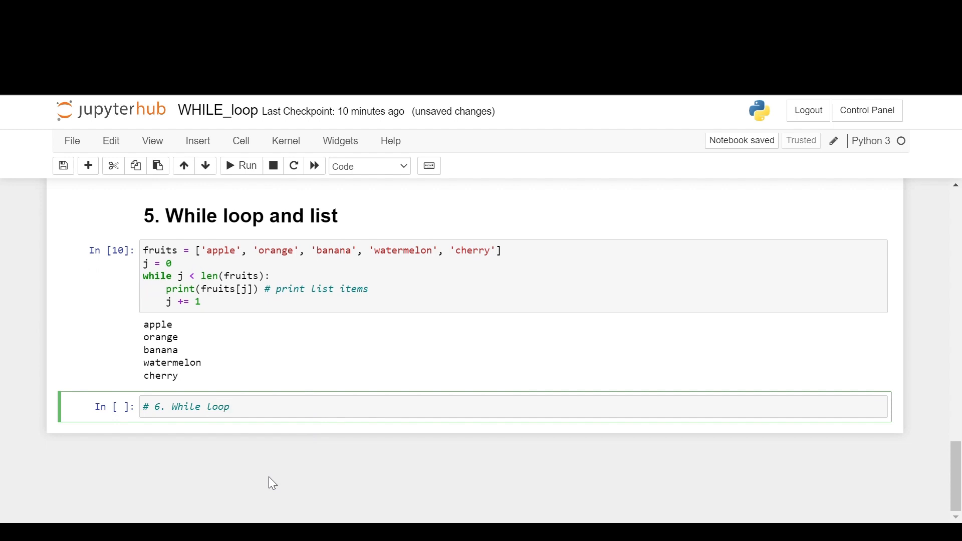
text(throgh)
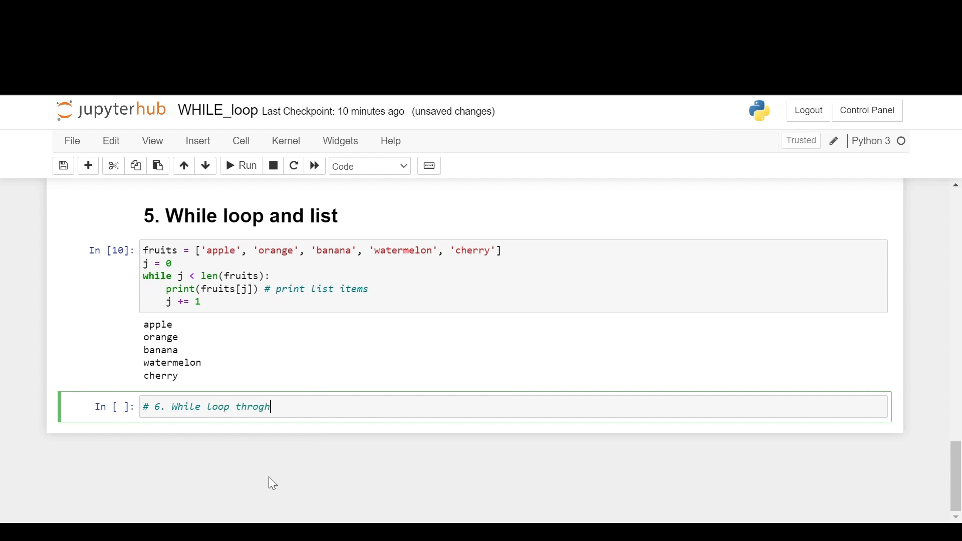
text(a string)
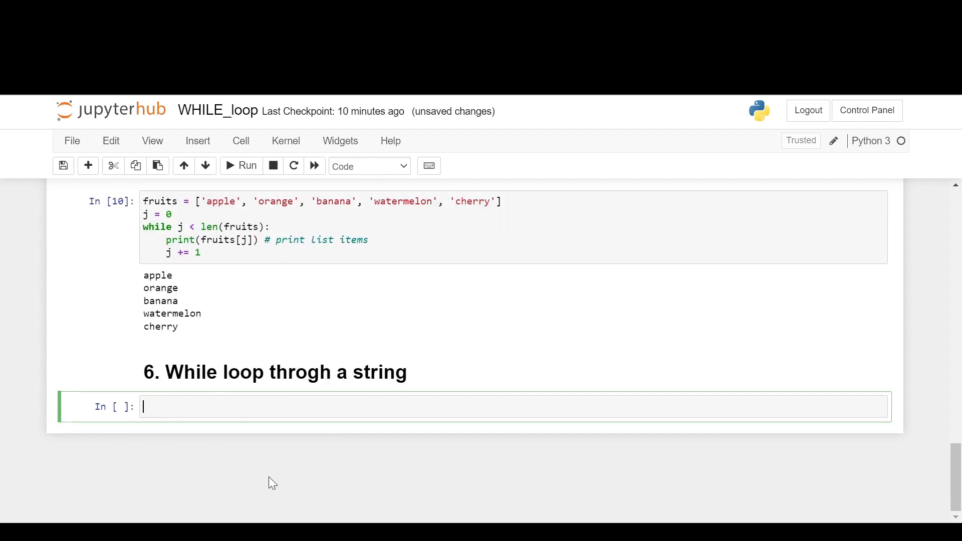
Write city = 'tokyo', l = 0 and a while l < len(city) loop printing city[l].
text(city = 'to)
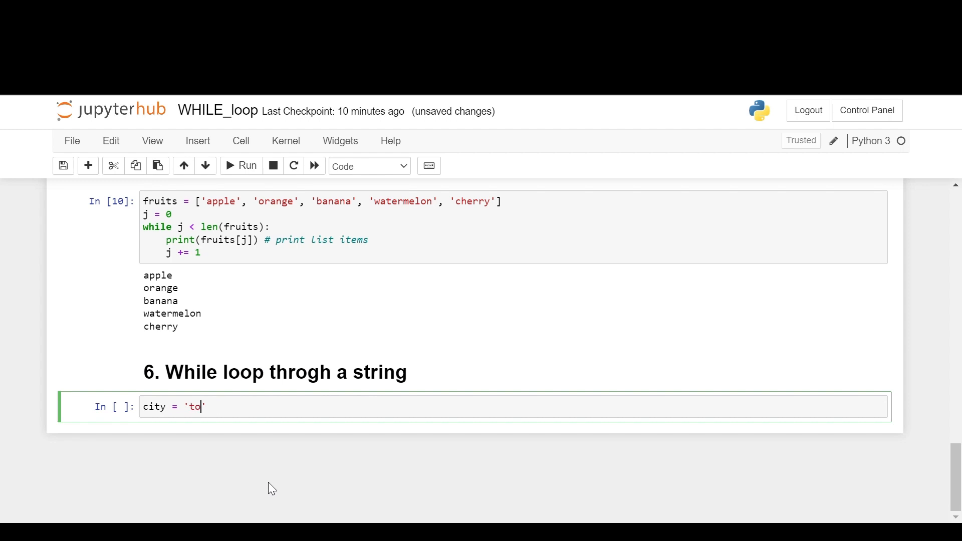
text(kyo)
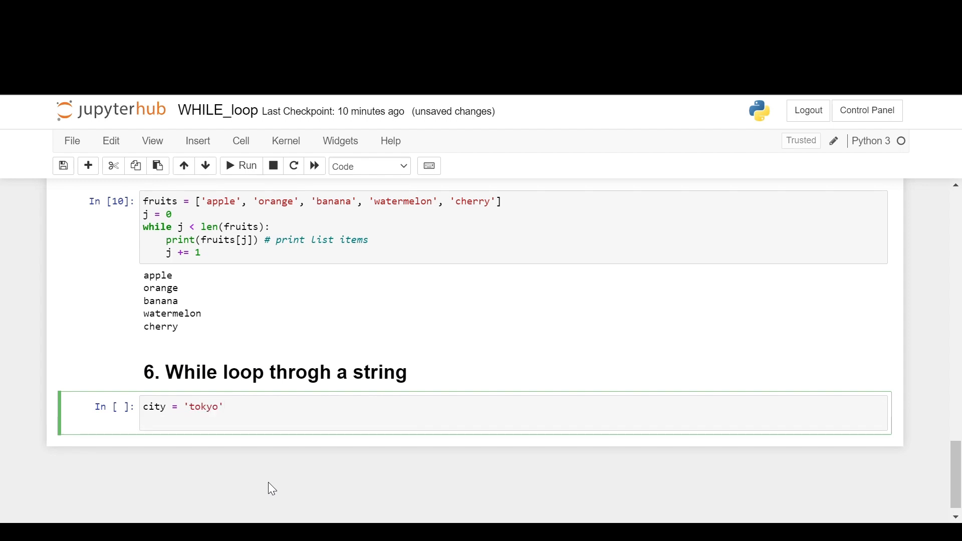
text(l = 0)
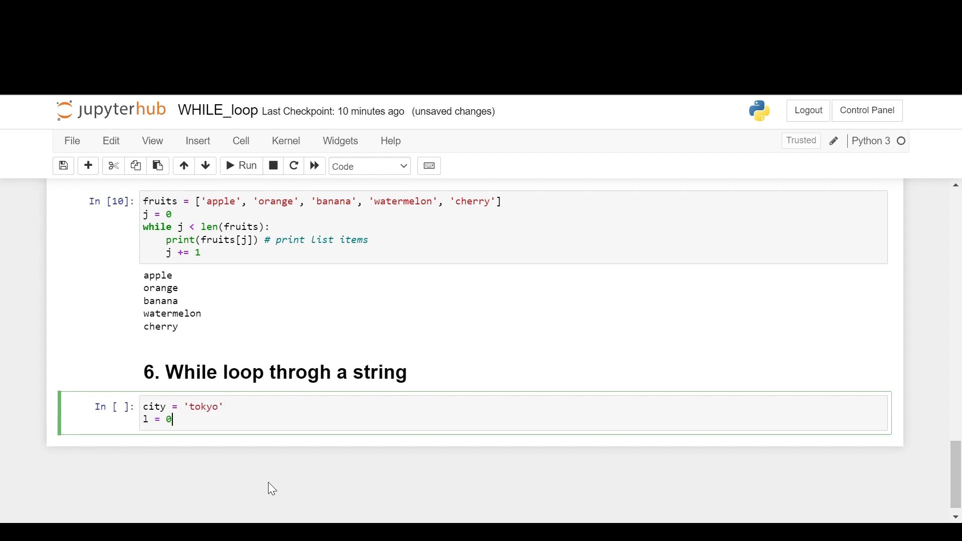
text(wh)
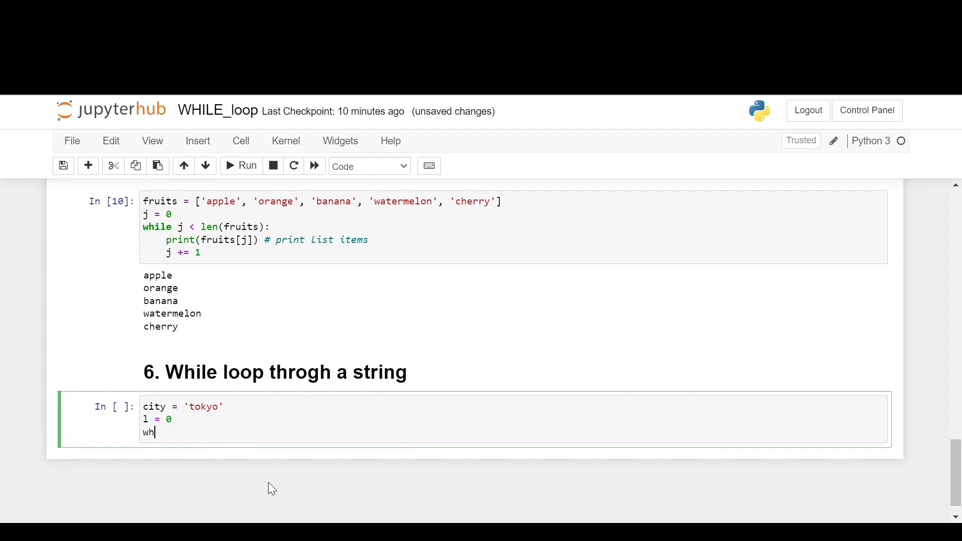
text(ile)
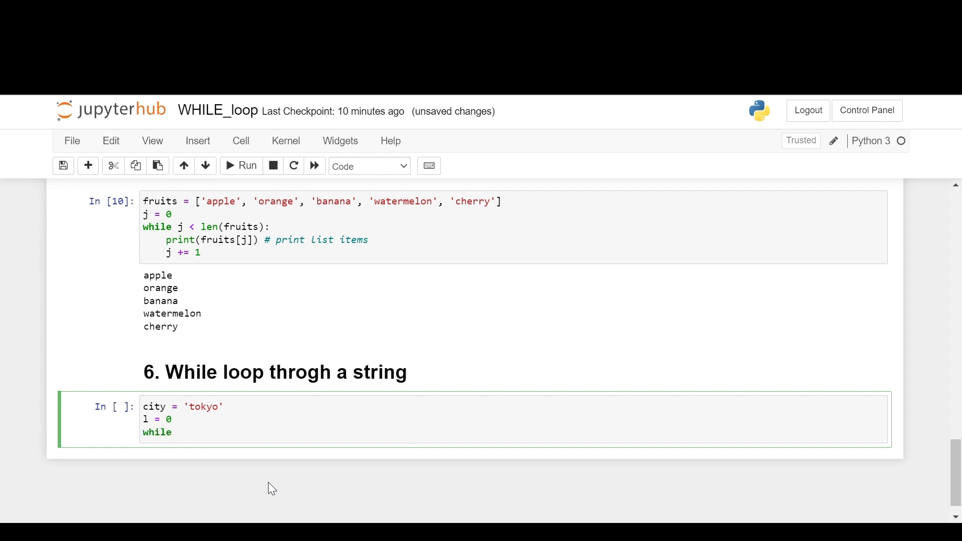
text(l < len)
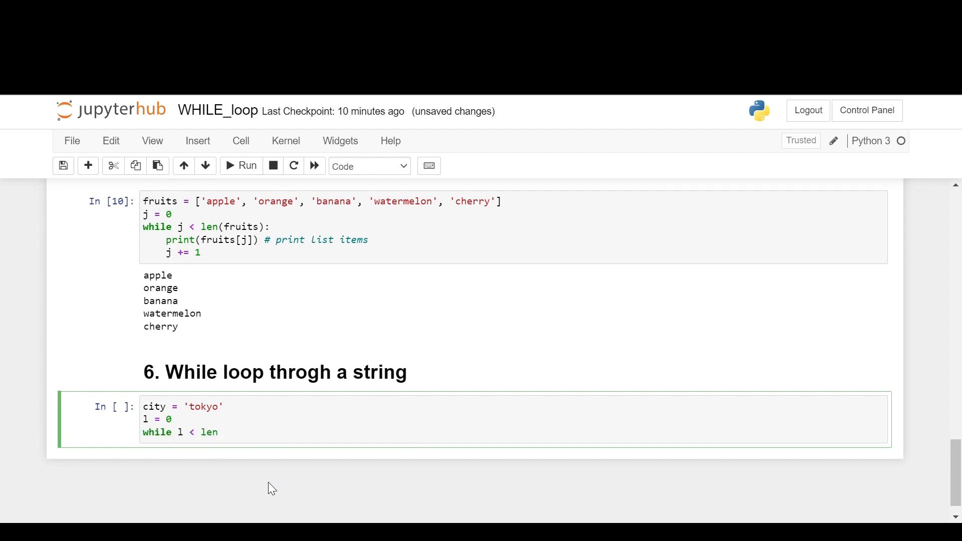
text(())
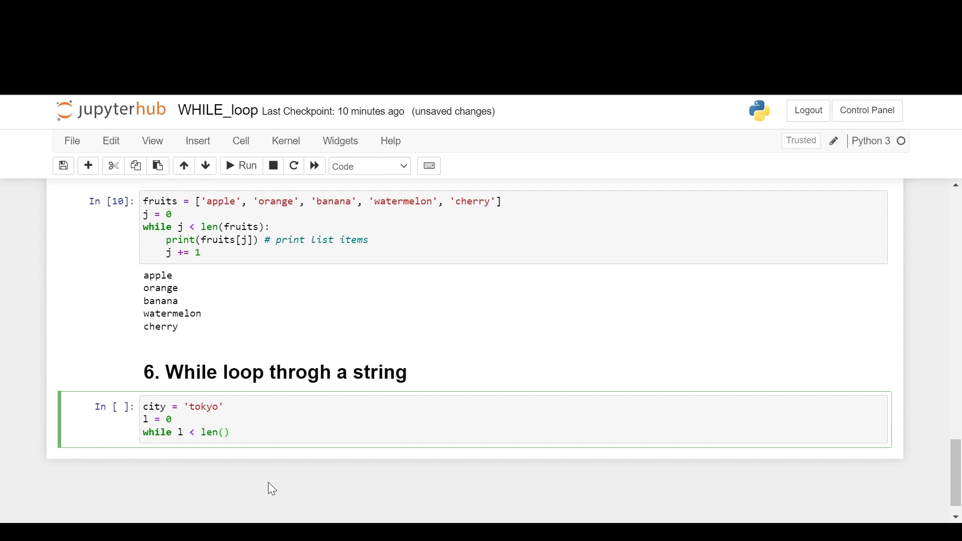
text(city):)
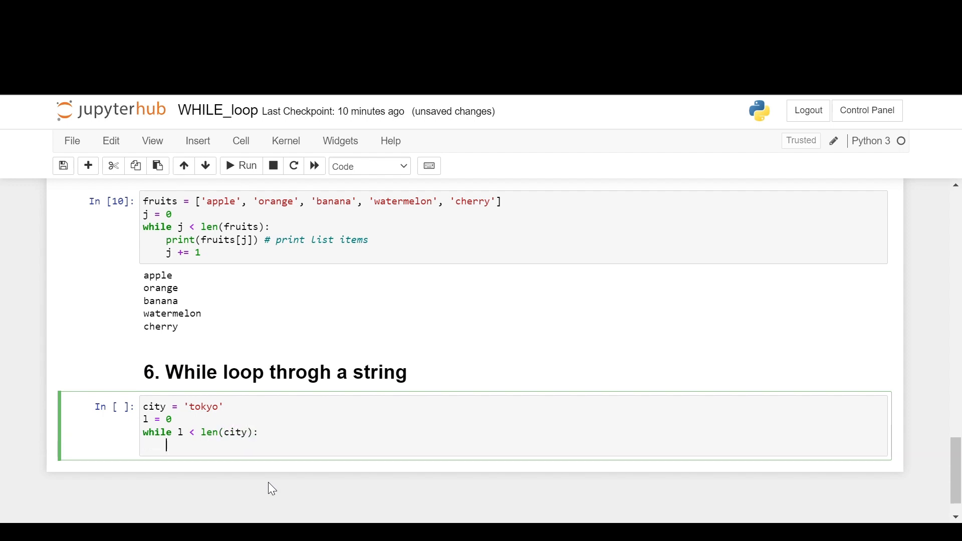
text(print(city[]))
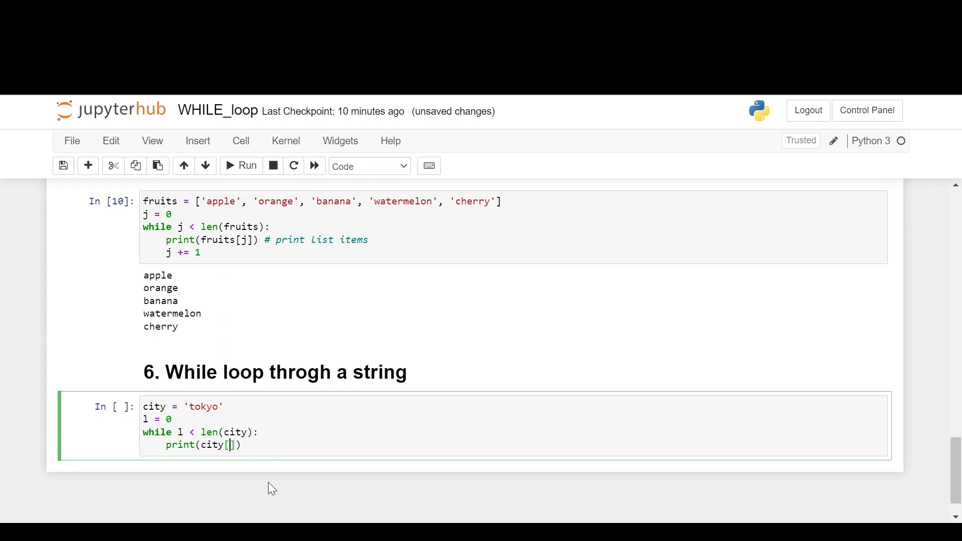
text(l))
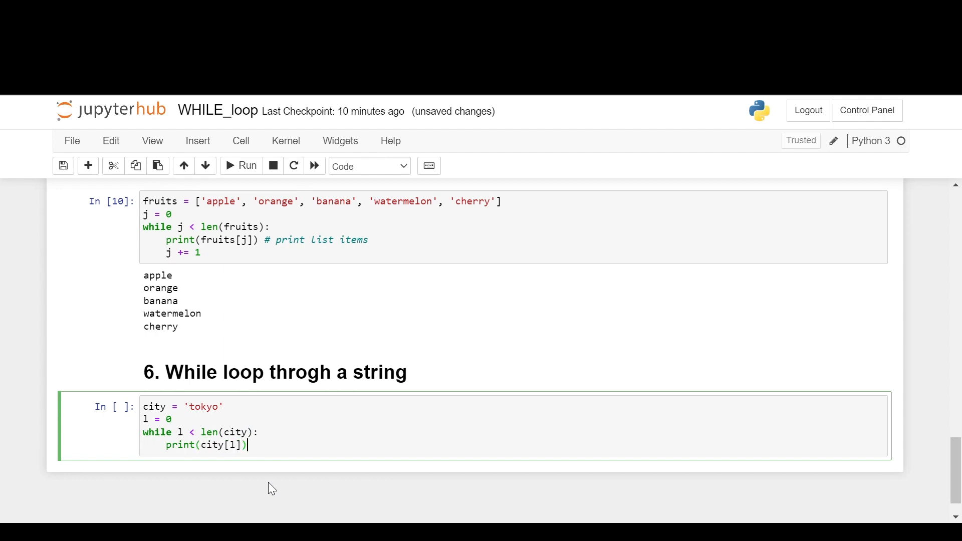
Add the comment '# print string elements vertically' and the l increment line.
text(# pri)
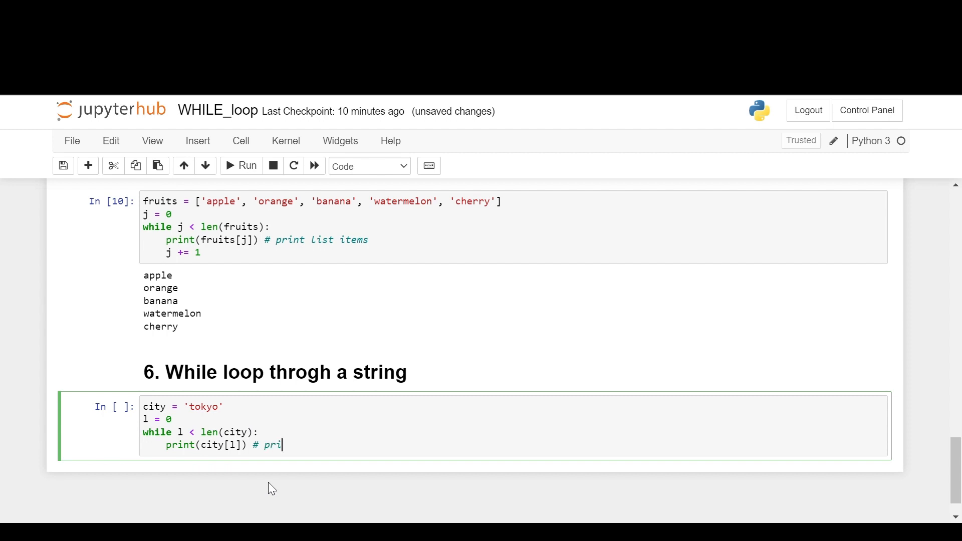
text(nt strin)
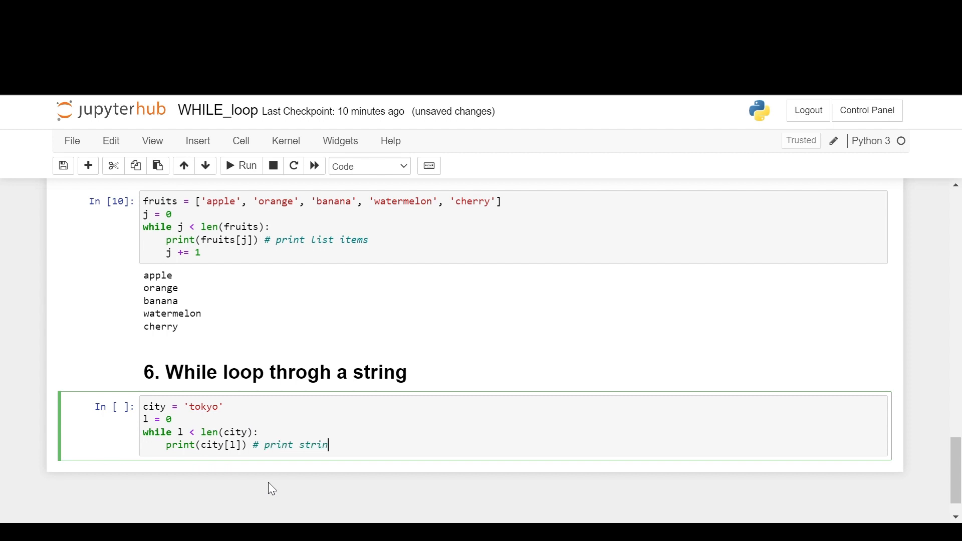
text(g elements)
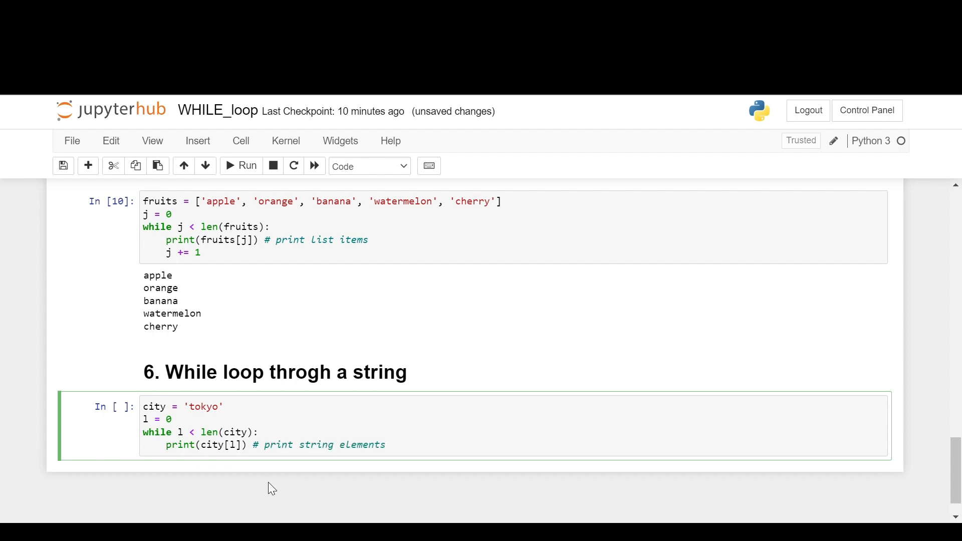
text(ver)
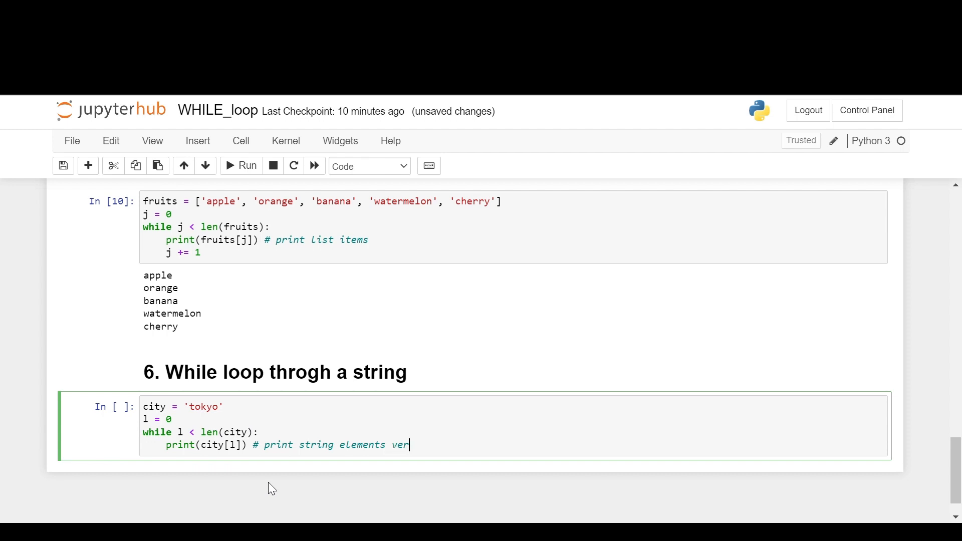
text(tically)
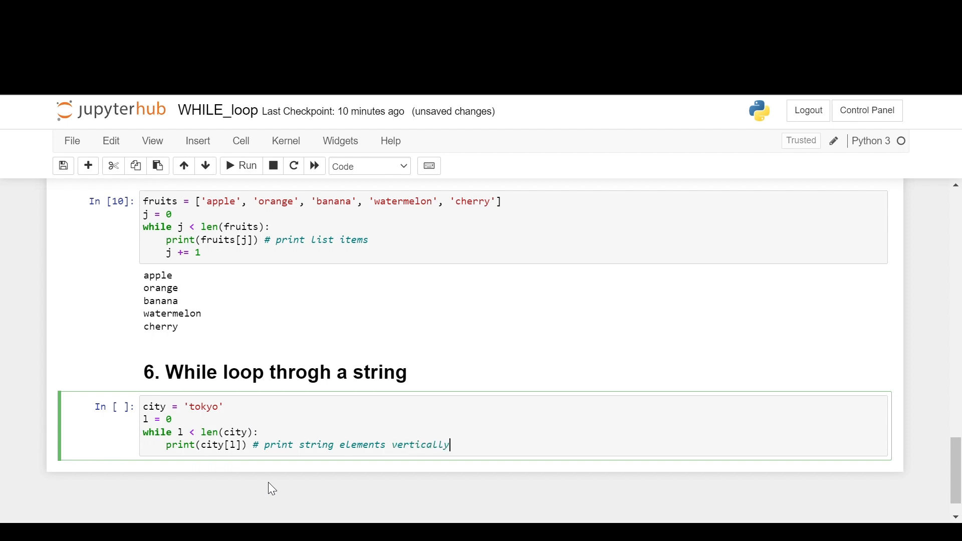
text(l)
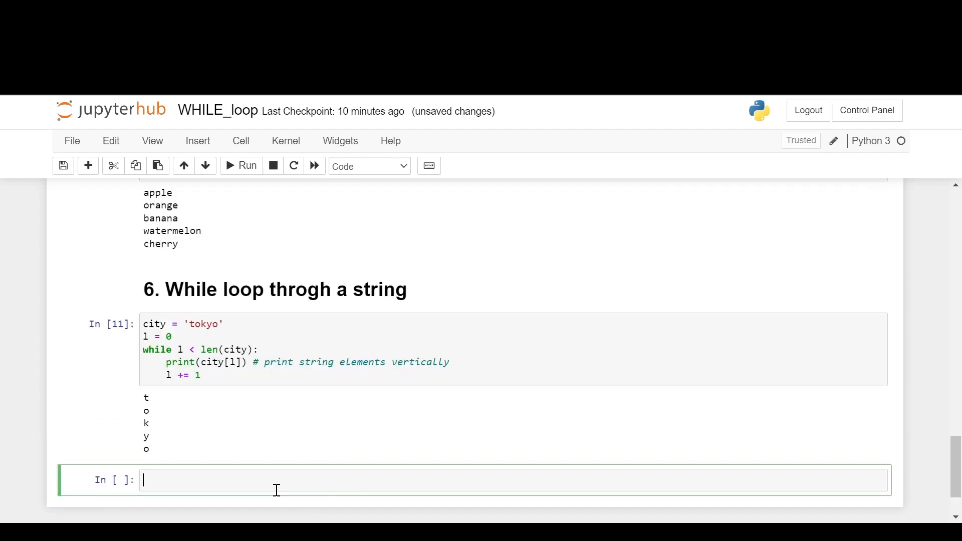
mouse_move(179, 408)
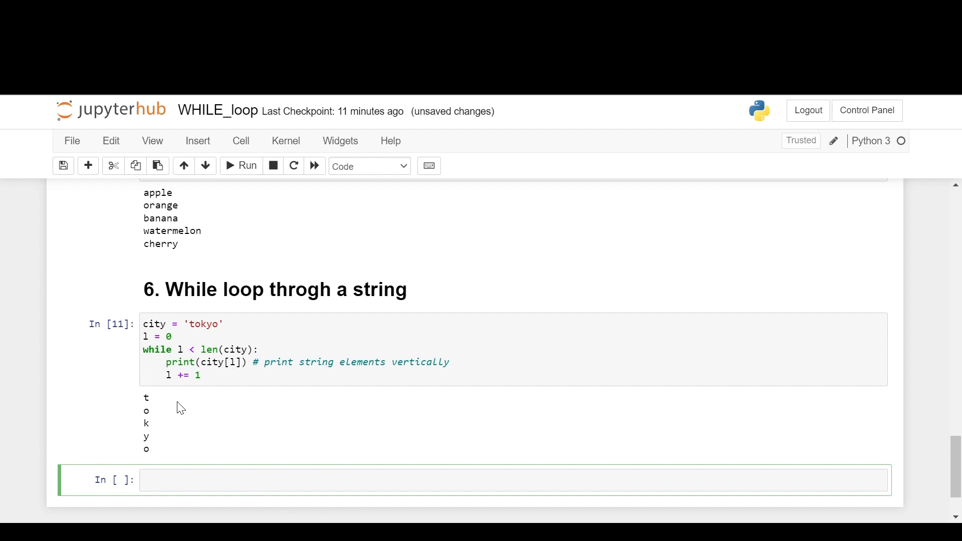
Add end=' ' to the copied tokyo loop's print so the letters appear on one line.
scroll(down, 3)
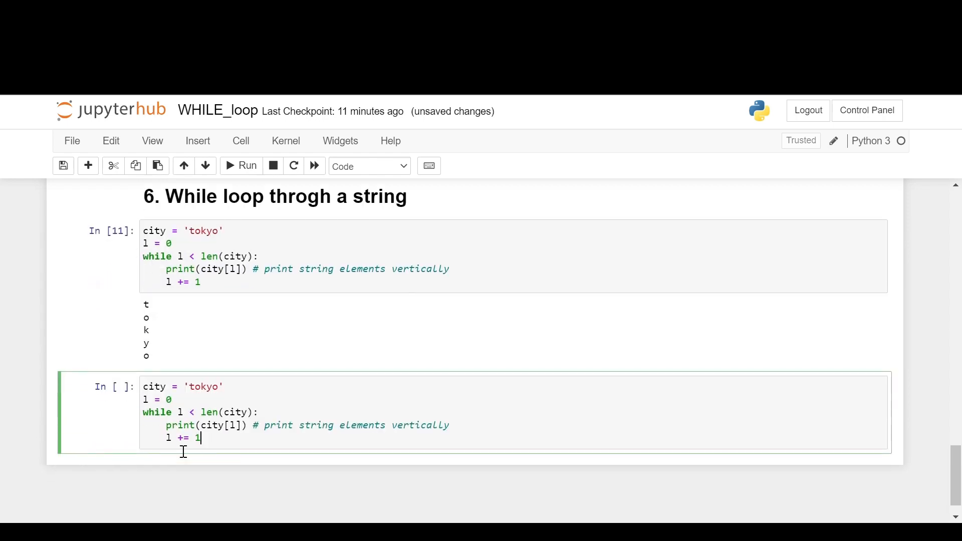
text(,)
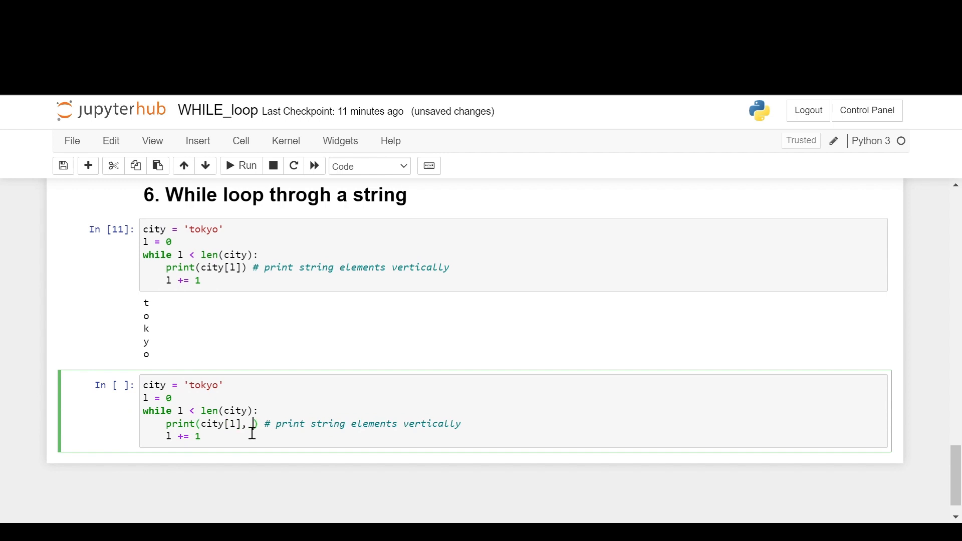
text(end=' ')
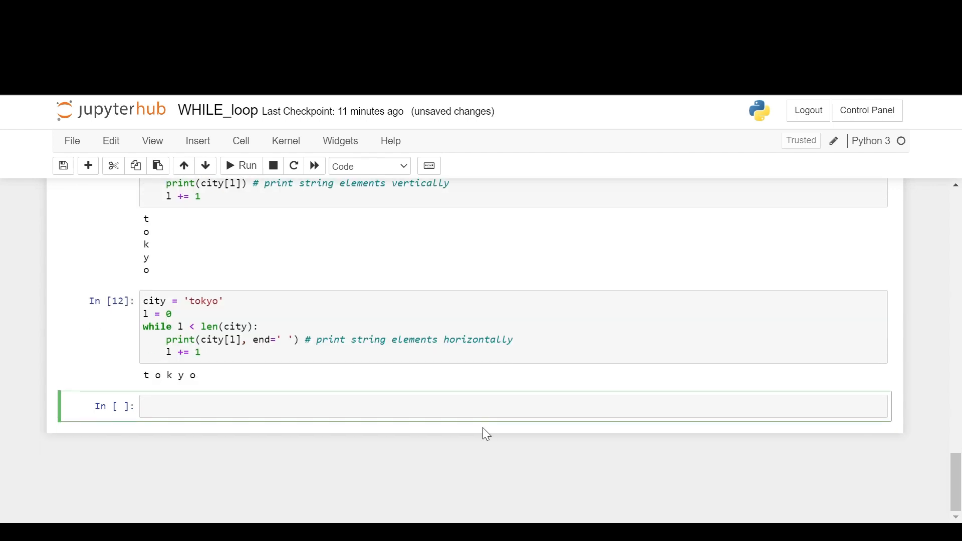
Write the '# 7. Iterate through a dictionary using while loop' Markdown heading.
text(#)
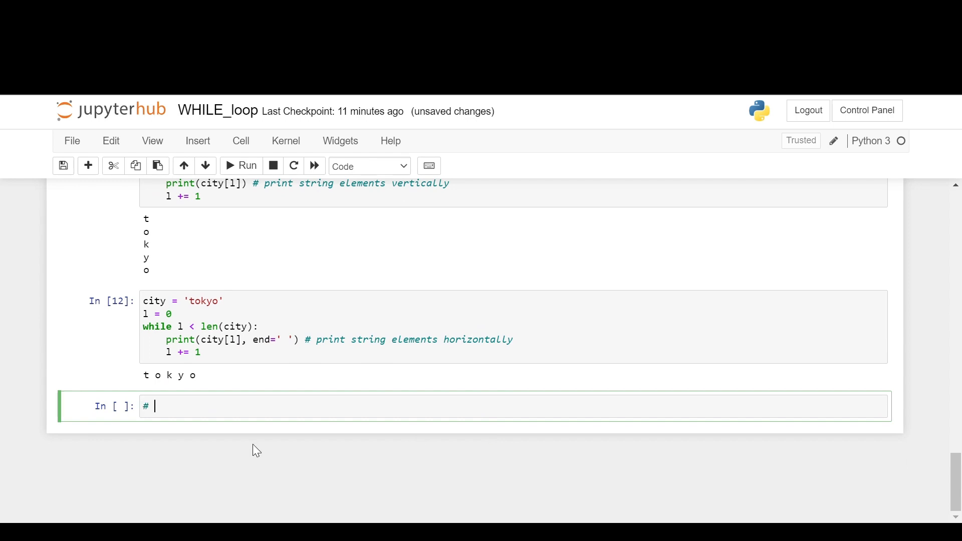
text(7. Iterate)
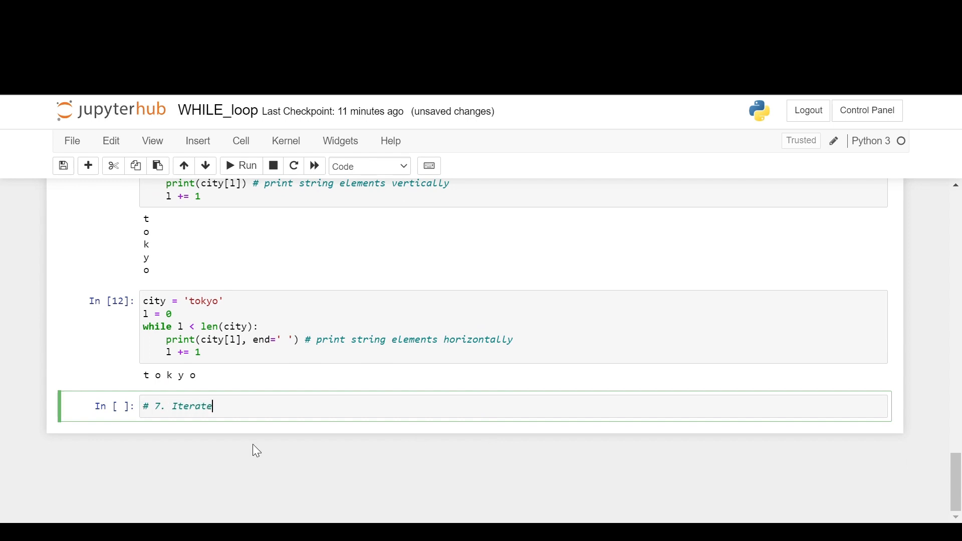
text(thr)
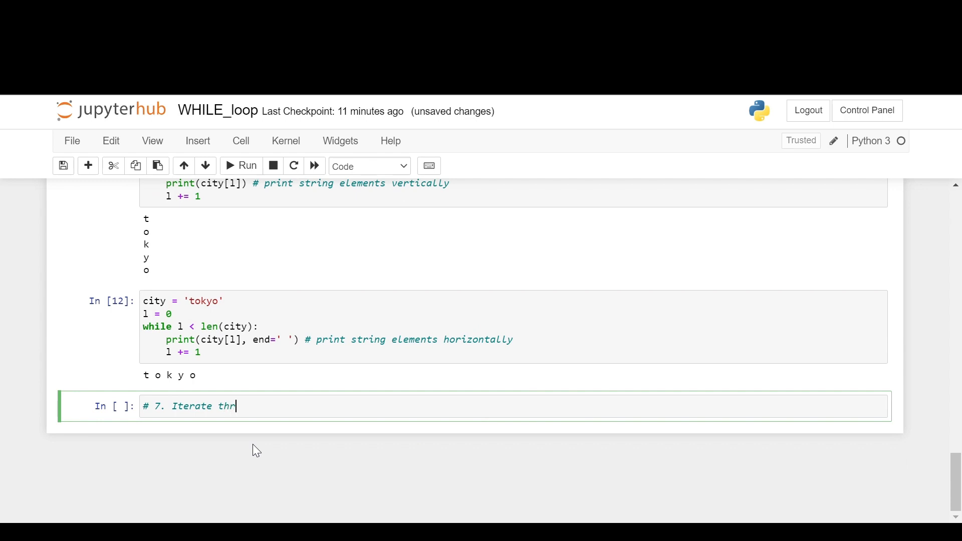
text(ough)
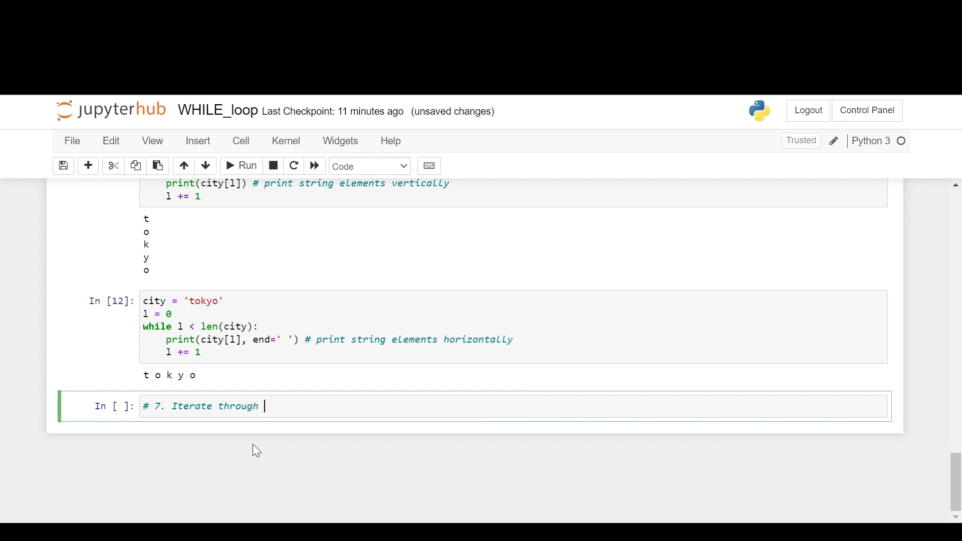
text(a dictionary)
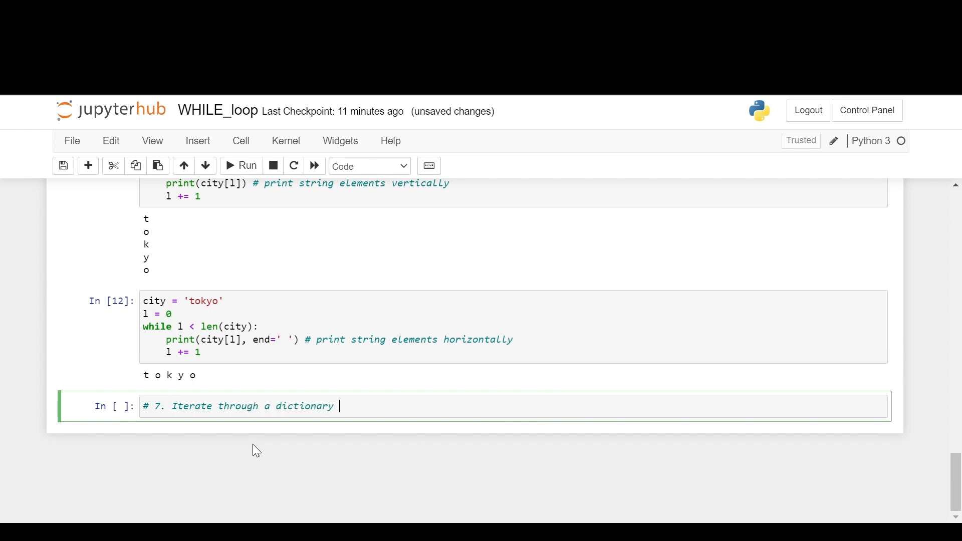
text(using)
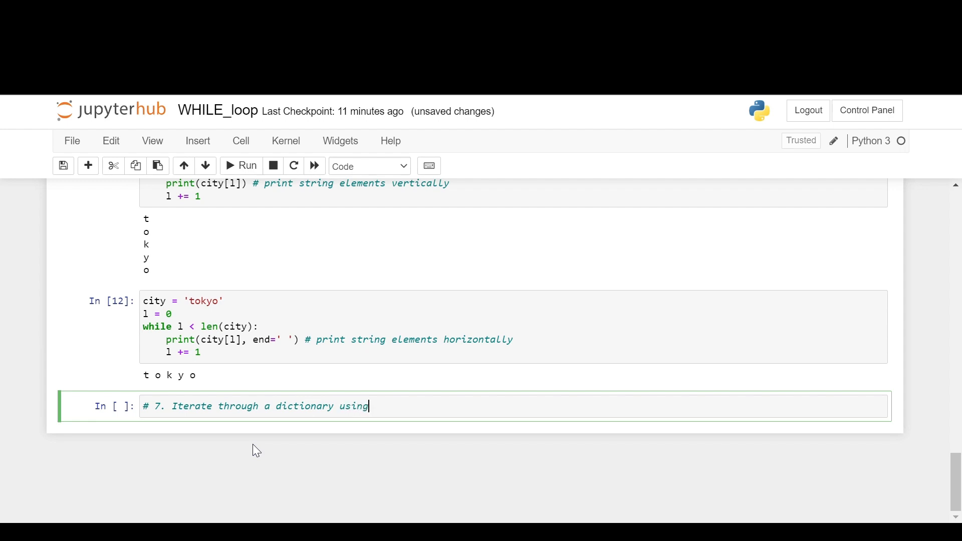
text(while loop)
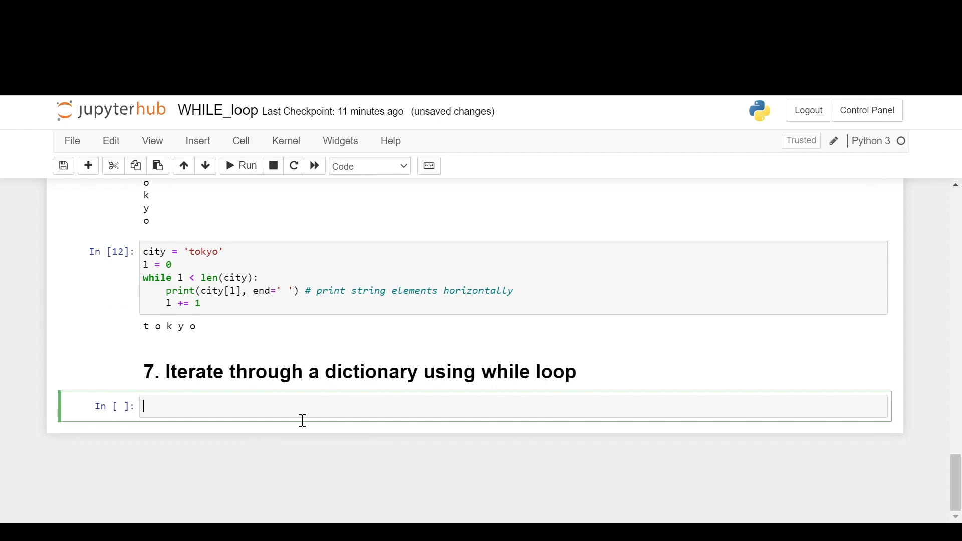
Define create = {'A': 1, 'B': 2, 'C': 3}.
text(create =)
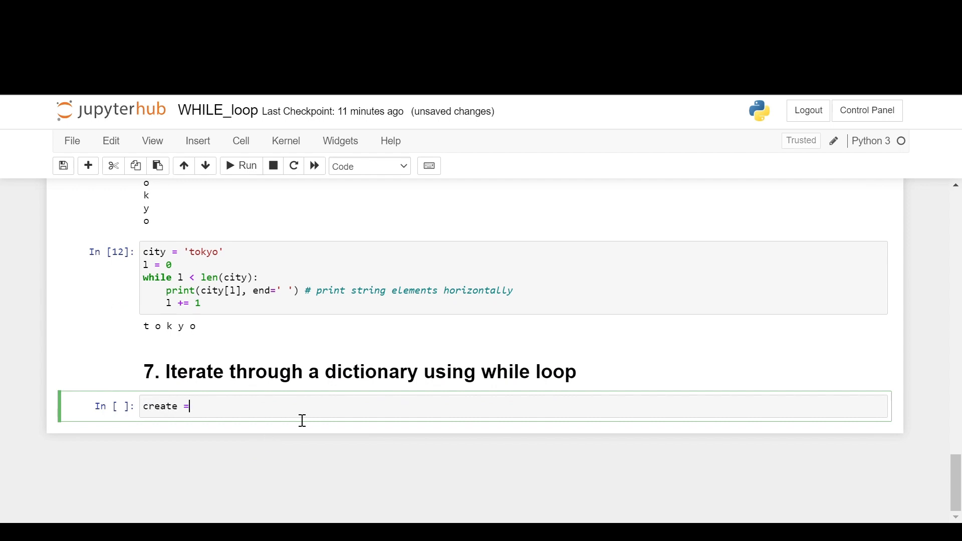
text({'A'})
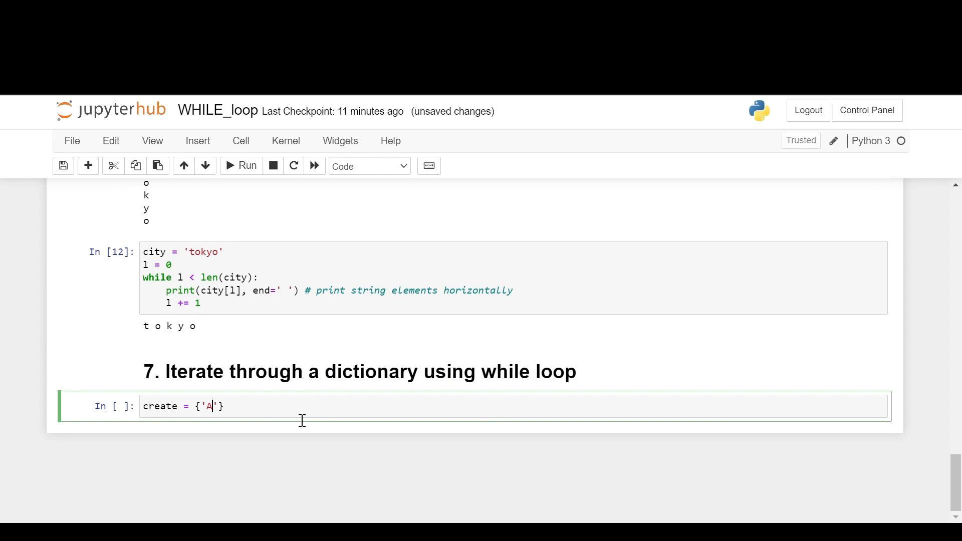
text(:)
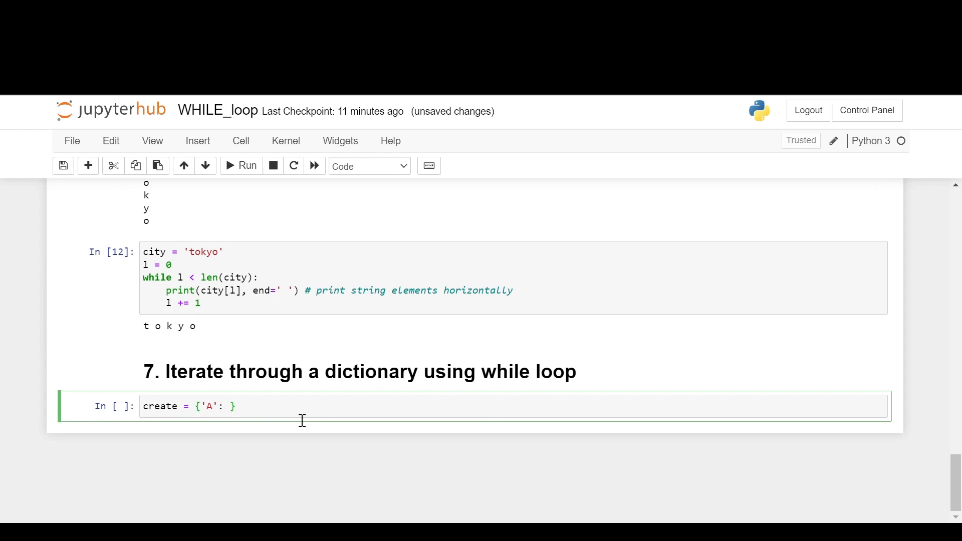
text(1, ')
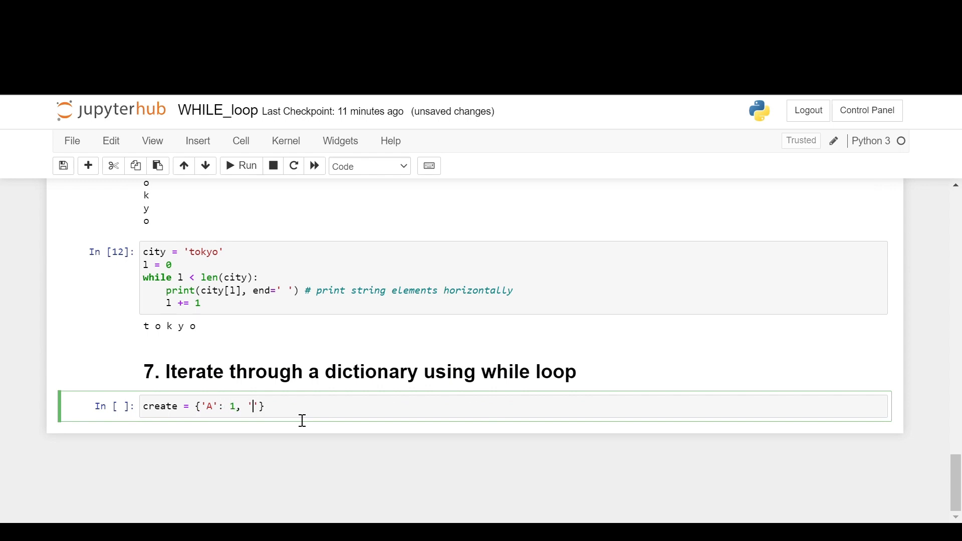
text(B': 2,)
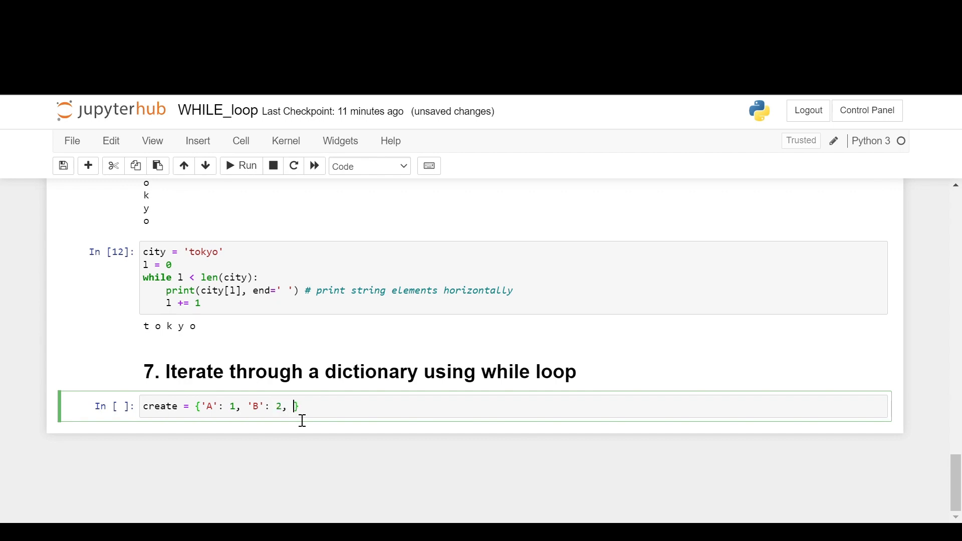
text('C':)
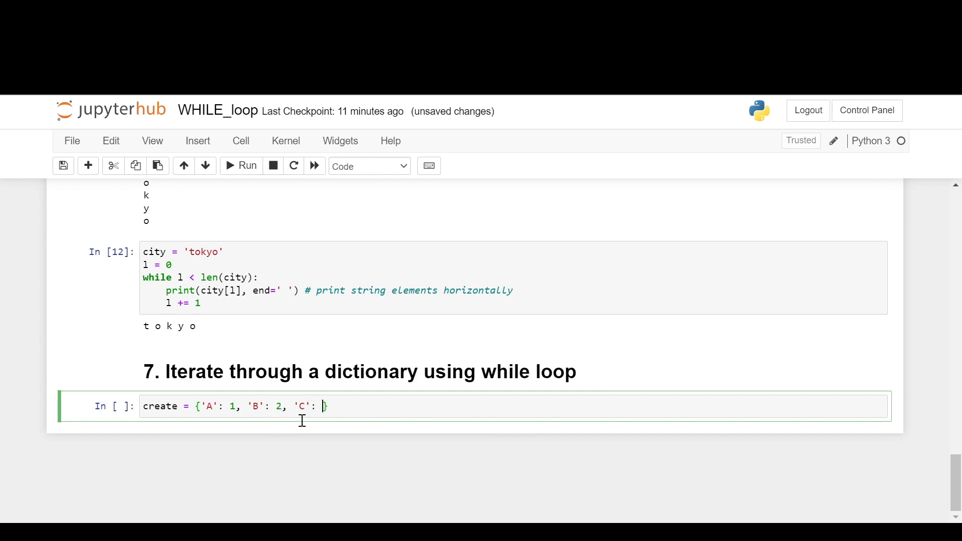
text(3)
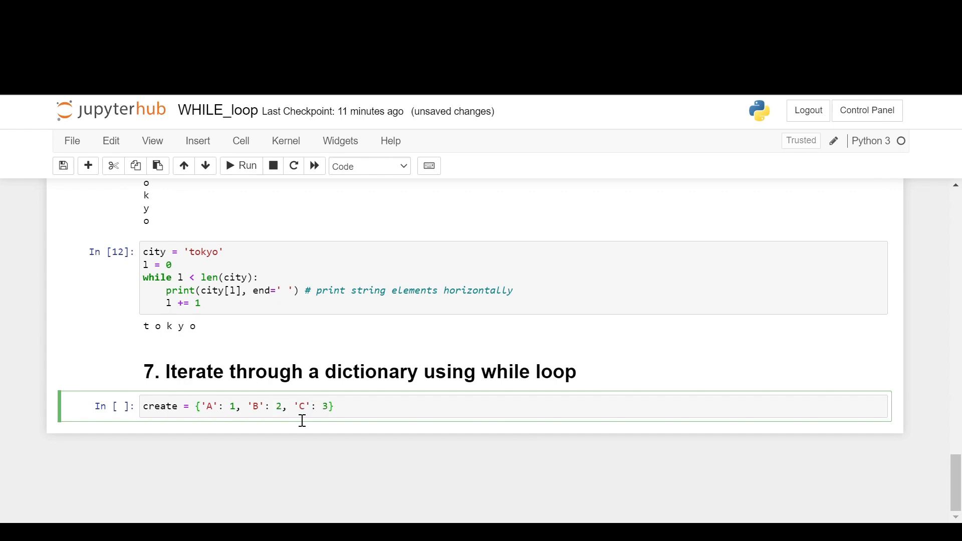
Write 'while create:' with get = next(item for item in create) as its first line.
text(while)
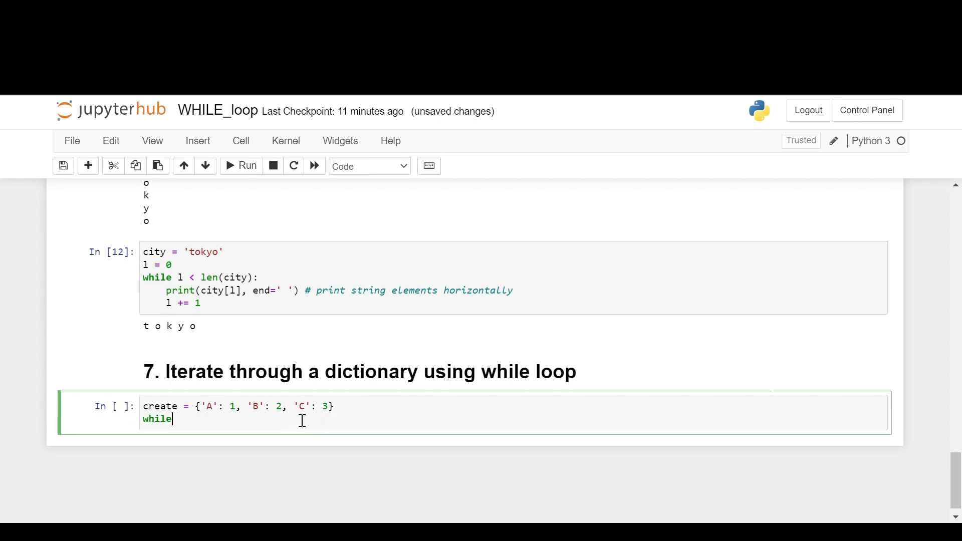
text(create:)
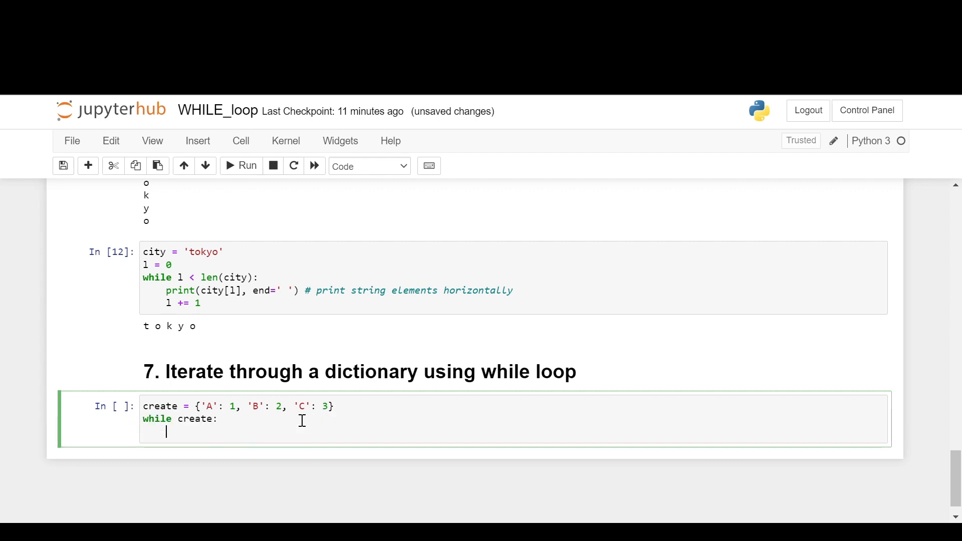
text(get)
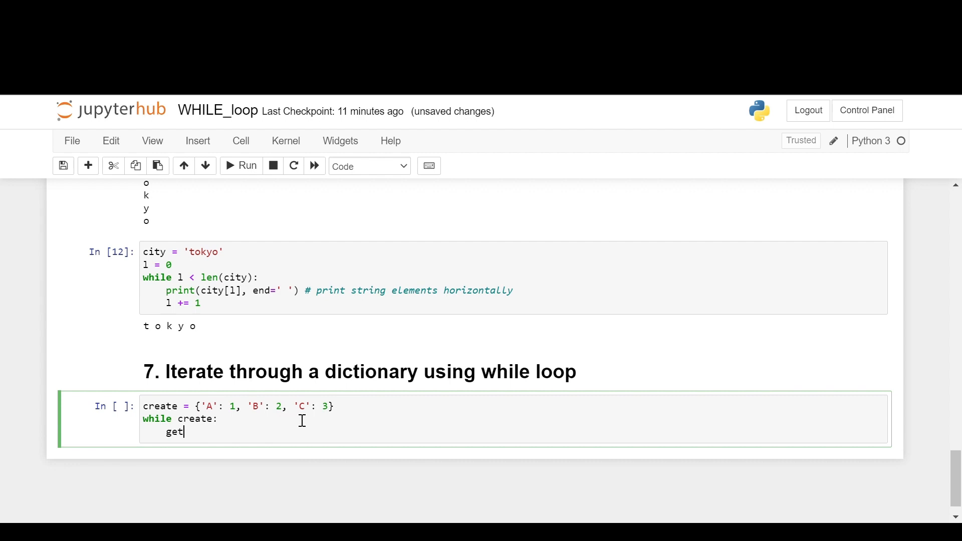
text(= next)
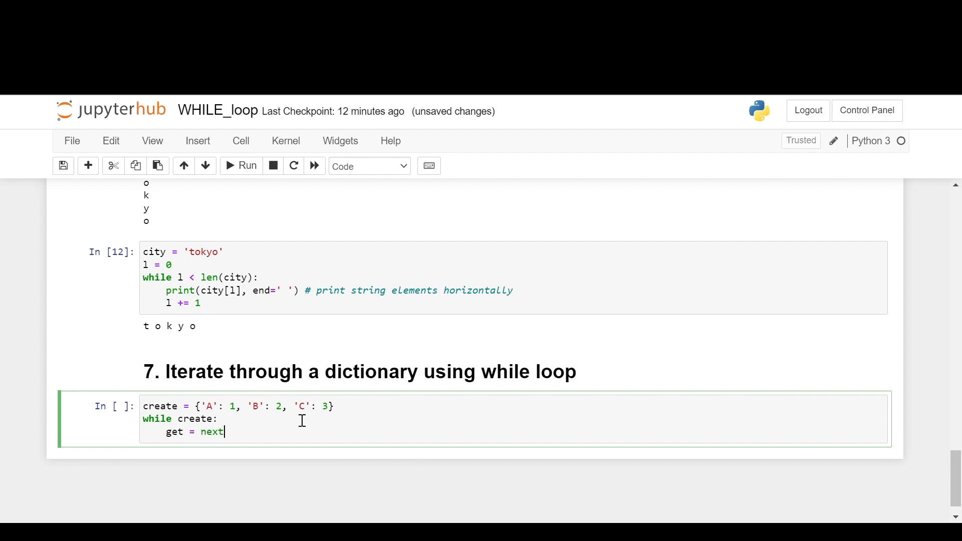
text(())
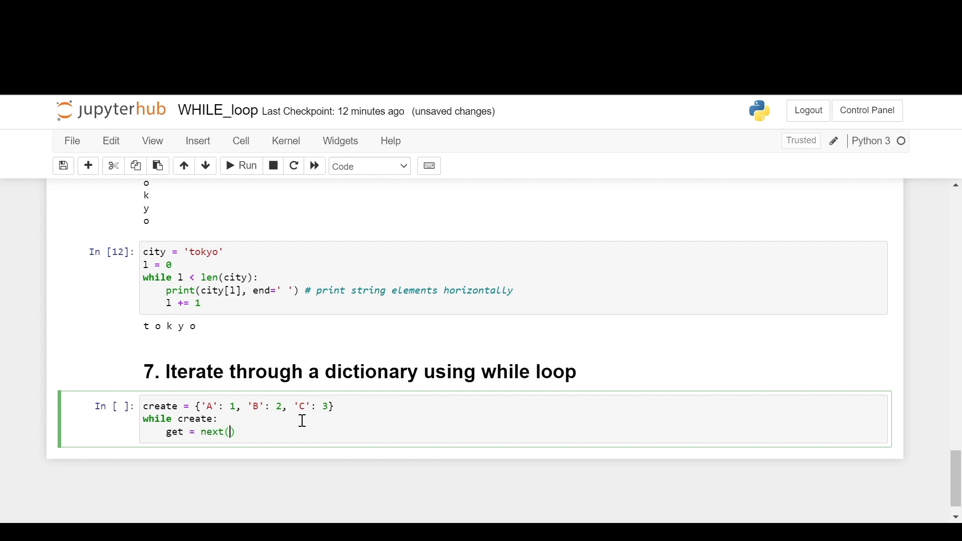
text(item for item)
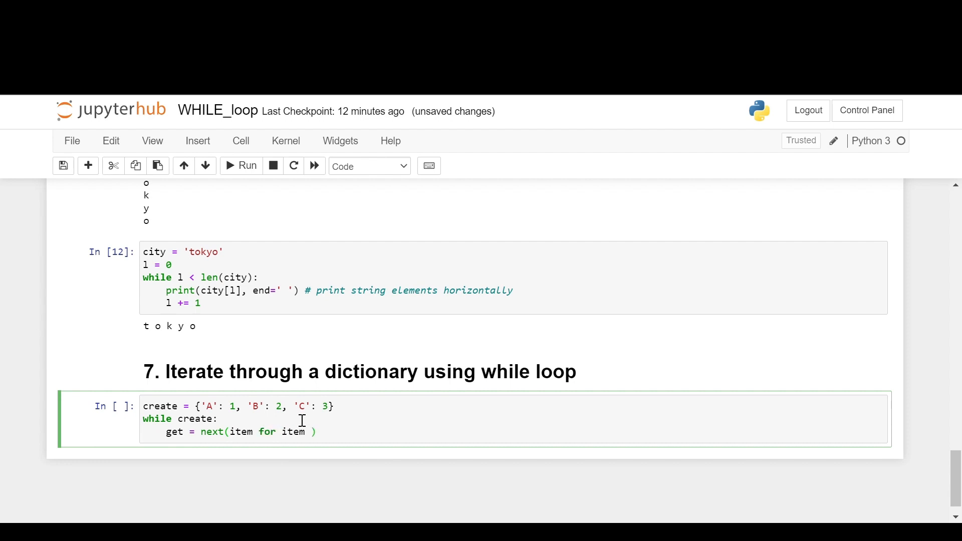
text(in create)
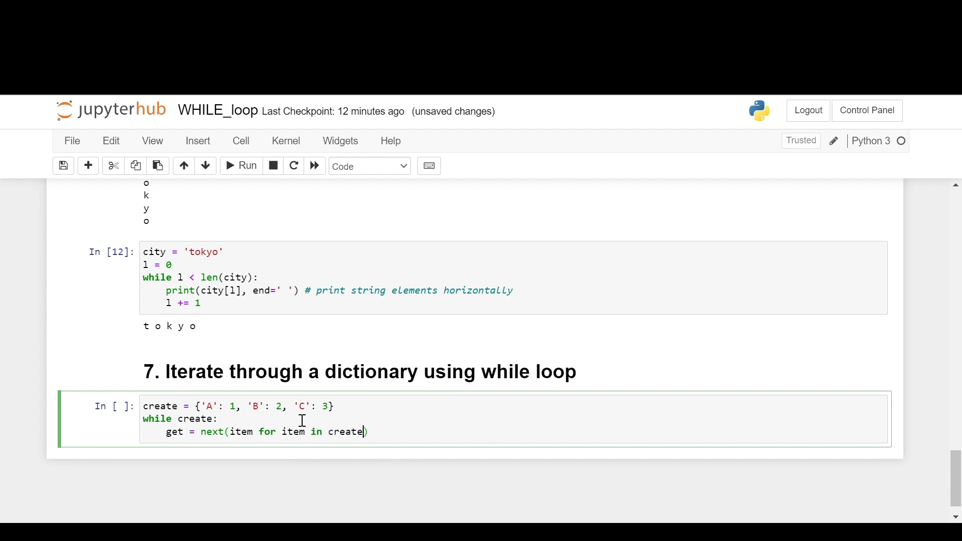
key(enter)
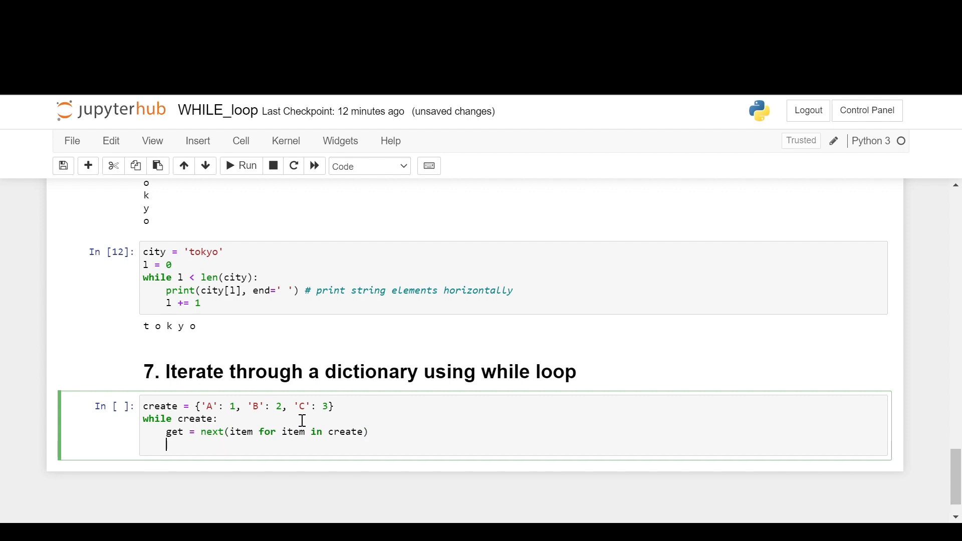
Print each key with create.pop(get) in an f-string and run, giving A | 1, B | 2, C | 3.
text(print)
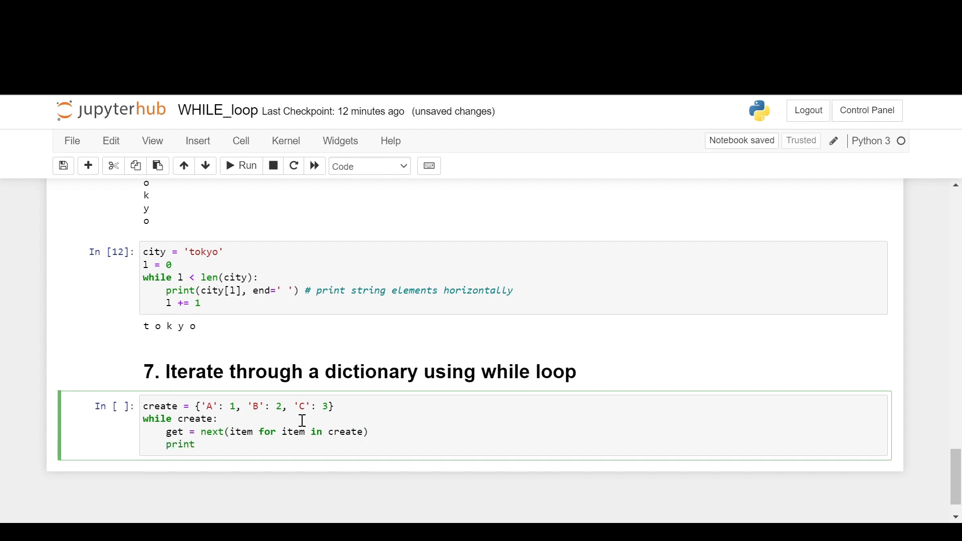
text((f'{ge)
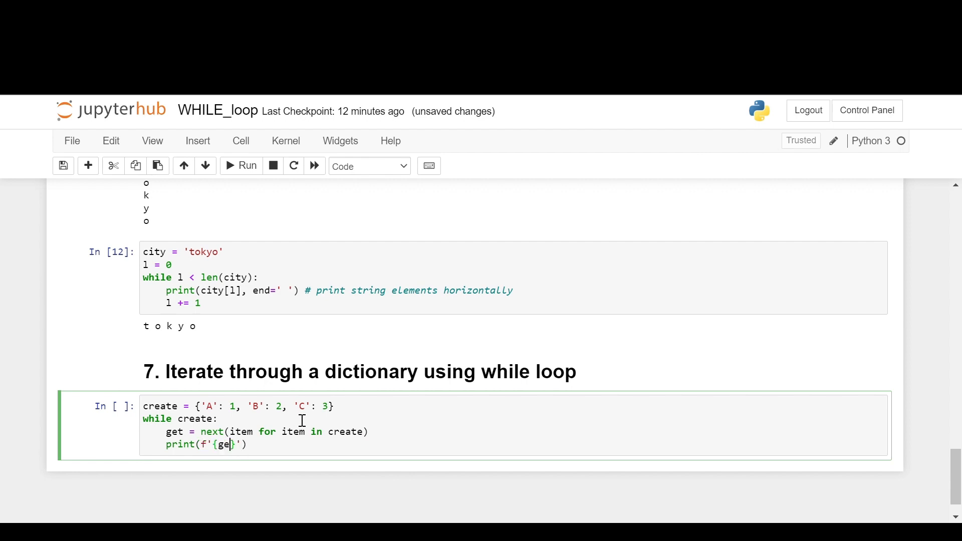
text(t)
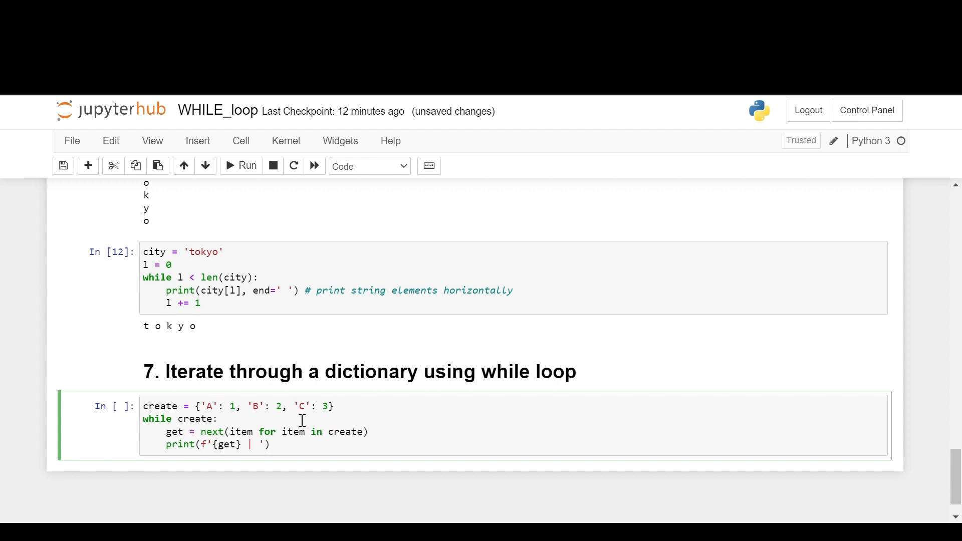
text(create)
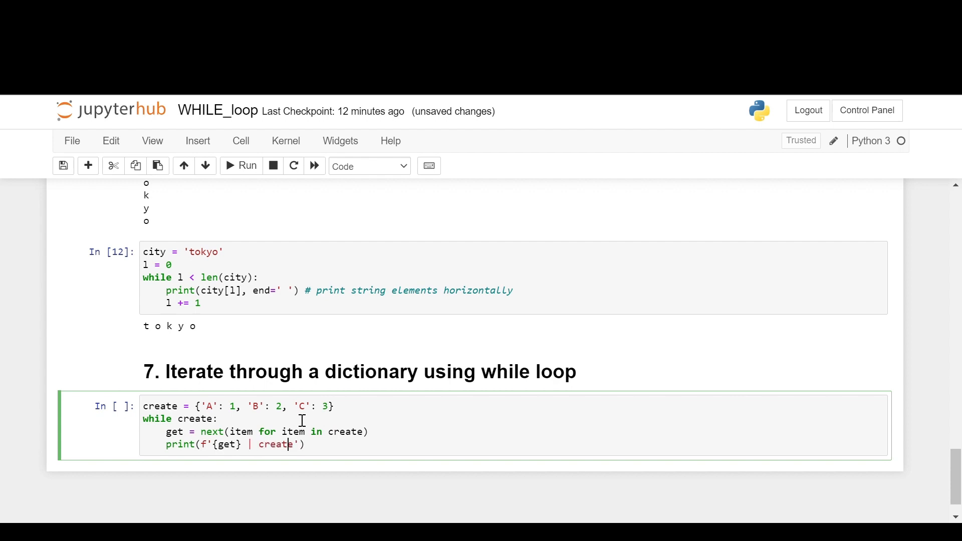
text({)
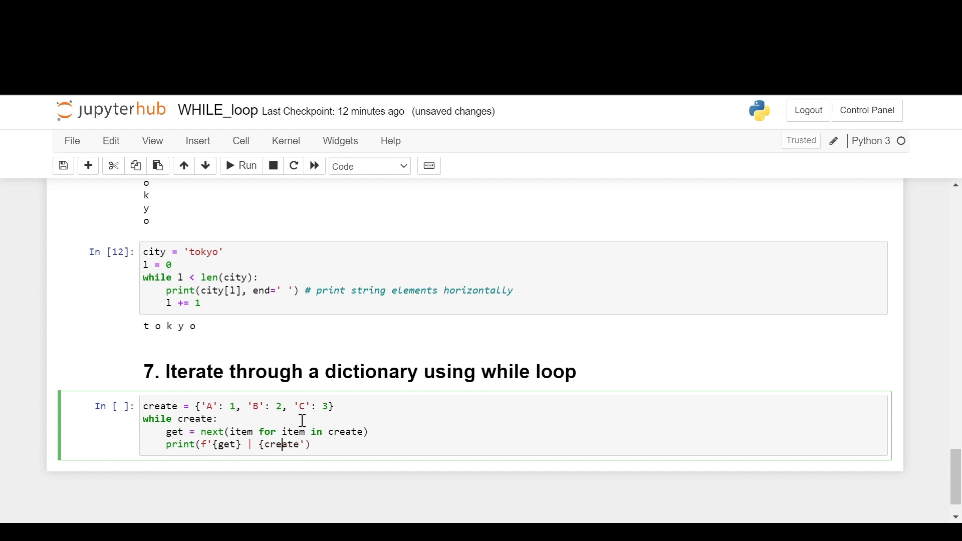
text(.pop)
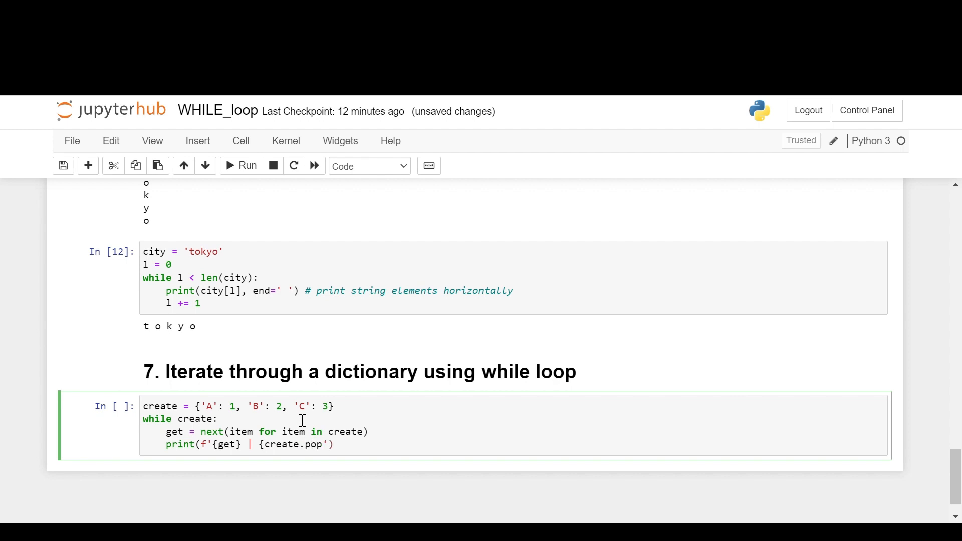
text((get))
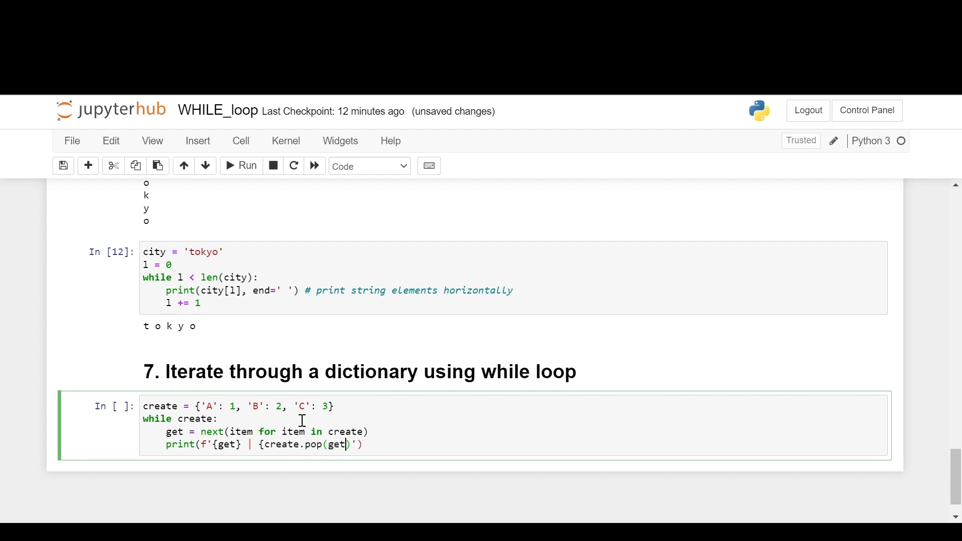
text(})
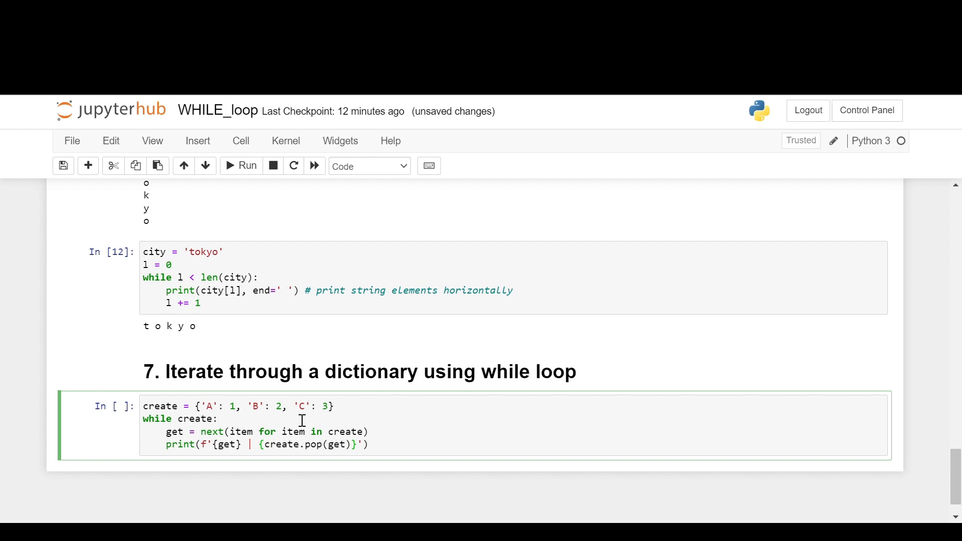
click(240, 166)
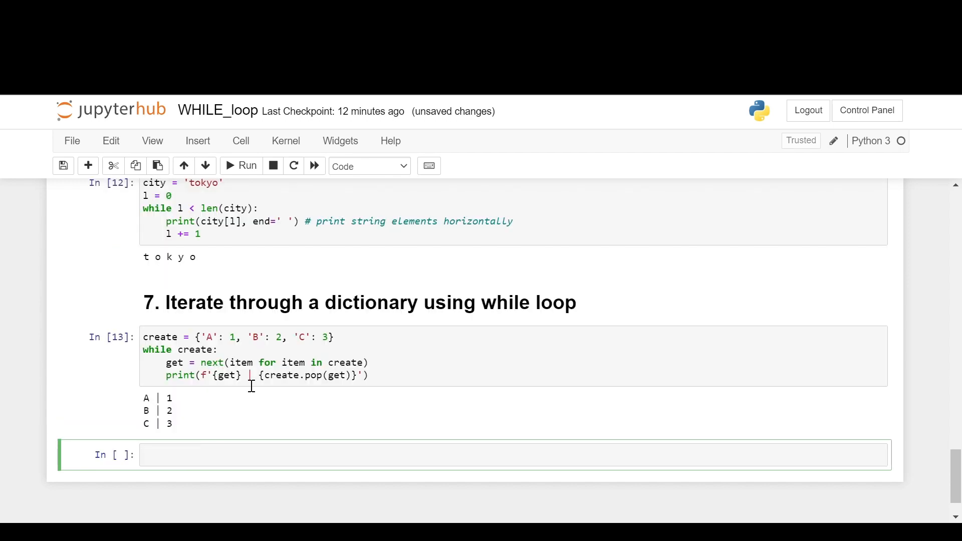
mouse_move(222, 340)
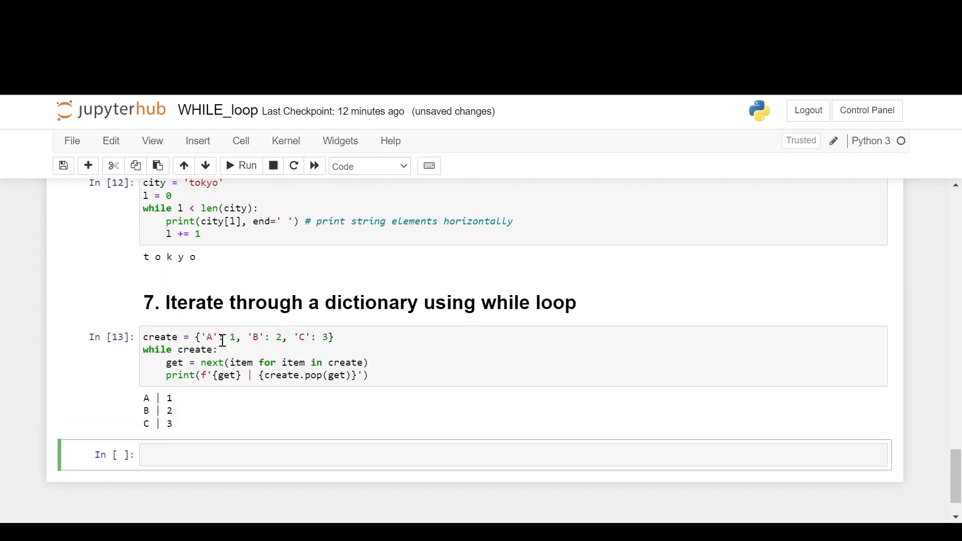
Write the '# 8. Iterate through a tuple using while loop' heading in the new cell.
click(208, 336)
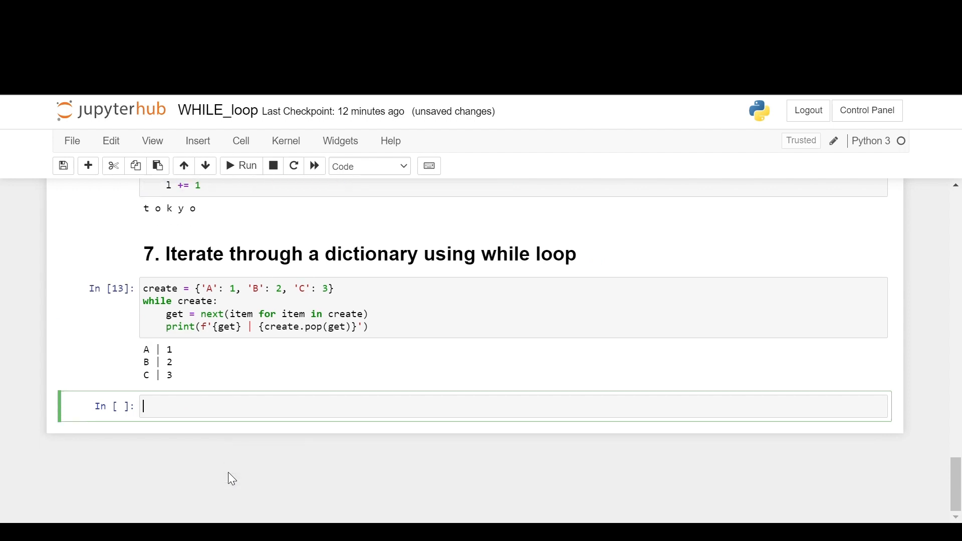
text(# 8. I)
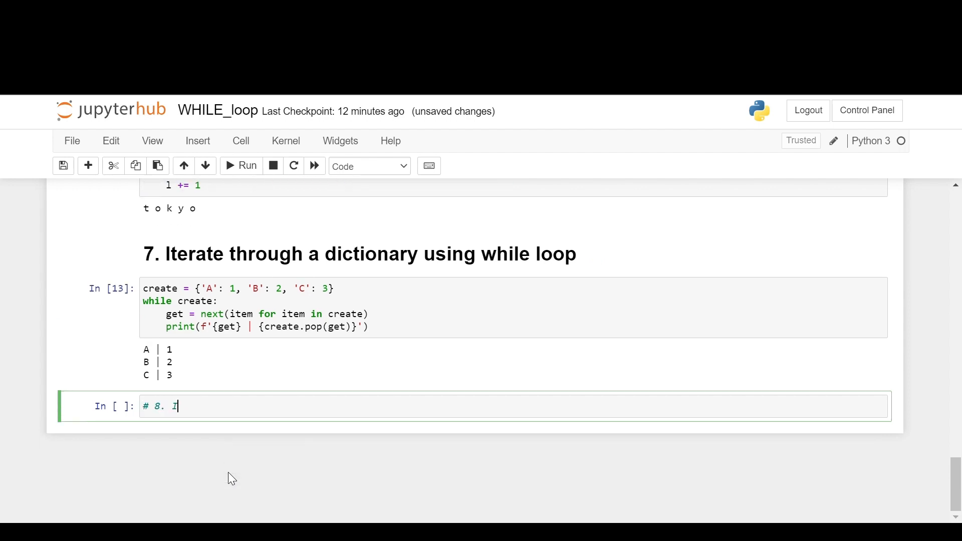
text(Iterate thro)
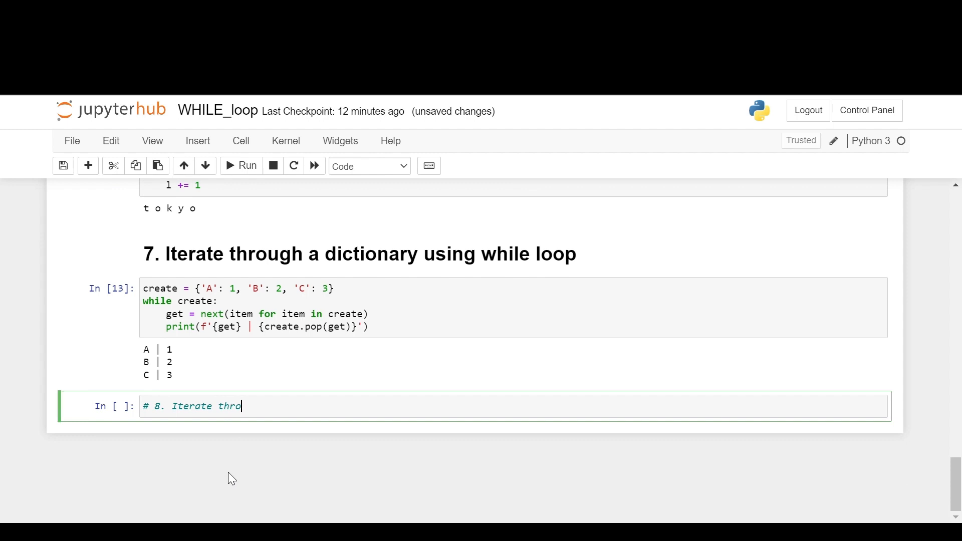
text(ugh a)
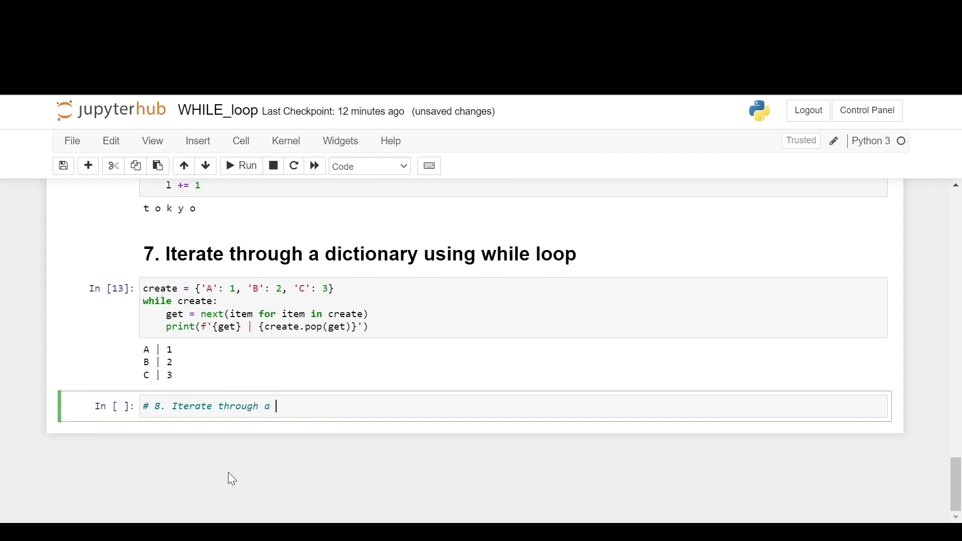
text(tuple)
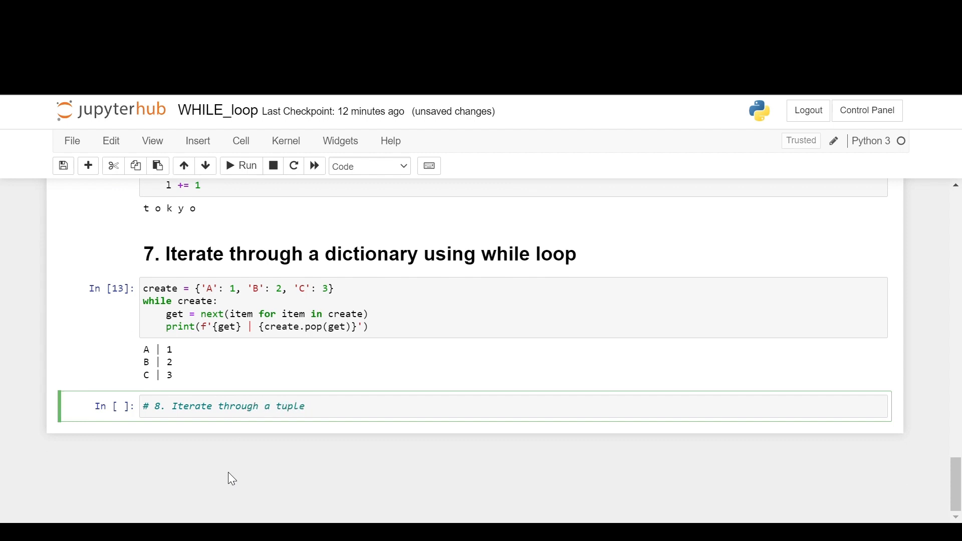
text(using w)
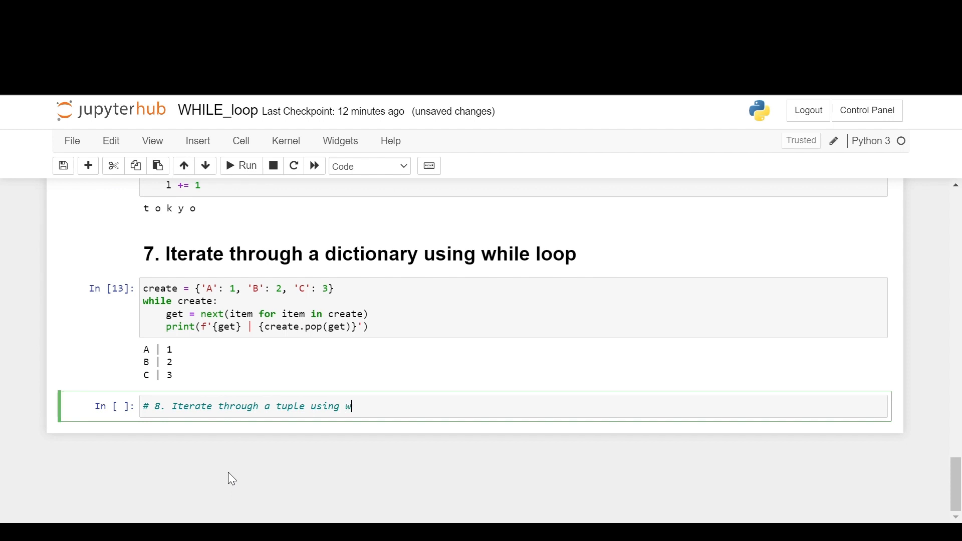
text(hile loop)
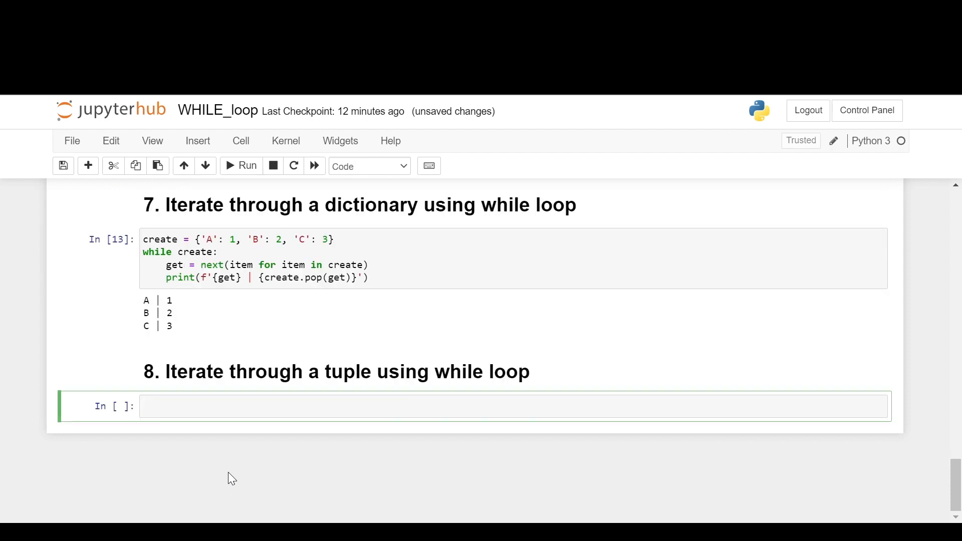
Define players = ('Federer', 'Nadal', 'Djokovic', 'Murray', 'Roddick').
text(players)
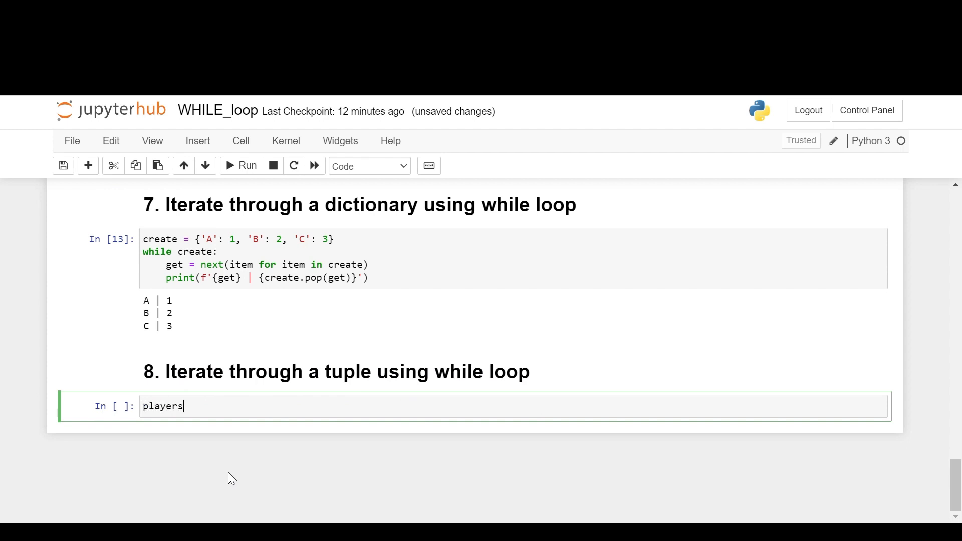
text(= ('fed'))
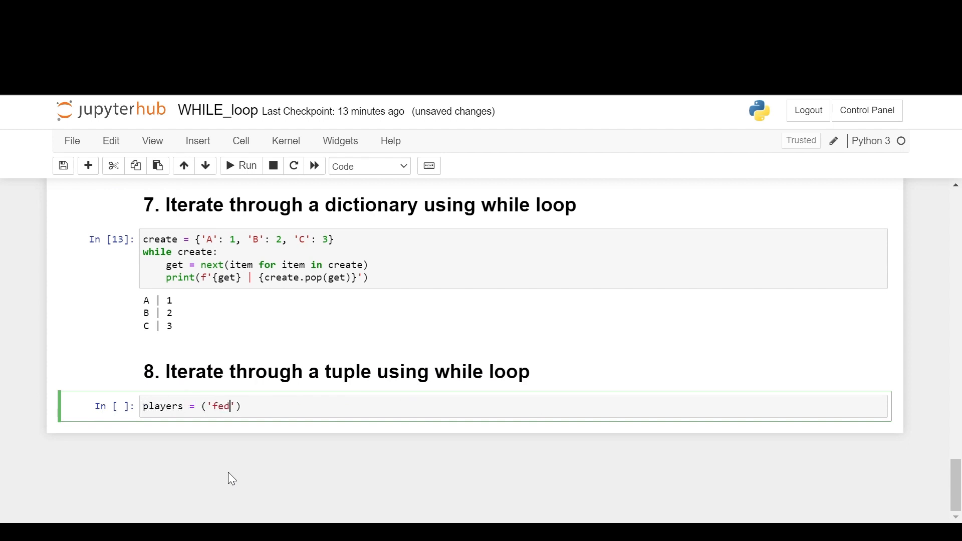
text(ere)
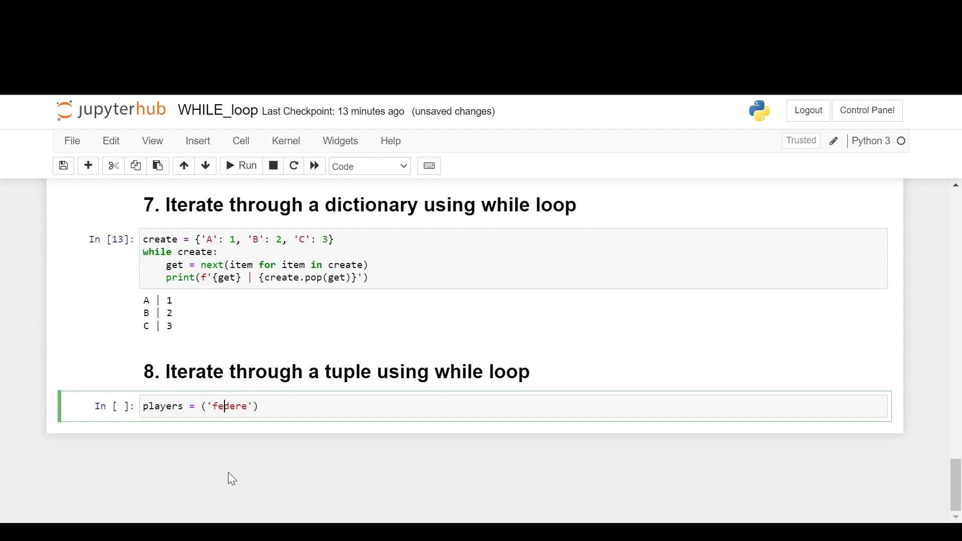
text(Federe)
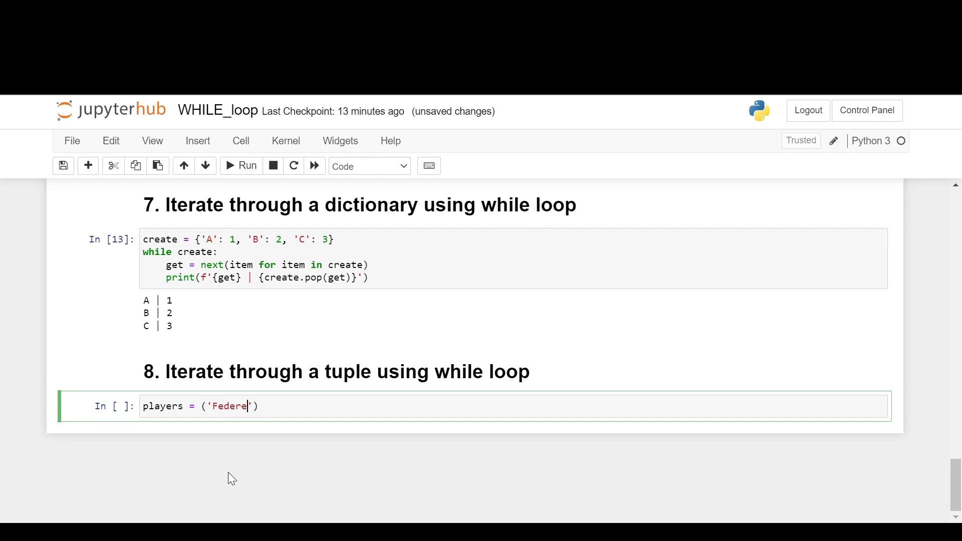
text(, ')
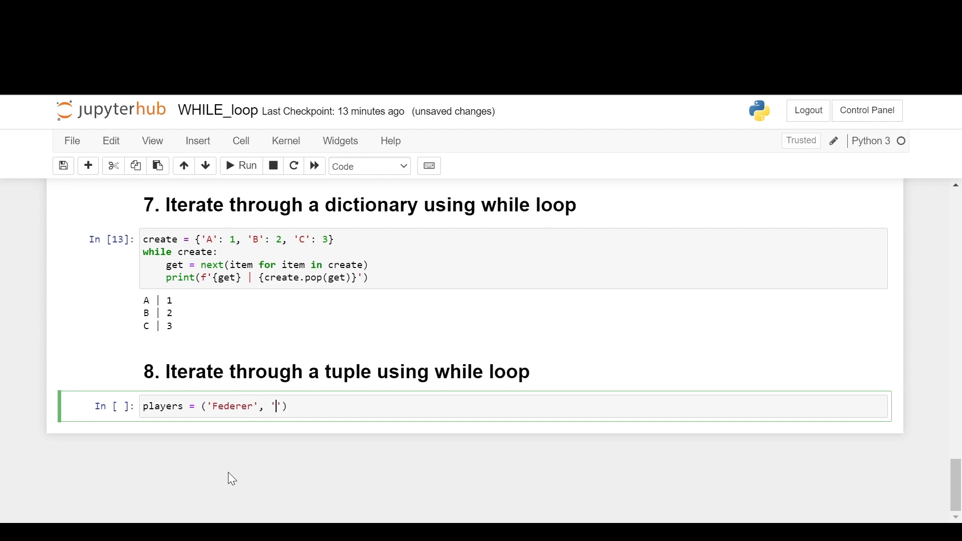
text(Naf)
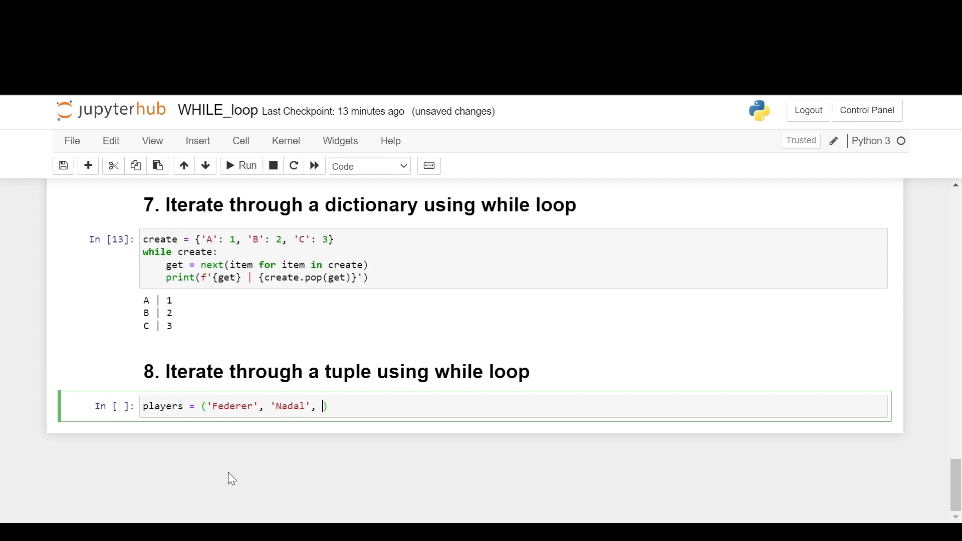
text('Djoko')
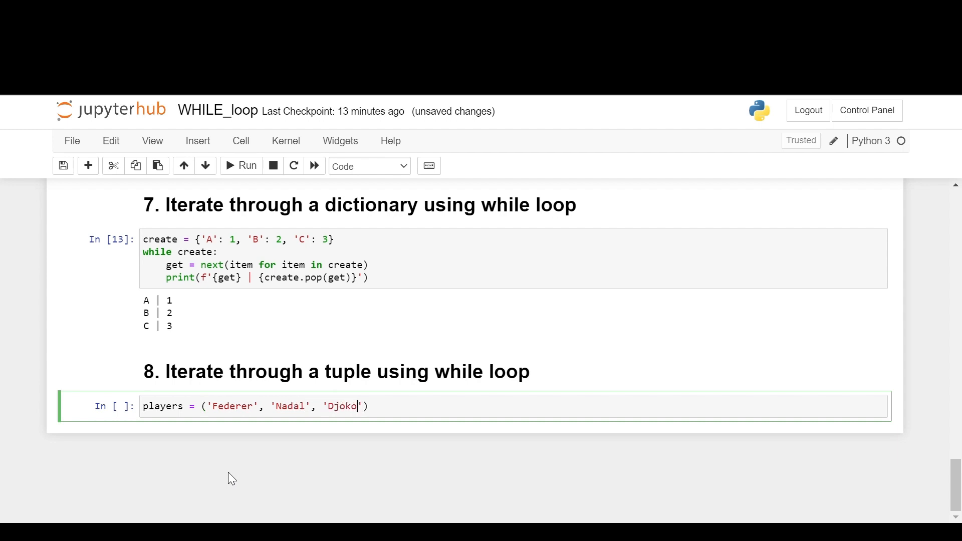
text(vic',)
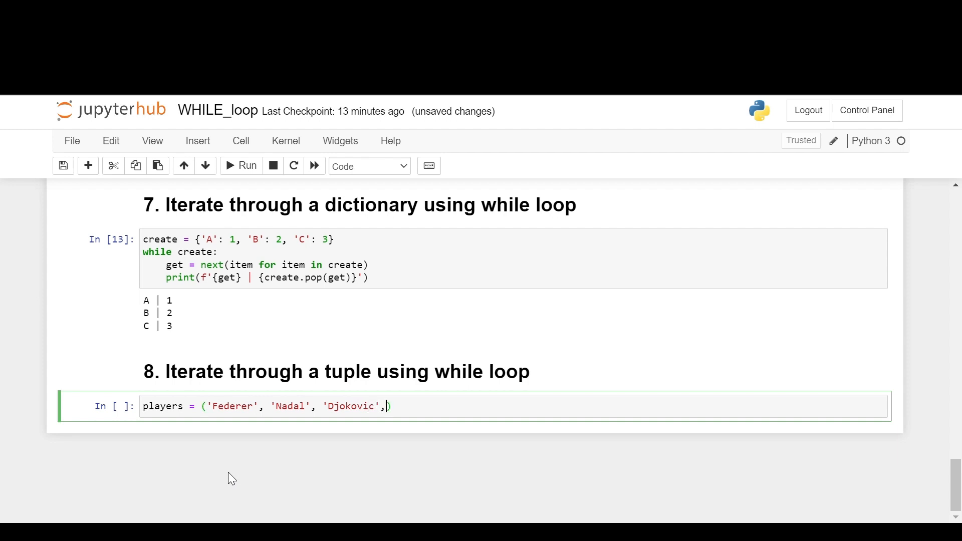
text('Murray')
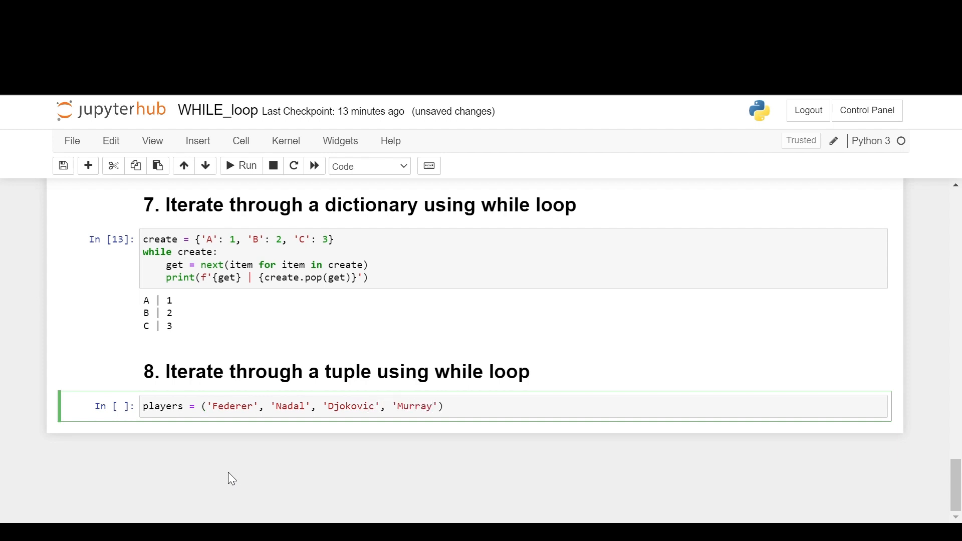
text(, '')
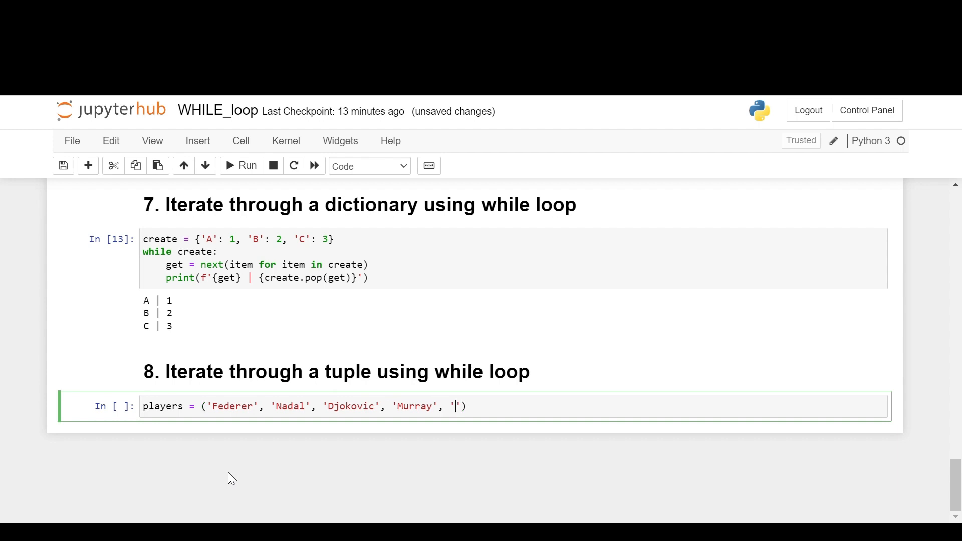
text(Roddick)
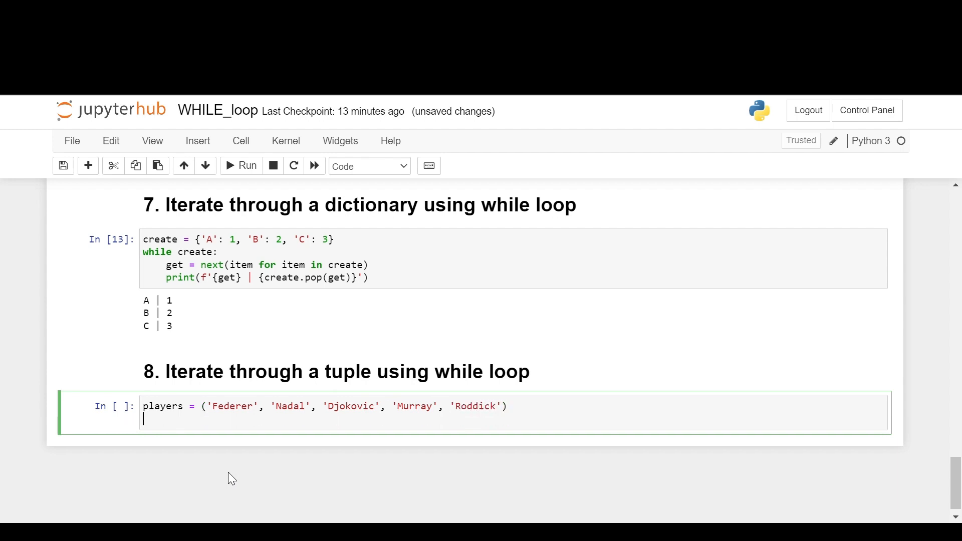
Write k = 0 and a while k < len(players) loop printing players[k] with k += 1, then run it.
text(k = 0)
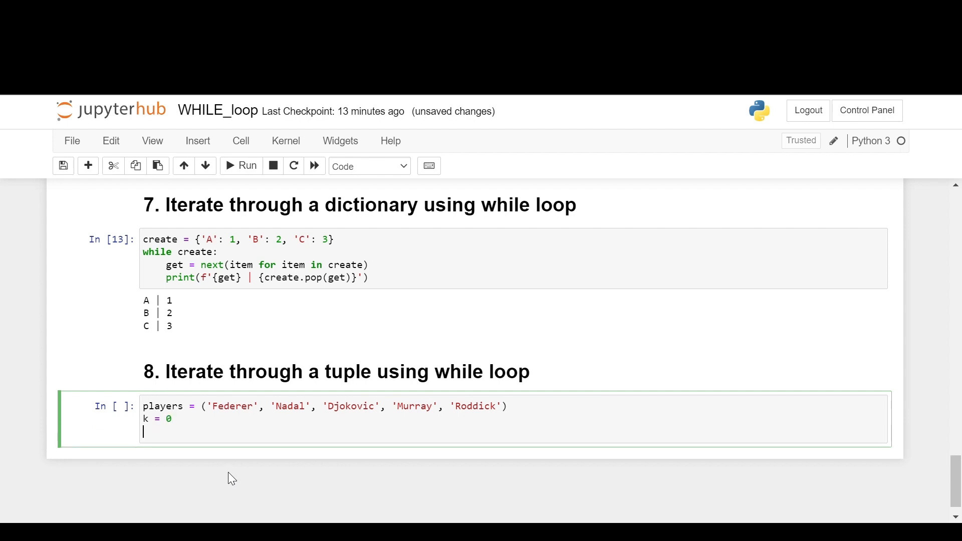
text(while k <)
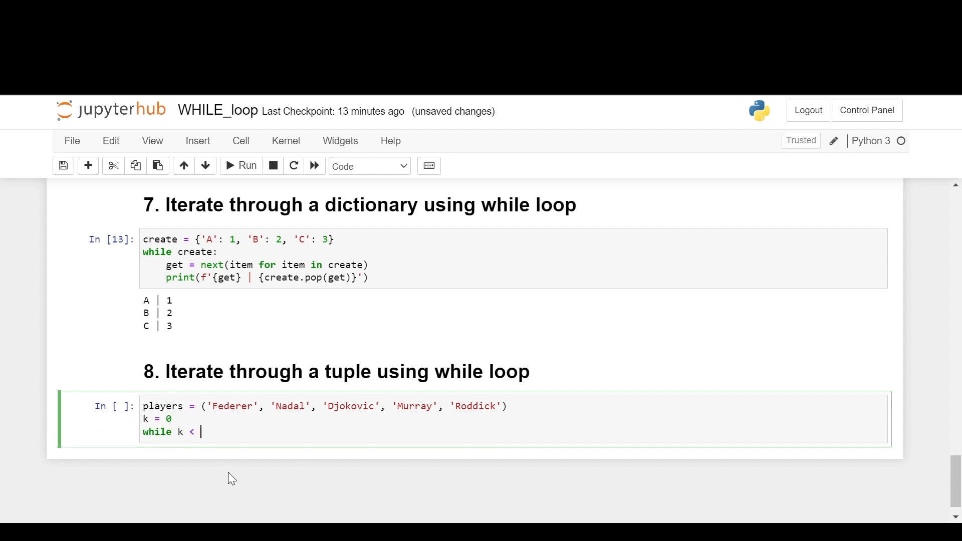
text(len)
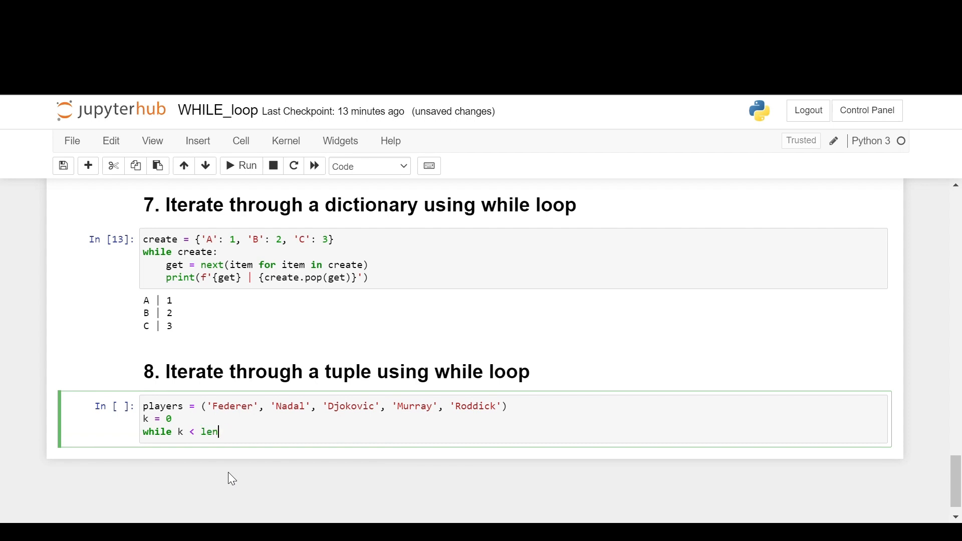
text((players):)
text(pr)
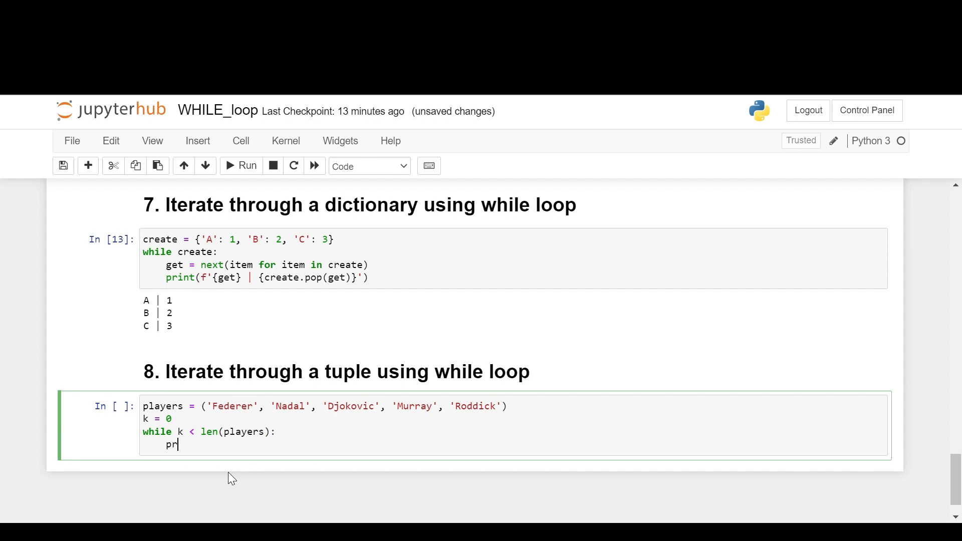
text(int())
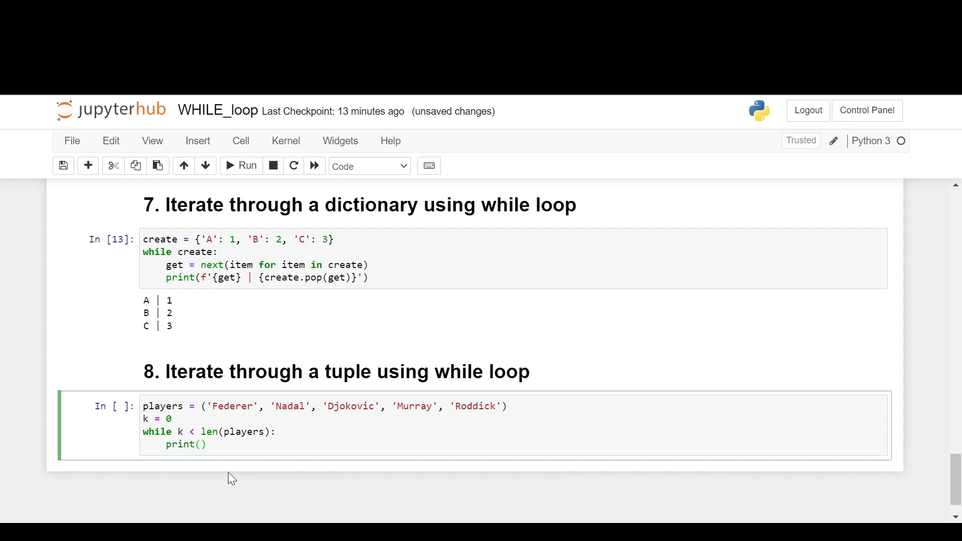
text(players)
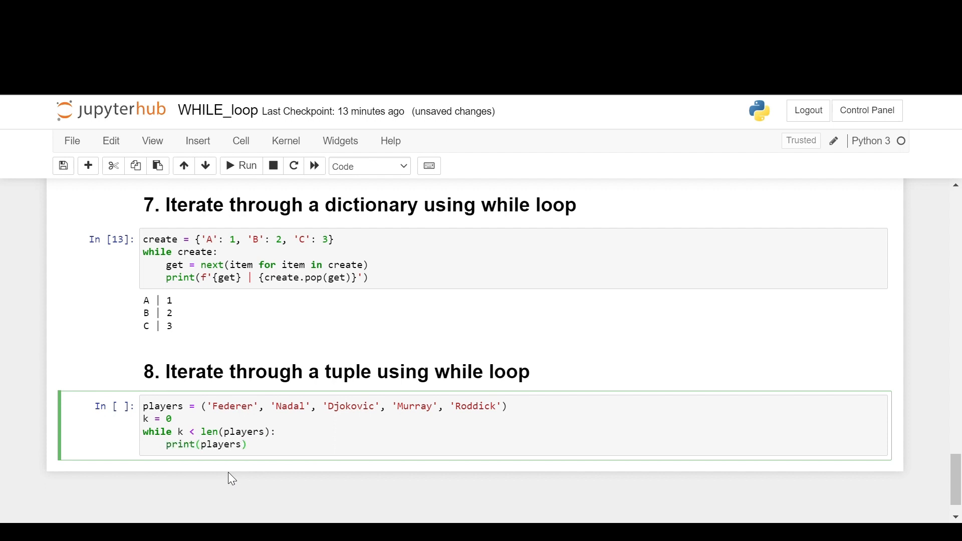
text([k])
text(k +)
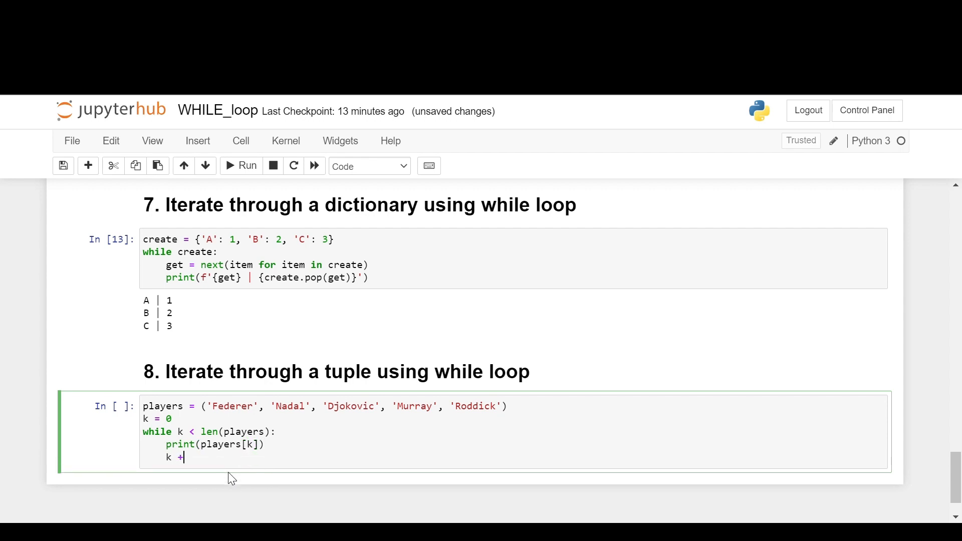
text(= 1)
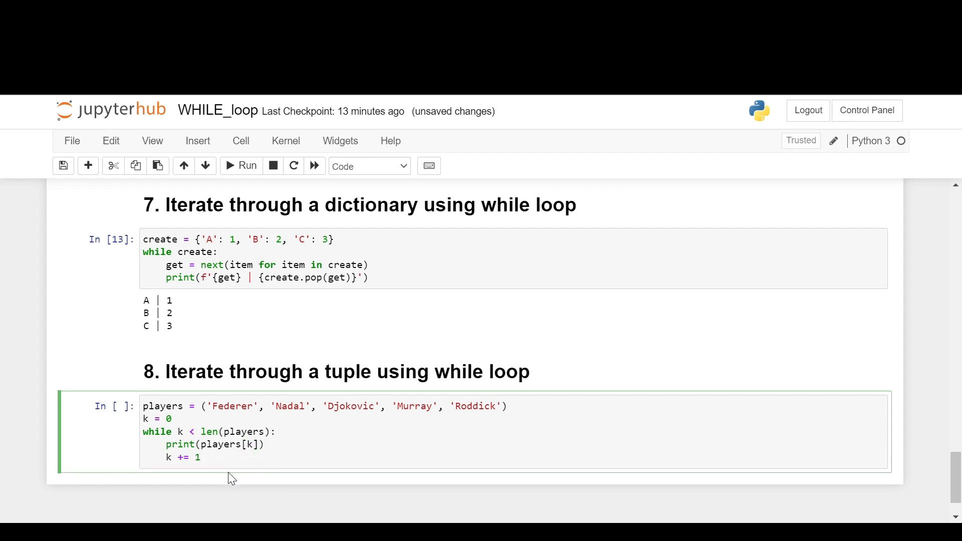
click(241, 166)
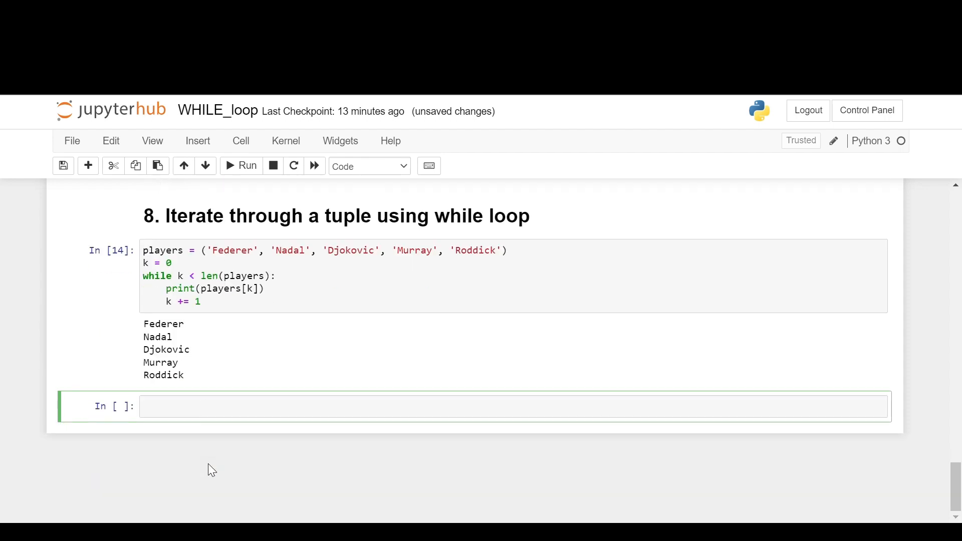
Write the '# 9. Iterate through a set using while loop' heading.
text(# 9.)
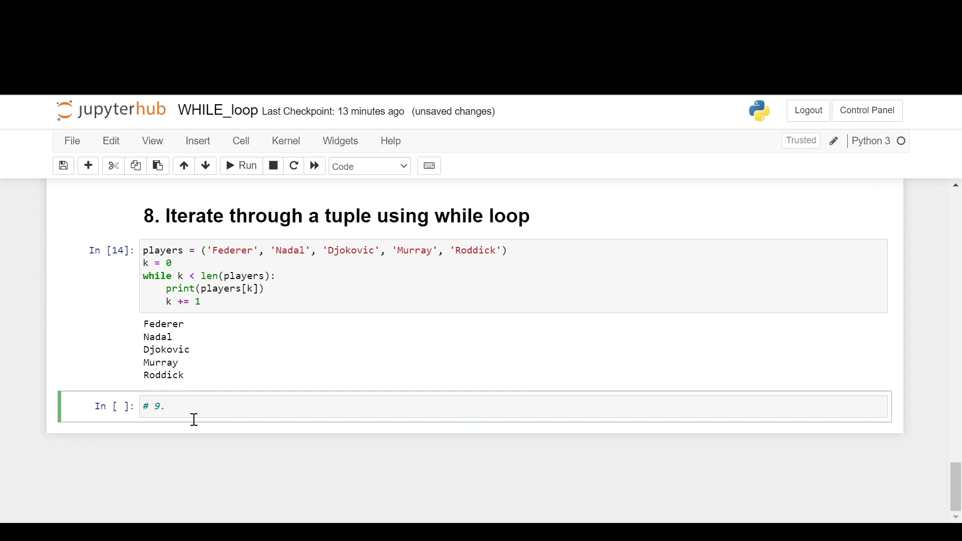
text(Iterate th)
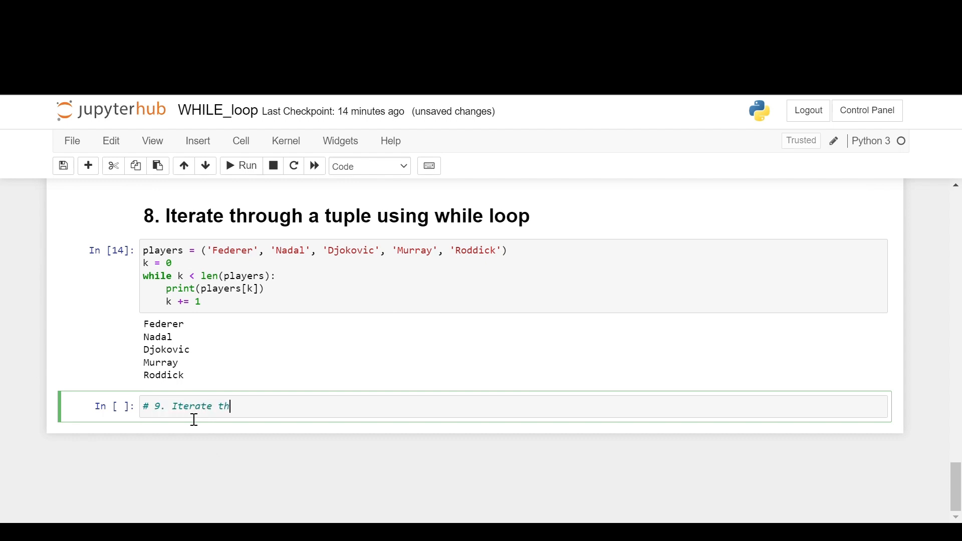
text(rough a list)
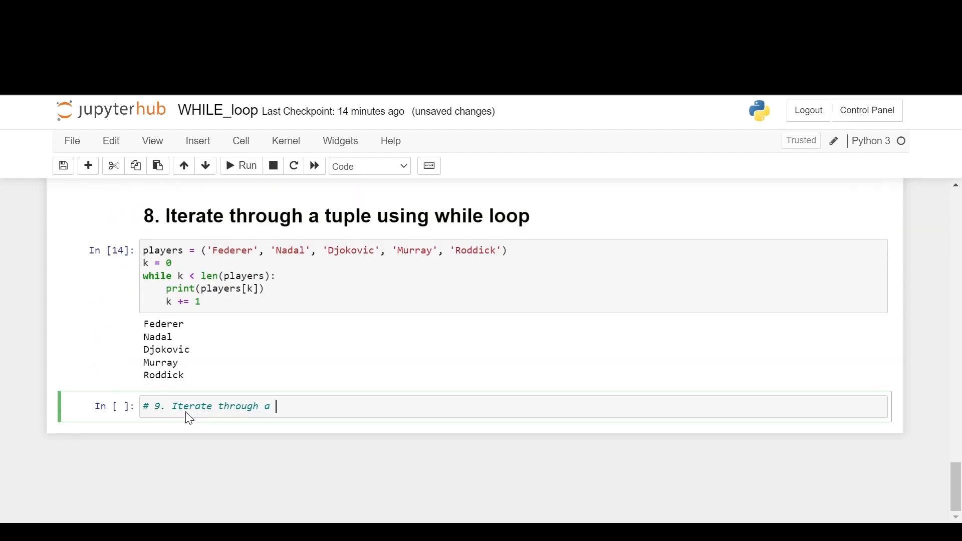
text(set)
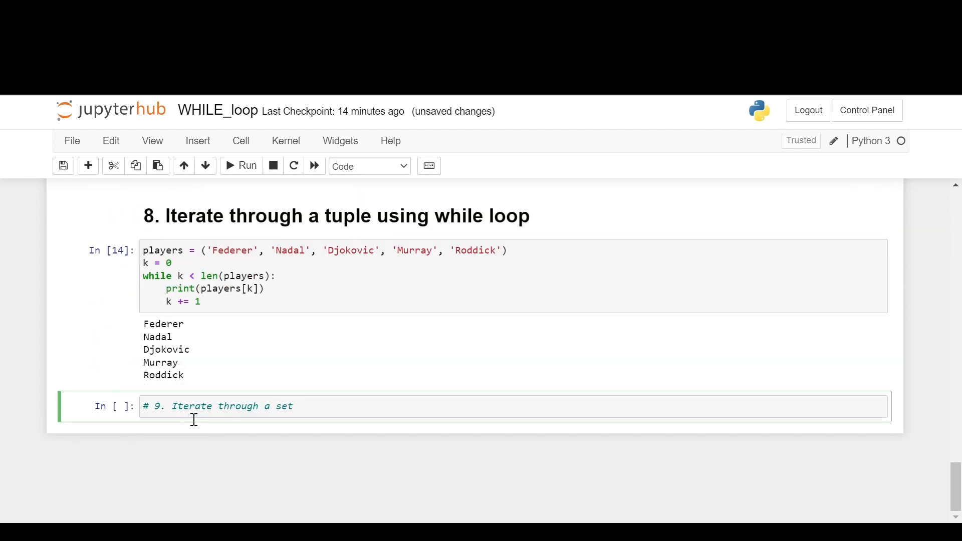
text(using)
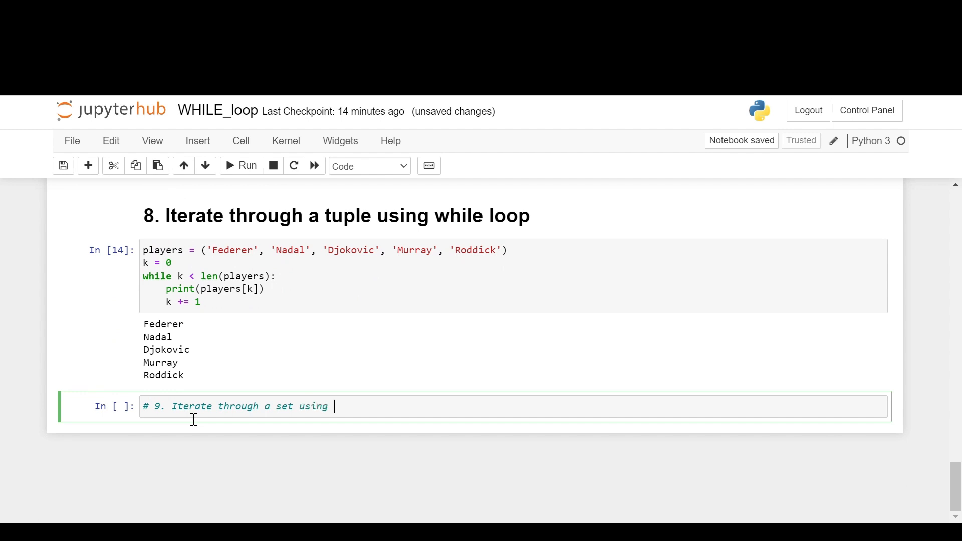
text(while loop)
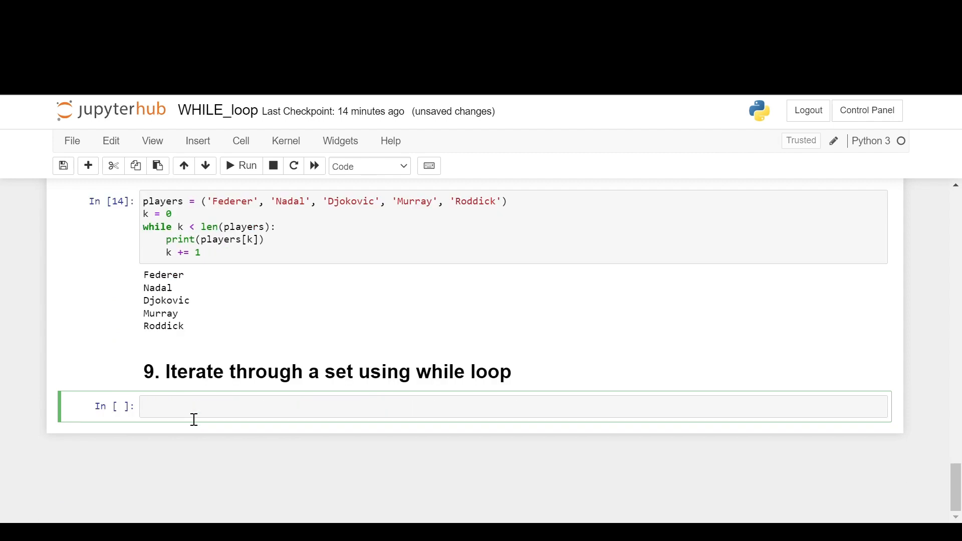
Define letters = {'A', 'B', 'C', 'D', 'E'} and begin the next line.
text(letters =)
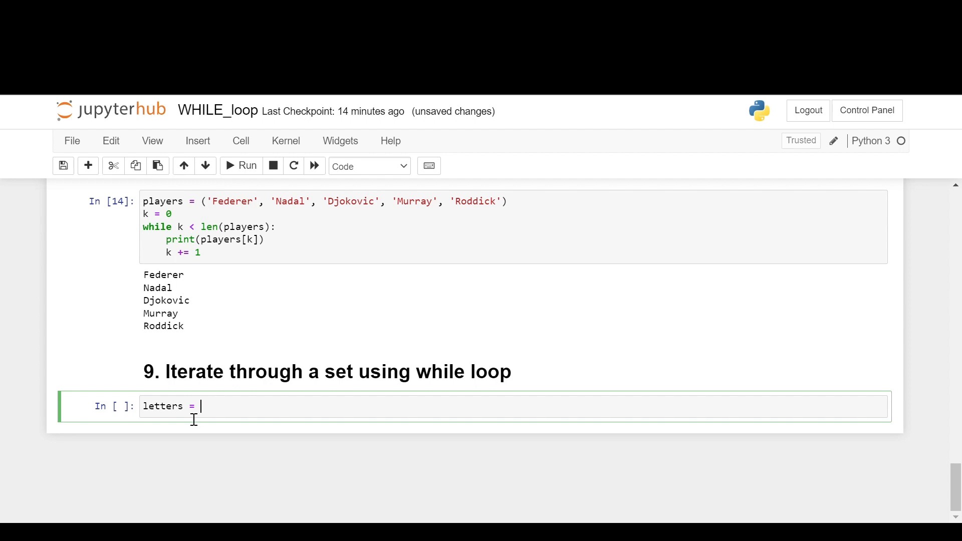
text({'A'})
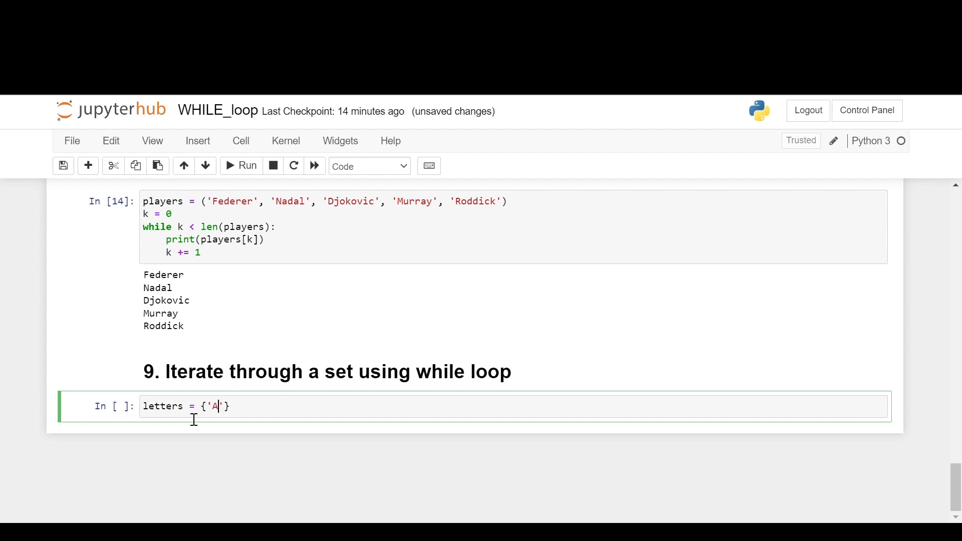
text(, 'B', ')
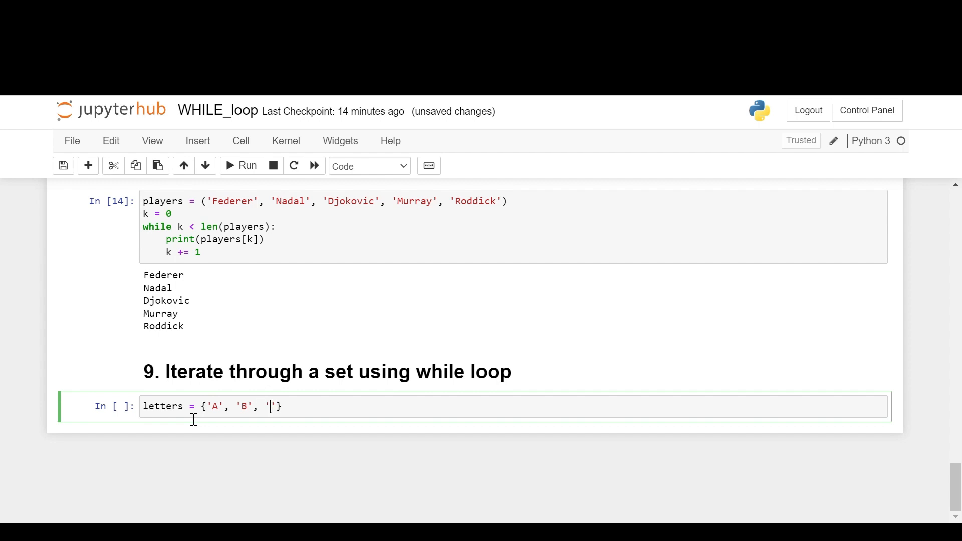
text(C', 'D)
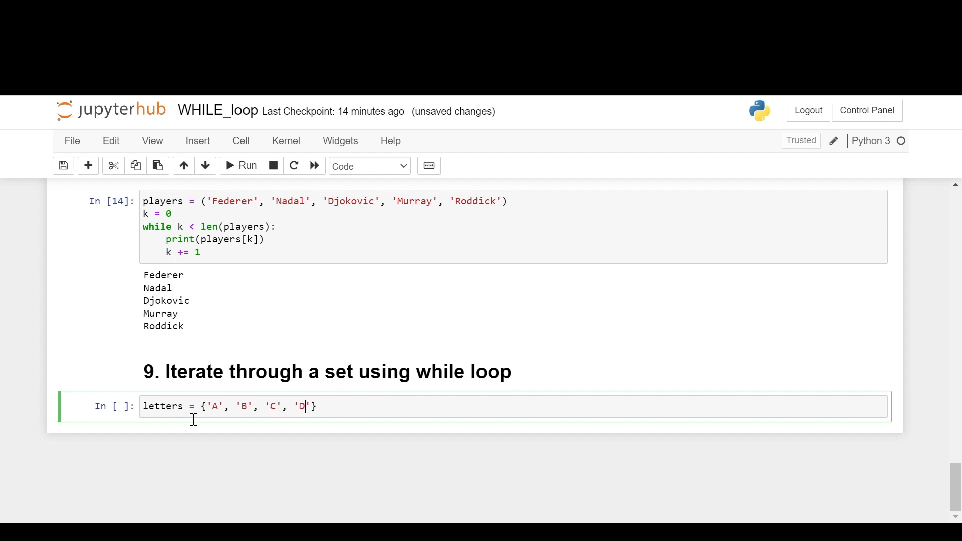
text(, 'E')
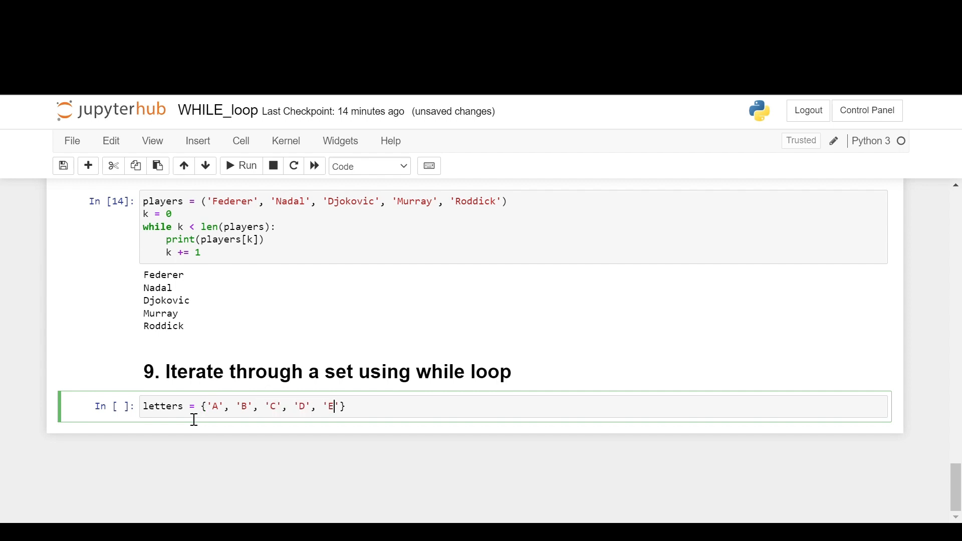
text(letters_)
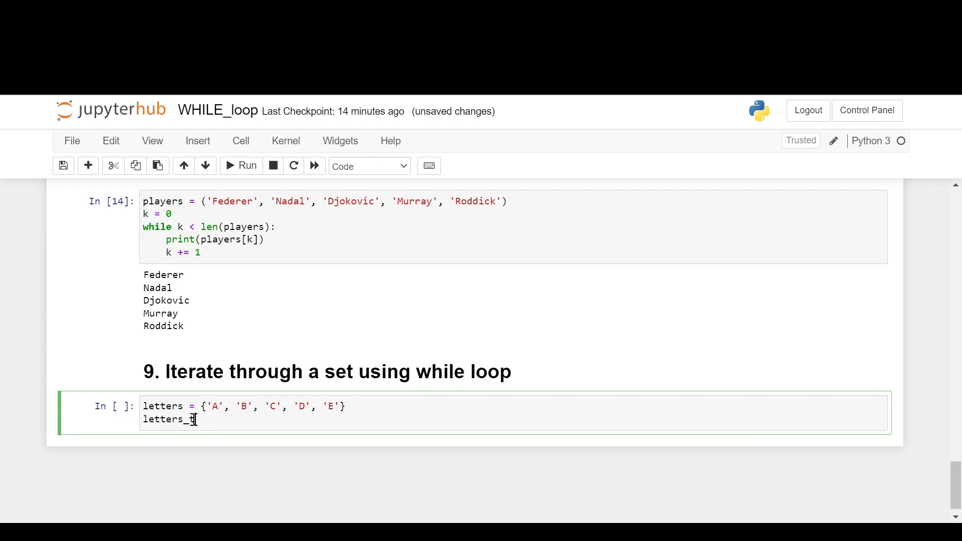
Write letters_to_list = list(letters) and begin the m = line.
text(o_list =)
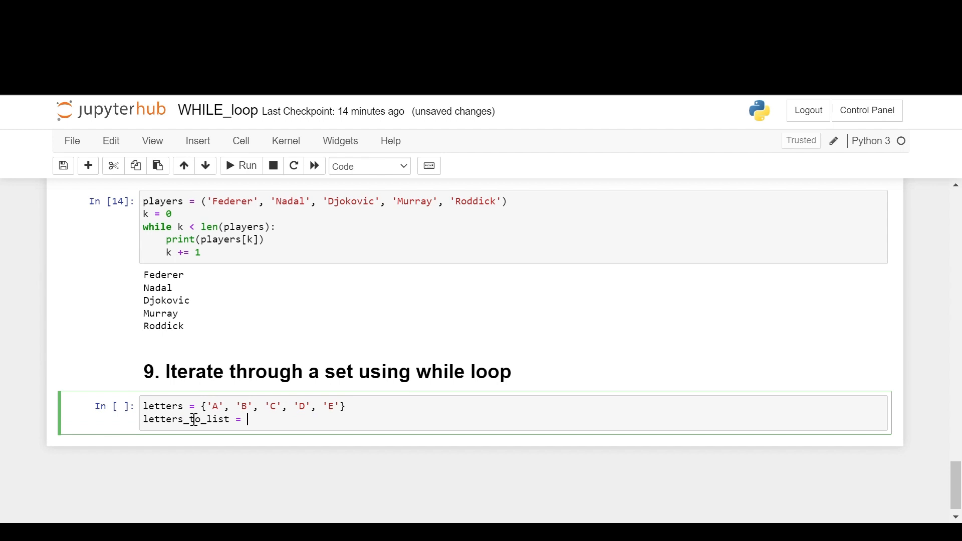
text(list())
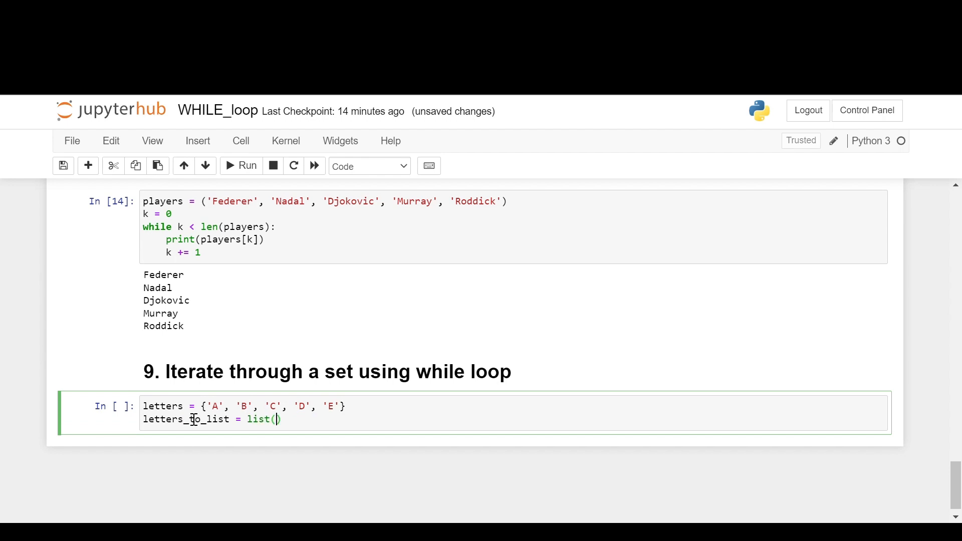
text(le)
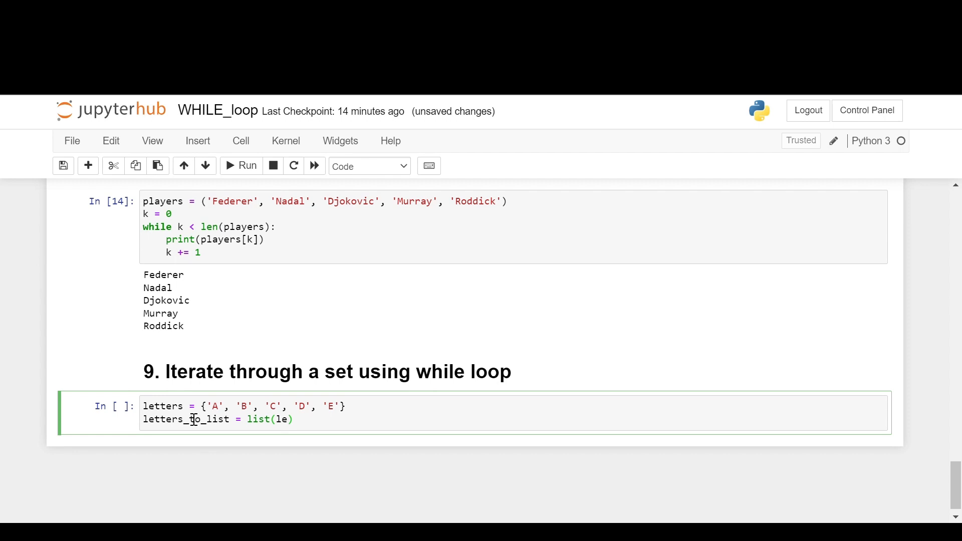
text(tter)
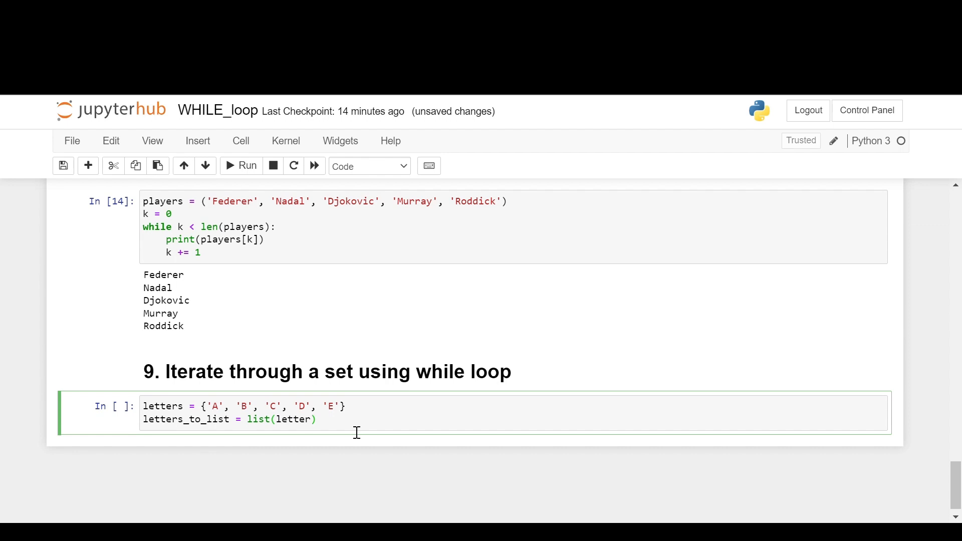
text(s)
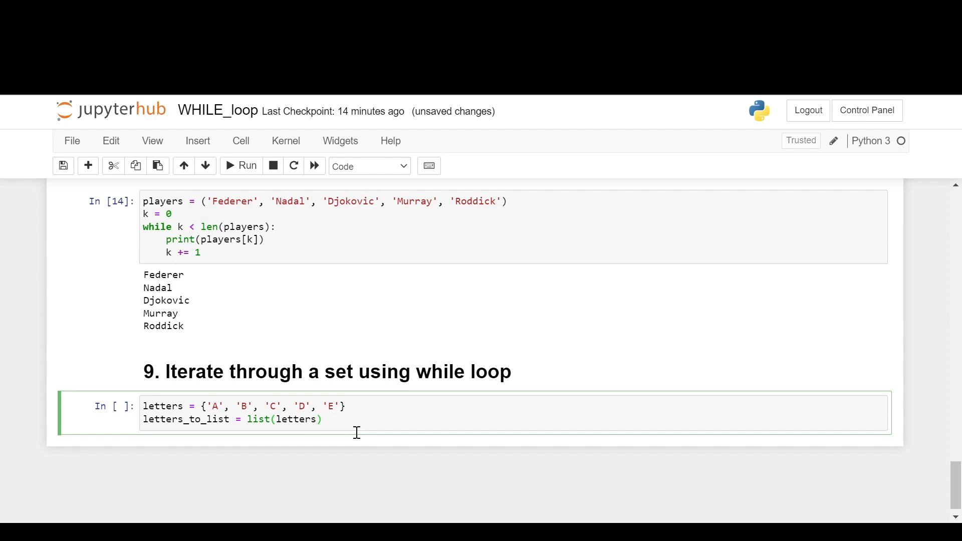
text(m =)
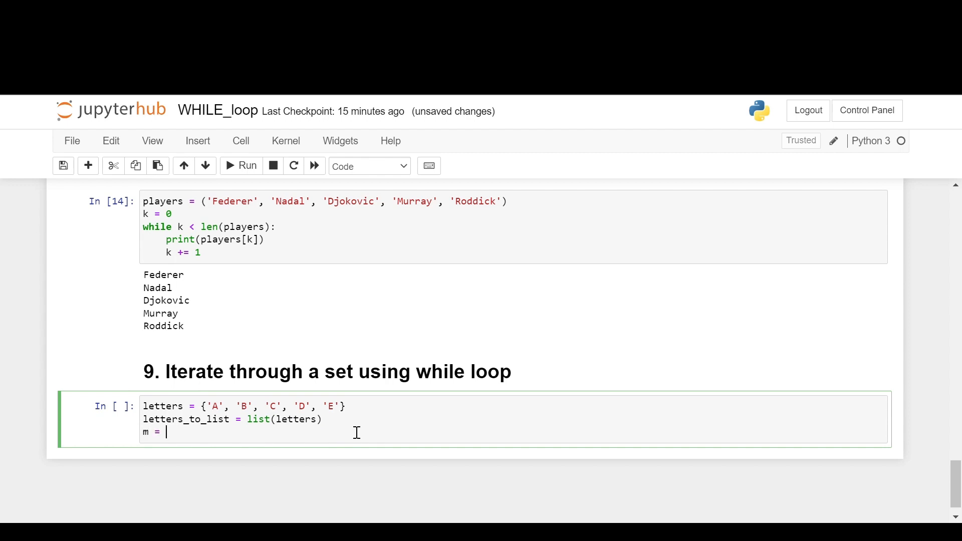
Set m = 0 and write the while m < len(letters_to_list): condition.
text(0)
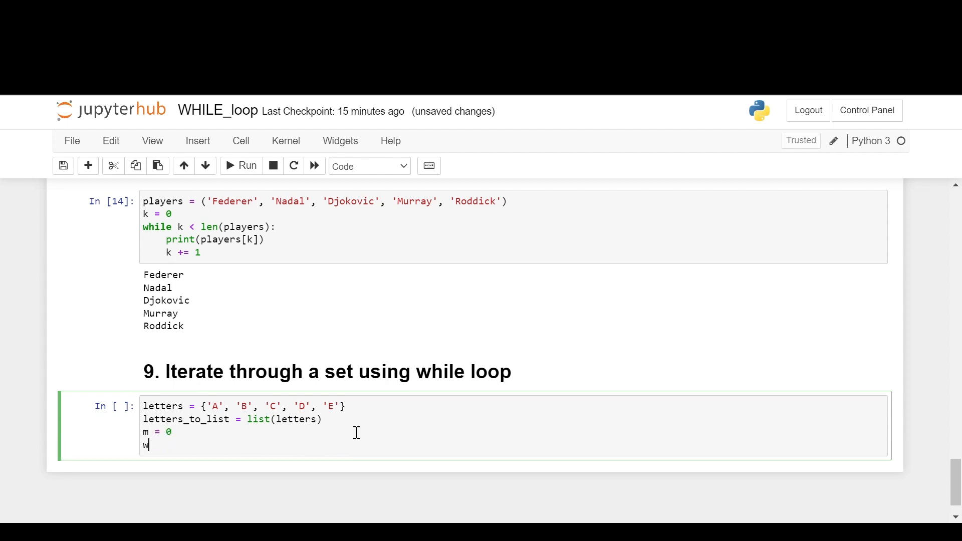
text(hile m)
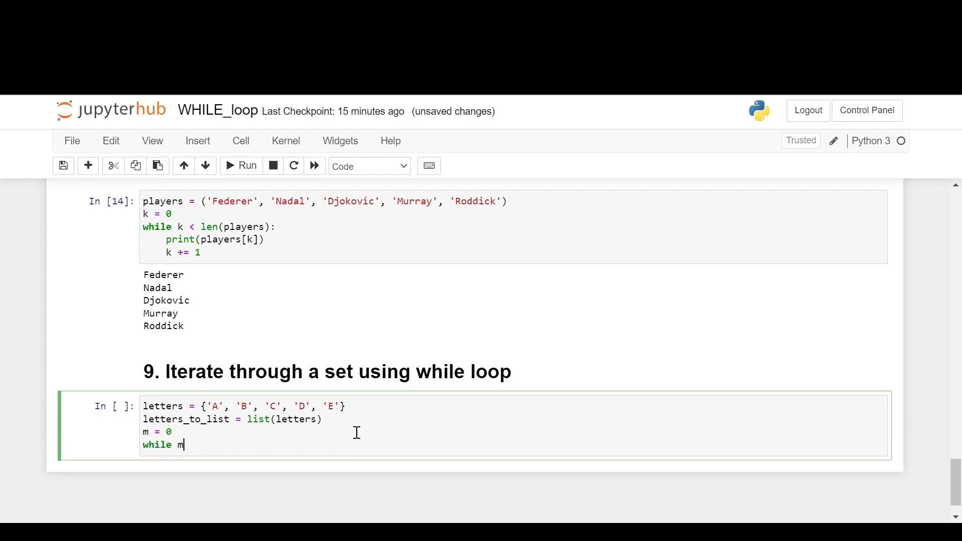
text(< len)
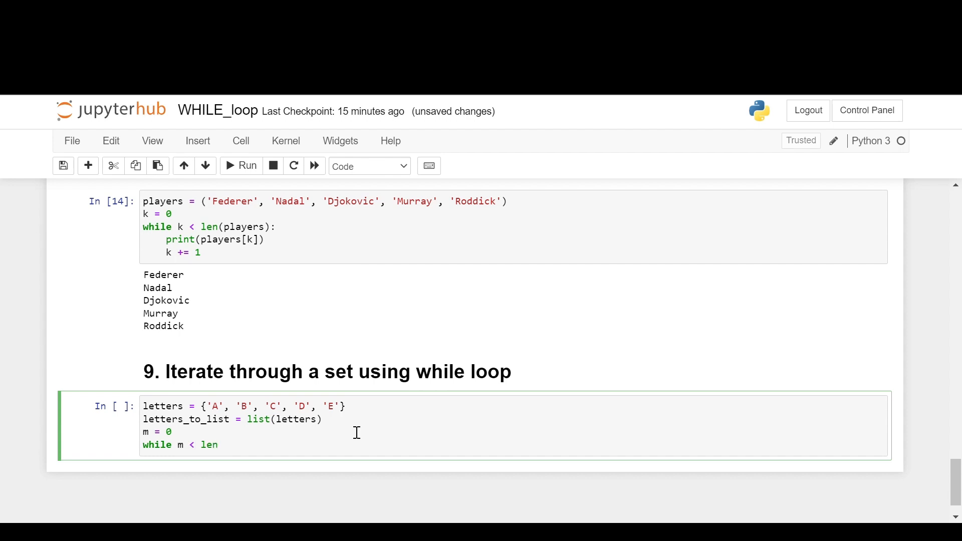
text((letter)
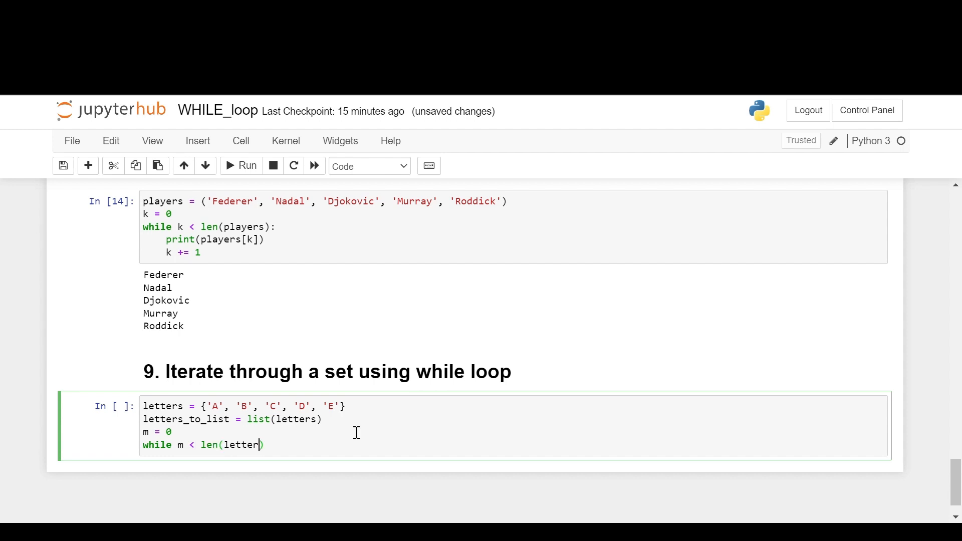
text(s_to_list)
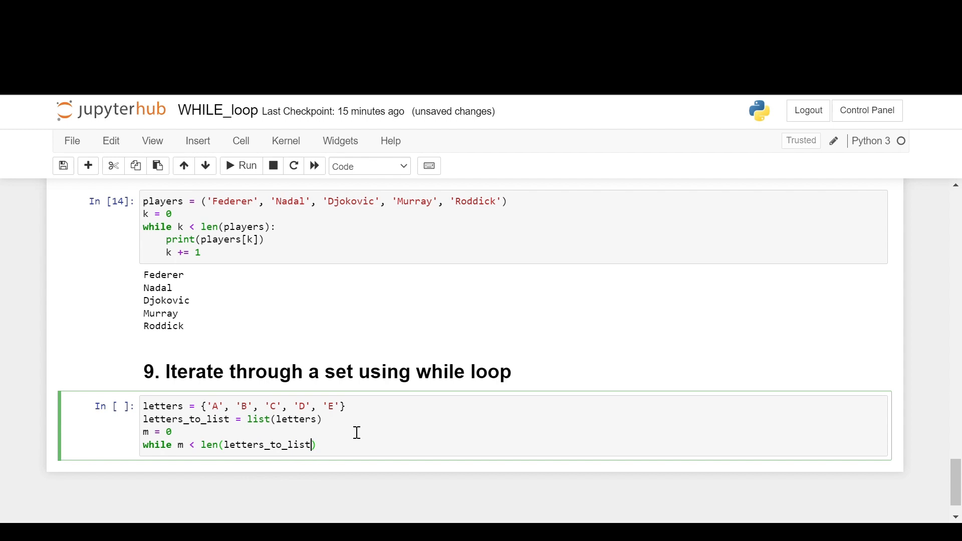
text(:)
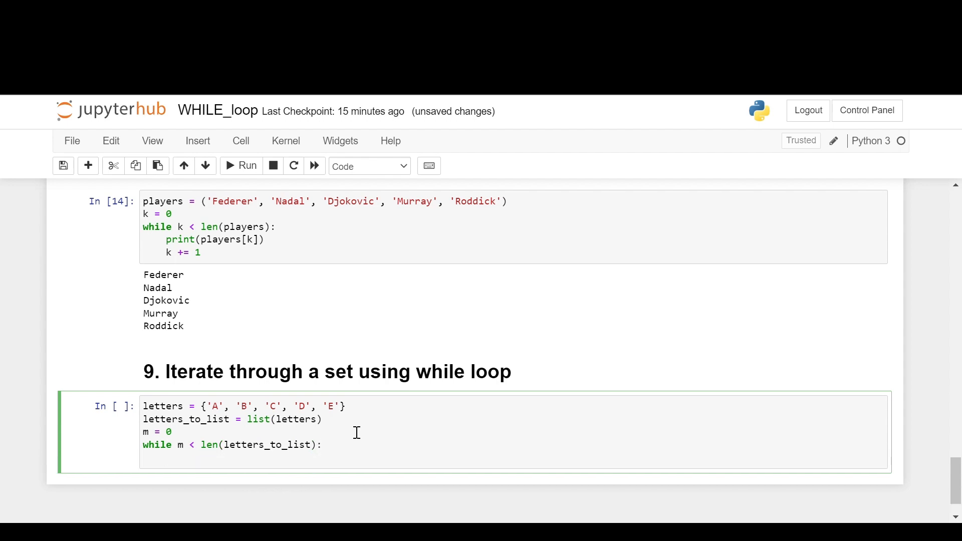
Print letters_to_list[m] with m += 1 and run, producing E, B, C, D, A.
text(print)
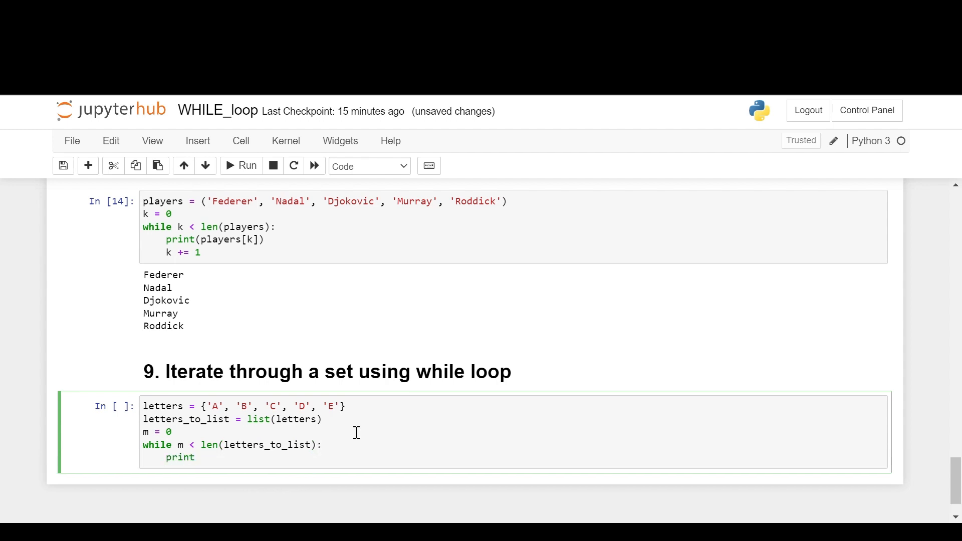
text((letter))
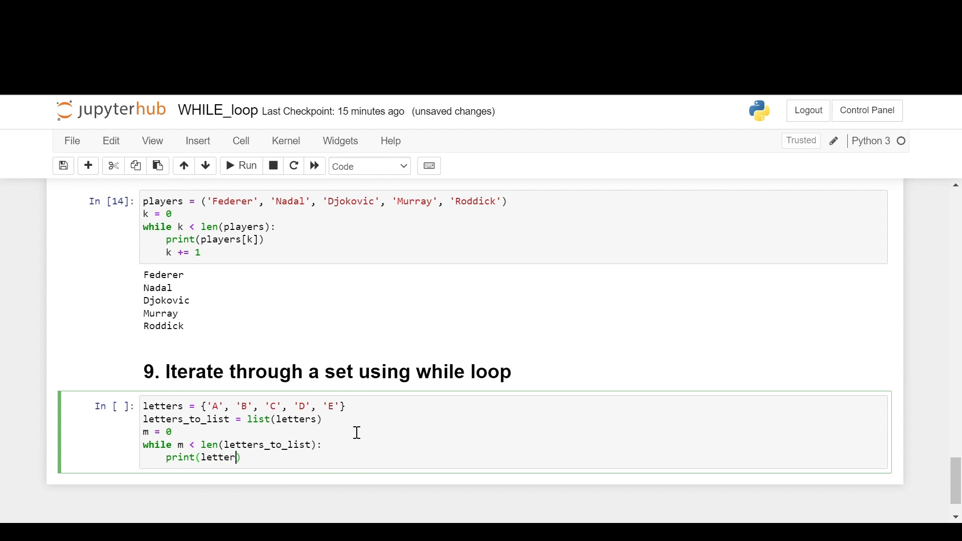
text(s_to_list)
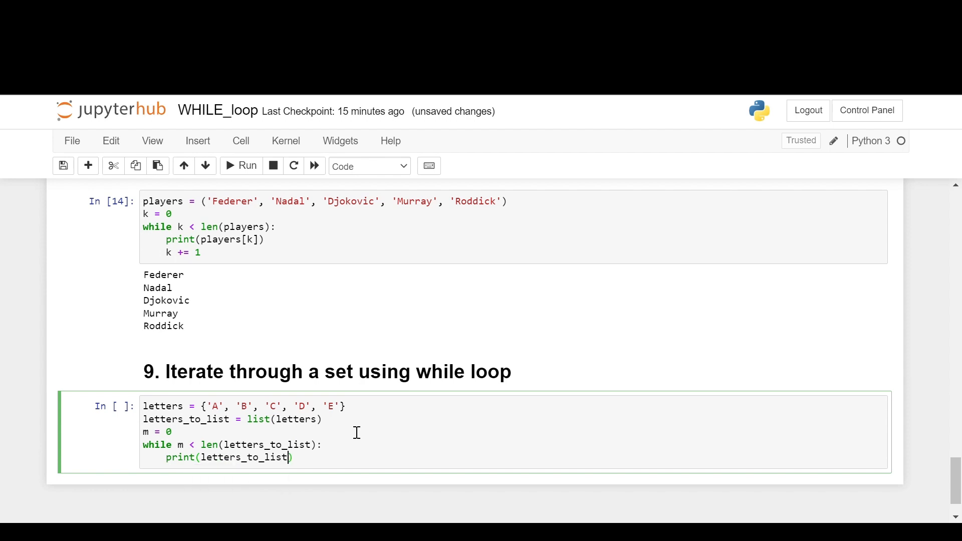
text([m])
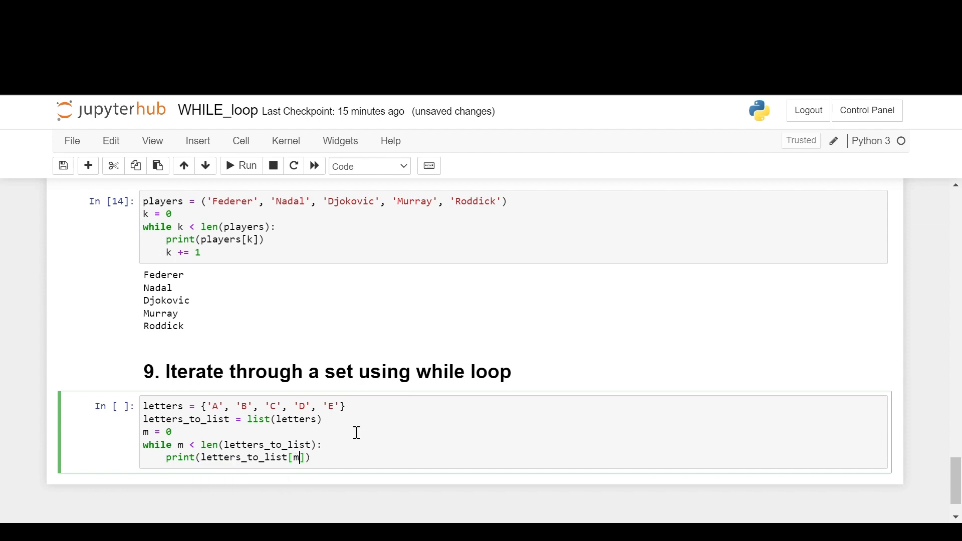
text(m += 1)
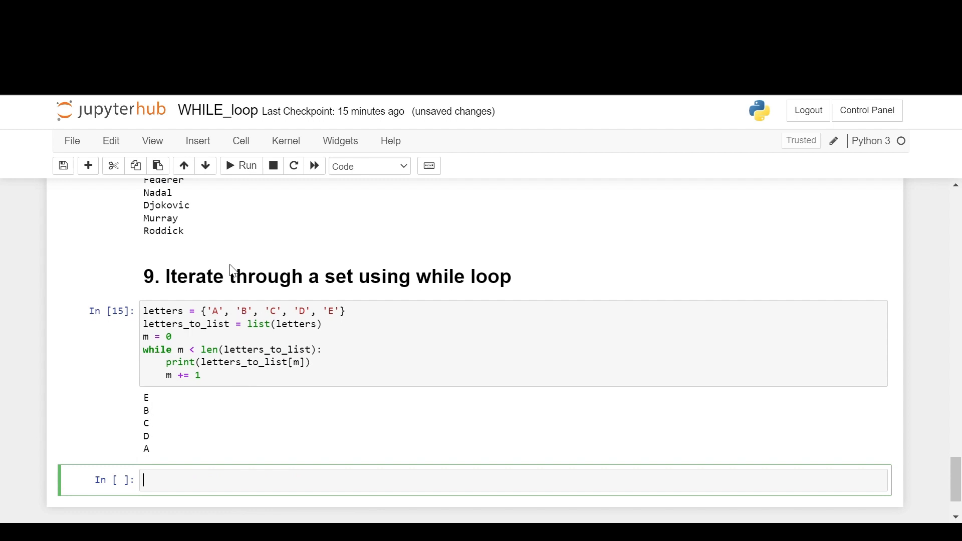
scroll(down, 3)
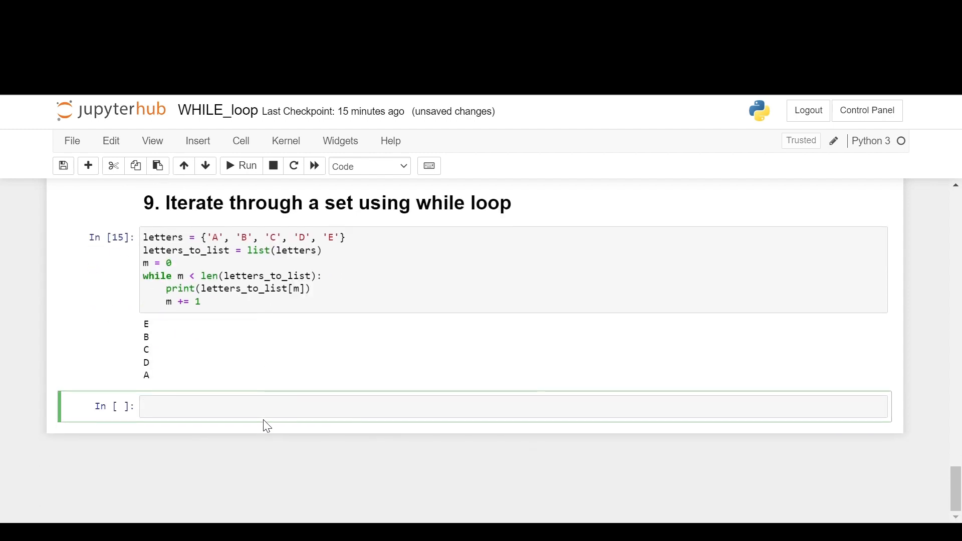
Write the '# 10. Nested While Loops' heading.
text(# 1)
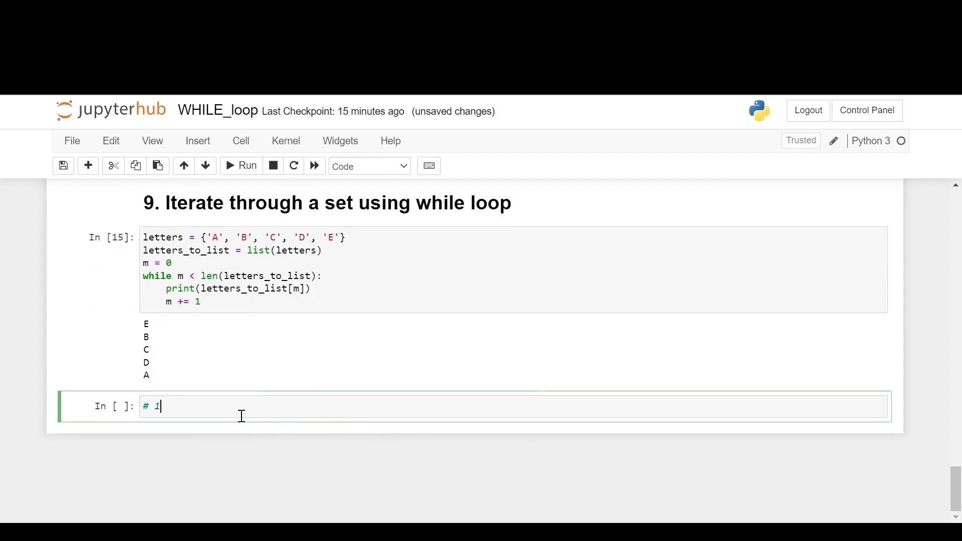
text(0. Nested whi)
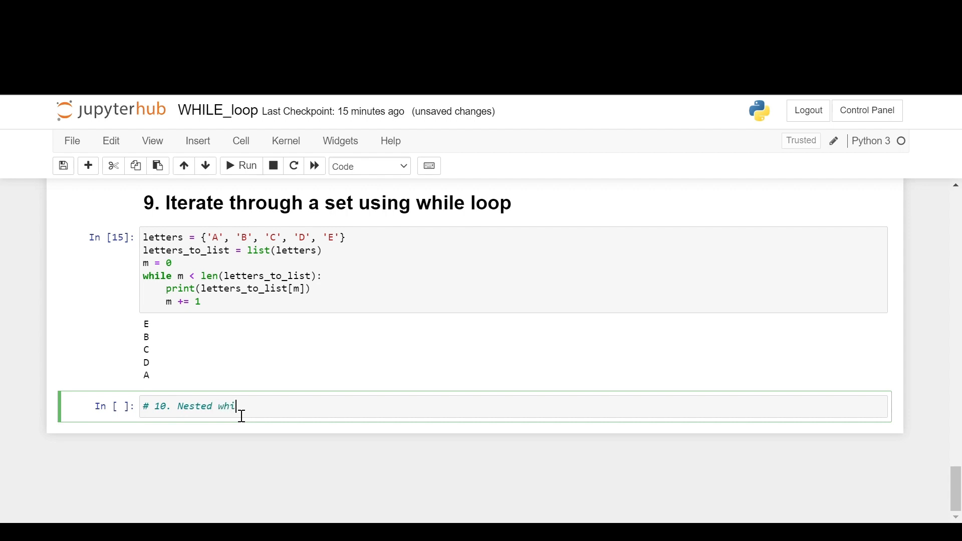
text(le Loops)
text(p,)
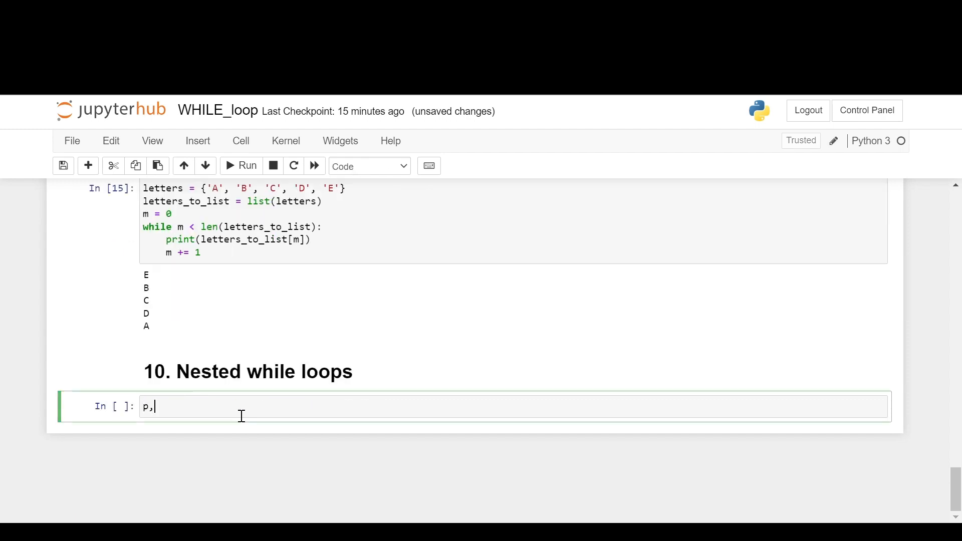
Set p, q = 5, 10 and write the nested while p < ... and while q < 15: conditions.
text(q =)
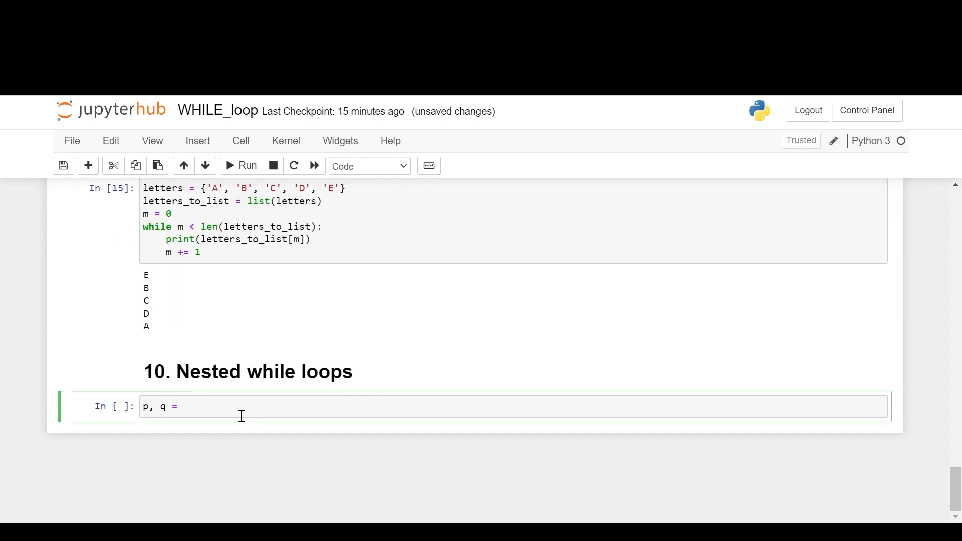
text(5, 10)
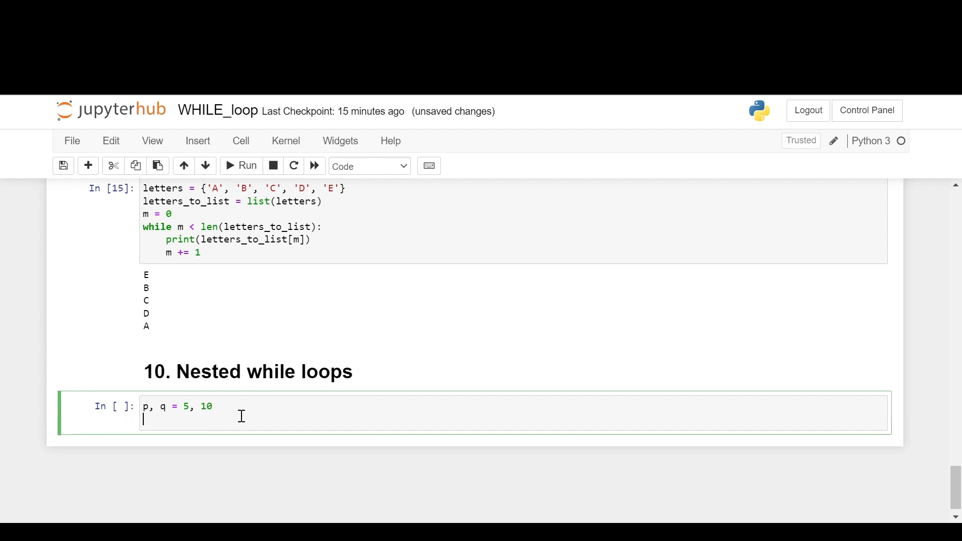
text(w)
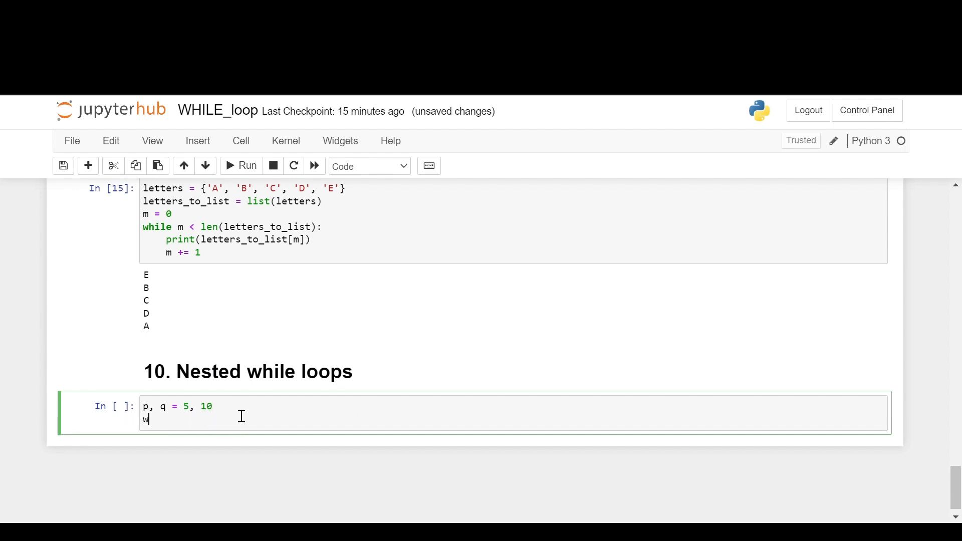
text(hile p < 10:)
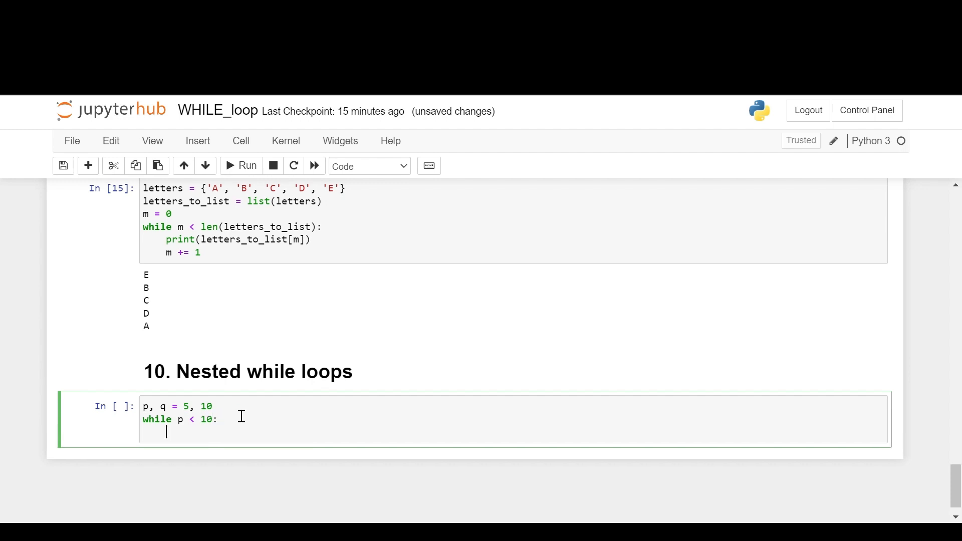
text(while)
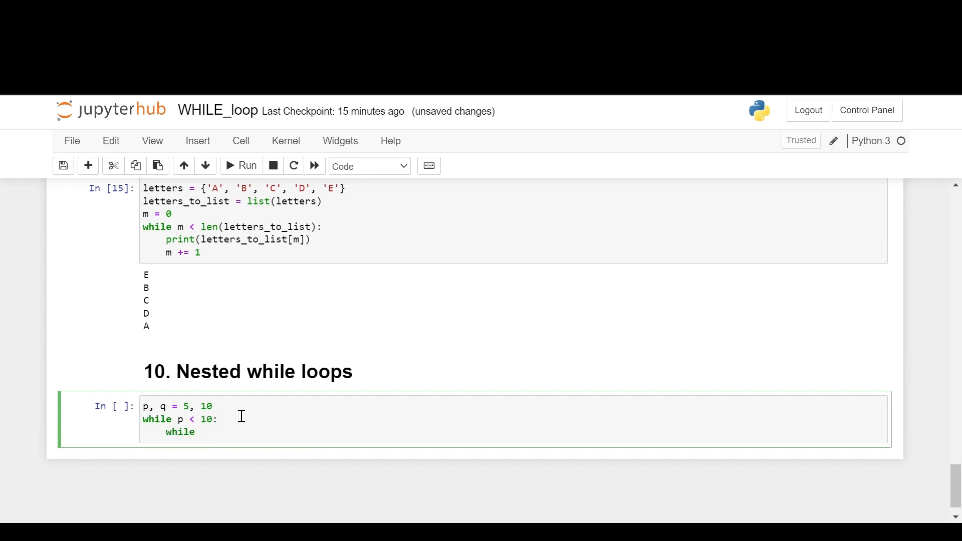
text(q <)
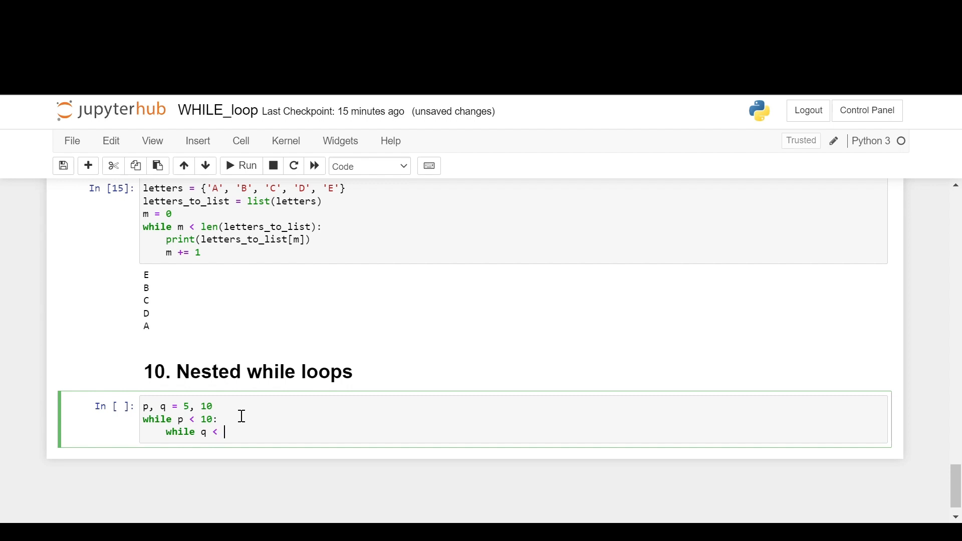
text(15:)
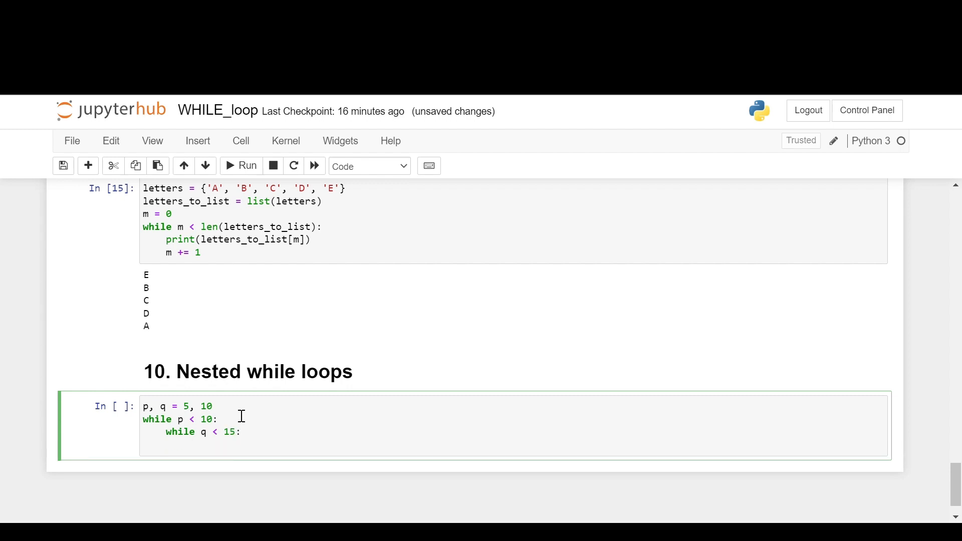
Print f'{p} | {q}' in the inner loop with p += 1 and q += 1.
text(print)
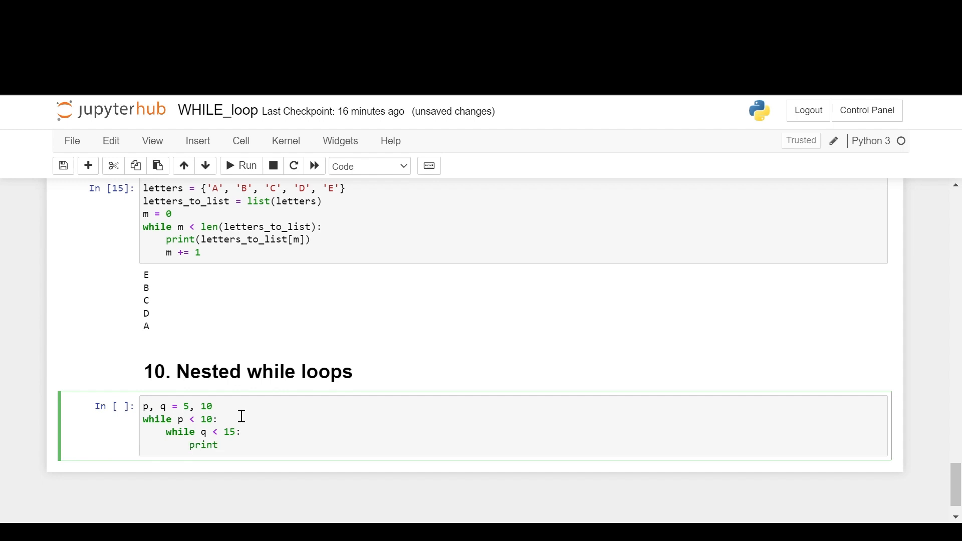
text((f''))
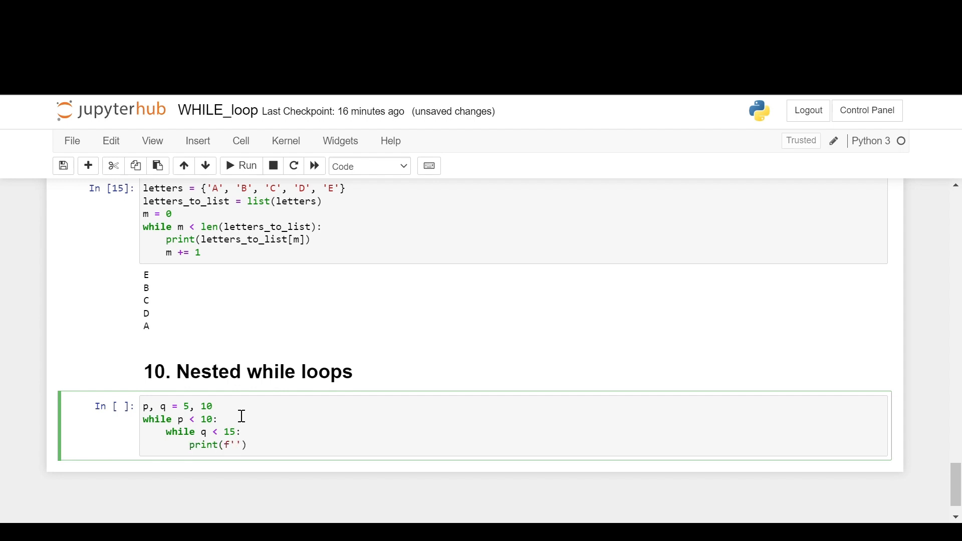
text({p} |)
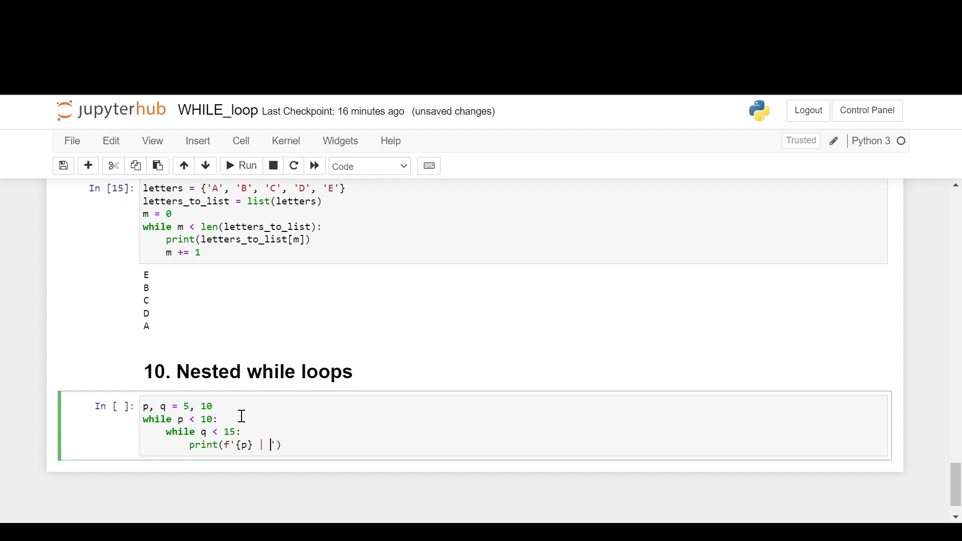
text({q})
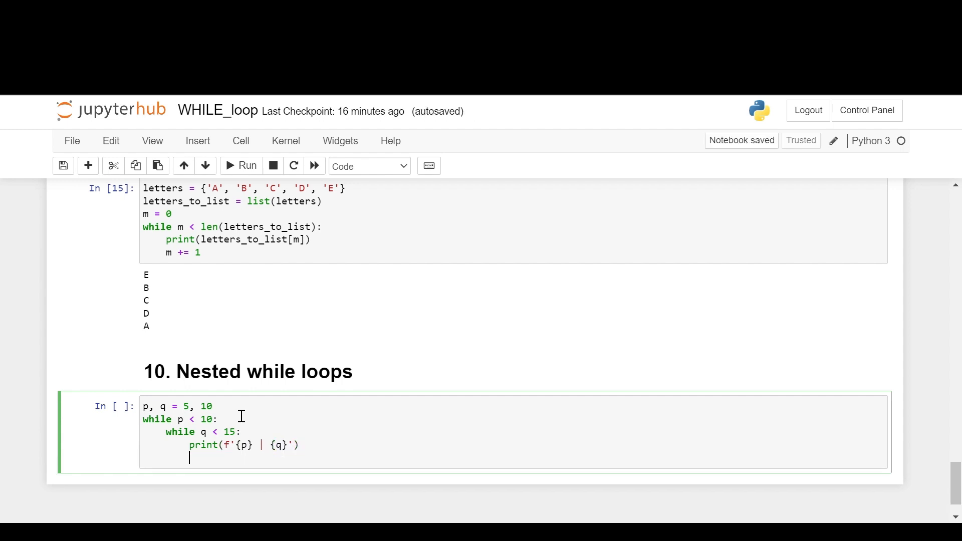
text(p +)
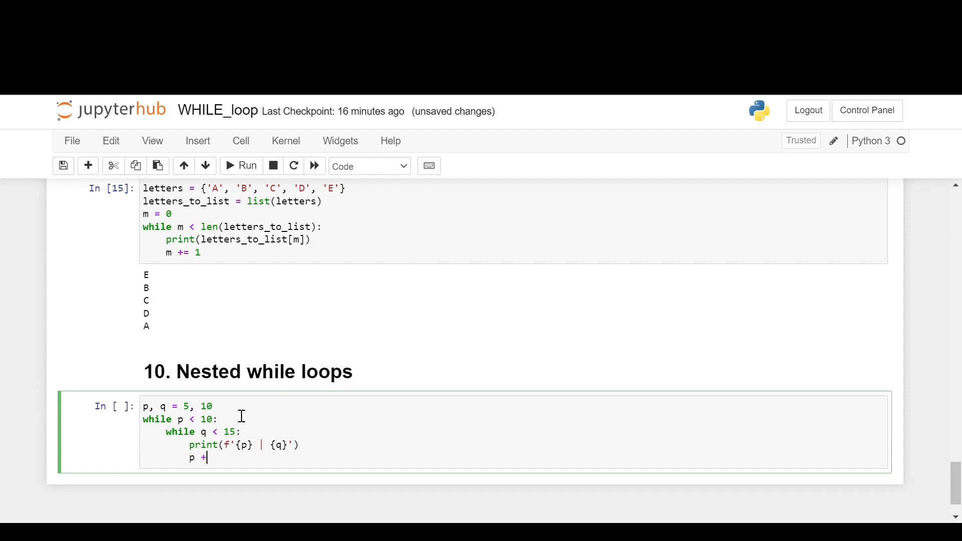
text(= 1)
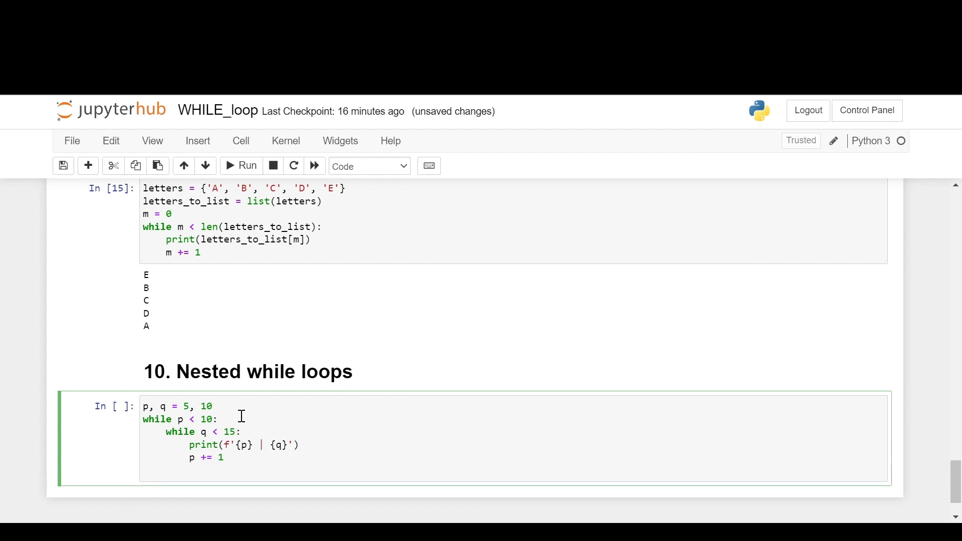
text(q)
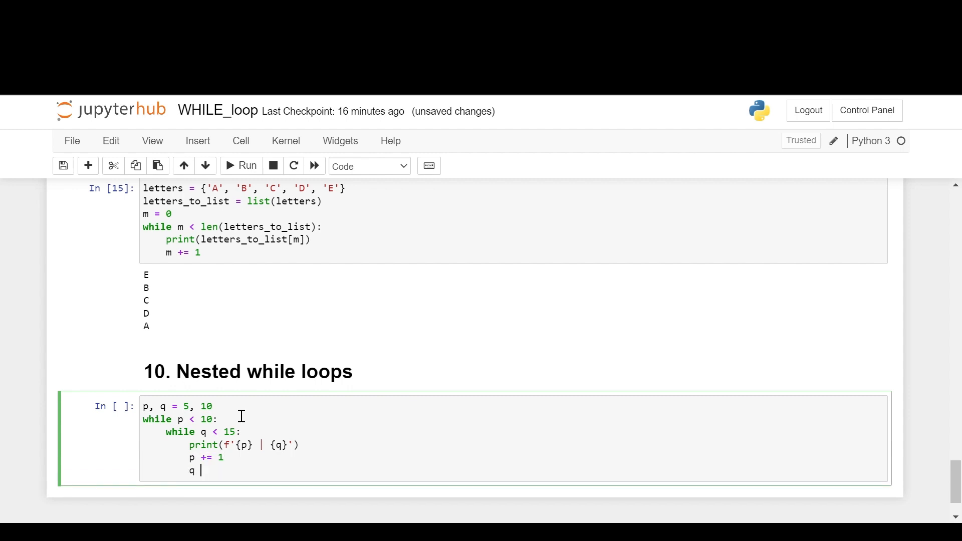
text(+= 1)
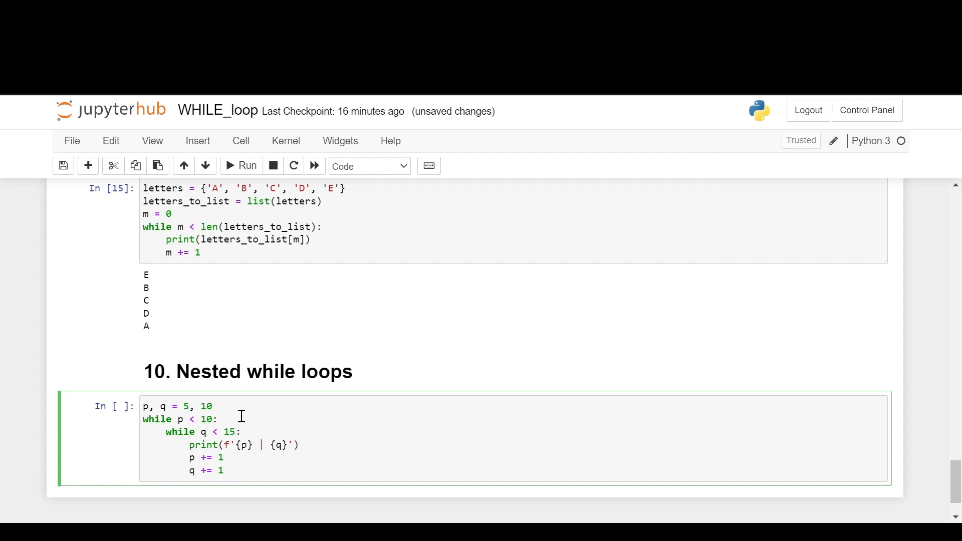
Run the nested loop, printing 5 | 10 through 9 | 14, and begin the section 11 comment.
click(241, 166)
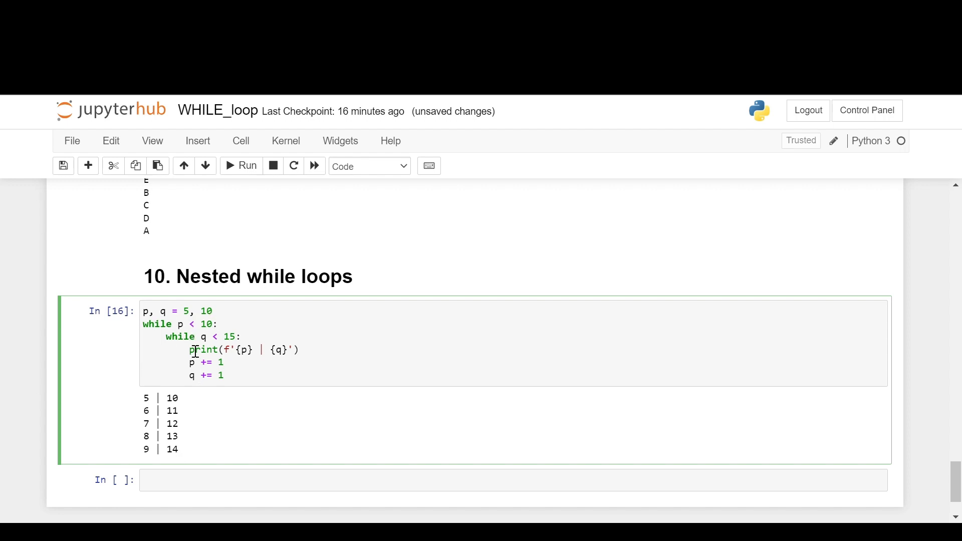
click(176, 480)
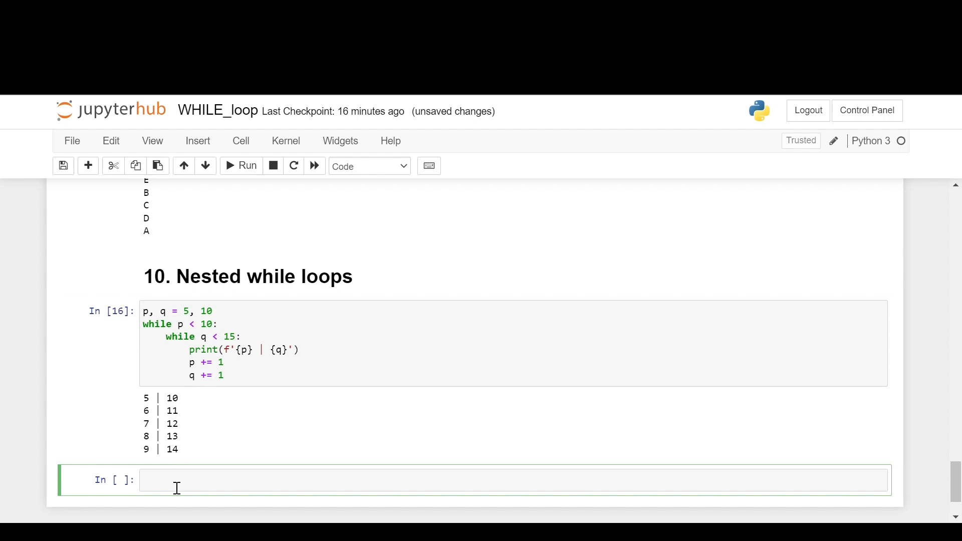
text(# 1)
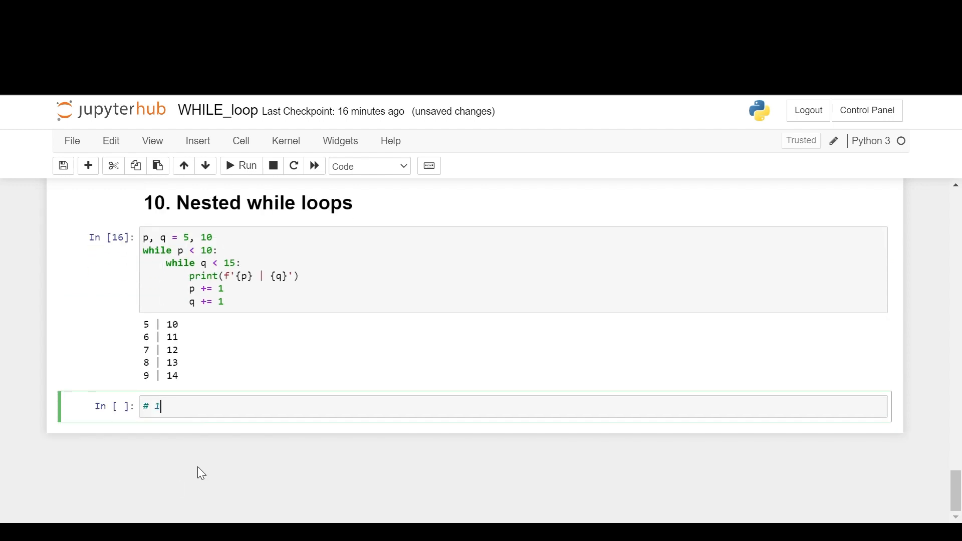
Write the section heading "11. While loop and range function".
text(1.)
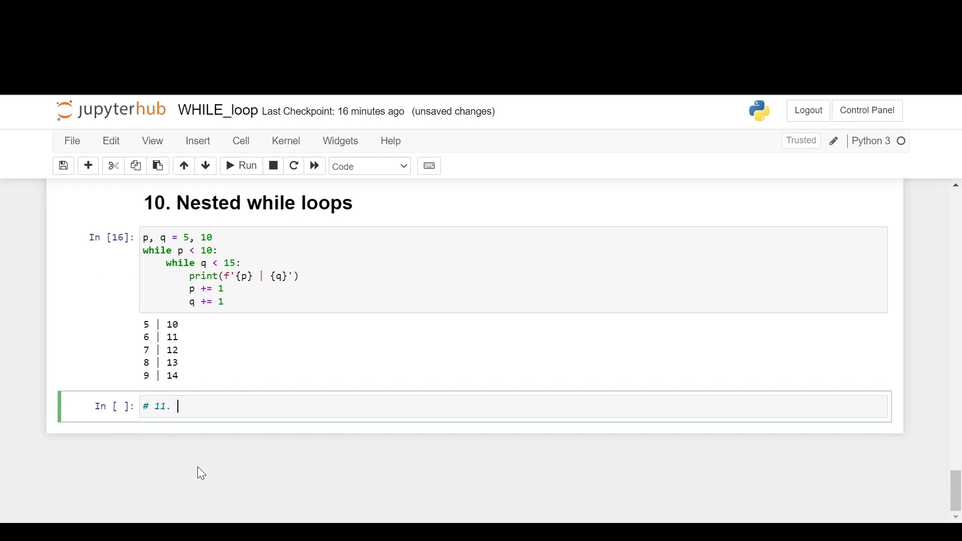
text(While loop and range function)
text(item = 0)
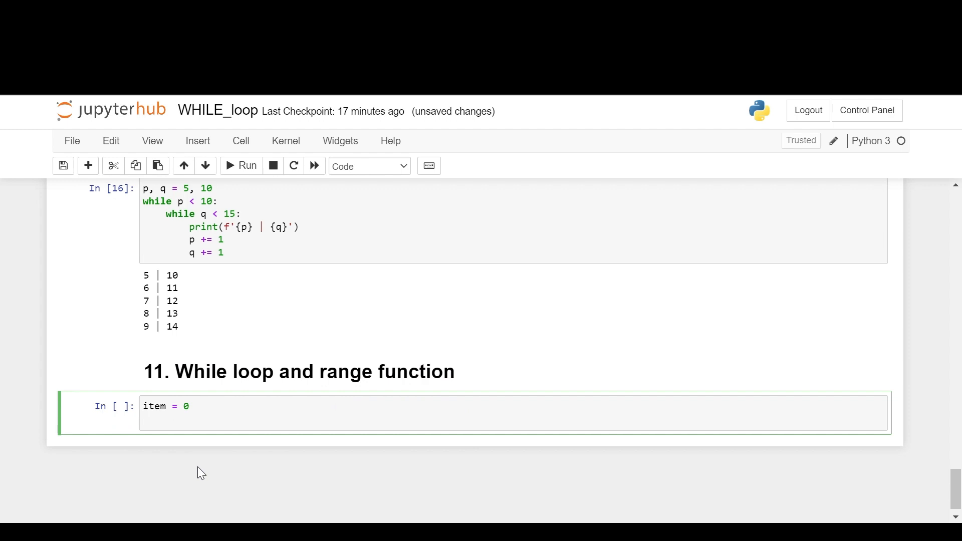
Write and run 'while item in range(10): print(item); item += 1', printing 0 through 9.
text(while)
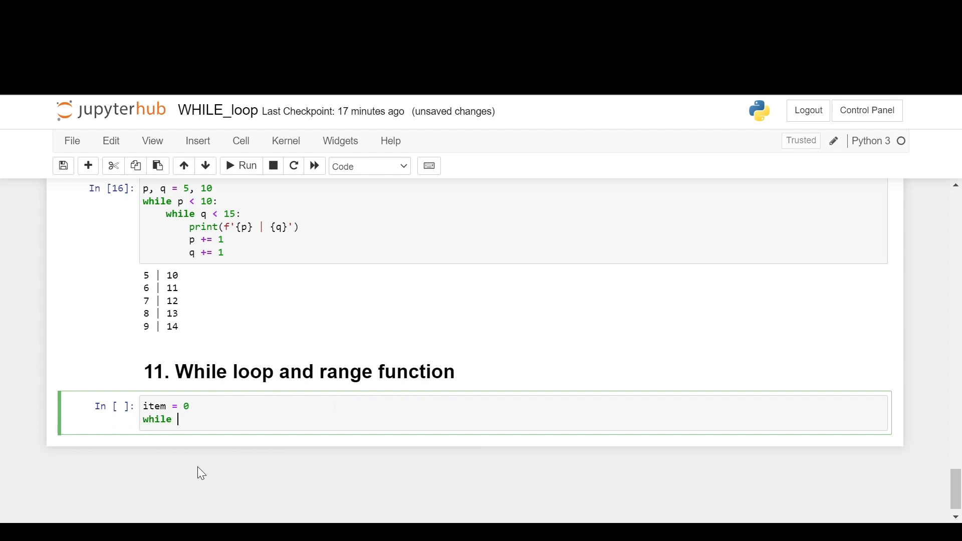
text(item i)
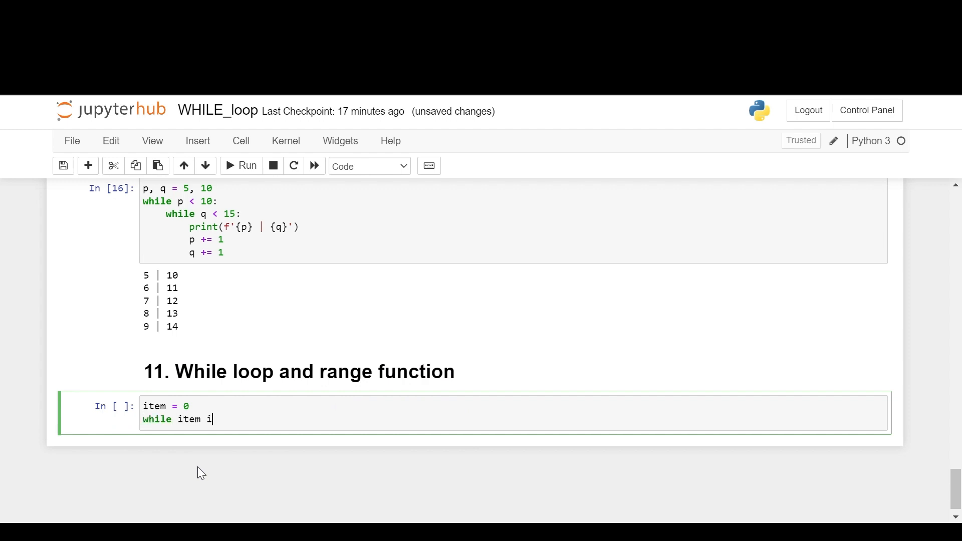
text(n range()
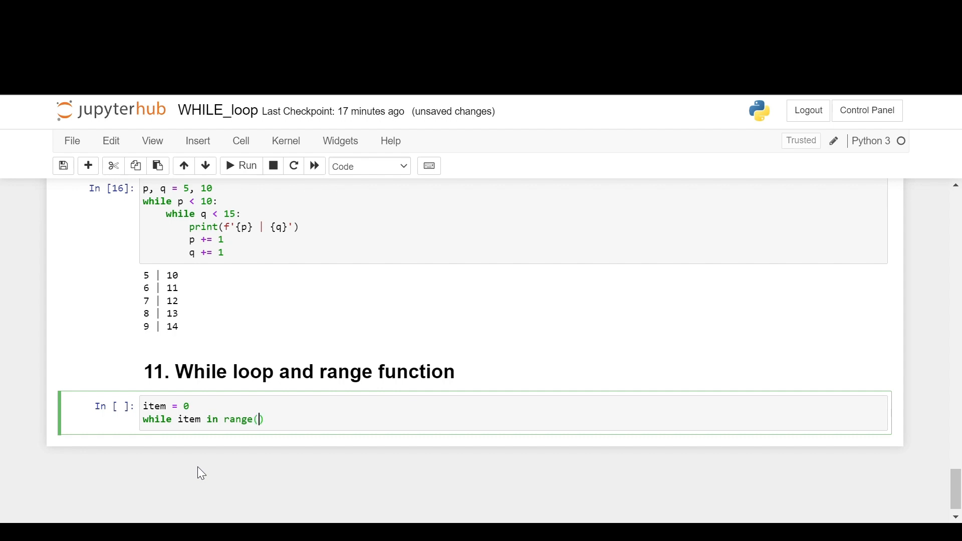
text(10)
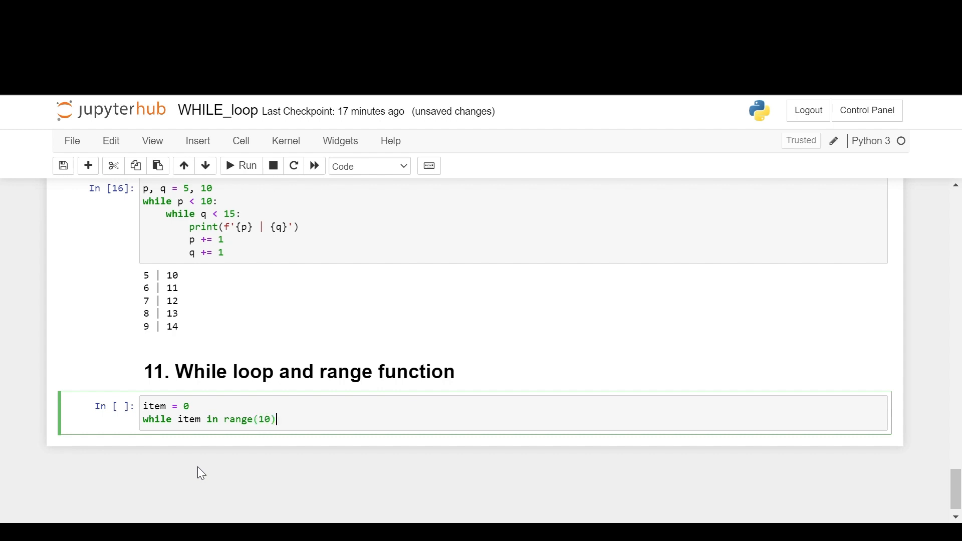
text(:)
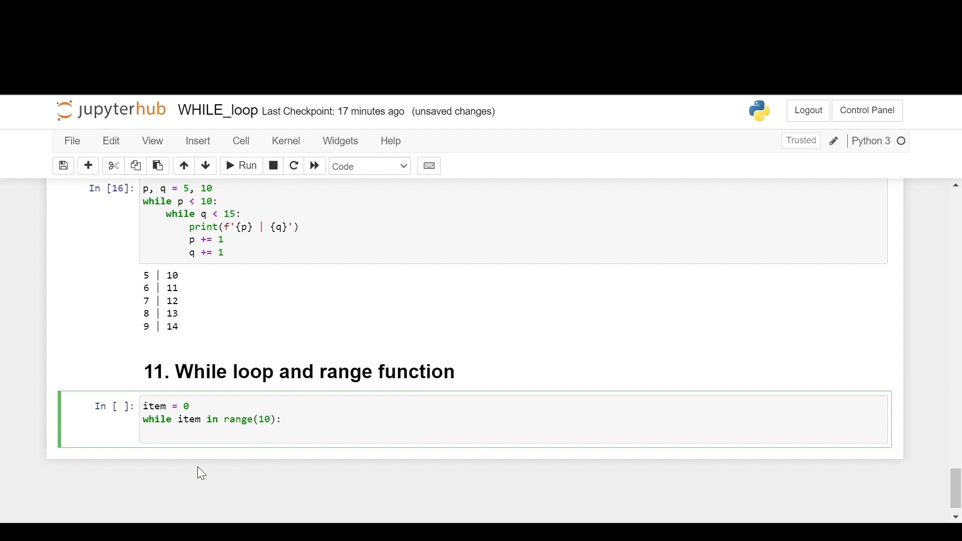
text(print)
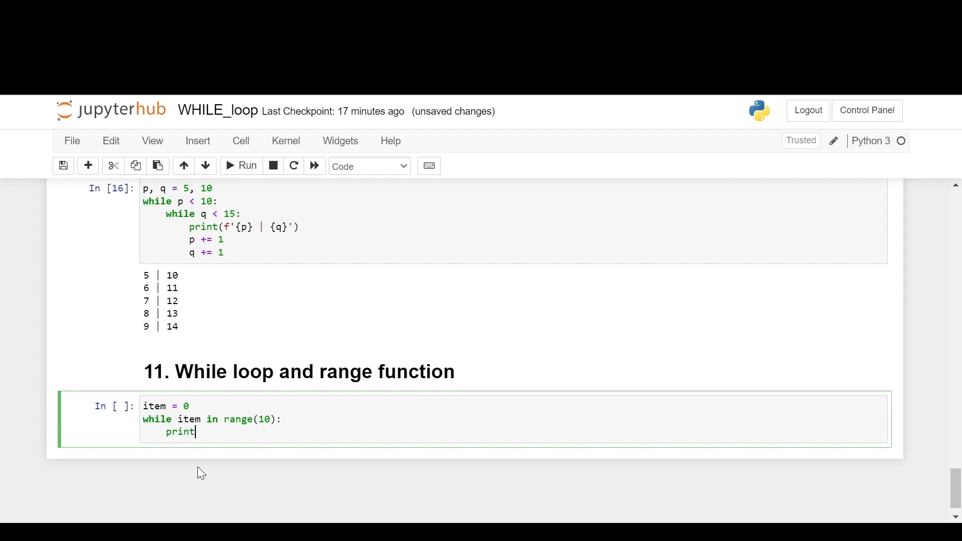
text((ite))
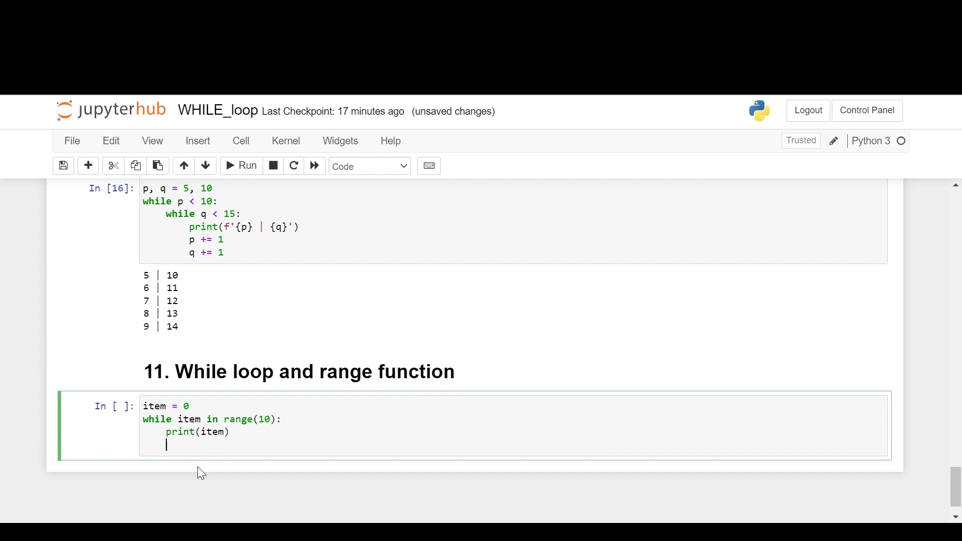
text(item += 1)
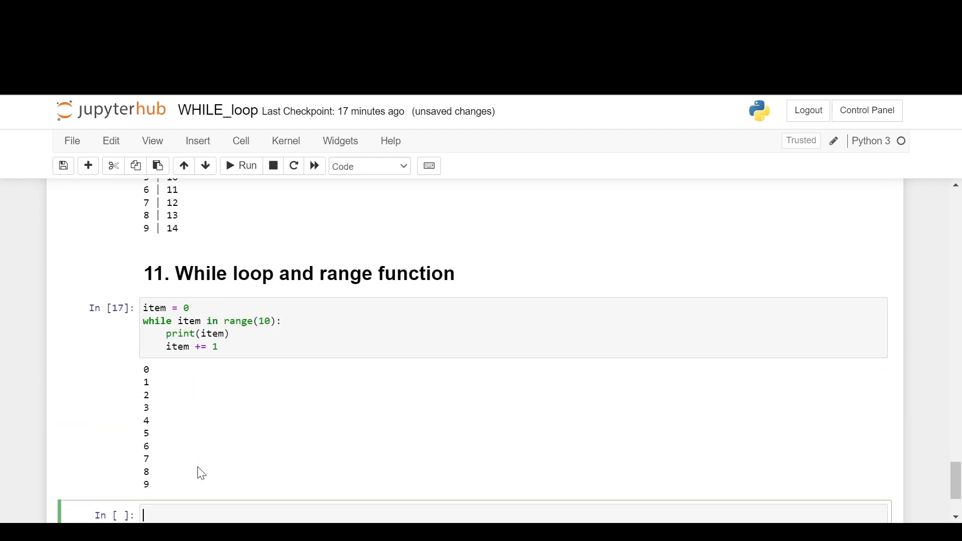
scroll(down, 3)
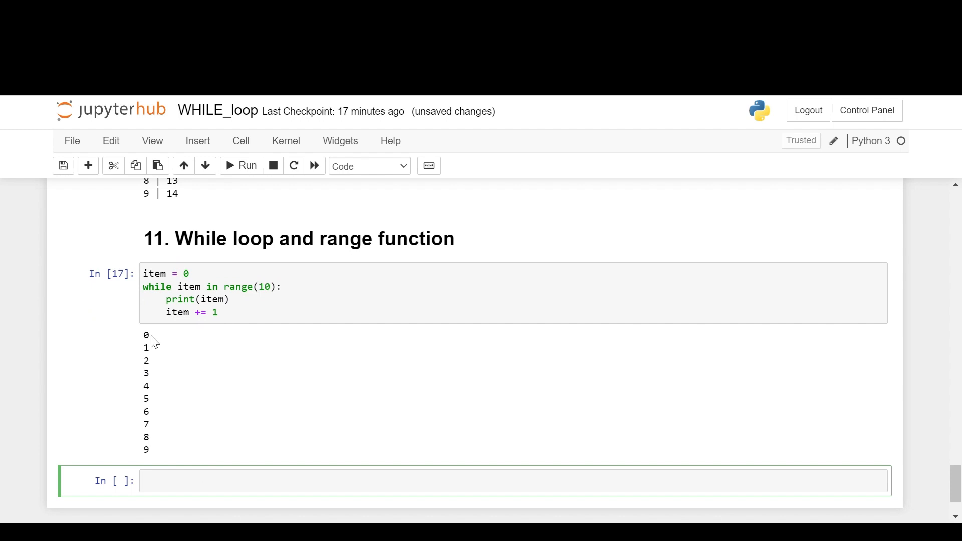
mouse_move(224, 383)
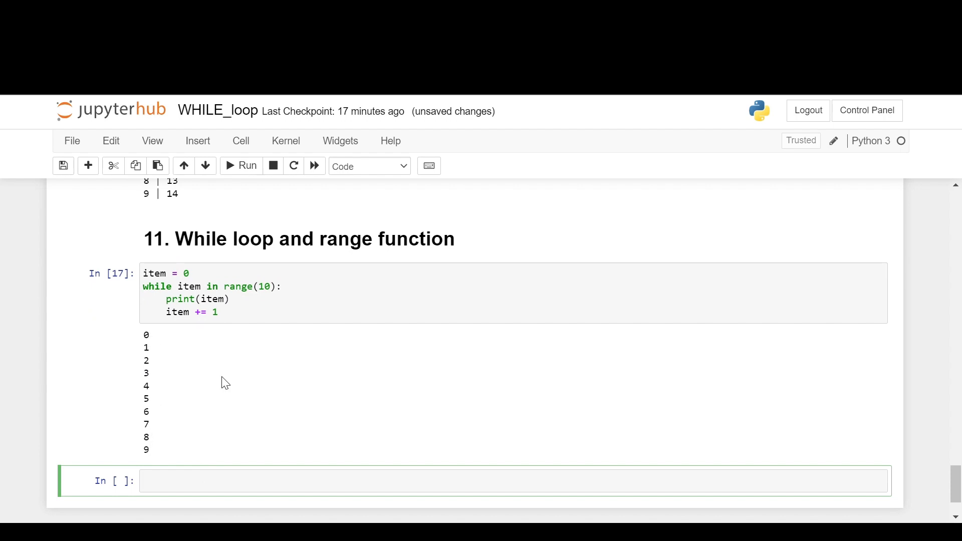
scroll(down, 3)
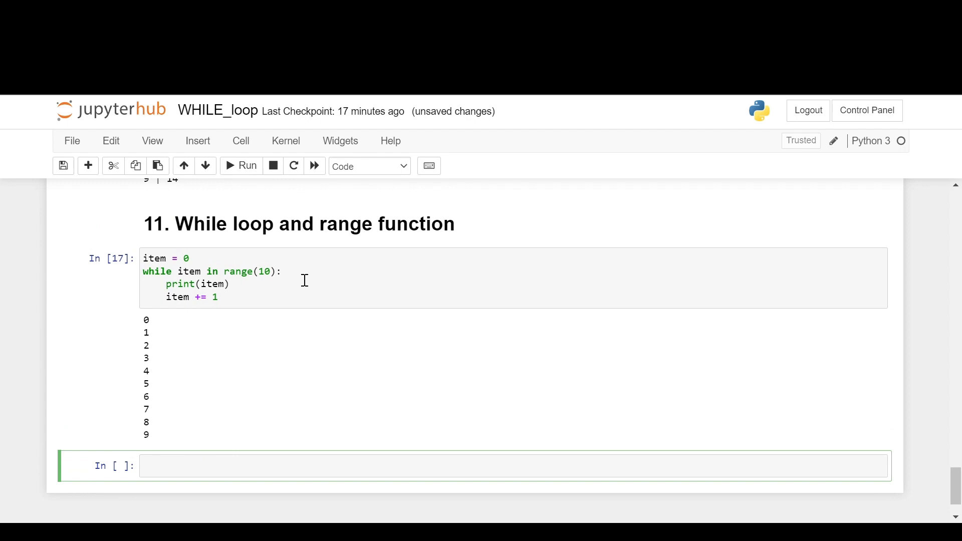
mouse_move(234, 310)
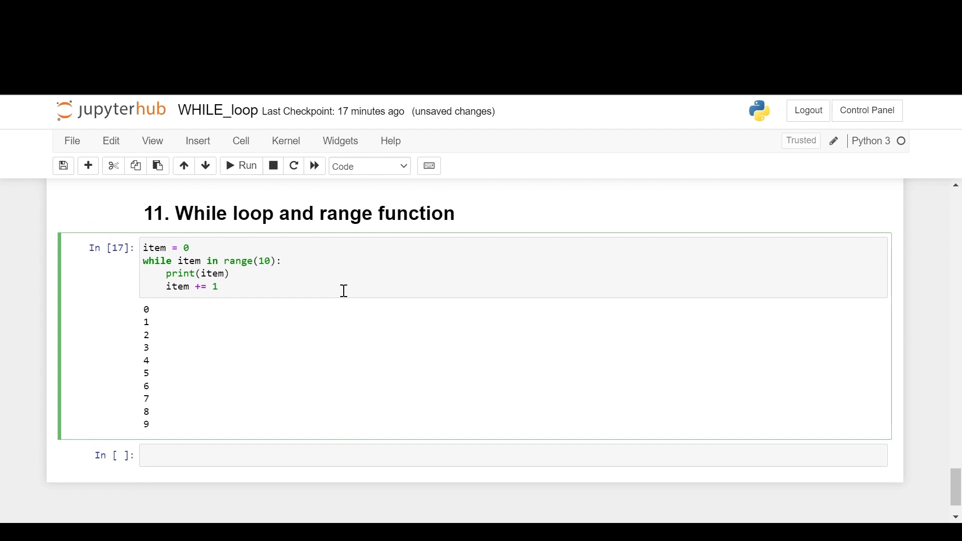
click(107, 455)
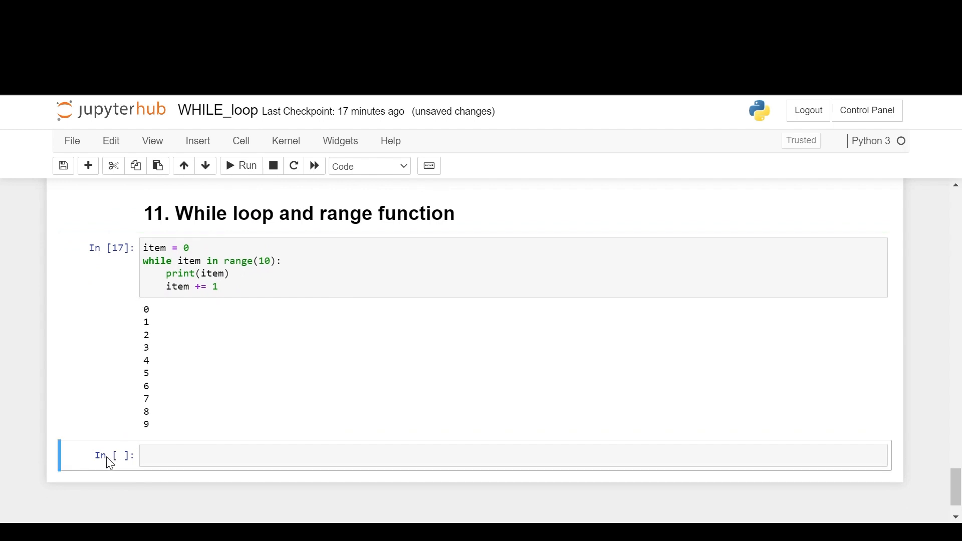